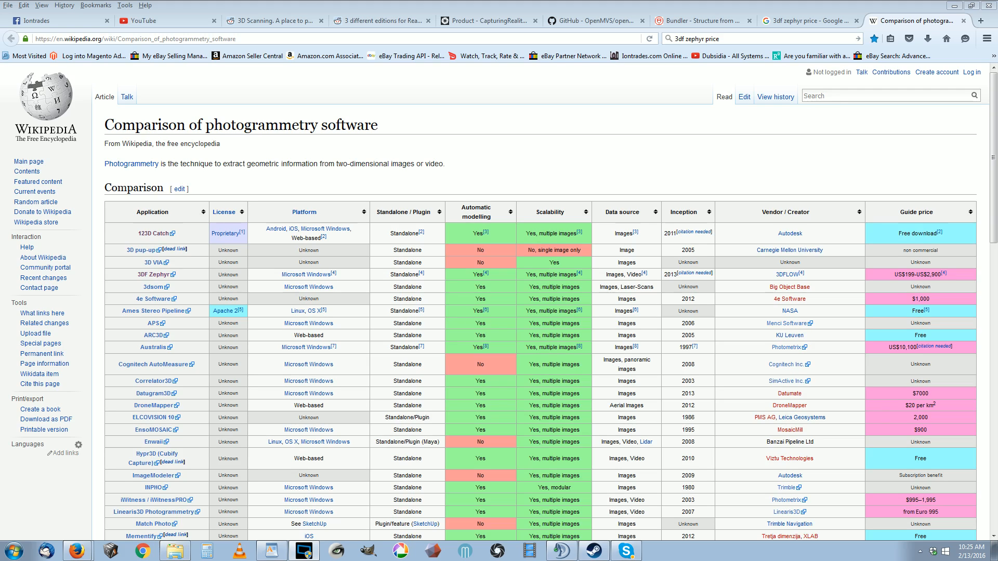
{"action": "mouse_move", "coordinate": [532, 130]}
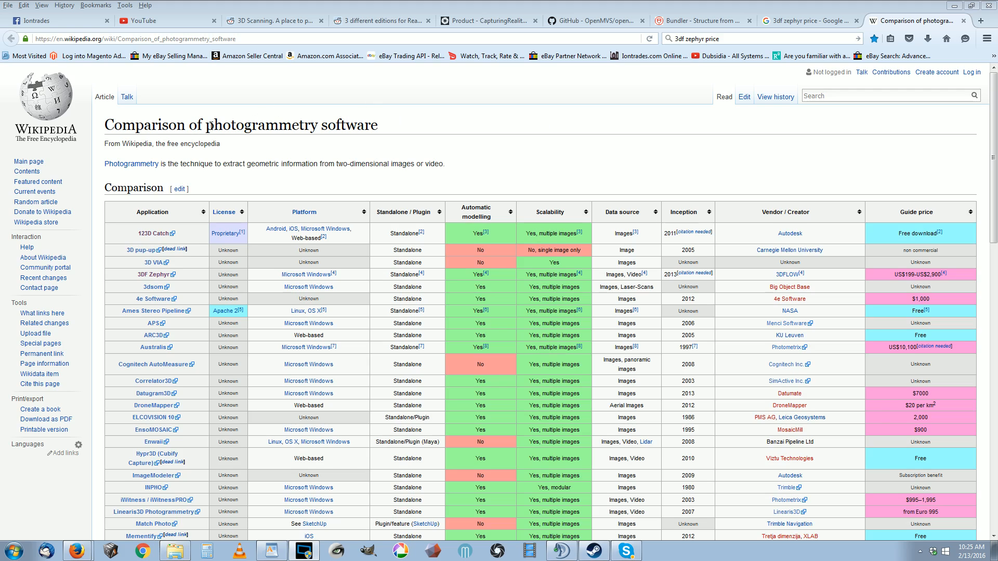
{"action": "mouse_move", "coordinate": [408, 129]}
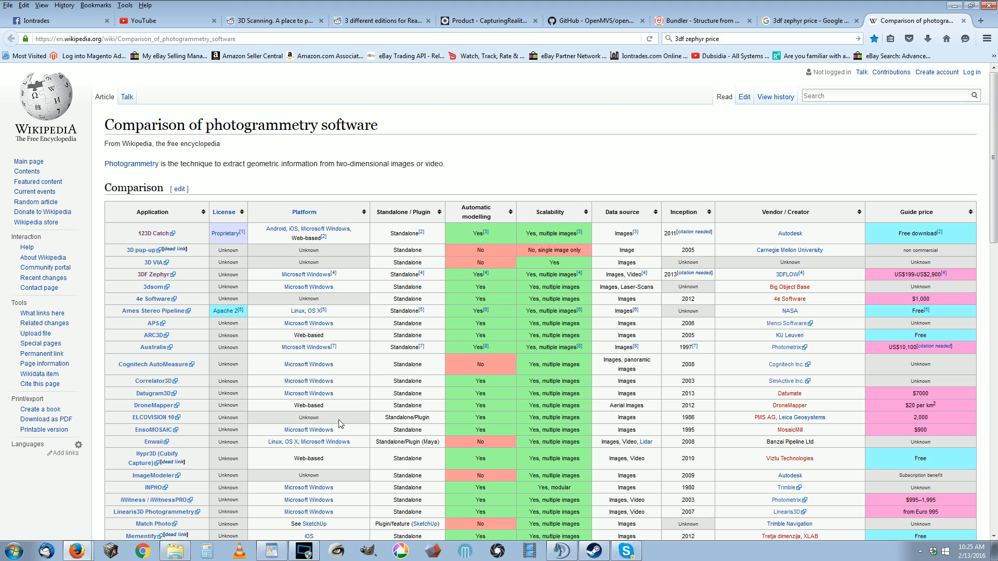
{"action": "mouse_move", "coordinate": [271, 550]}
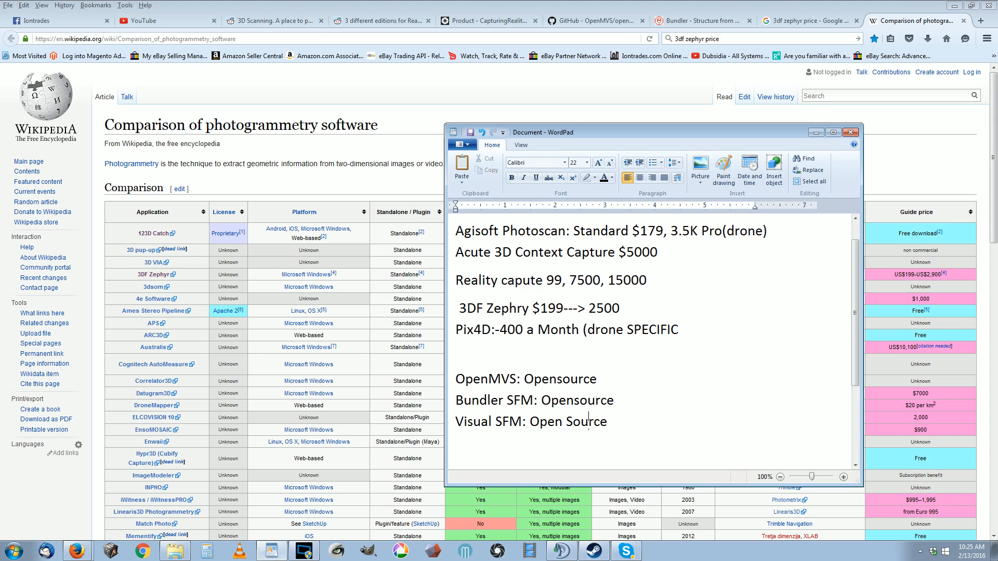
Step: Search Google for 'visual sfm' in a new tab
{"action": "right_click", "coordinate": [528, 420]}
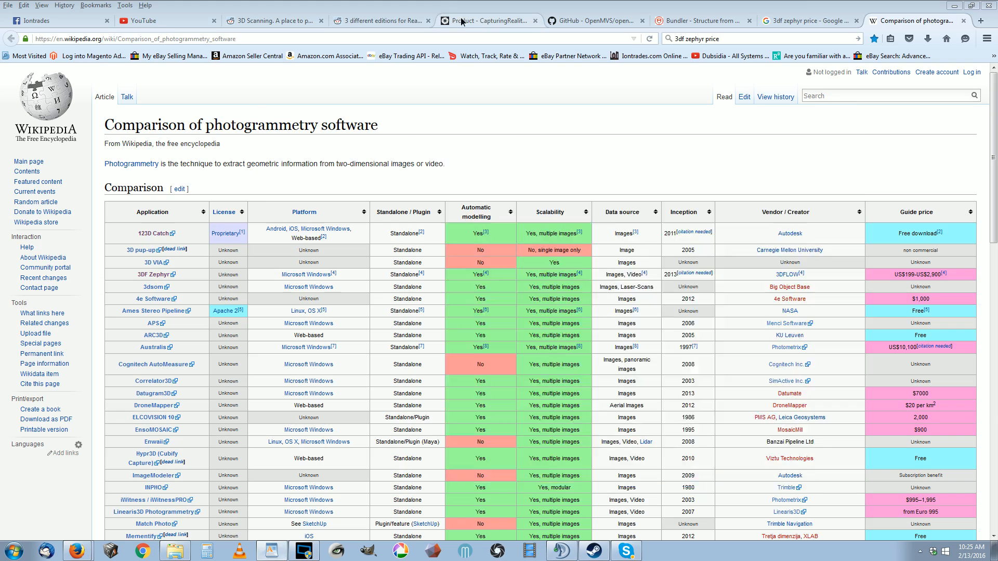
{"action": "left_click", "coordinate": [980, 20]}
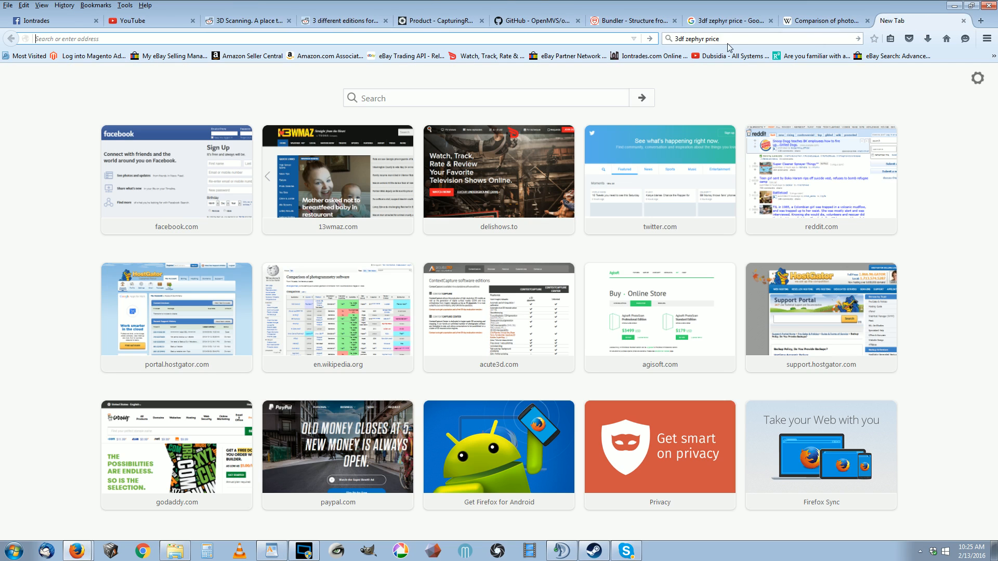
{"action": "left_click", "coordinate": [732, 38]}
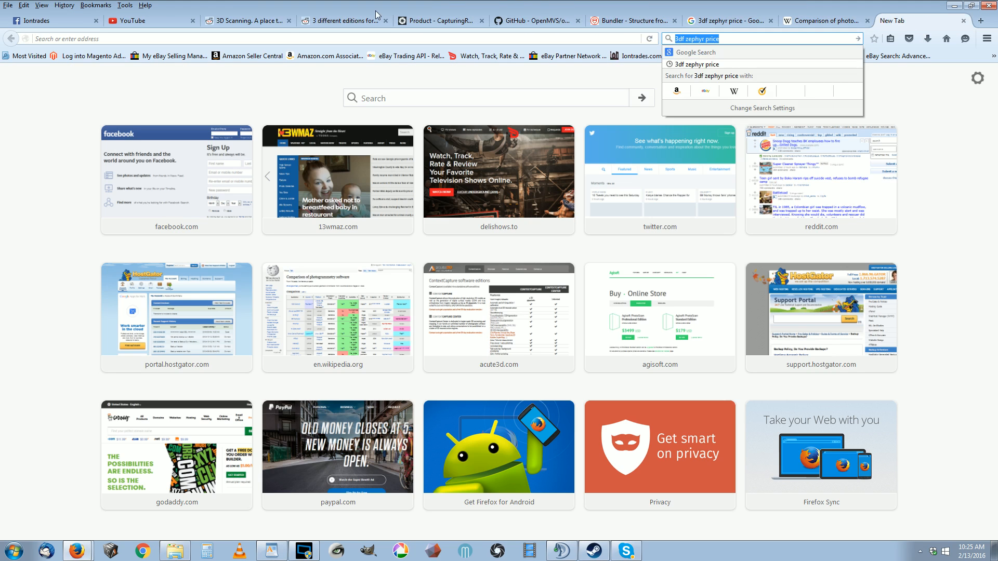
{"action": "type", "text": "visul"}
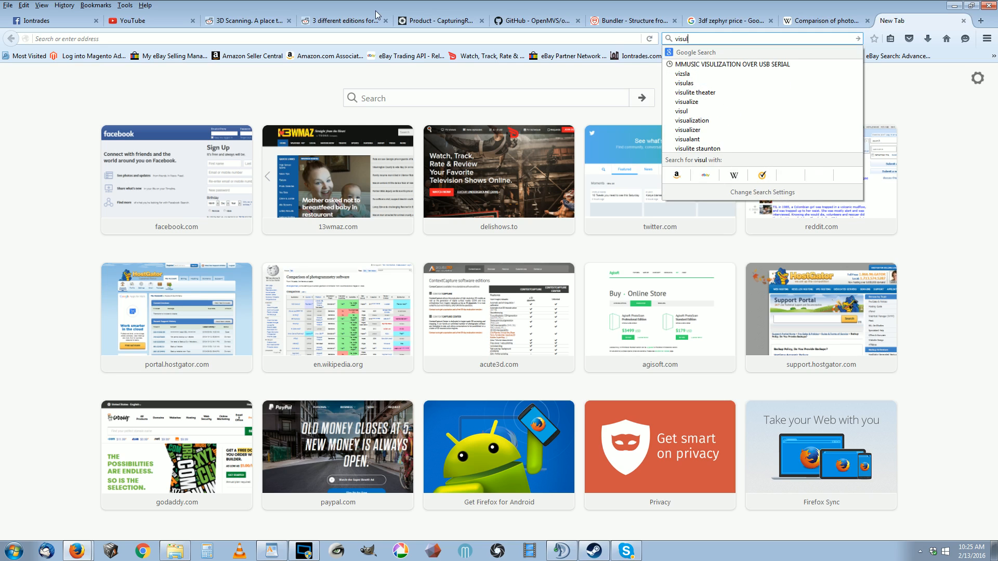
{"action": "type", "text": "a"}
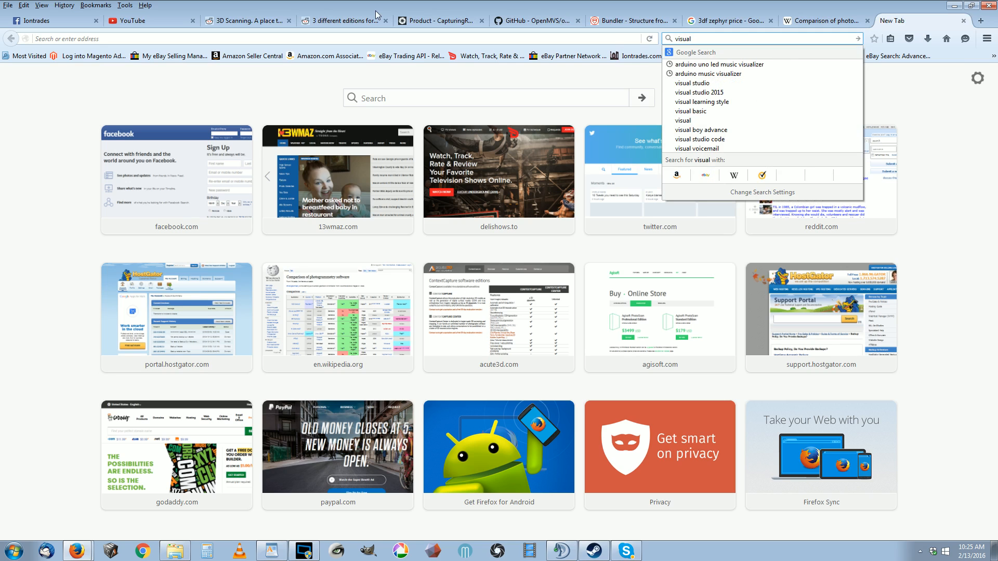
{"action": "type", "text": "sfm"}
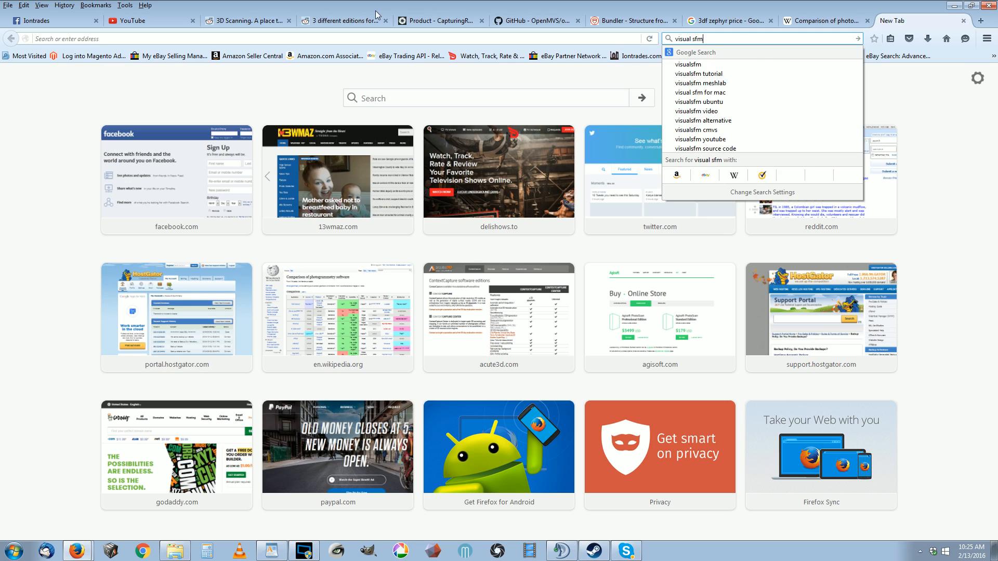
{"action": "key", "text": "Return"}
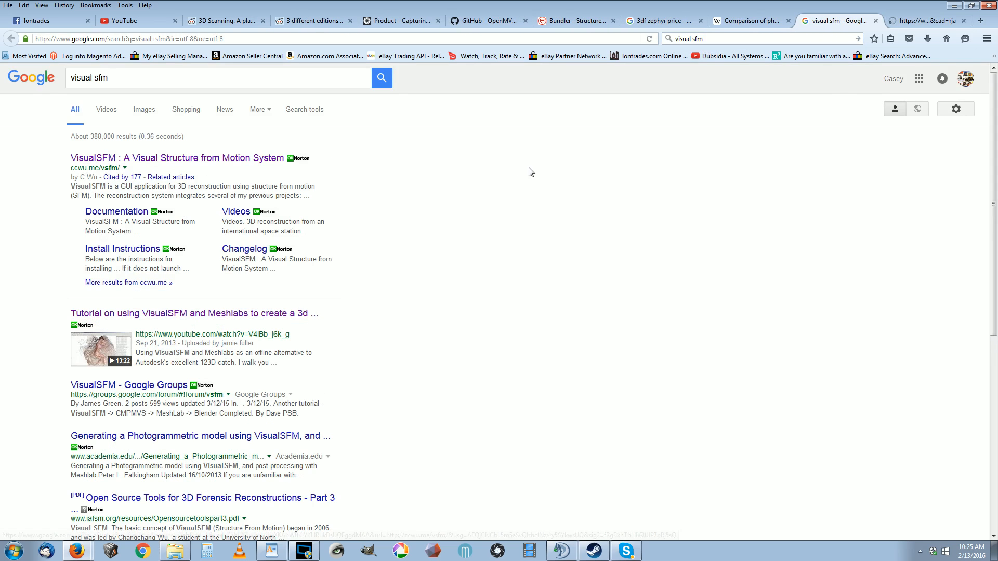
Step: Visit the VisualSFM project homepage from the top result and skim its downloads
{"action": "left_click", "coordinate": [179, 158]}
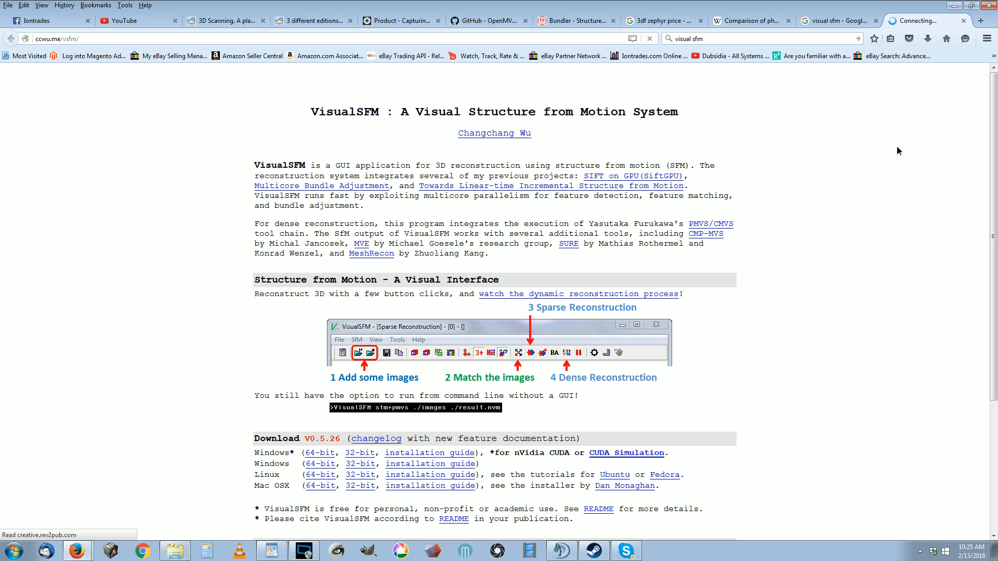
{"action": "scroll", "scroll_direction": "down", "scroll_amount": 3}
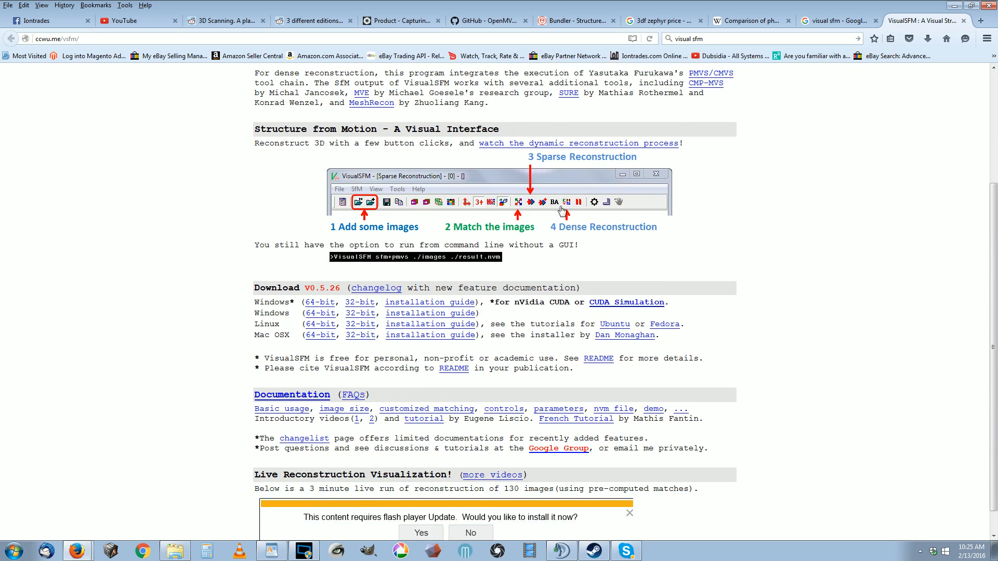
{"action": "mouse_move", "coordinate": [812, 55]}
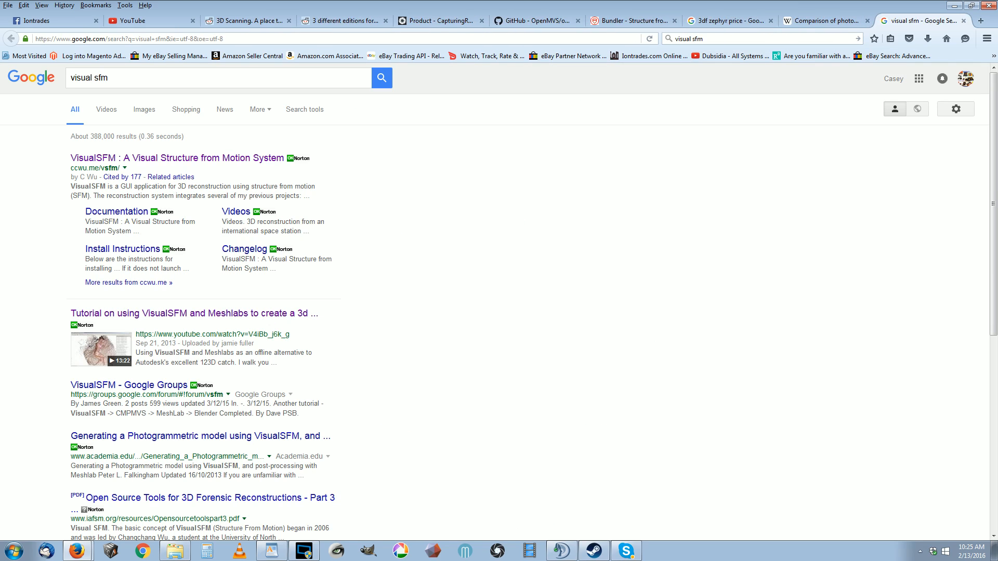
{"action": "mouse_move", "coordinate": [457, 185]}
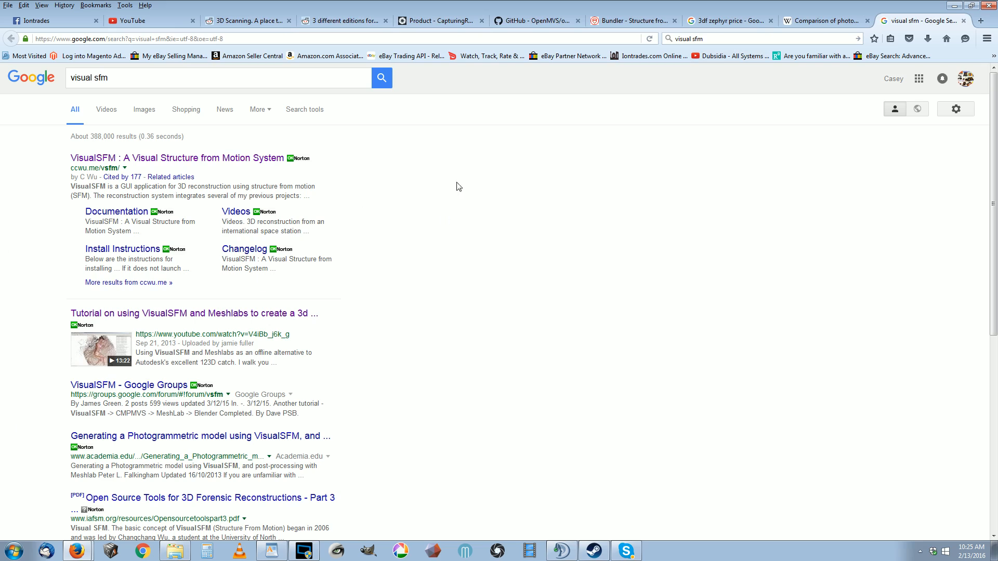
{"action": "mouse_move", "coordinate": [280, 551]}
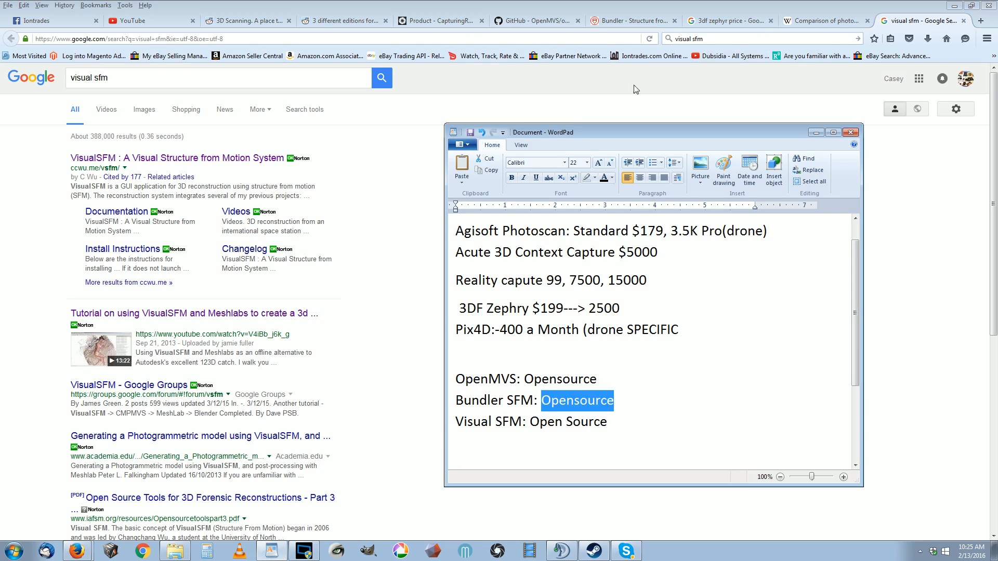
{"action": "left_click", "coordinate": [534, 20]}
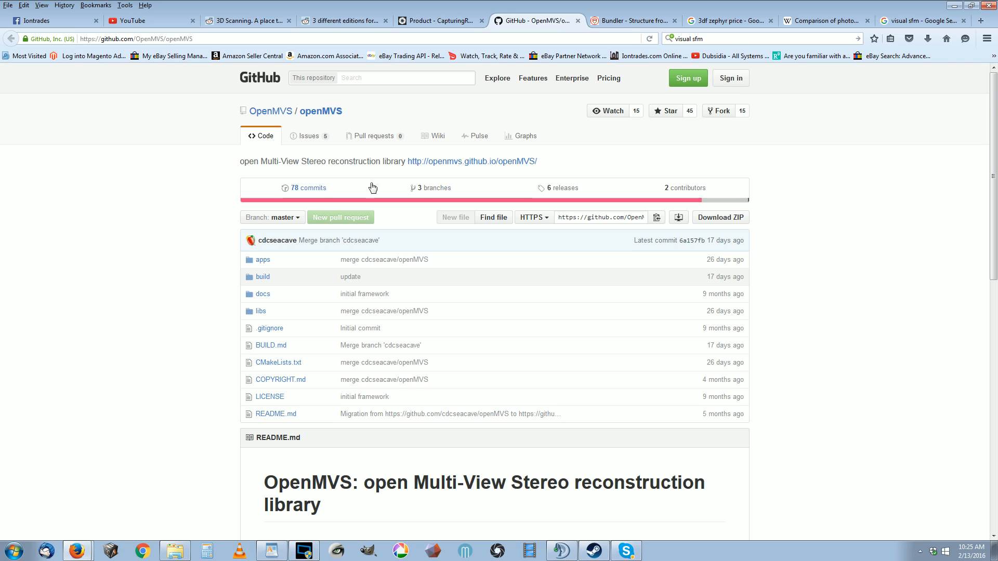
{"action": "left_click", "coordinate": [916, 21]}
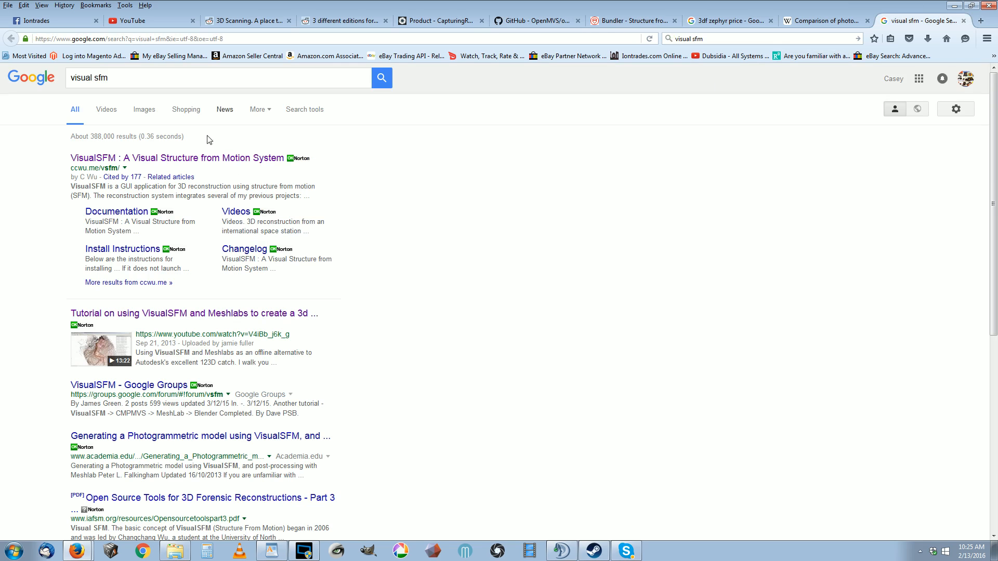
{"action": "mouse_move", "coordinate": [410, 193]}
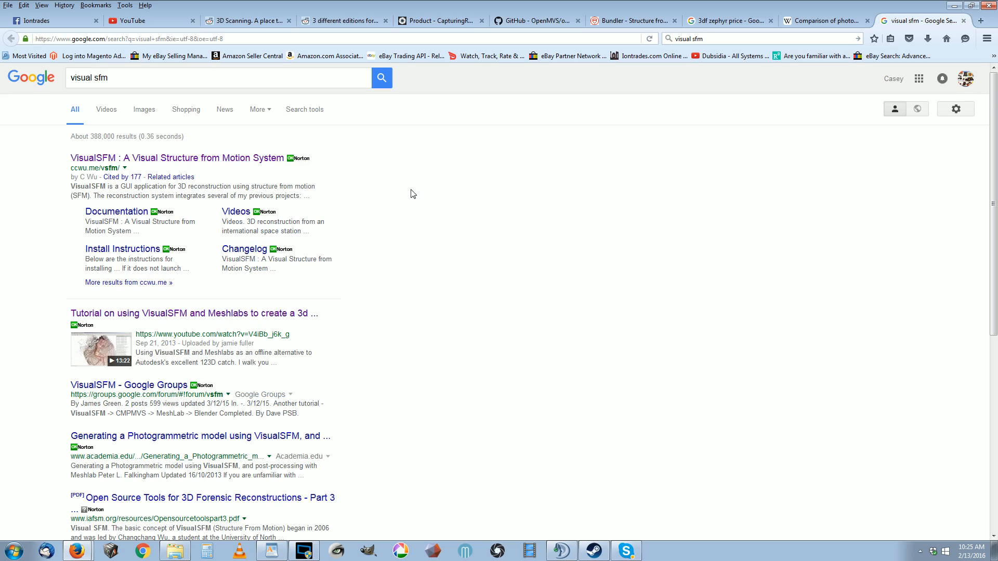
{"action": "mouse_move", "coordinate": [361, 204]}
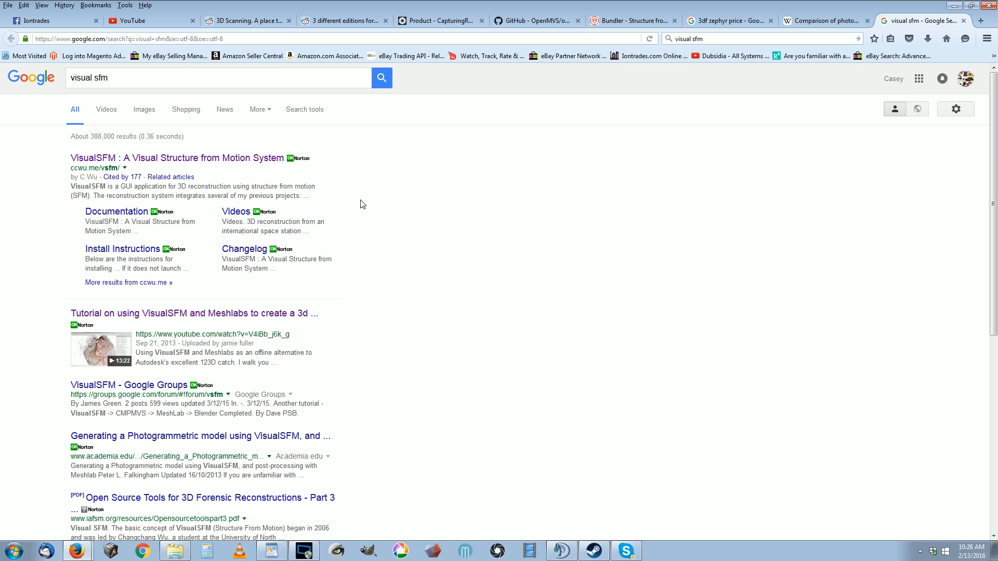
{"action": "mouse_move", "coordinate": [441, 266]}
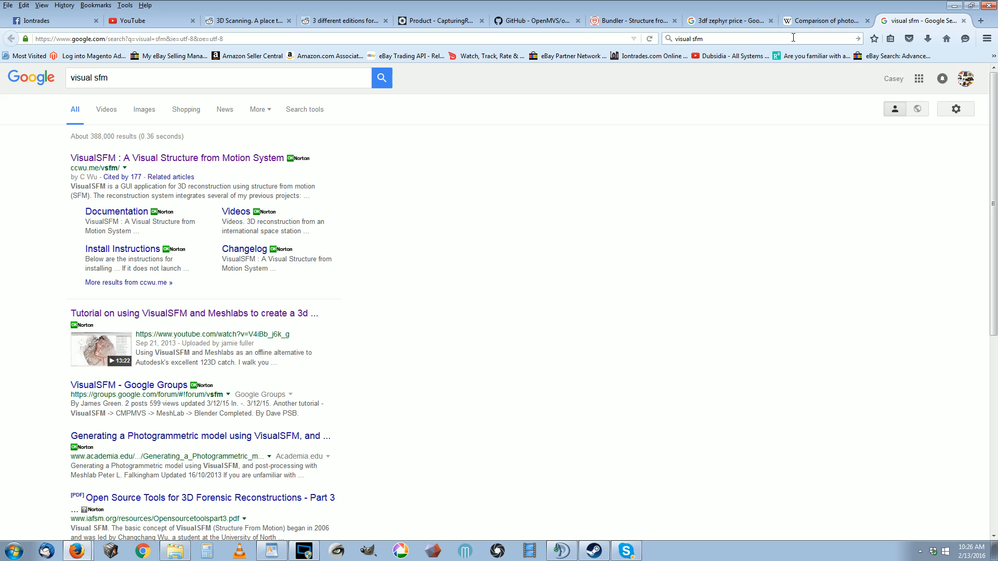
{"action": "mouse_move", "coordinate": [823, 21]}
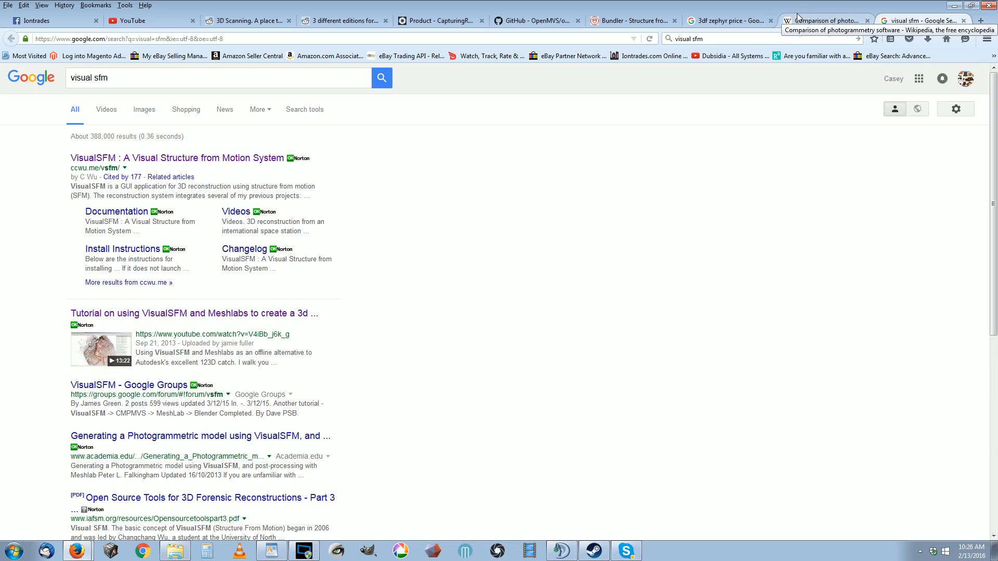
{"action": "mouse_move", "coordinate": [713, 119]}
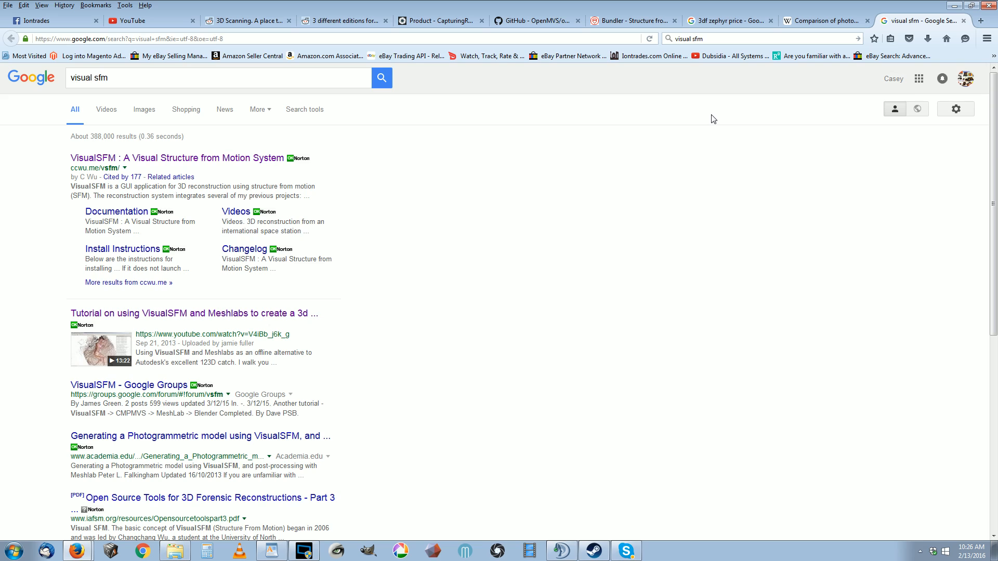
{"action": "mouse_move", "coordinate": [539, 109]}
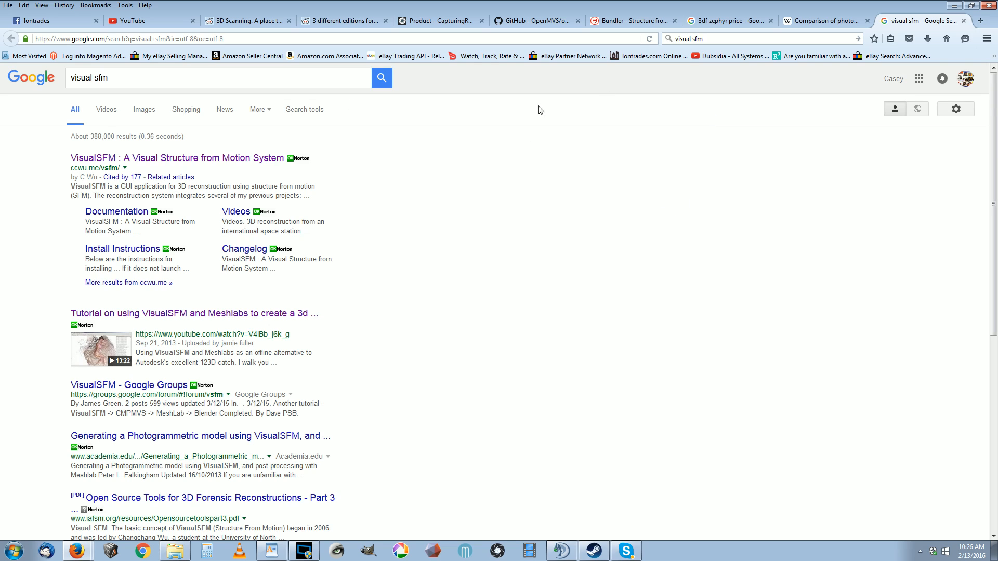
{"action": "mouse_move", "coordinate": [183, 185]}
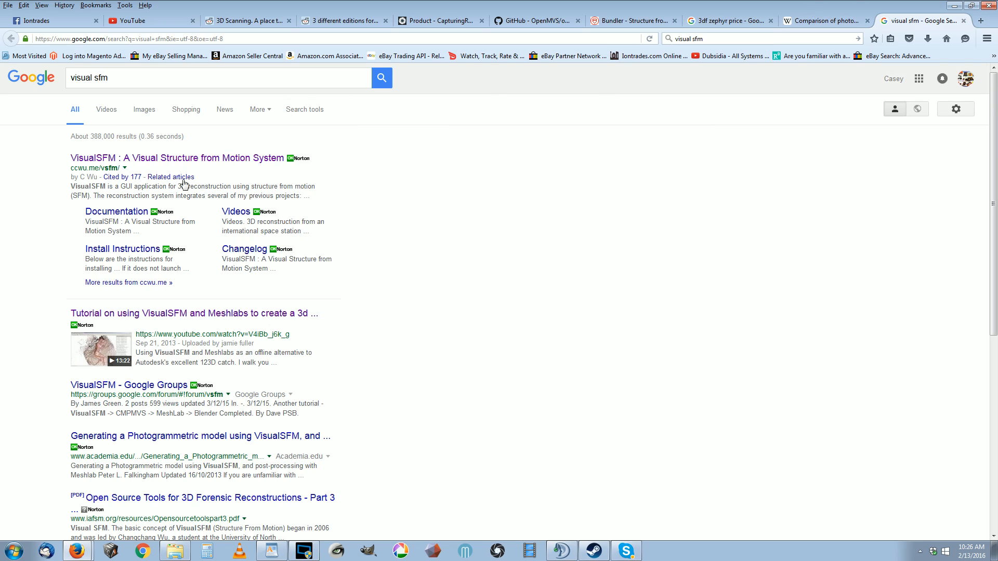
{"action": "mouse_move", "coordinate": [270, 533]}
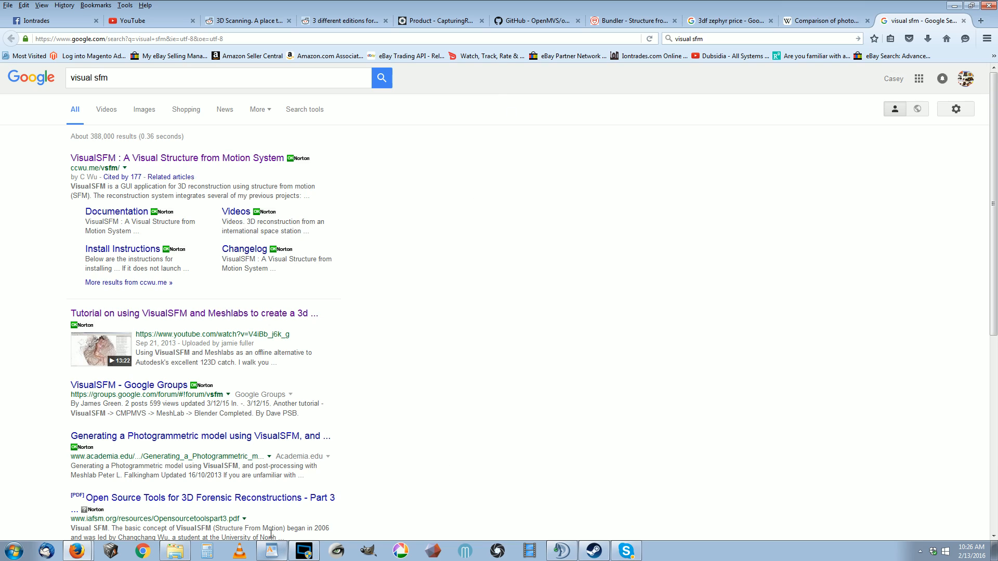
{"action": "mouse_move", "coordinate": [544, 295]}
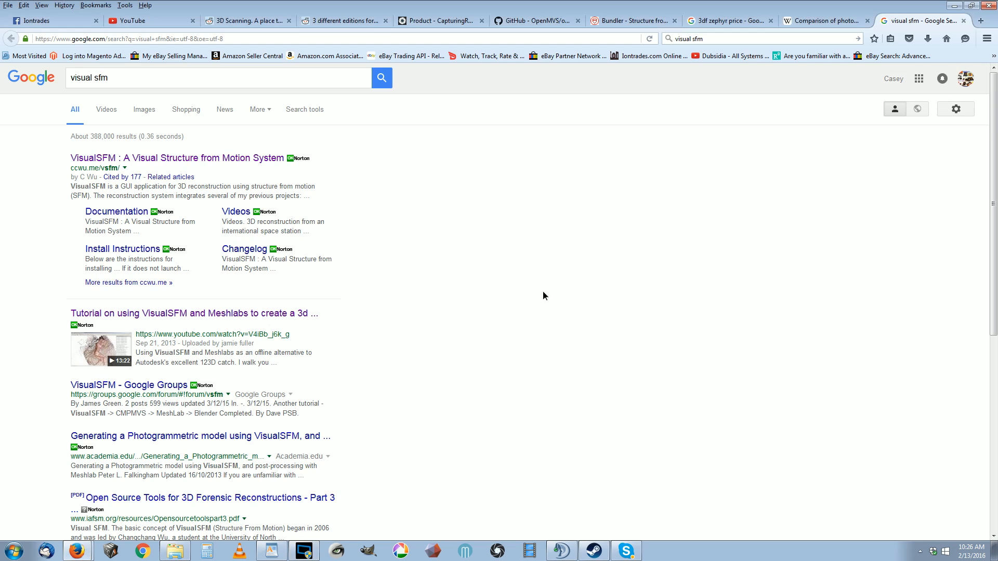
Step: Browse the OpenMVS repository README and its list of open issues
{"action": "left_click", "coordinate": [534, 20]}
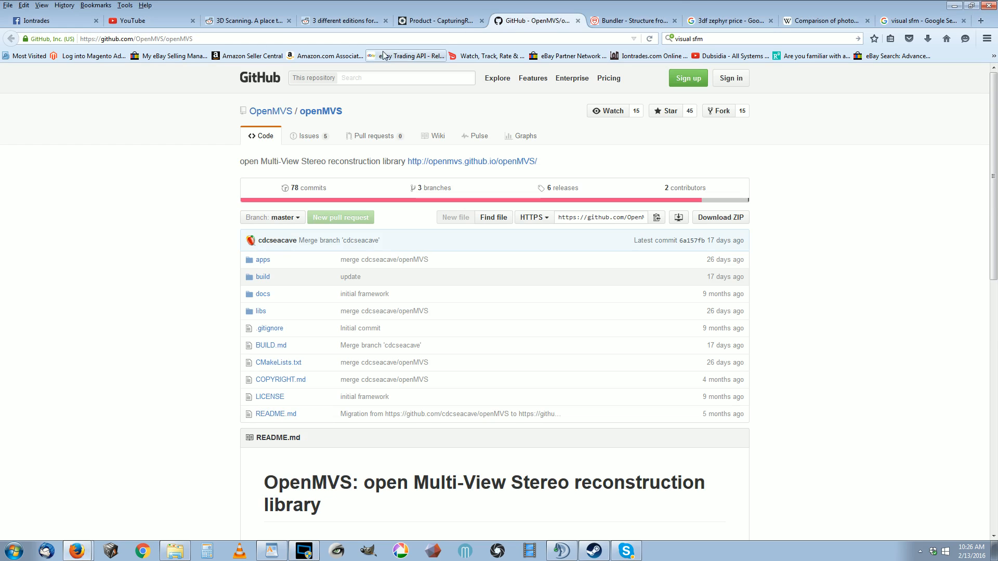
{"action": "scroll", "scroll_direction": "down", "scroll_amount": 3}
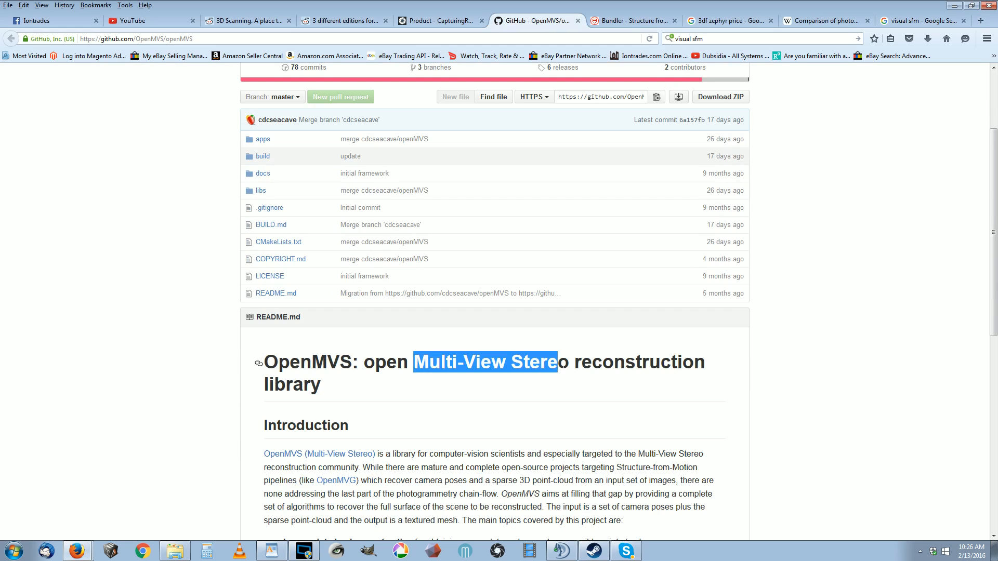
{"action": "scroll", "scroll_direction": "down", "scroll_amount": 3}
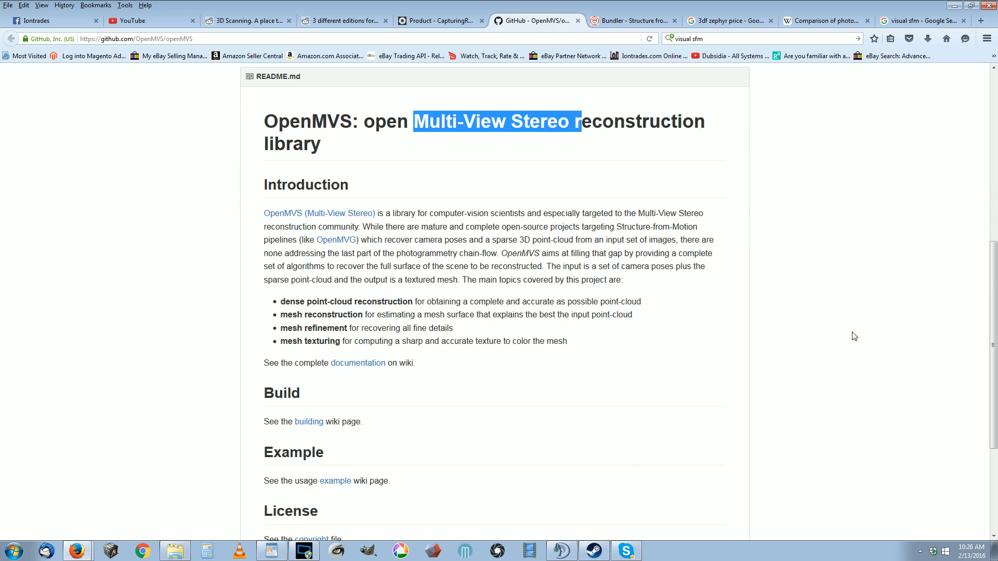
{"action": "mouse_move", "coordinate": [481, 408]}
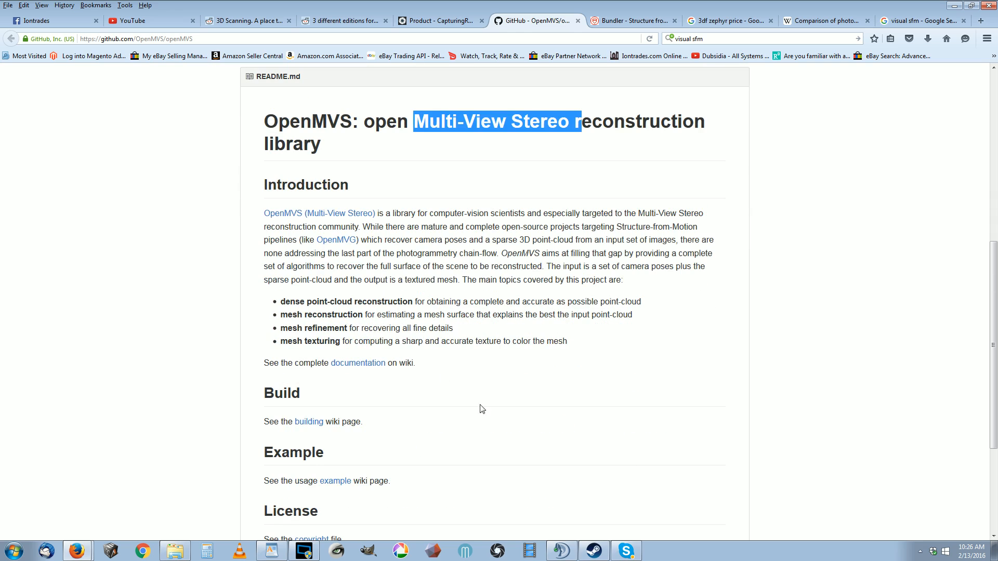
{"action": "scroll", "scroll_direction": "up", "scroll_amount": 3}
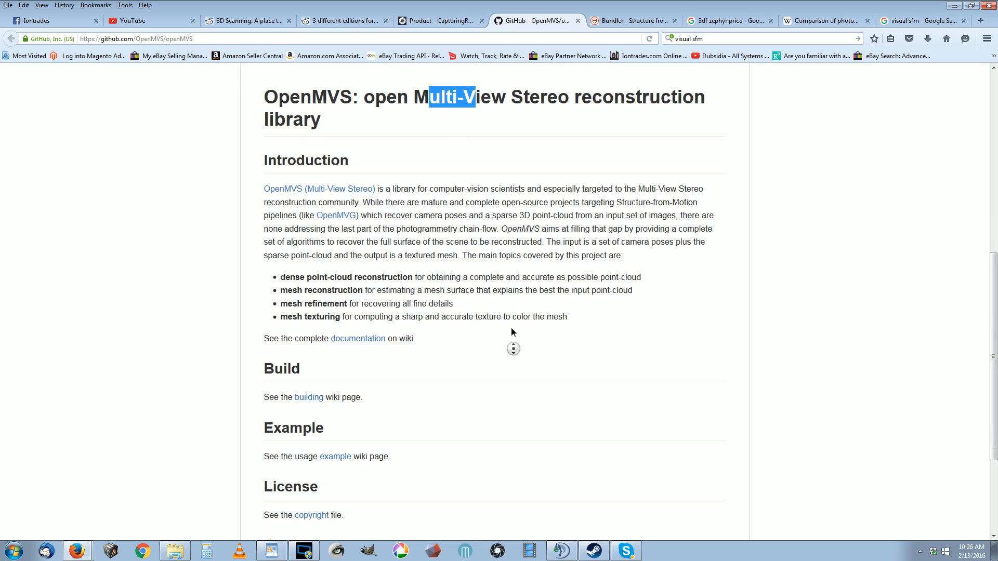
{"action": "scroll", "scroll_direction": "up", "scroll_amount": 3}
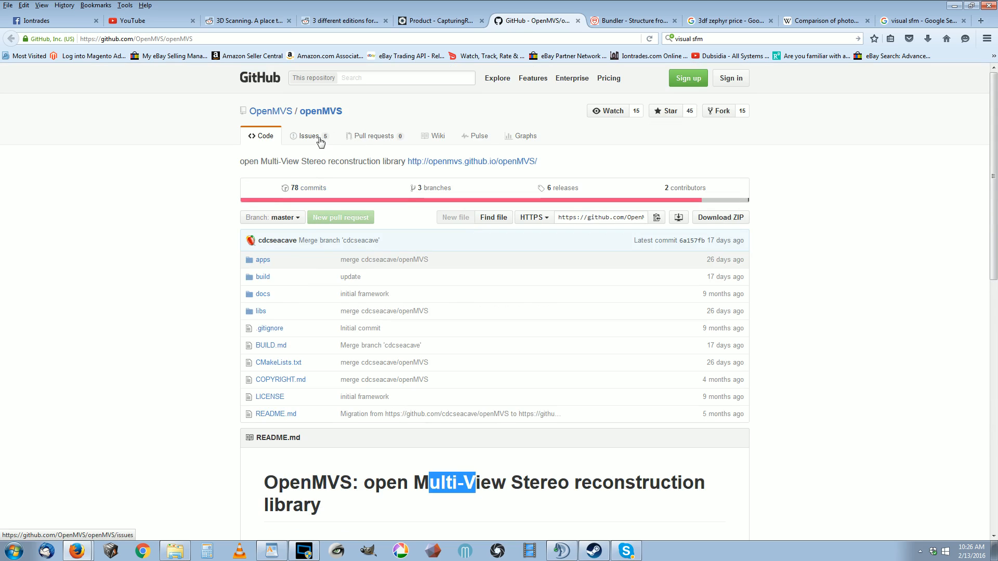
{"action": "left_click", "coordinate": [307, 135]}
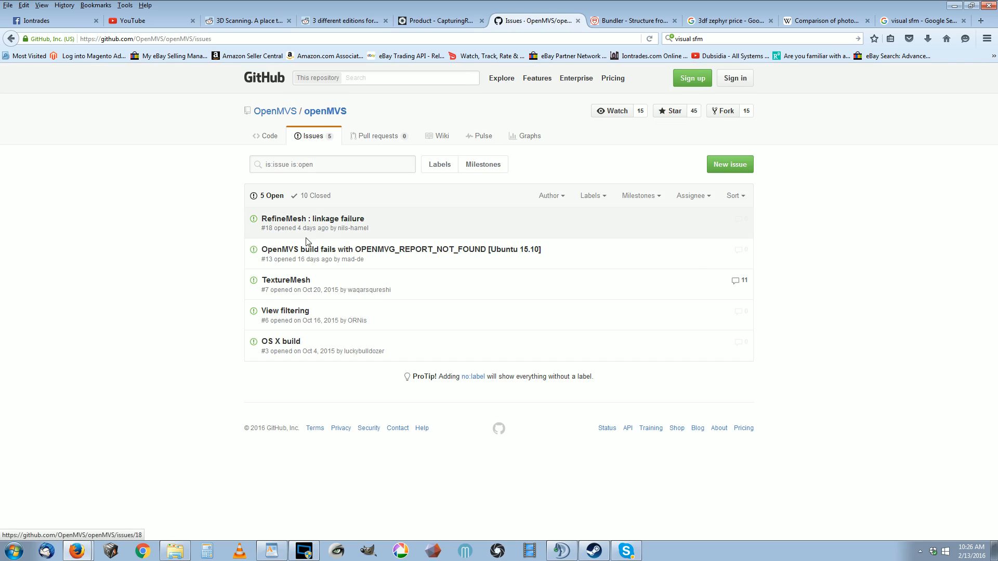
{"action": "mouse_move", "coordinate": [317, 263]}
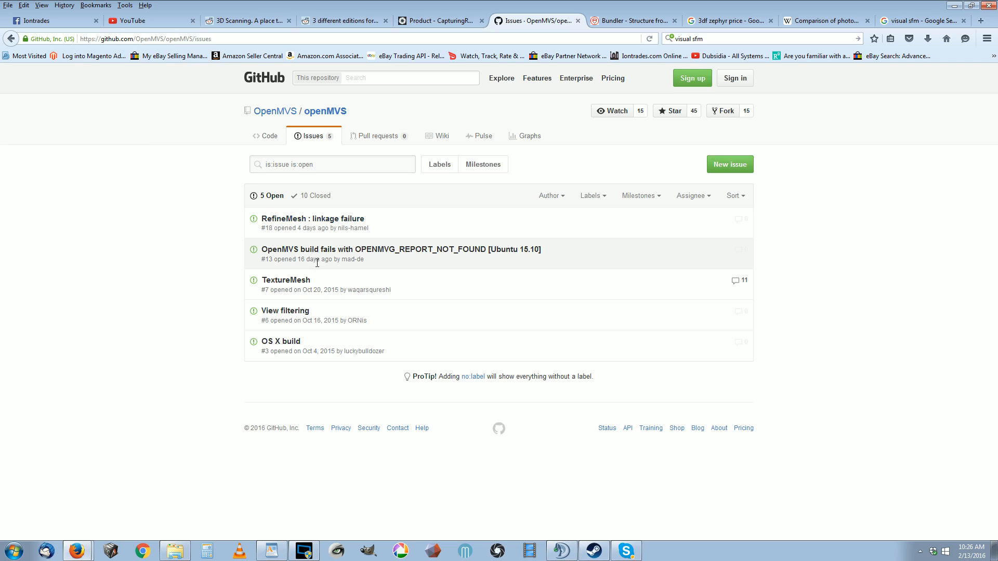
Step: View the OpenMVS branches, then look through its commit history
{"action": "left_click", "coordinate": [264, 135]}
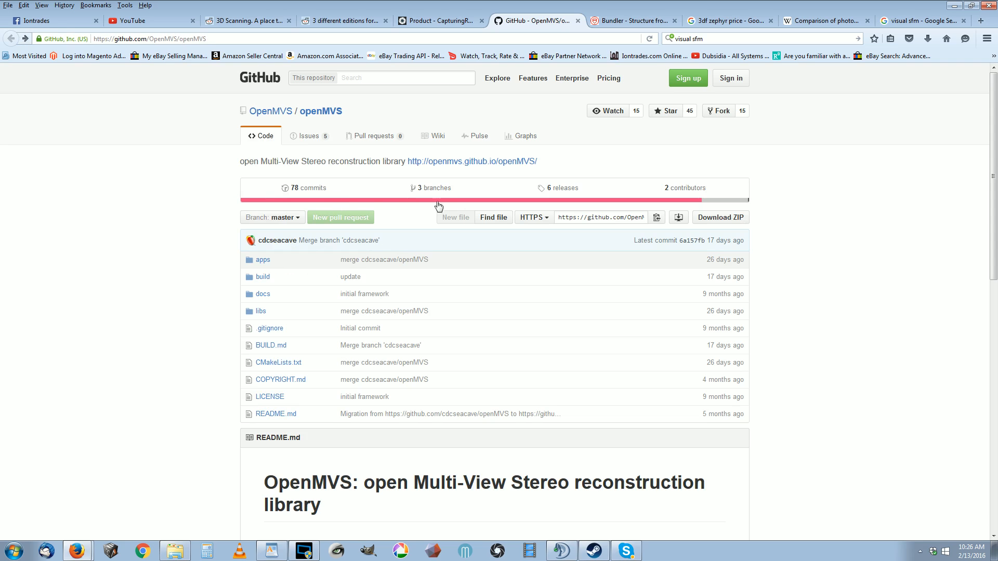
{"action": "left_click", "coordinate": [435, 188]}
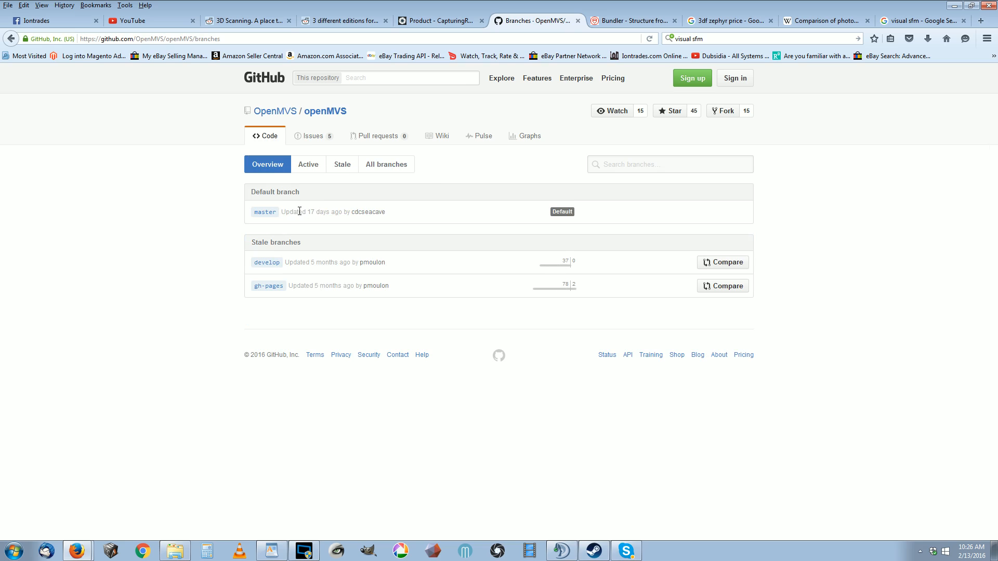
{"action": "mouse_move", "coordinate": [285, 221]}
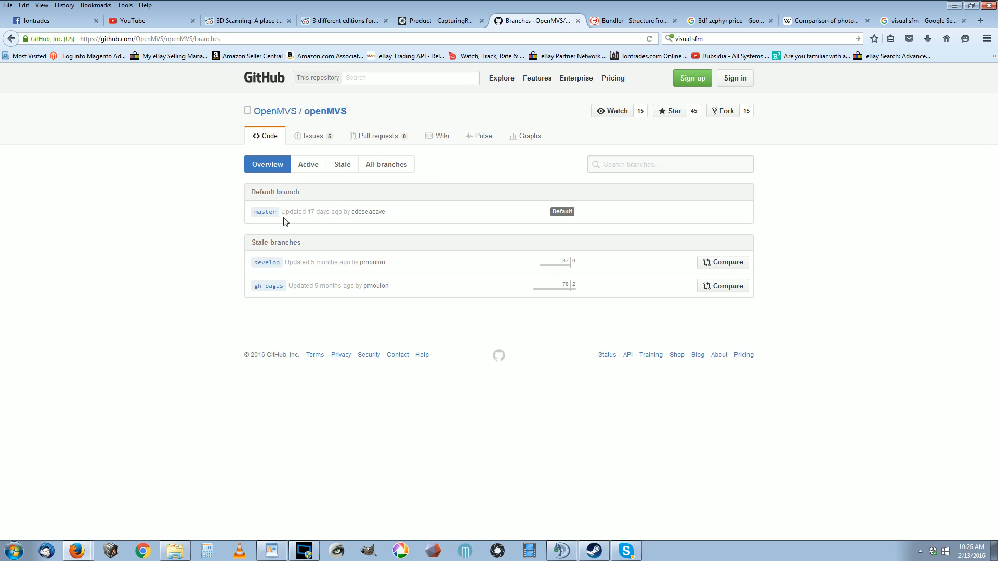
{"action": "left_click", "coordinate": [265, 211]}
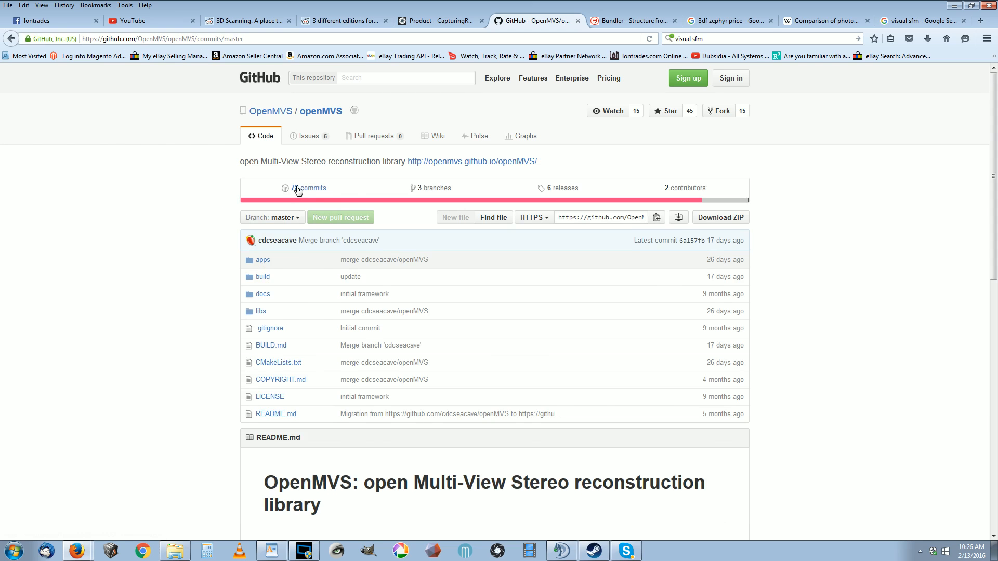
{"action": "left_click", "coordinate": [307, 188]}
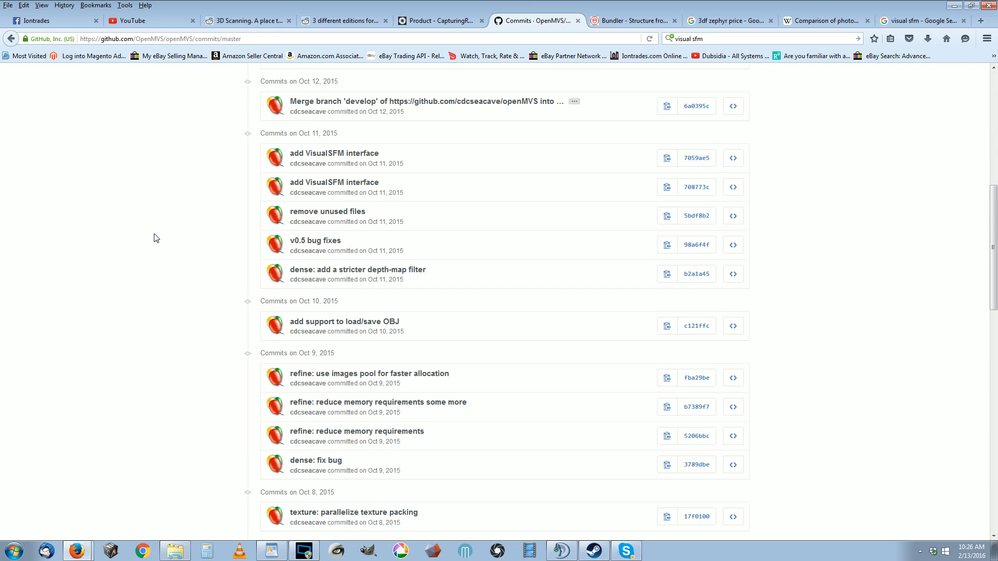
{"action": "scroll", "scroll_direction": "down", "scroll_amount": 3}
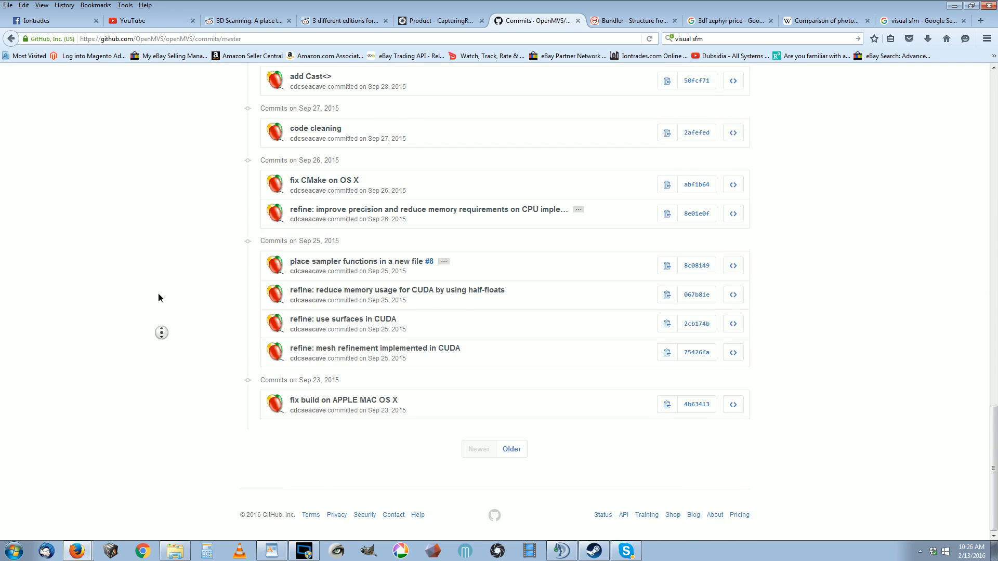
{"action": "scroll", "scroll_direction": "up", "scroll_amount": 3}
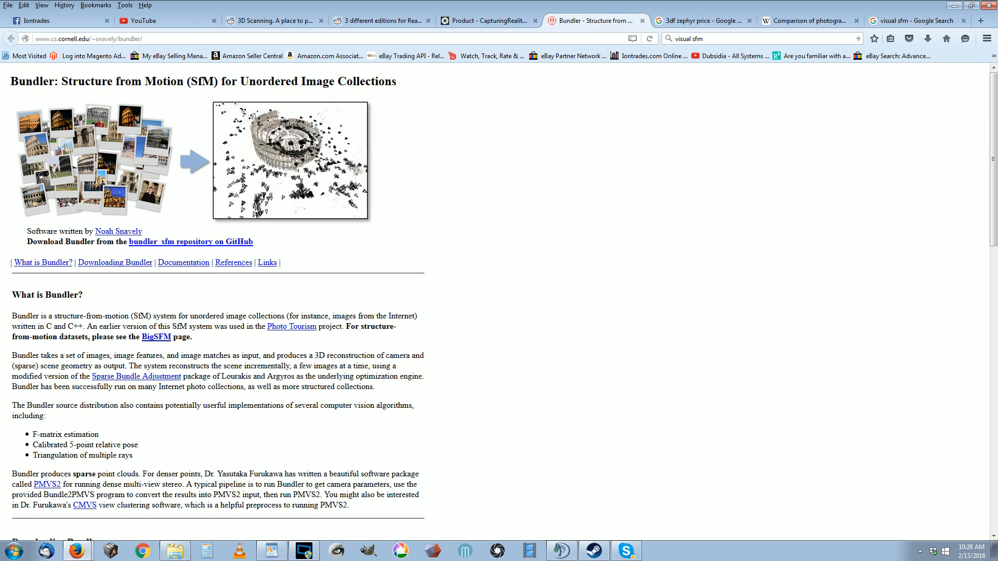
Step: Check the RealityCapture pricing and r/3DScanning tabs, then bring up options for Bundler's Colosseum image
{"action": "left_click", "coordinate": [487, 21]}
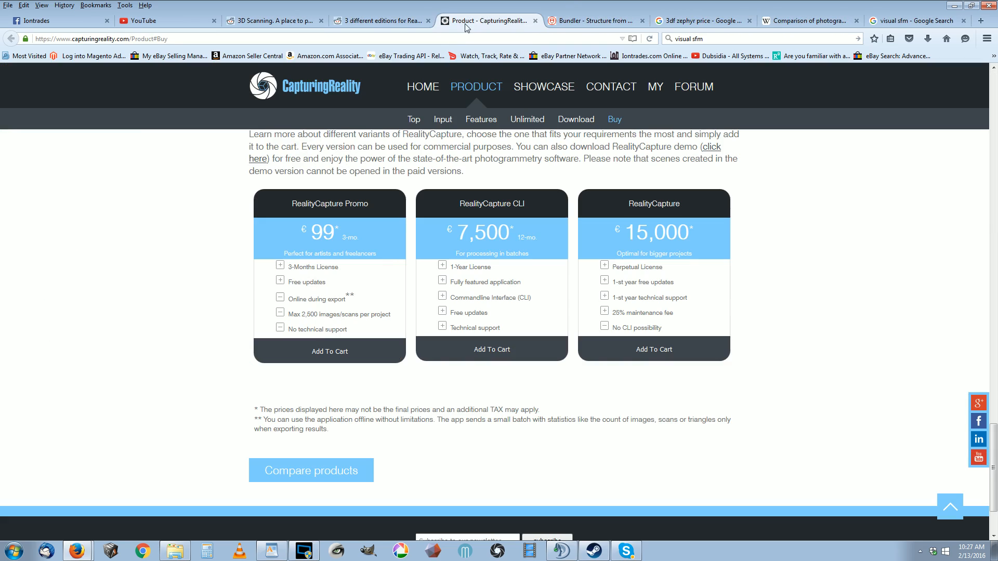
{"action": "left_click", "coordinate": [273, 21]}
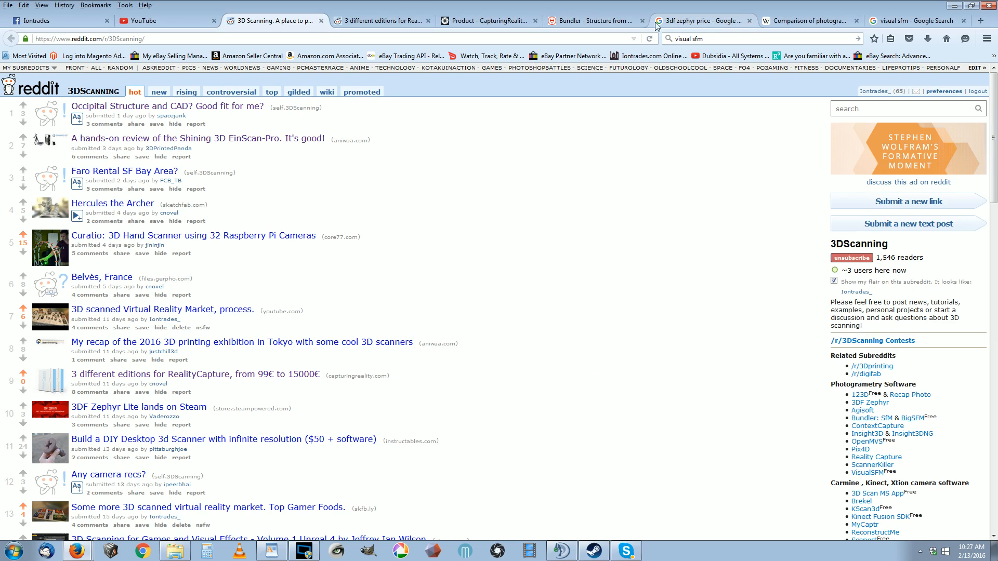
{"action": "right_click", "coordinate": [291, 162]}
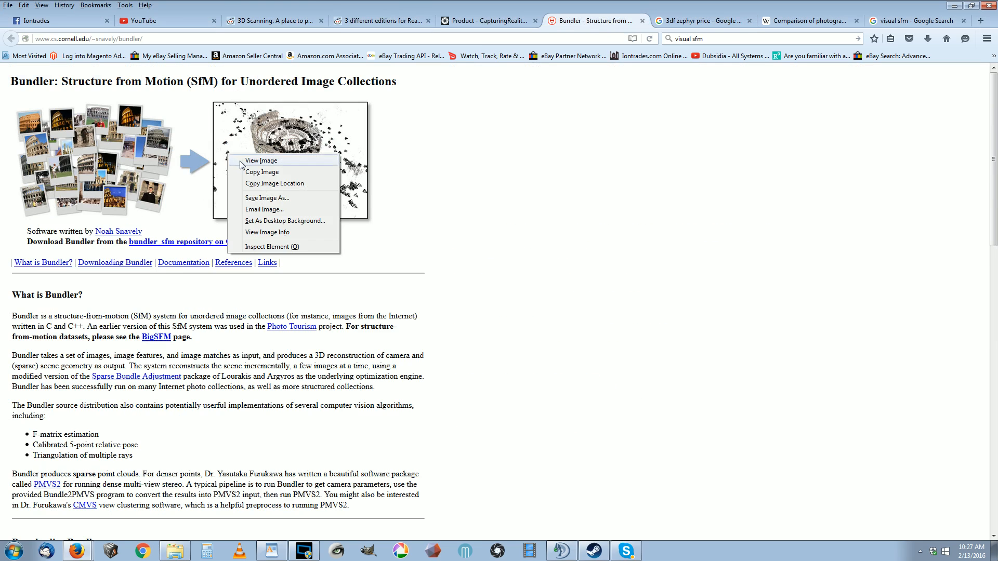
Step: View the Bundler Colosseum reconstruction image on its own, enlarged
{"action": "left_click", "coordinate": [261, 160]}
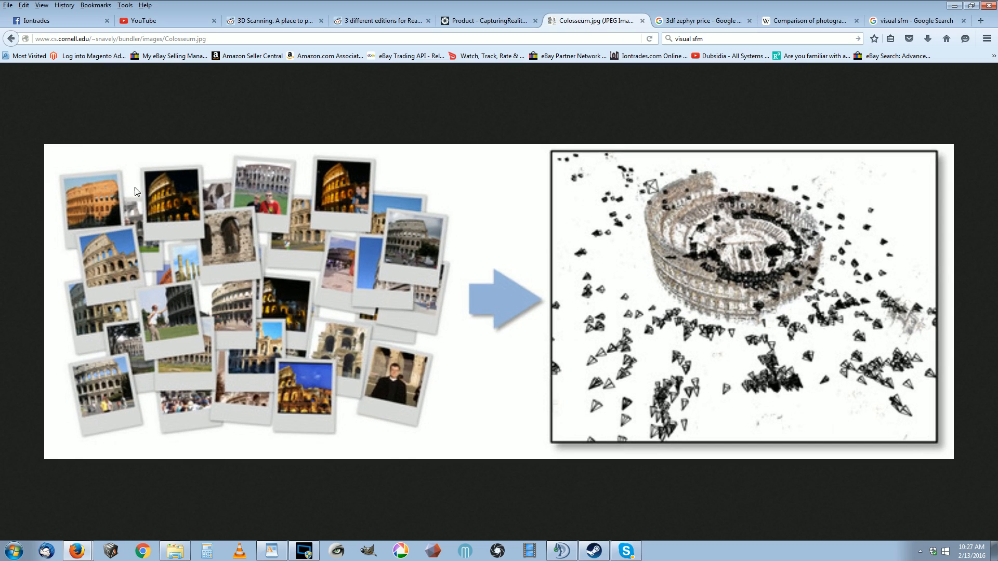
{"action": "mouse_move", "coordinate": [138, 353]}
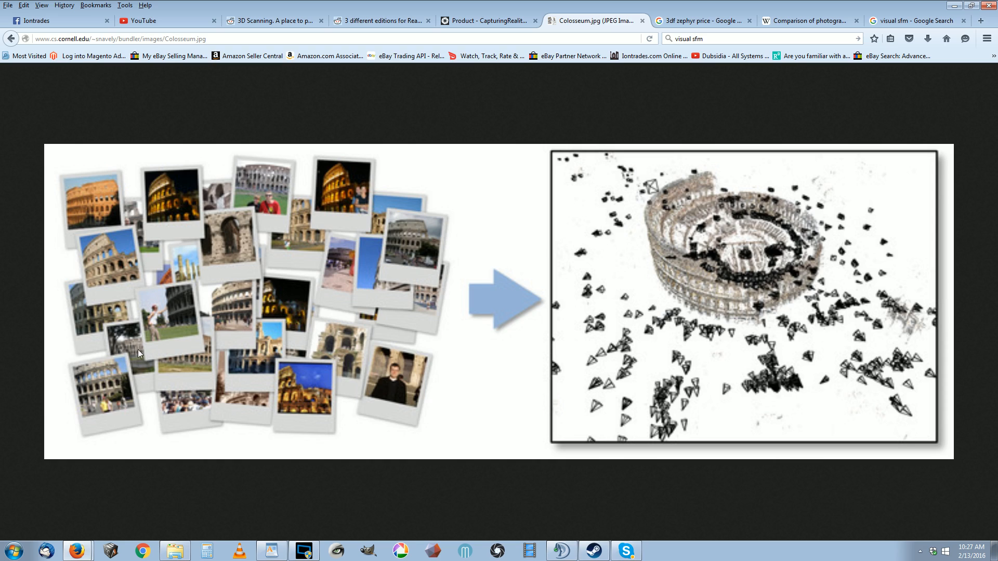
{"action": "mouse_move", "coordinate": [678, 225]}
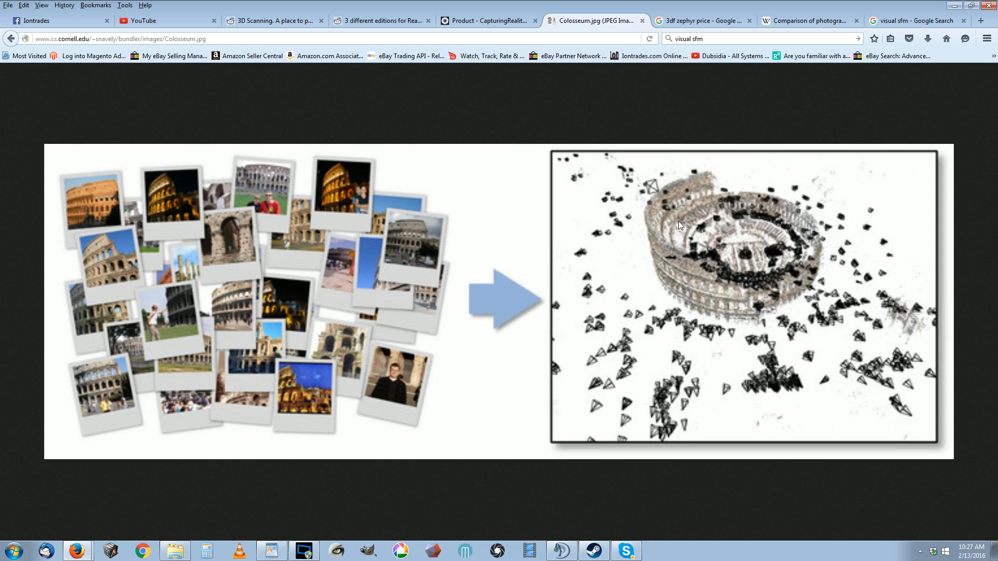
{"action": "mouse_move", "coordinate": [766, 379]}
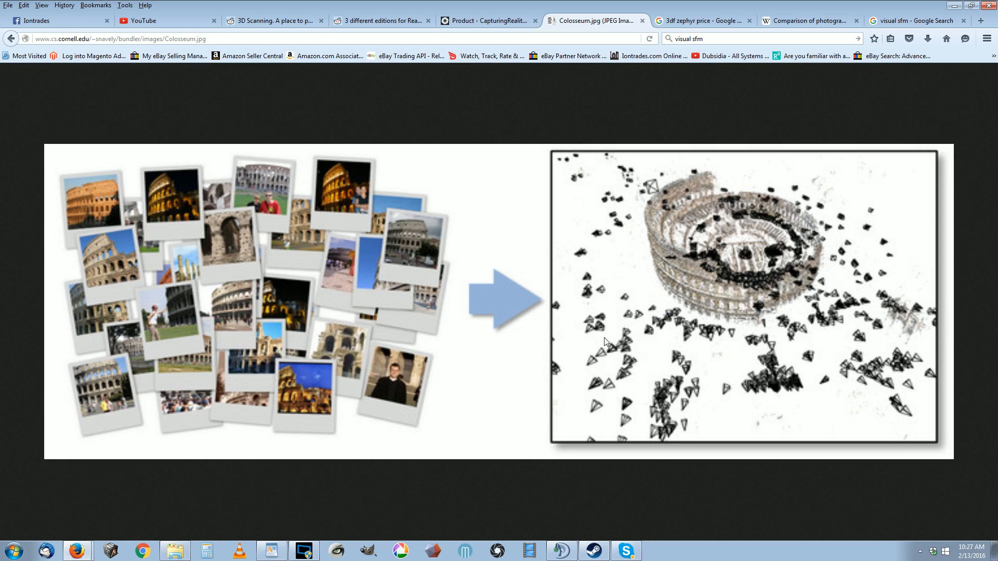
{"action": "mouse_move", "coordinate": [785, 241]}
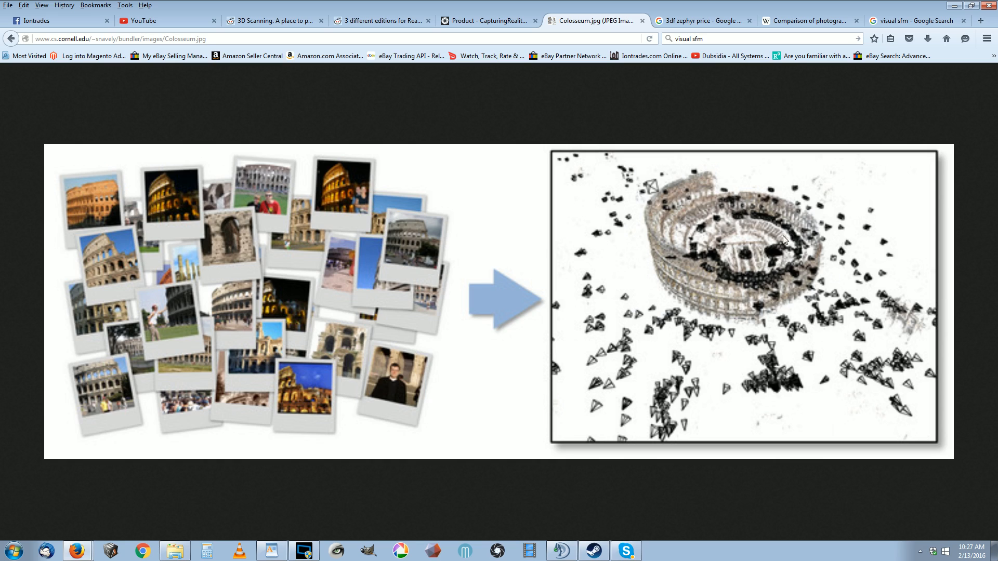
{"action": "mouse_move", "coordinate": [433, 304]}
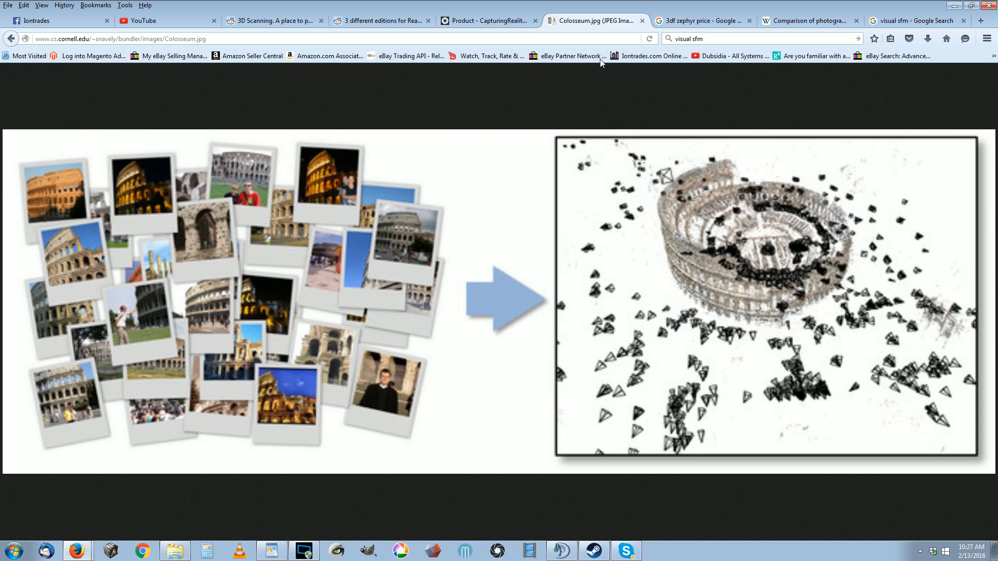
{"action": "mouse_move", "coordinate": [349, 69]}
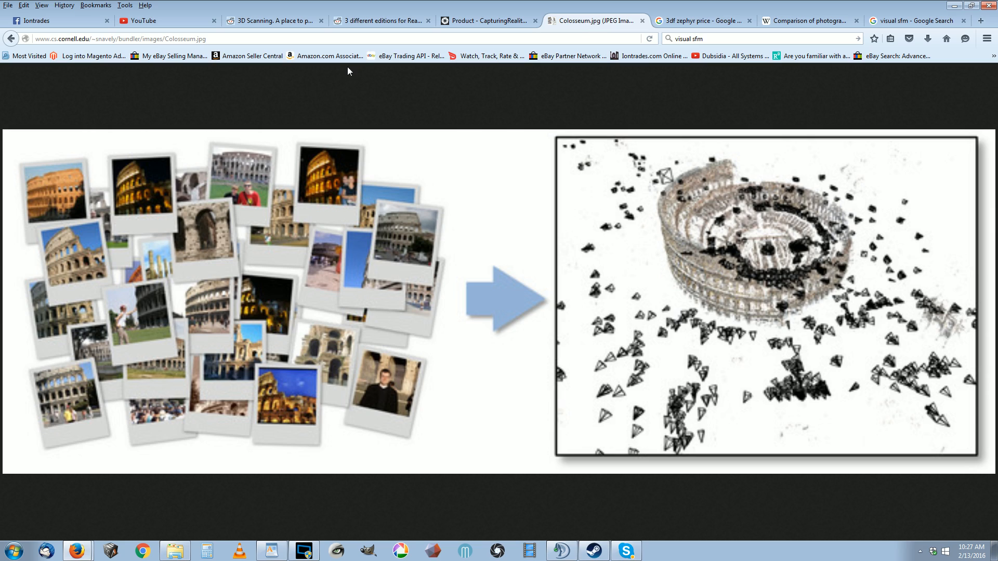
{"action": "mouse_move", "coordinate": [605, 25]}
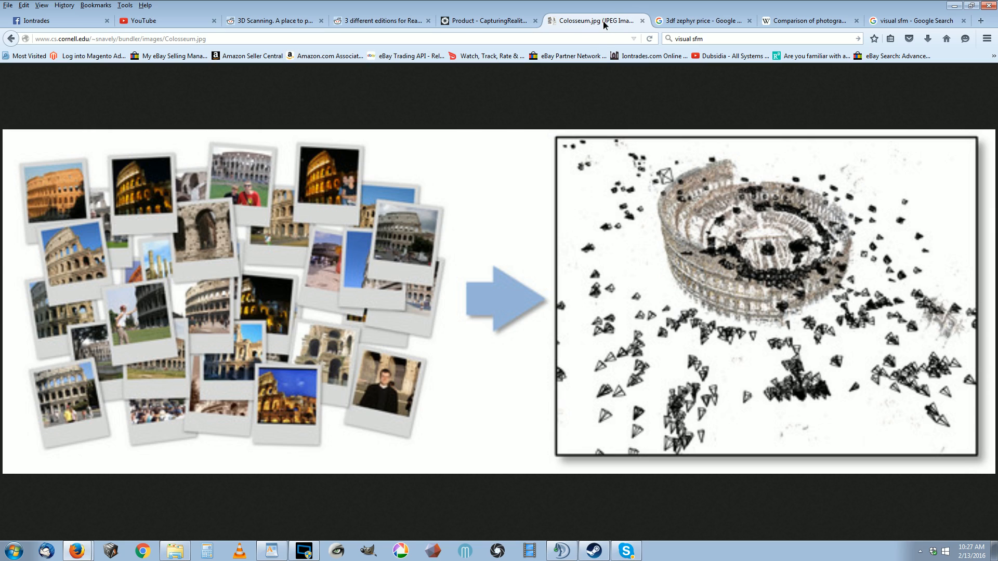
{"action": "mouse_move", "coordinate": [583, 91]}
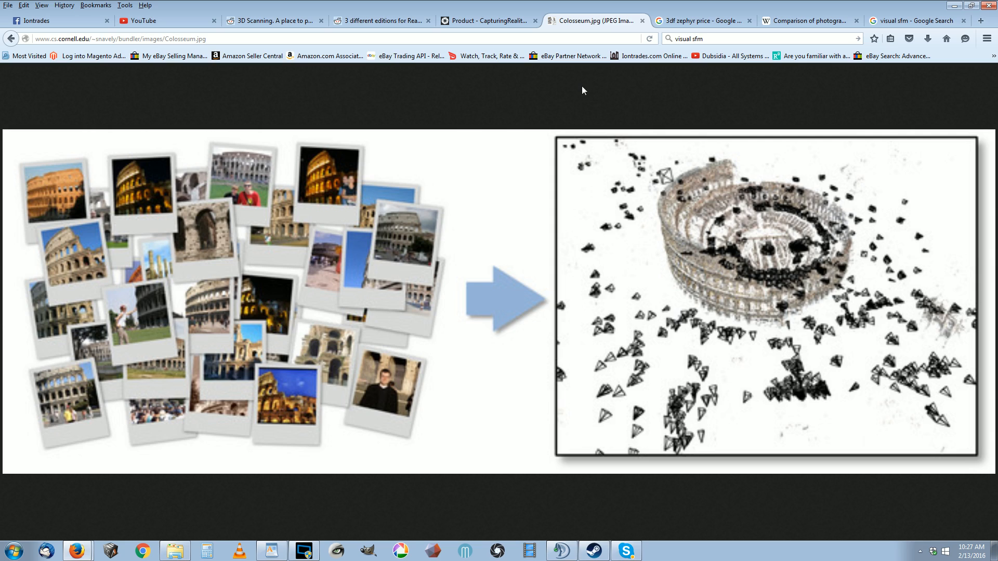
{"action": "mouse_move", "coordinate": [597, 118]}
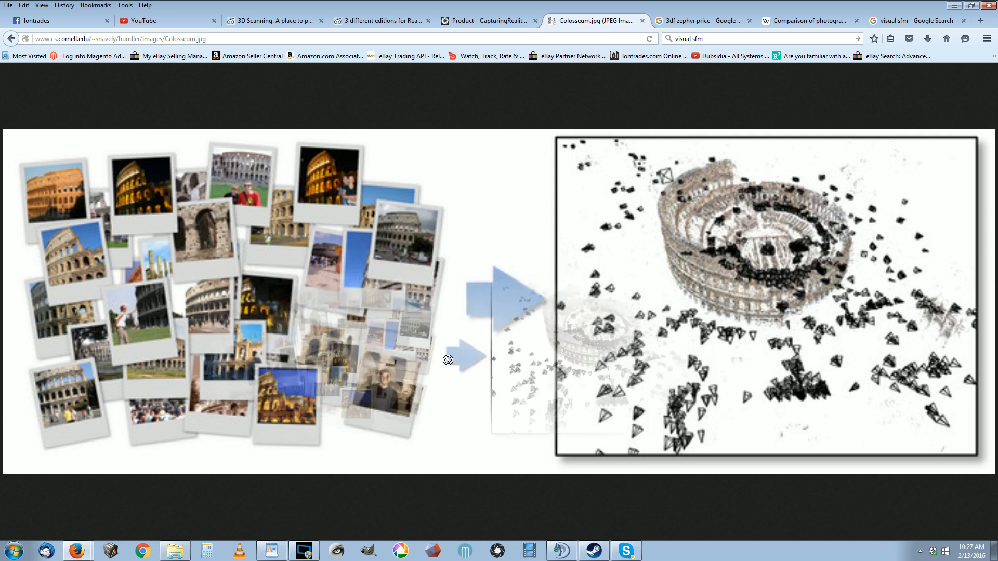
Step: Return to the Bundler project page and read down to Downloading Bundler
{"action": "left_click", "coordinate": [10, 38]}
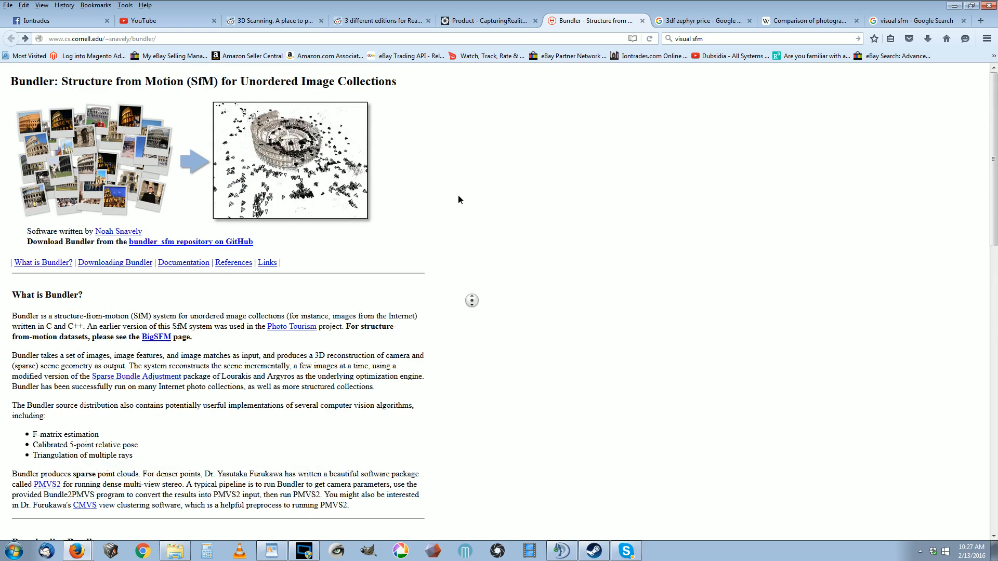
{"action": "mouse_move", "coordinate": [585, 168]}
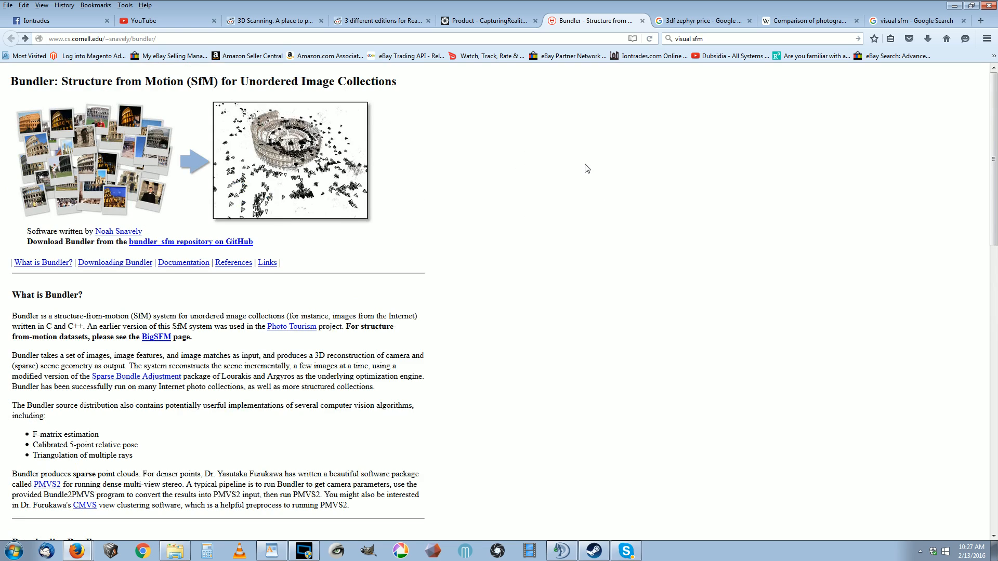
{"action": "mouse_move", "coordinate": [256, 181]}
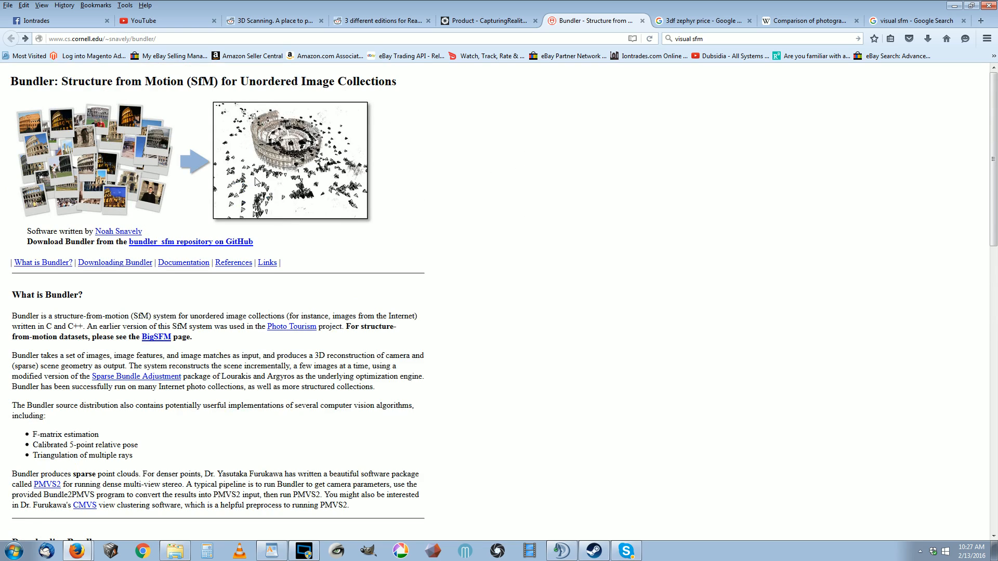
{"action": "mouse_move", "coordinate": [228, 171]}
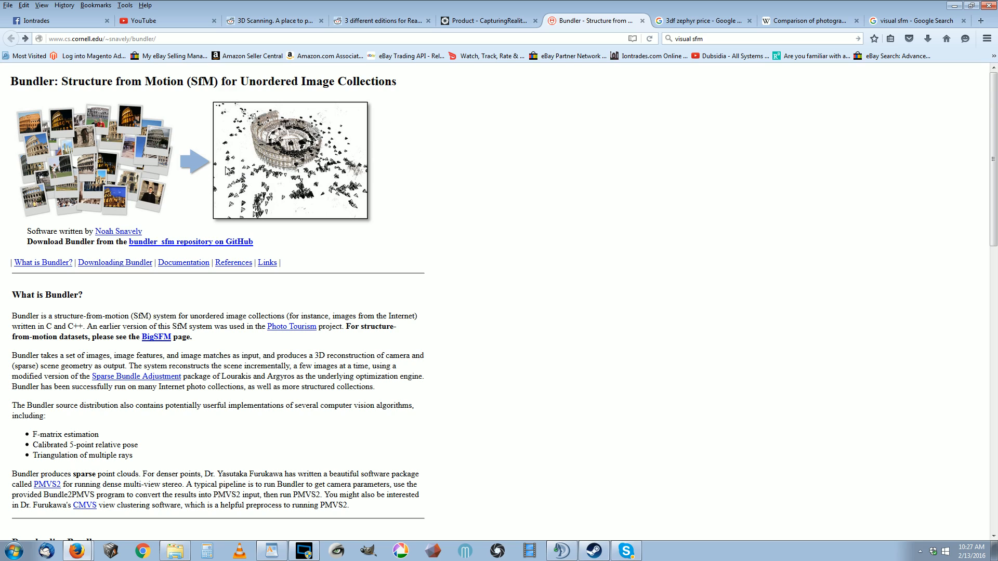
{"action": "mouse_move", "coordinate": [486, 237]}
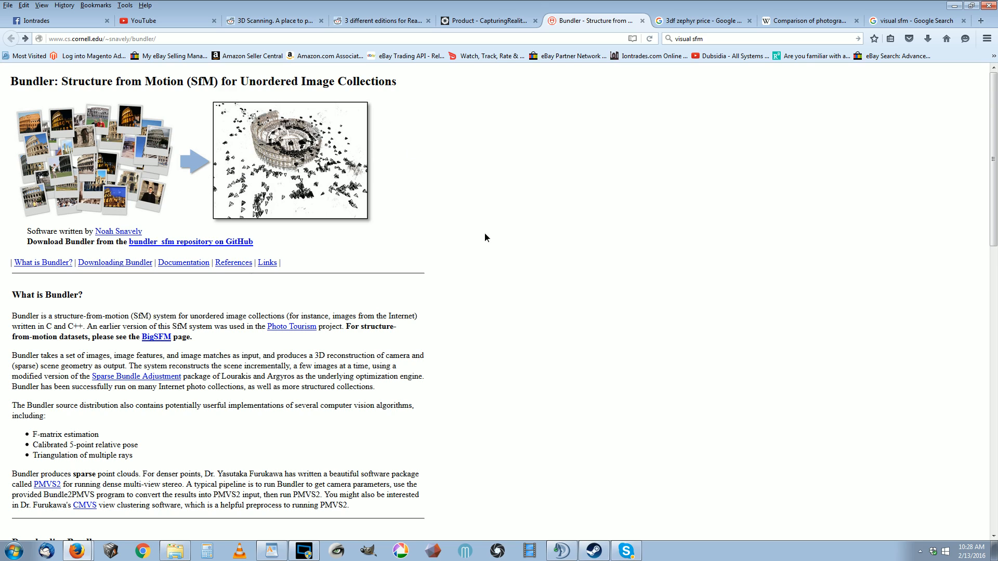
{"action": "mouse_move", "coordinate": [283, 262]}
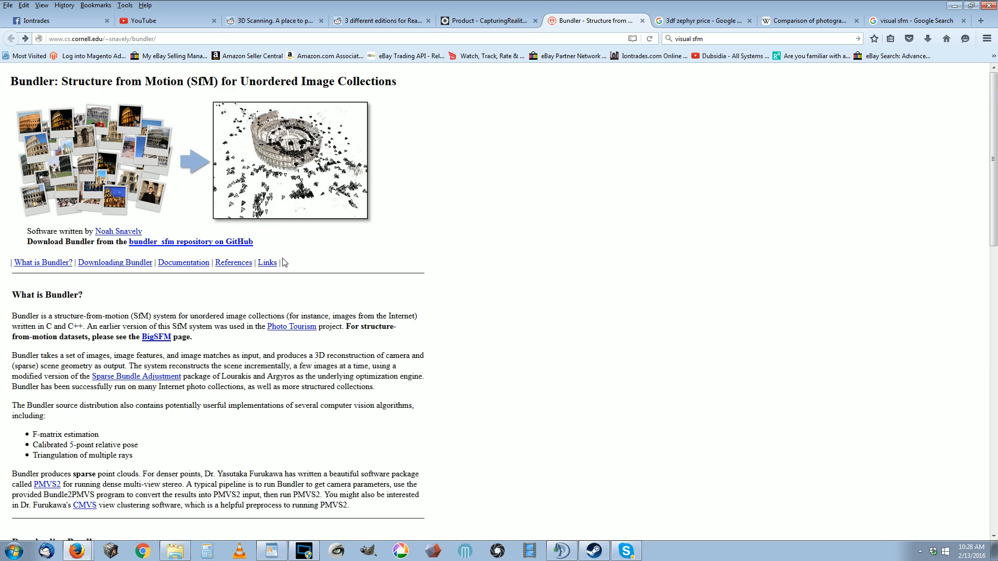
{"action": "scroll", "scroll_direction": "down", "scroll_amount": 3}
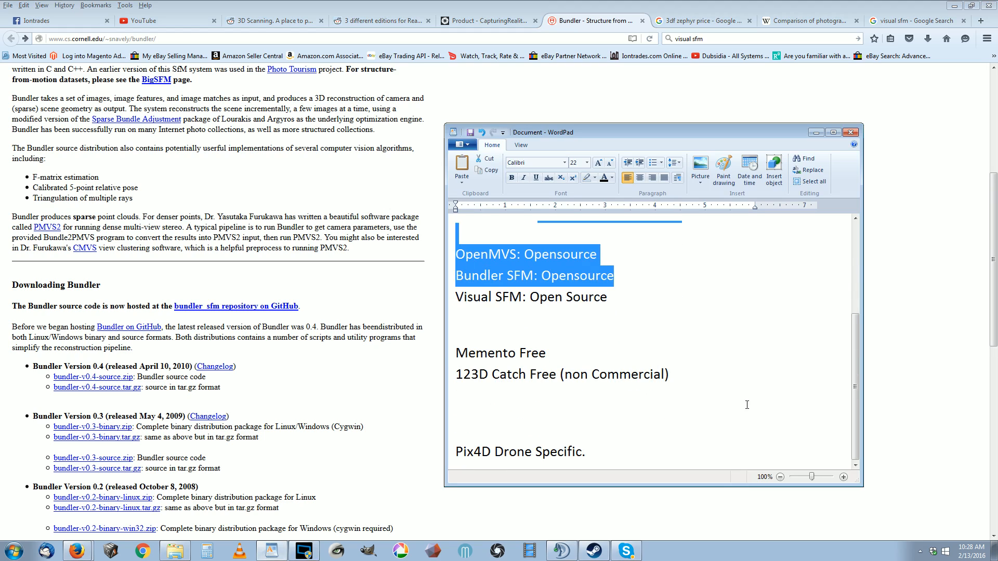
Step: Bring the Agisoft Photoscan vs Memento review video to the front in VLC
{"action": "left_click", "coordinate": [545, 353]}
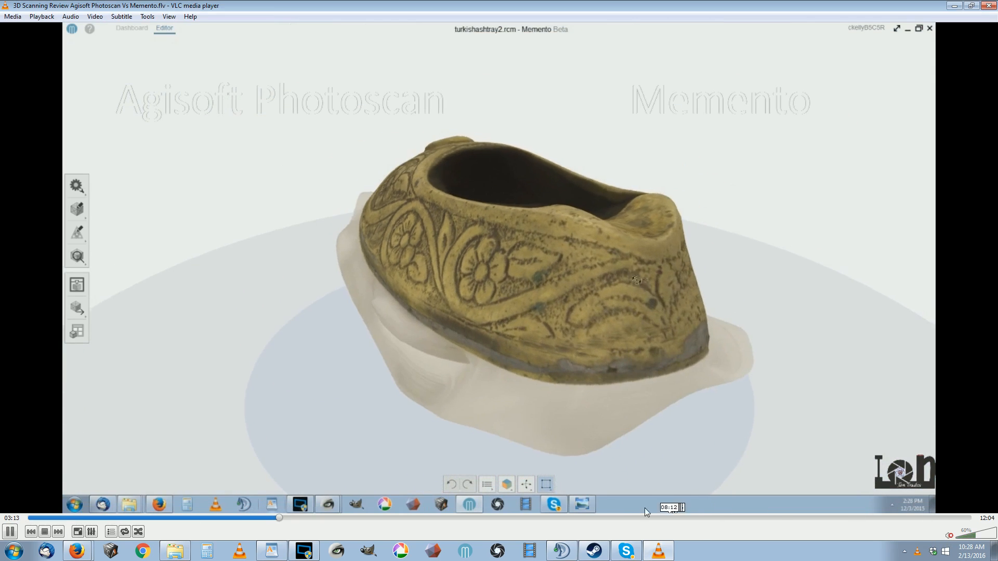
Step: Skip the review video ahead to the PhotoScan section around 10:08 and pause it
{"action": "left_click", "coordinate": [255, 518]}
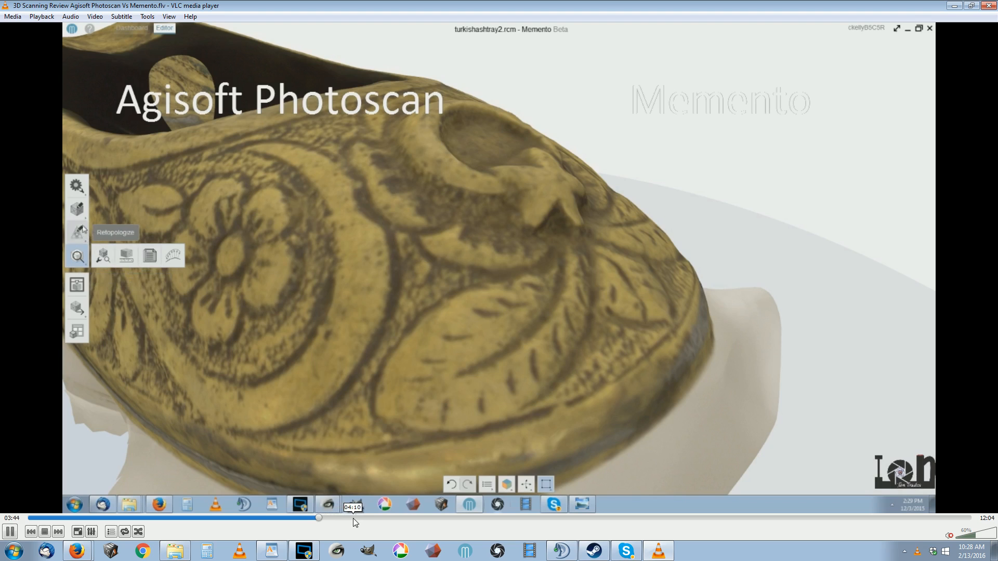
{"action": "left_click", "coordinate": [382, 518]}
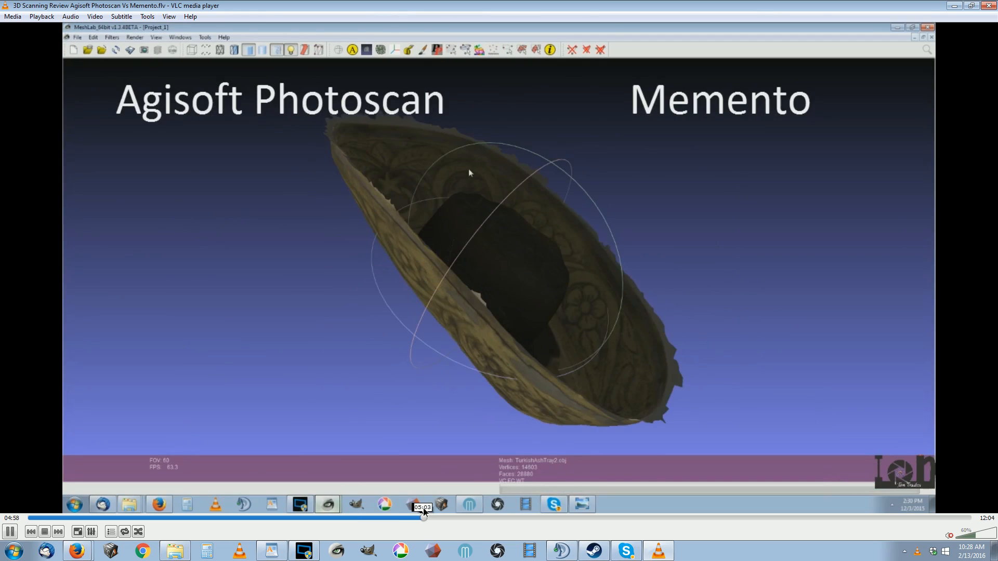
{"action": "left_click", "coordinate": [39, 518]}
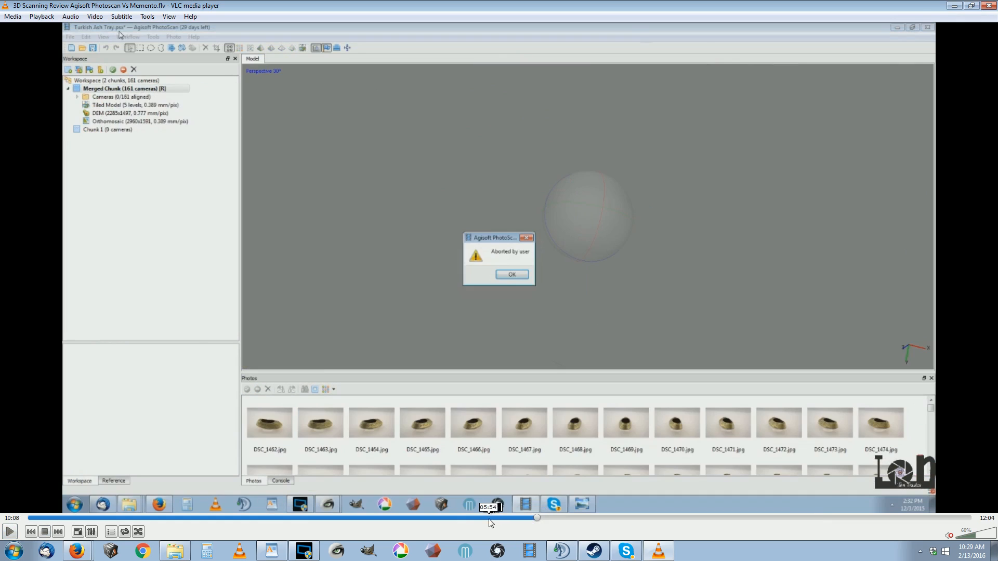
Step: Jump back near 02:15 and play the Memento mesh creation section of the video
{"action": "left_click", "coordinate": [293, 517]}
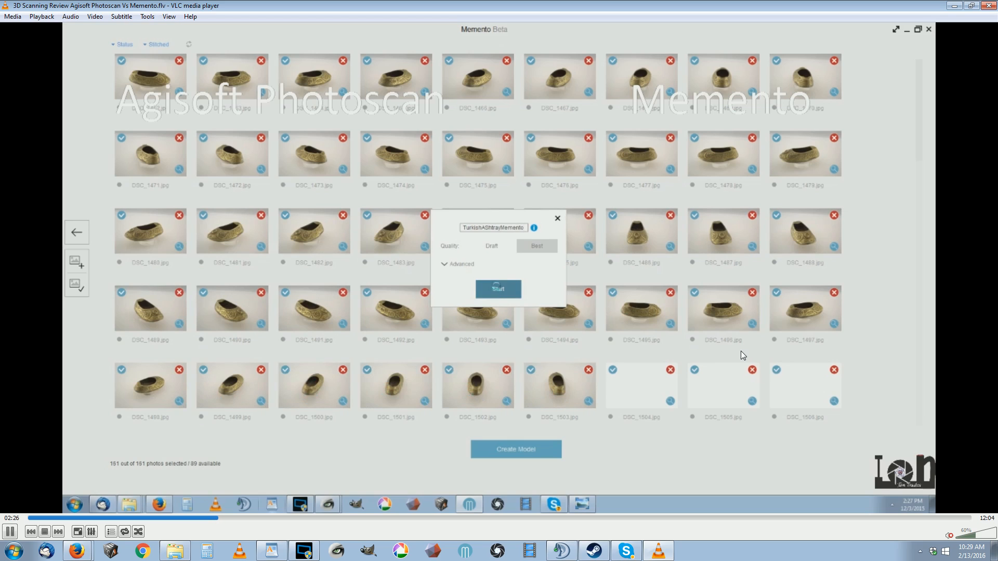
{"action": "left_click", "coordinate": [498, 289]}
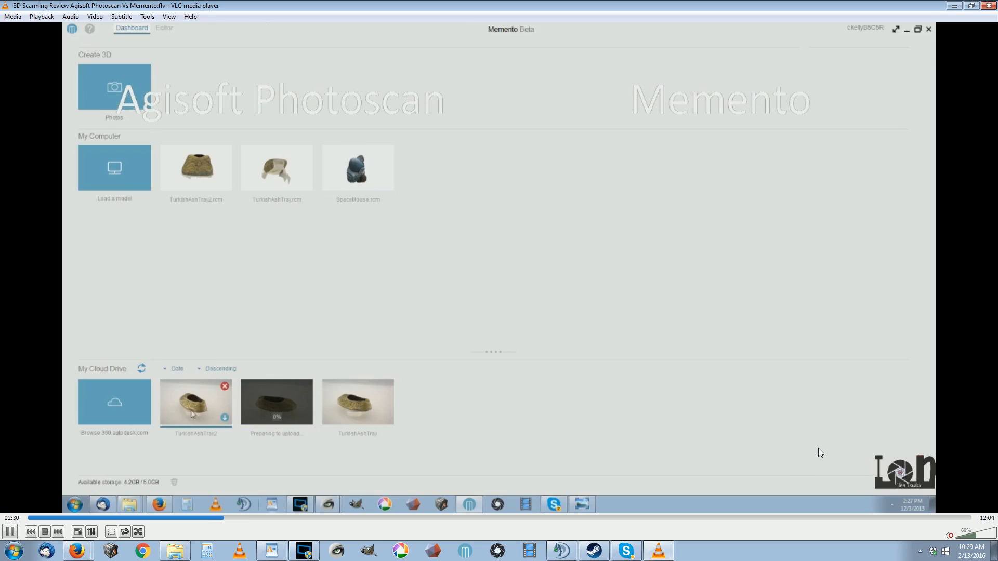
{"action": "mouse_move", "coordinate": [225, 407]}
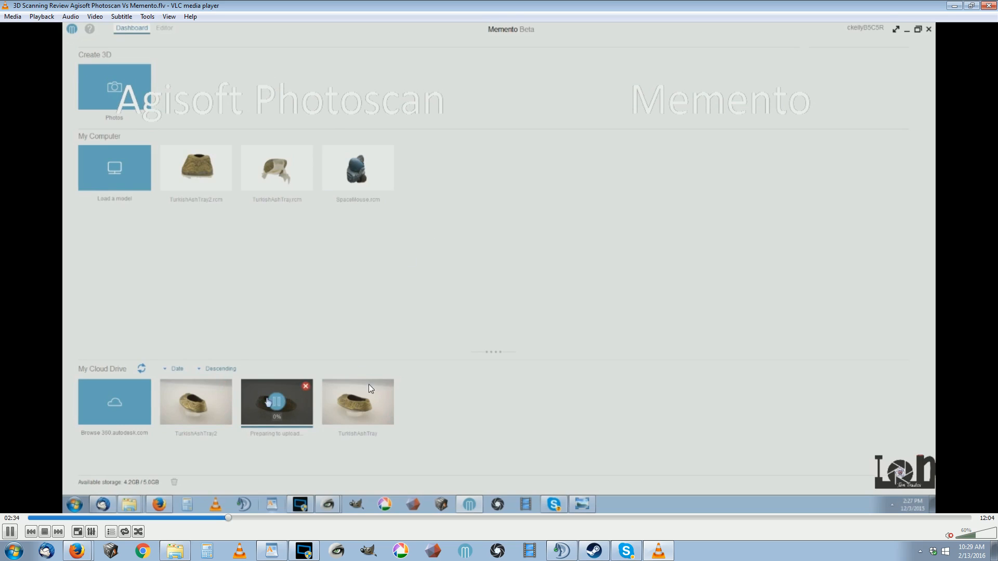
{"action": "left_click", "coordinate": [305, 387]}
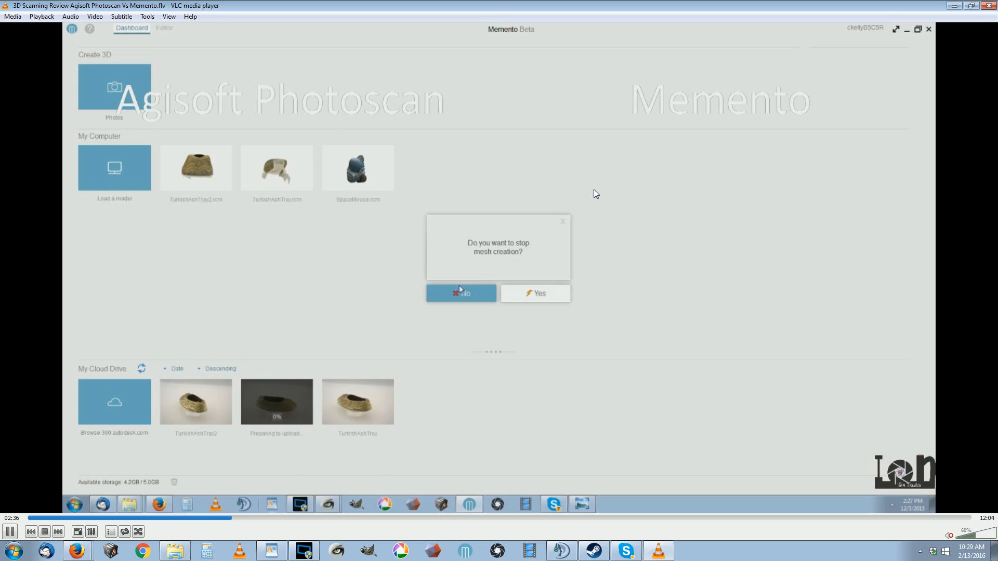
{"action": "left_click", "coordinate": [461, 293]}
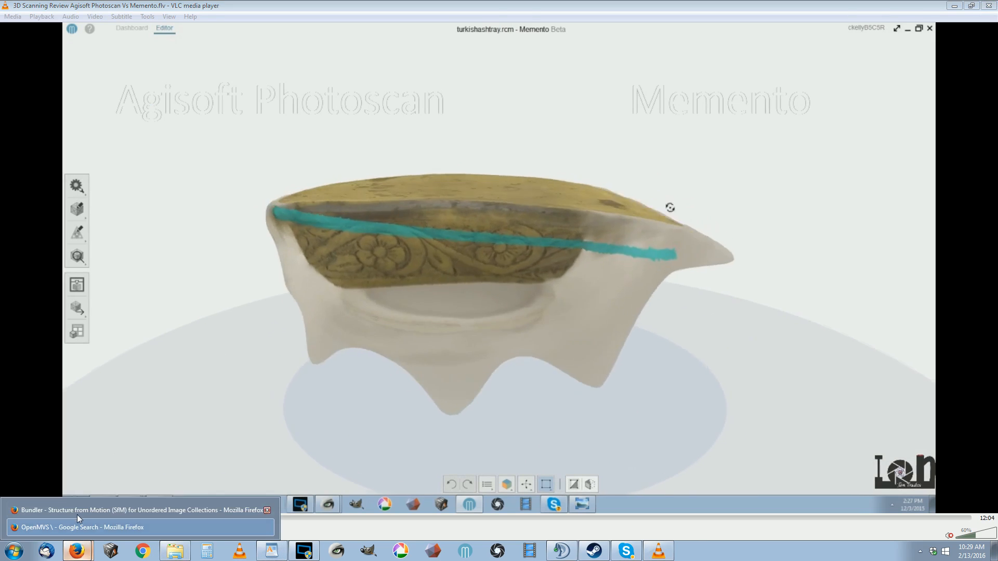
Step: Search Google for '123d catch' in a new tab and open the Autodesk 123D Catch result
{"action": "left_click", "coordinate": [141, 510]}
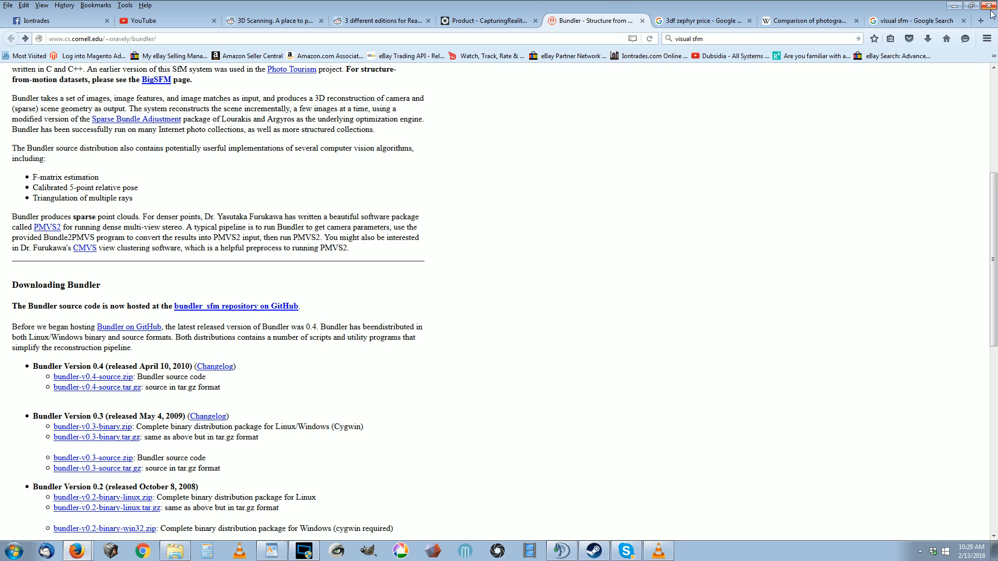
{"action": "left_click", "coordinate": [979, 21]}
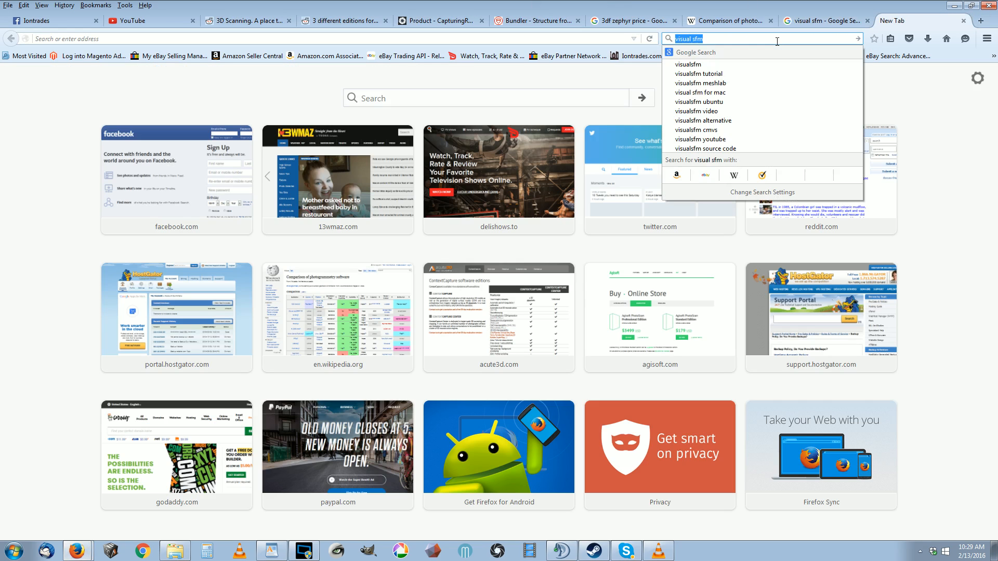
{"action": "type", "text": "123d catch"}
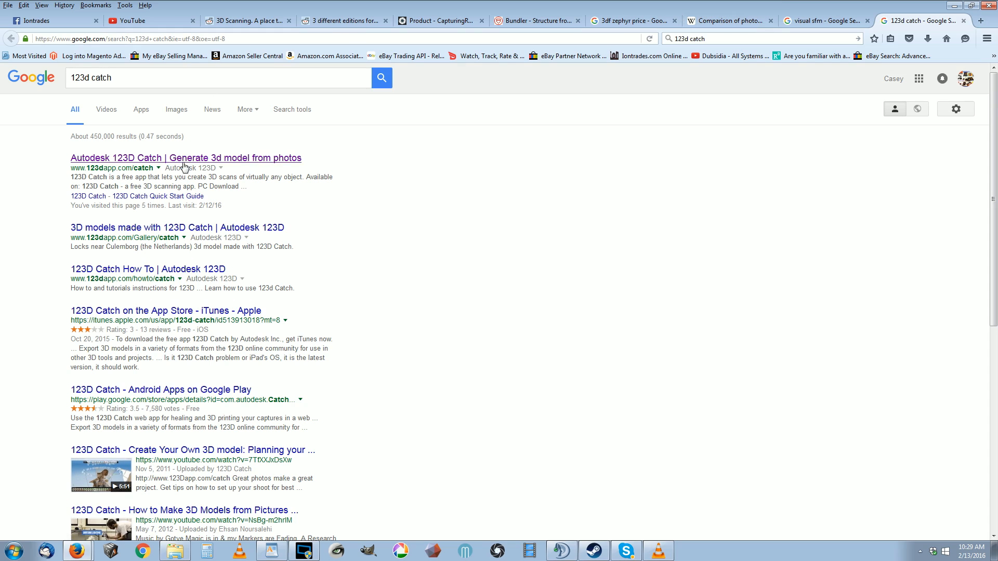
{"action": "left_click", "coordinate": [185, 158]}
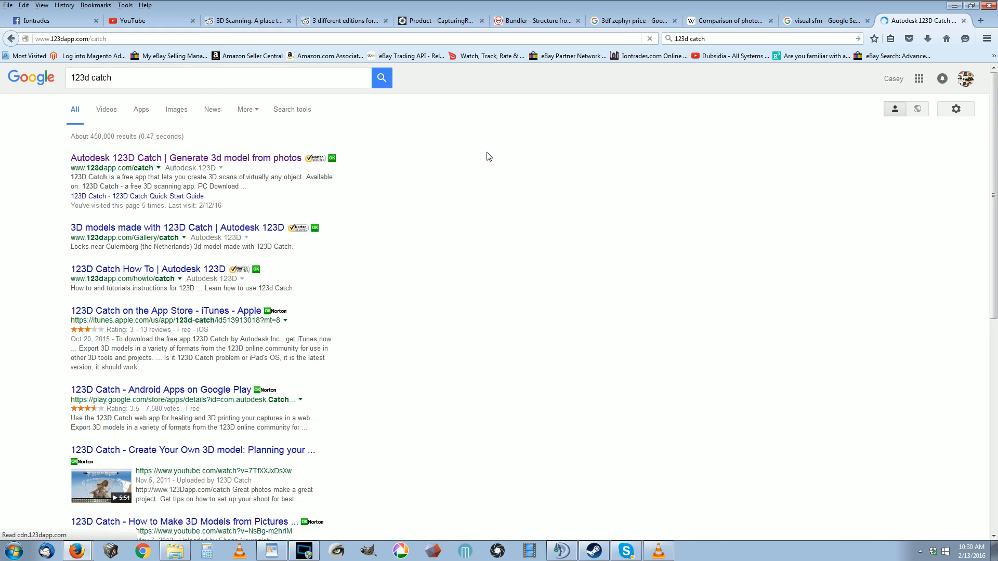
Step: Browse the Autodesk 123D 3D Models gallery of community scans like Sumerio and Lincoln Mem
{"action": "left_click", "coordinate": [180, 158]}
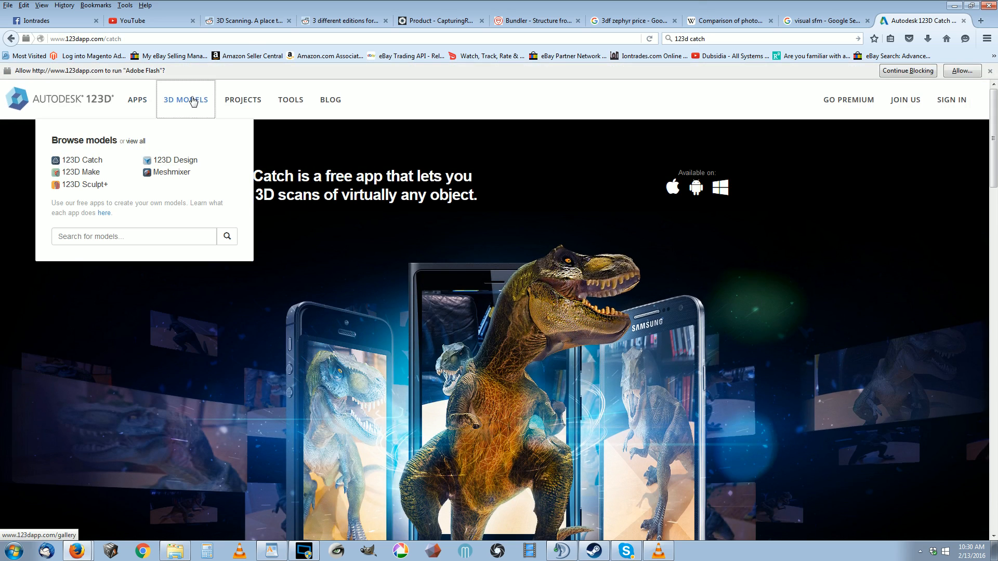
{"action": "left_click", "coordinate": [171, 171]}
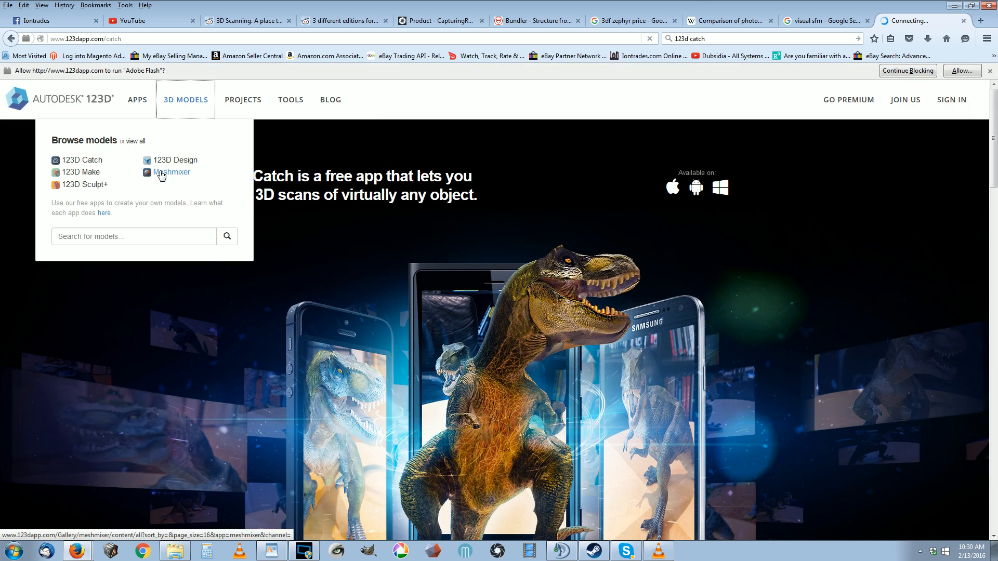
{"action": "left_click", "coordinate": [132, 140]}
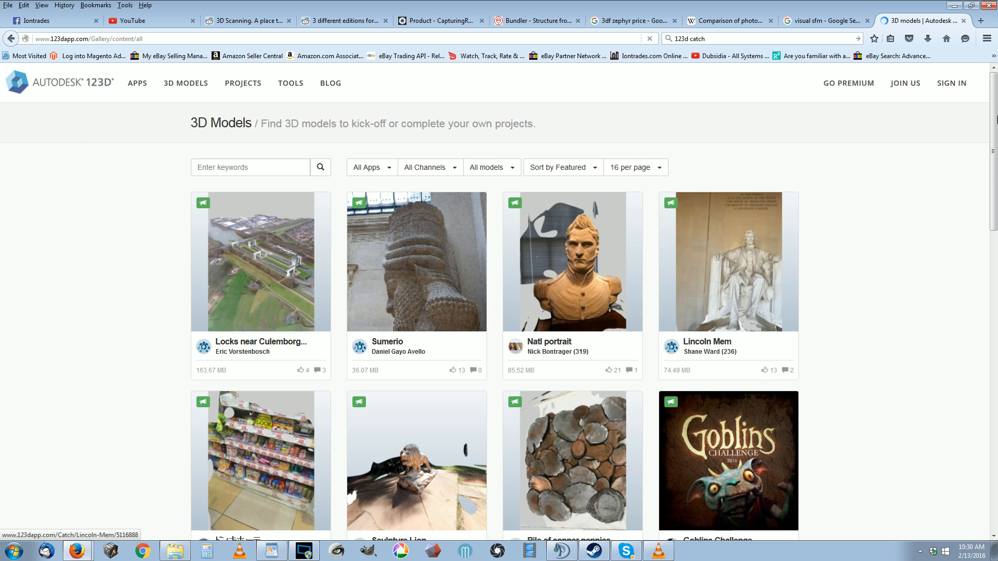
{"action": "scroll", "scroll_direction": "down", "scroll_amount": 3}
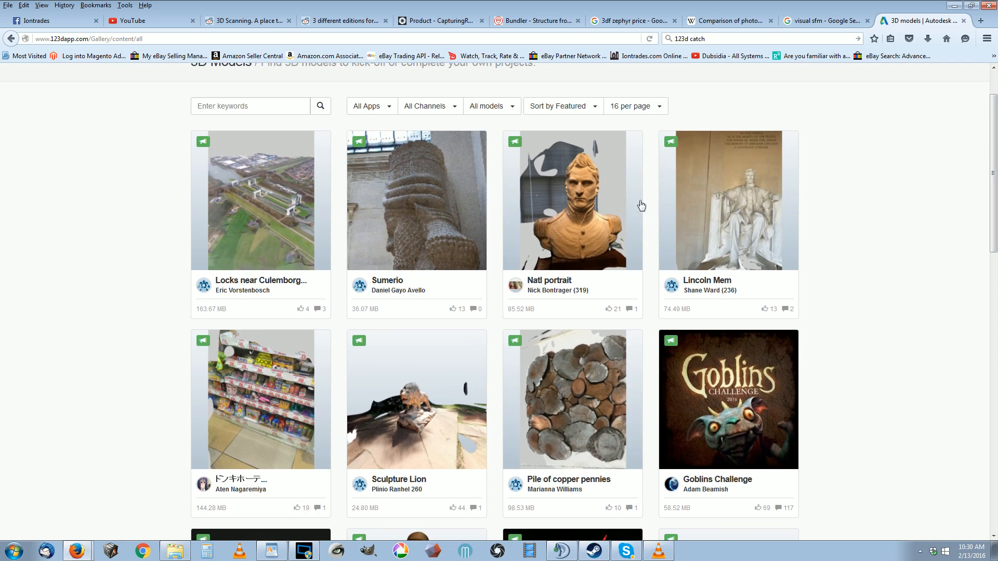
Step: View the Natl portrait model page and scroll through its 3D view and details
{"action": "left_click", "coordinate": [572, 200]}
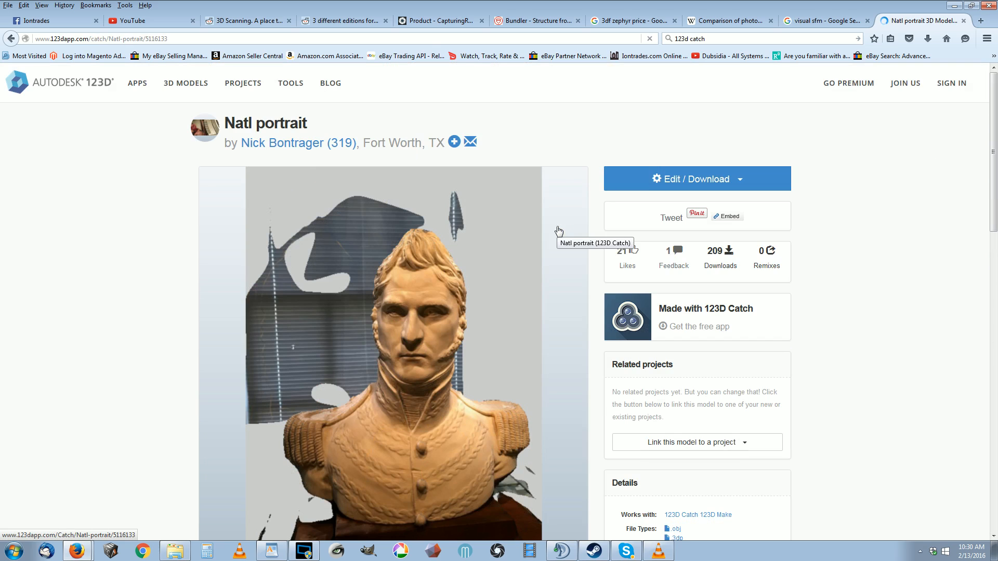
{"action": "scroll", "scroll_direction": "down", "scroll_amount": 3}
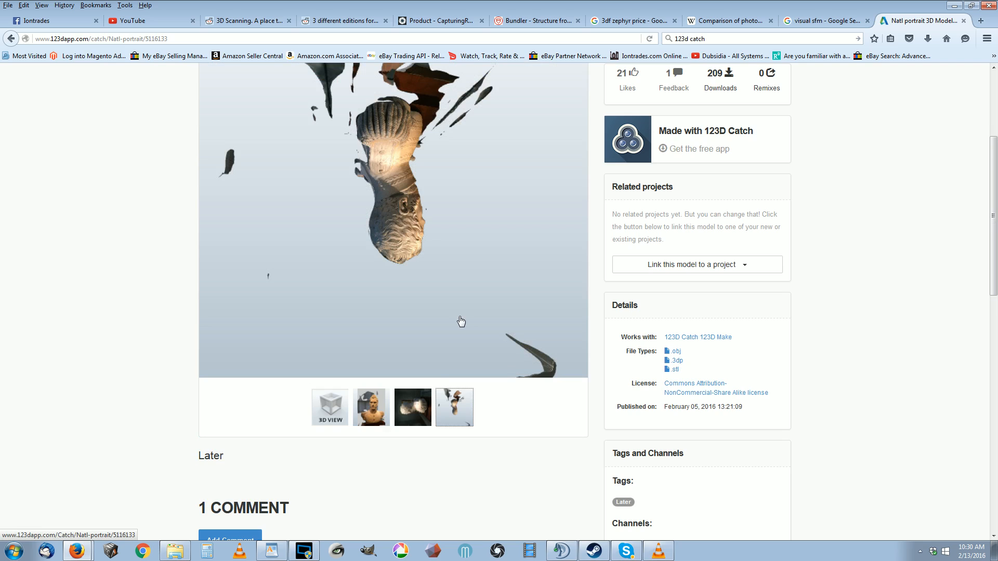
{"action": "scroll", "scroll_direction": "down", "scroll_amount": 3}
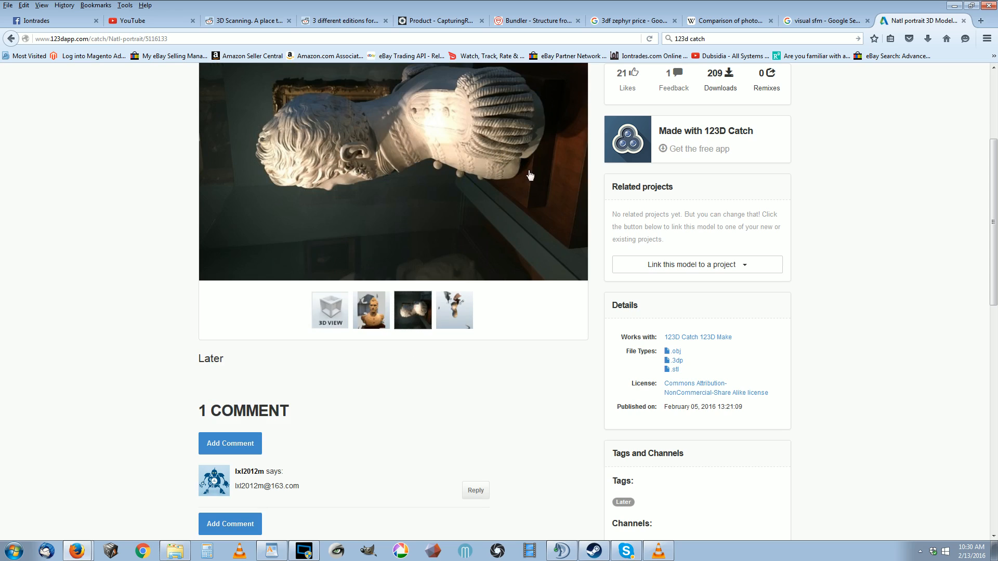
{"action": "scroll", "scroll_direction": "up", "scroll_amount": 3}
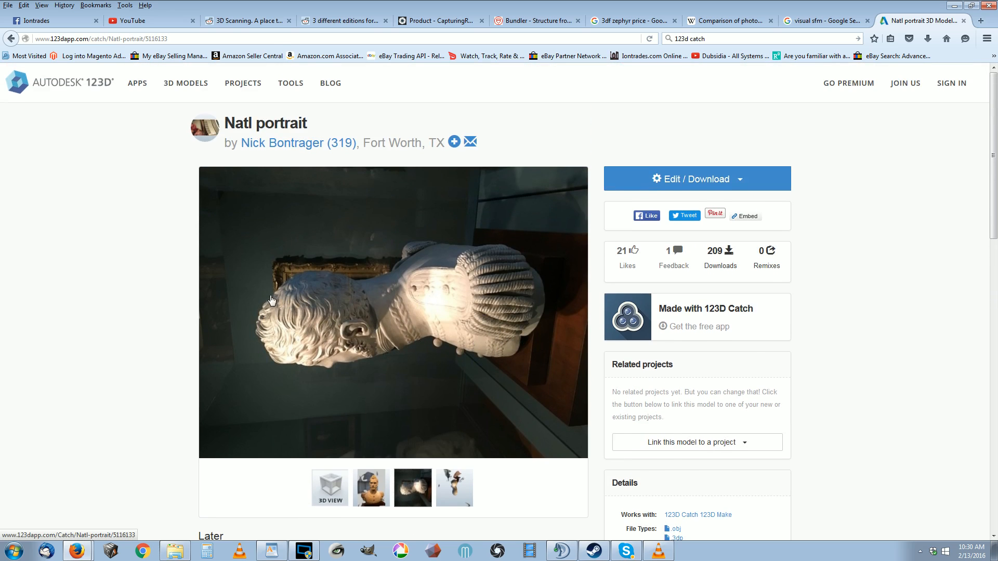
{"action": "mouse_move", "coordinate": [399, 300]}
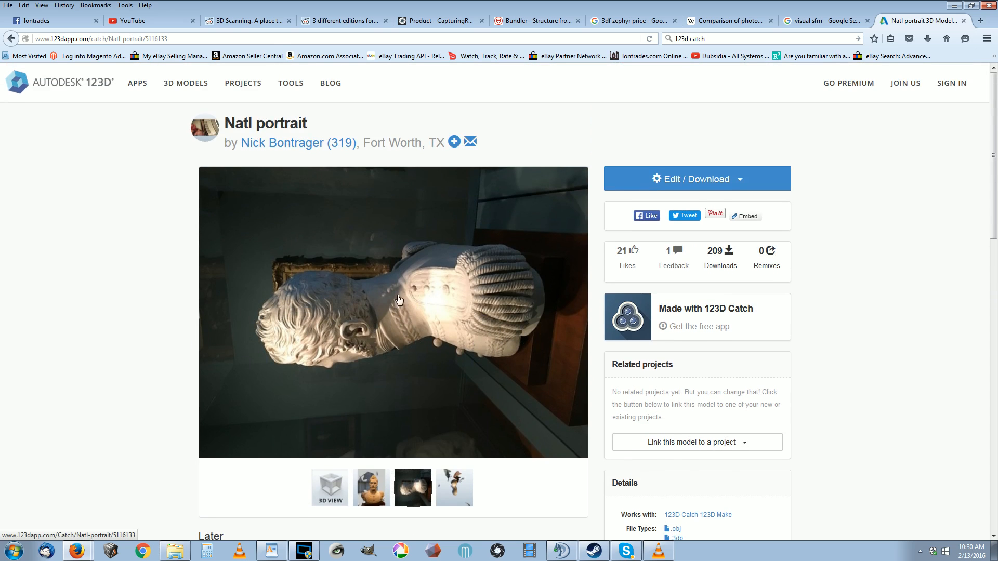
{"action": "mouse_move", "coordinate": [308, 297]}
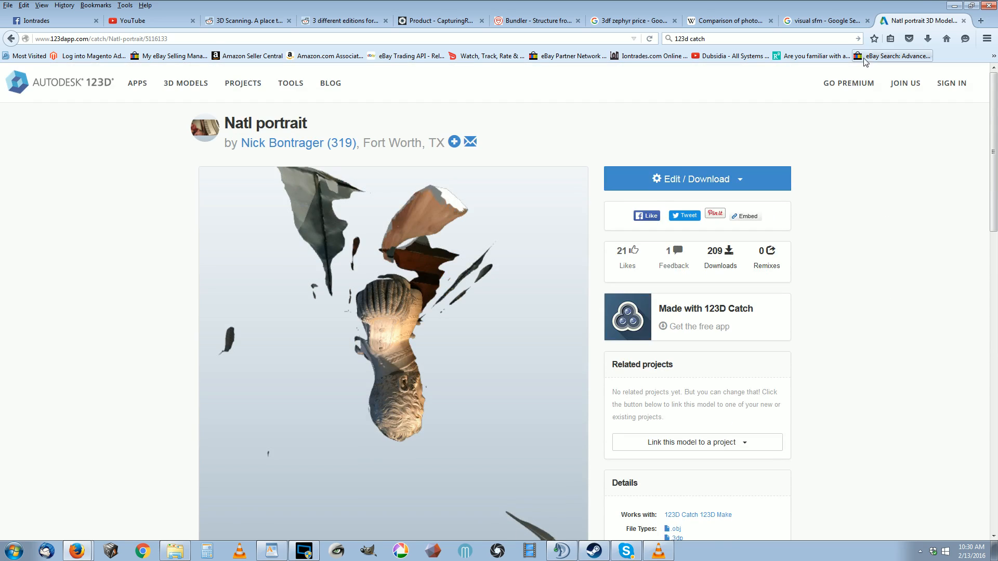
{"action": "mouse_move", "coordinate": [904, 256]}
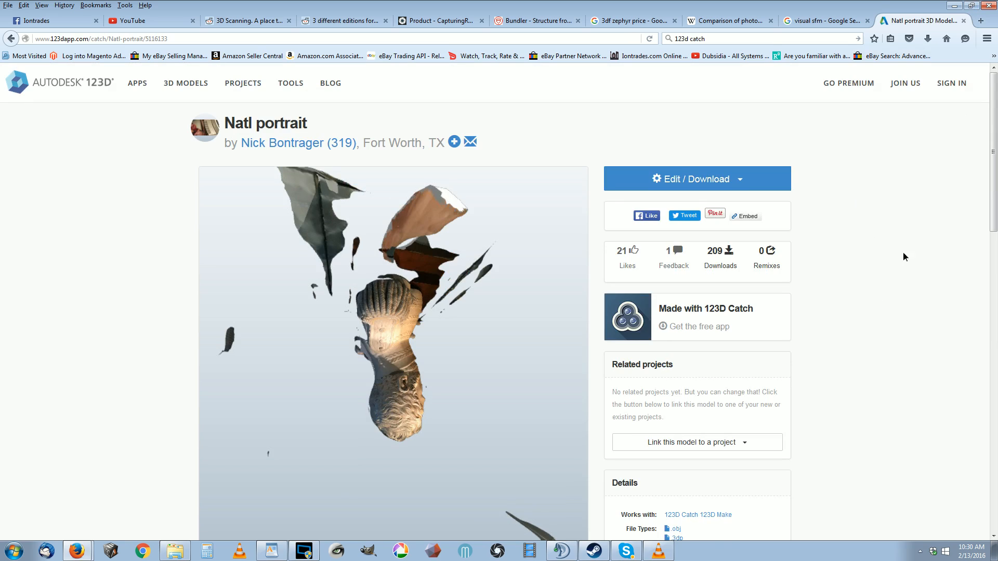
{"action": "mouse_move", "coordinate": [828, 170]}
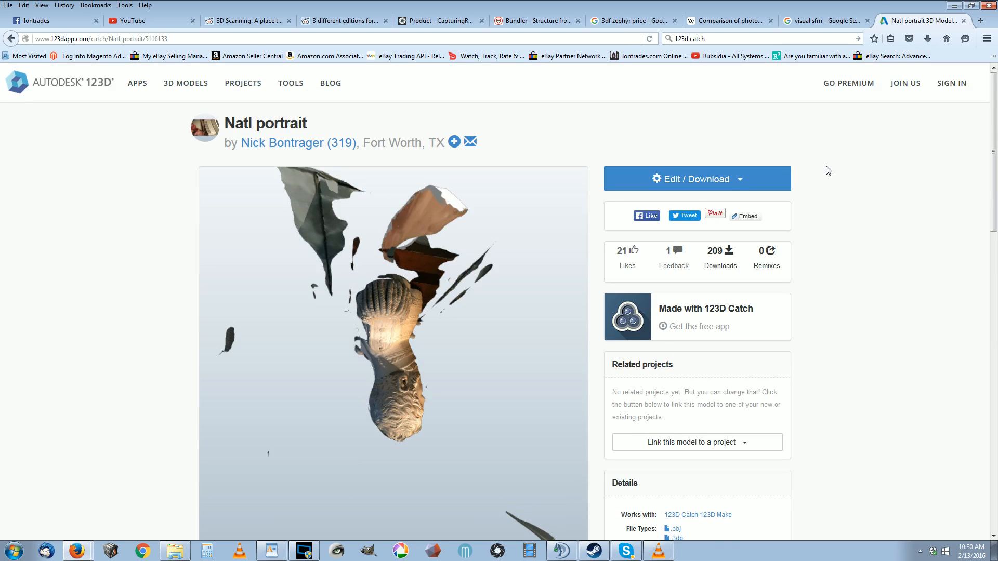
Step: Return to the 123dapp.com home page via the Autodesk 123D logo
{"action": "left_click", "coordinate": [61, 84]}
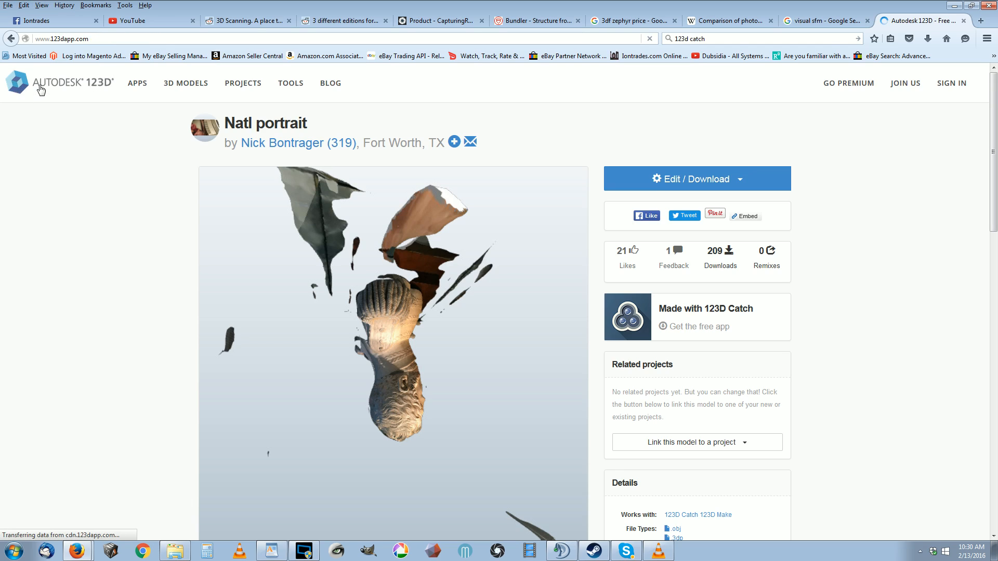
{"action": "left_click", "coordinate": [60, 83]}
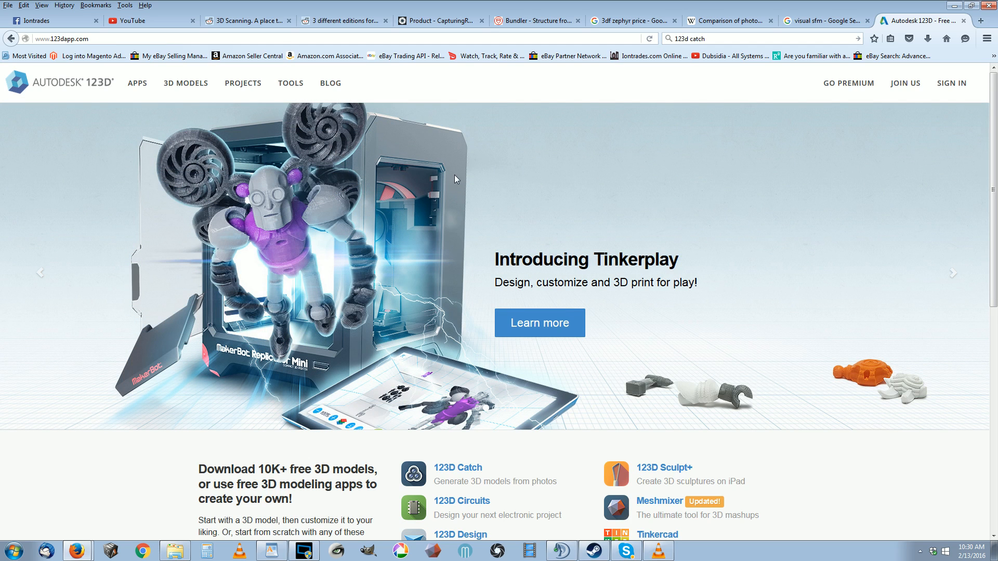
Step: Review the '3df zephyr price' results, then move to the 'visual sfm' Google results
{"action": "left_click", "coordinate": [595, 21]}
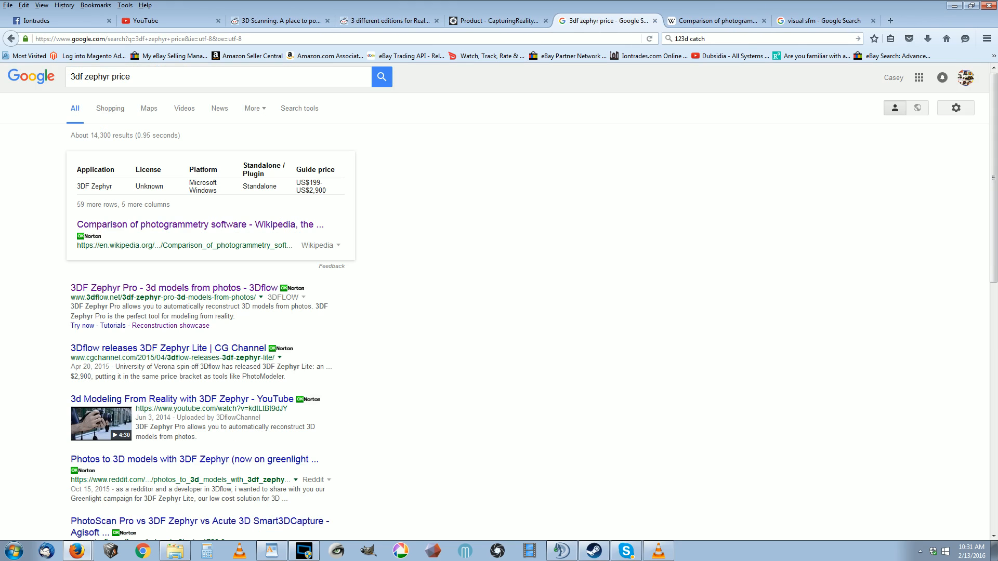
{"action": "mouse_move", "coordinate": [430, 268]}
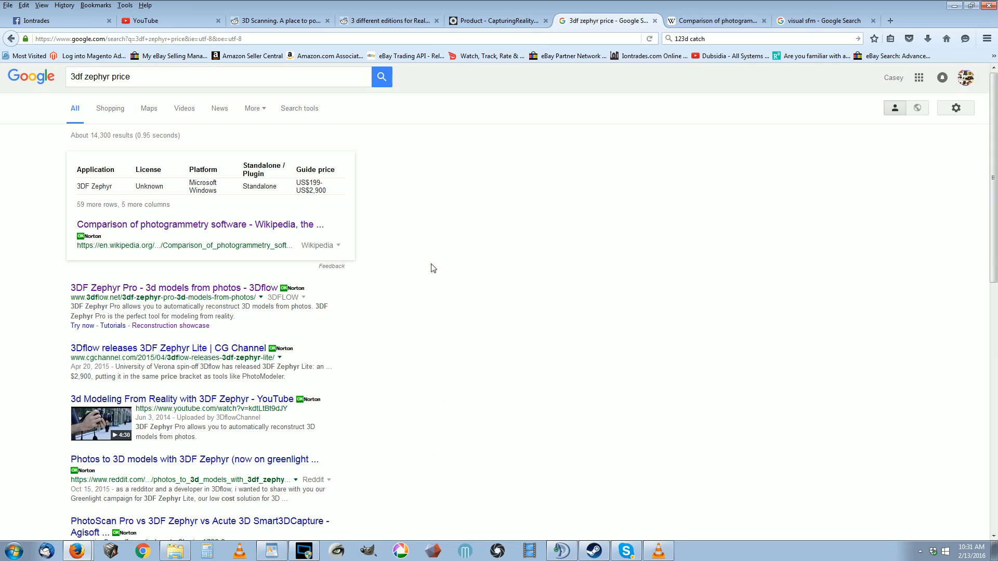
{"action": "left_click", "coordinate": [825, 21]}
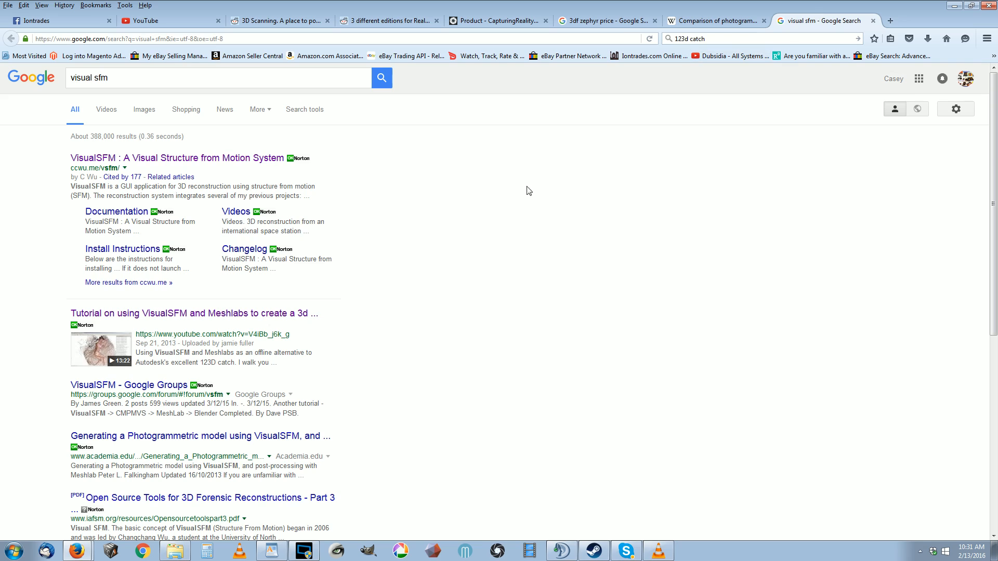
{"action": "mouse_move", "coordinate": [566, 129]}
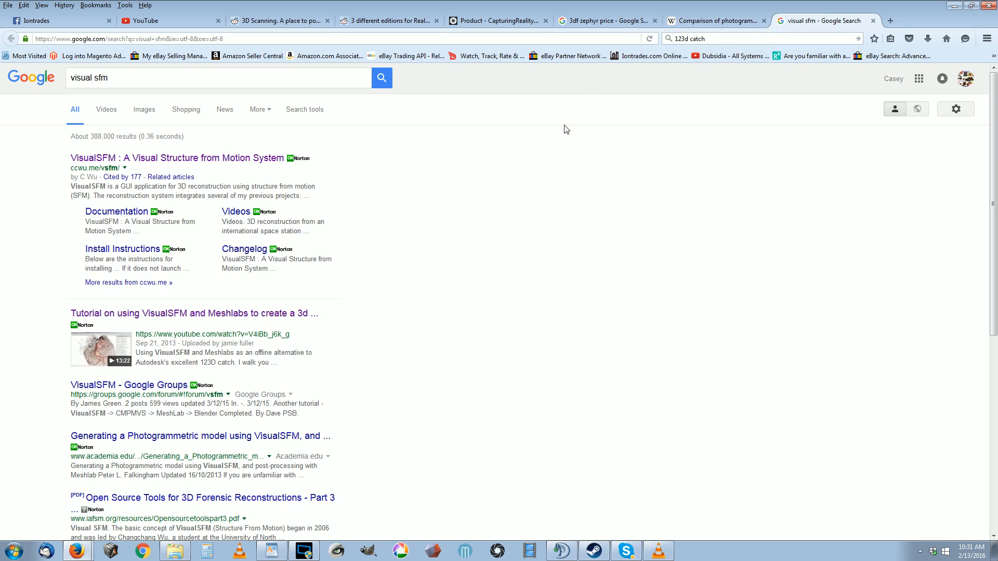
{"action": "mouse_move", "coordinate": [444, 552]}
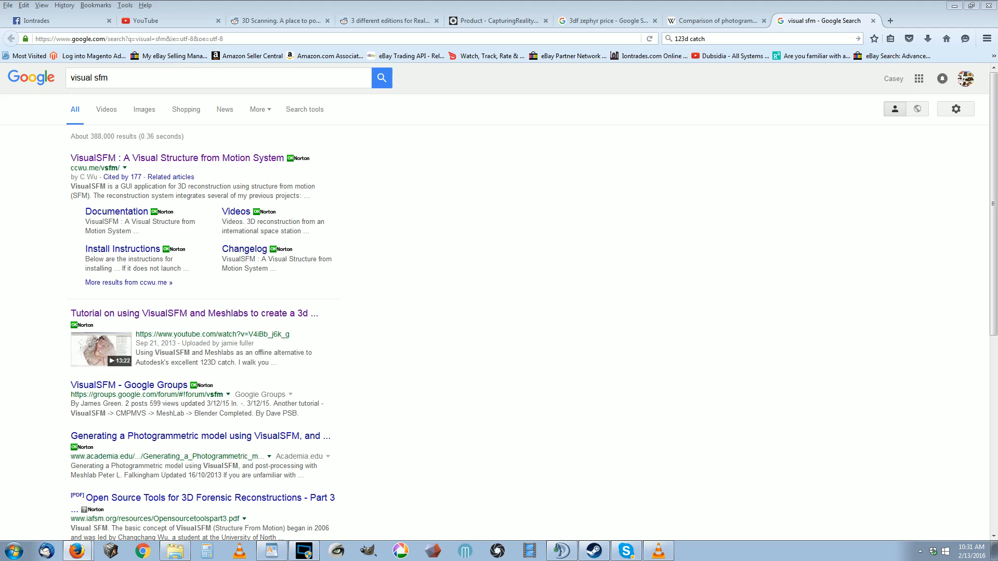
{"action": "mouse_move", "coordinate": [447, 305]}
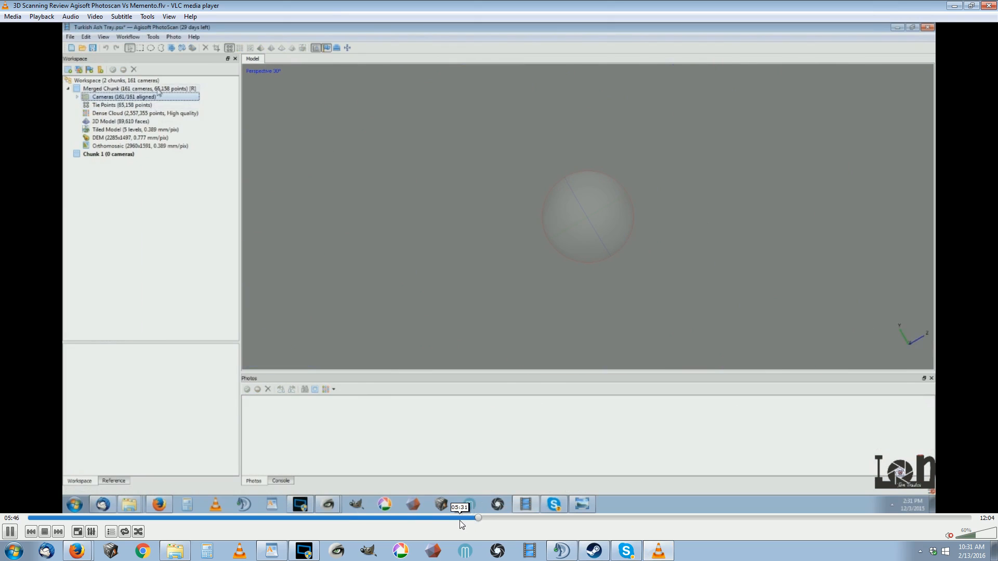
Step: Skip through the PhotoScan vs Memento review video to the side-by-side ashtray model comparison
{"action": "left_click", "coordinate": [86, 36]}
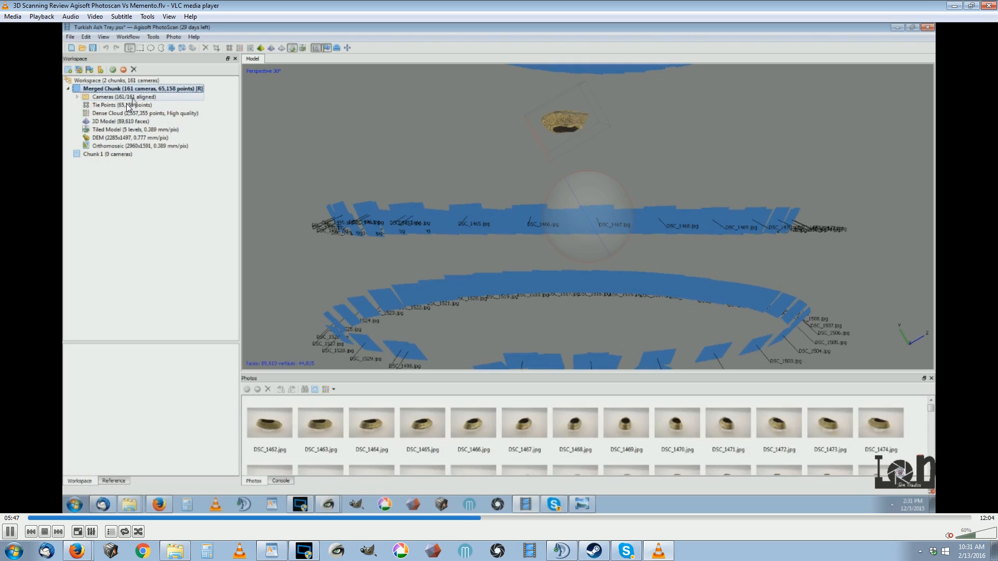
{"action": "left_click", "coordinate": [76, 95]}
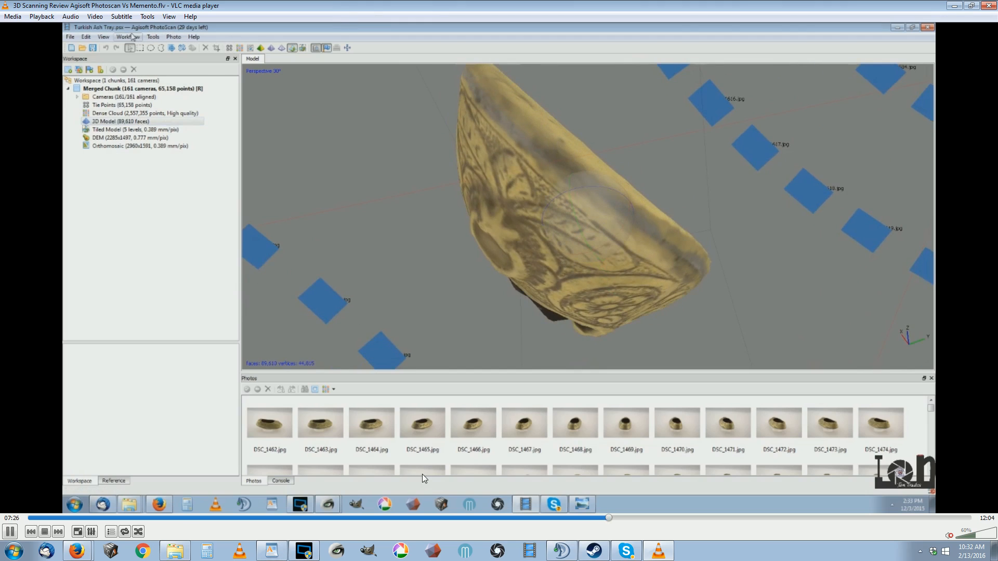
{"action": "left_click", "coordinate": [128, 37]}
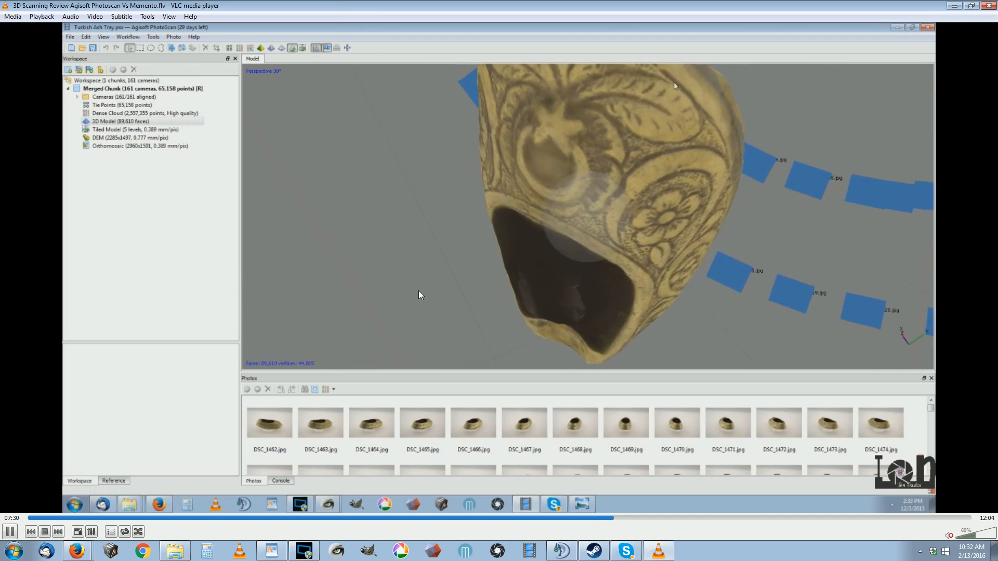
{"action": "left_click", "coordinate": [134, 129]}
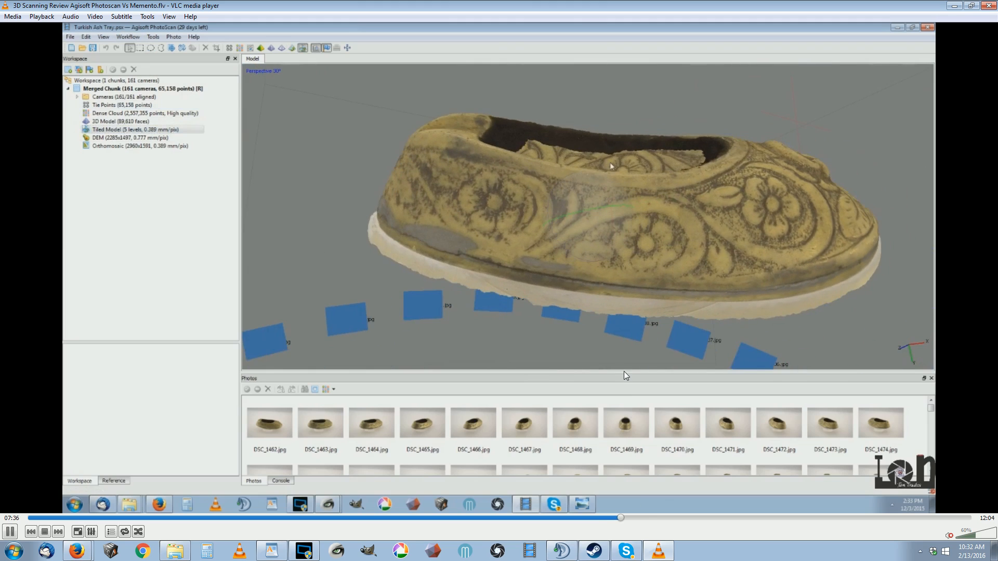
{"action": "left_click", "coordinate": [128, 36]}
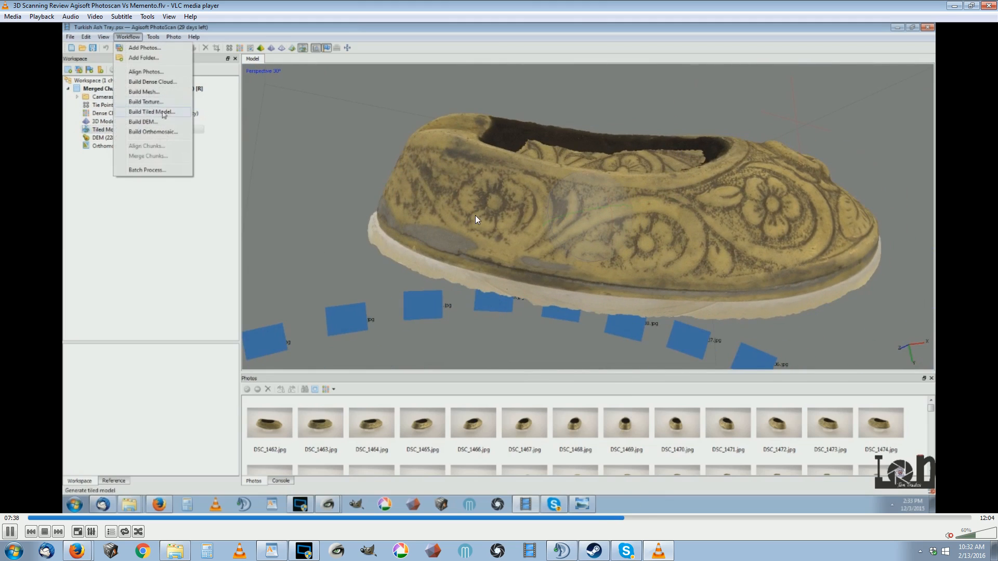
{"action": "mouse_move", "coordinate": [591, 382]}
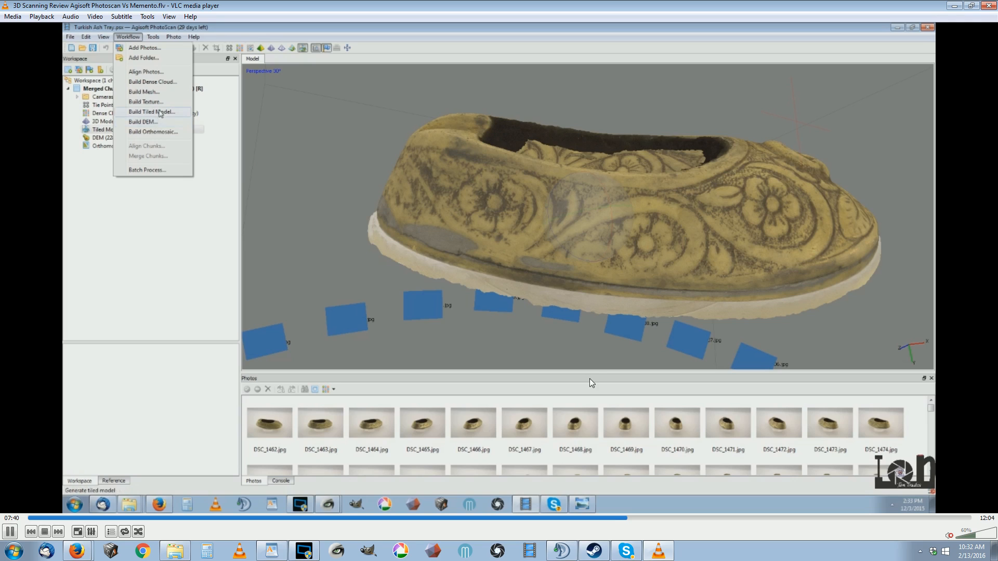
{"action": "mouse_move", "coordinate": [142, 122]}
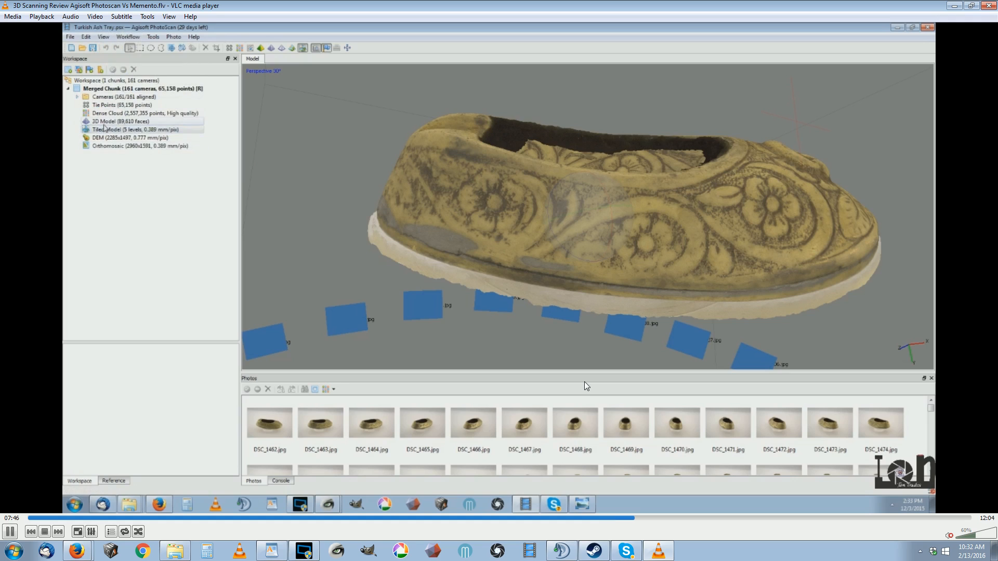
{"action": "left_click", "coordinate": [125, 121]}
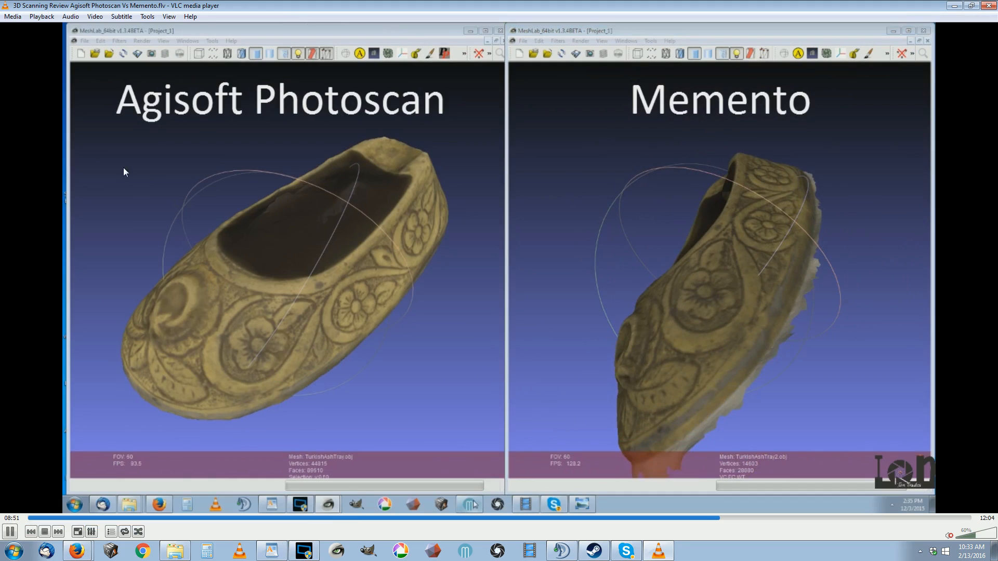
{"action": "mouse_move", "coordinate": [95, 159]}
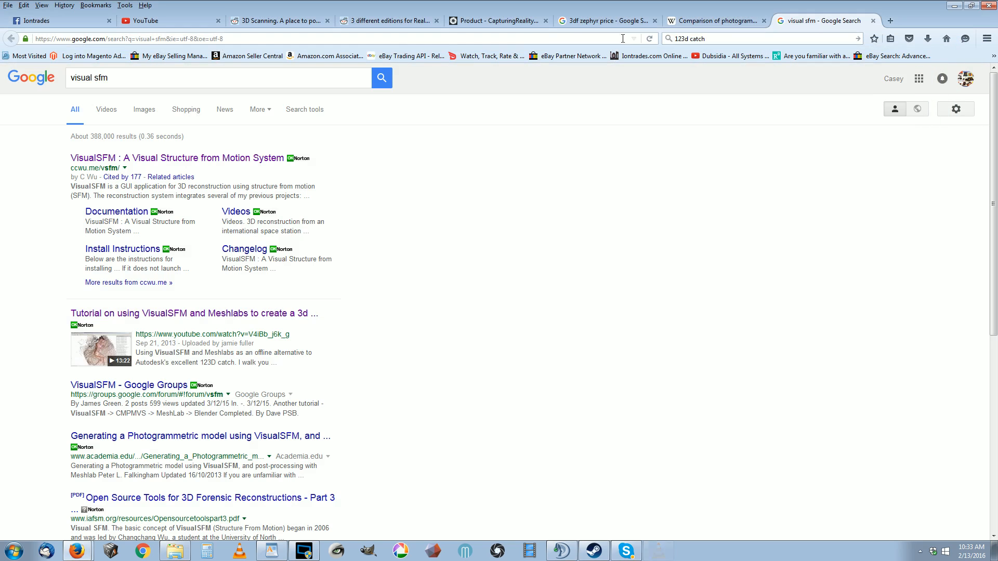
Step: Check the Agisoft store prices, highlighting $3499 Professional and $179 Standard editions
{"action": "left_click", "coordinate": [891, 21]}
{"action": "type", "text": "www.agisoft.com/buy/online-store/"}
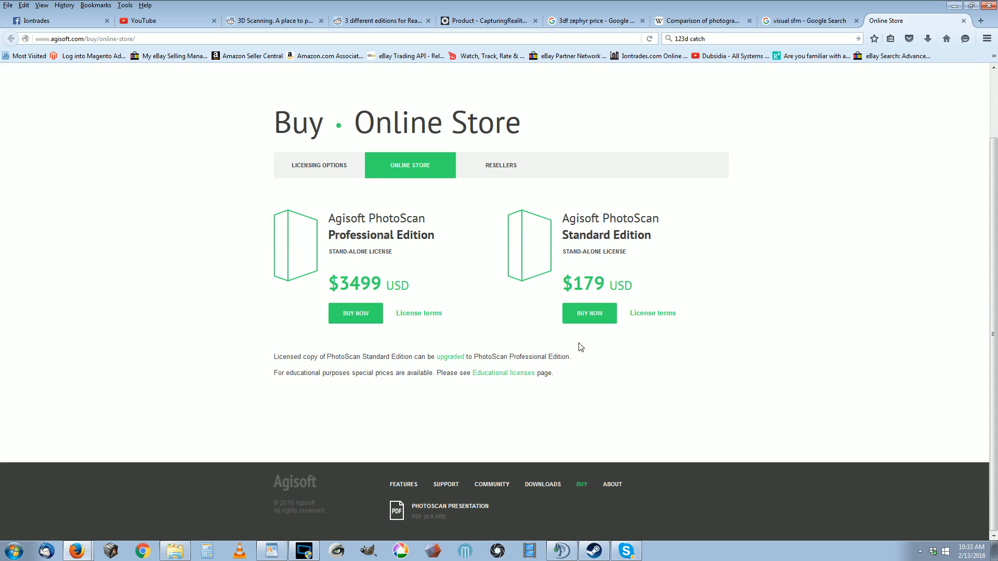
{"action": "double_click", "coordinate": [356, 284]}
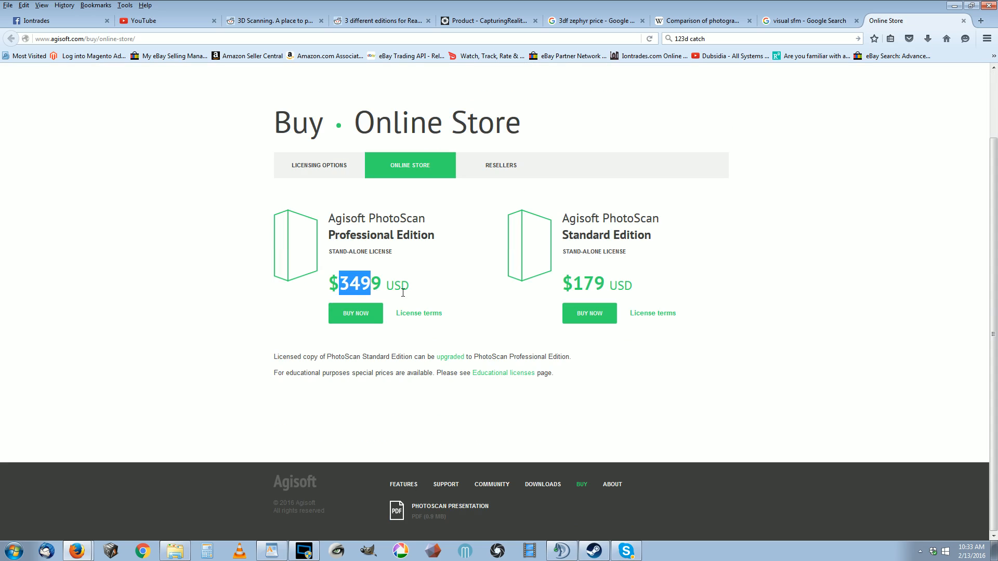
{"action": "double_click", "coordinate": [582, 282]}
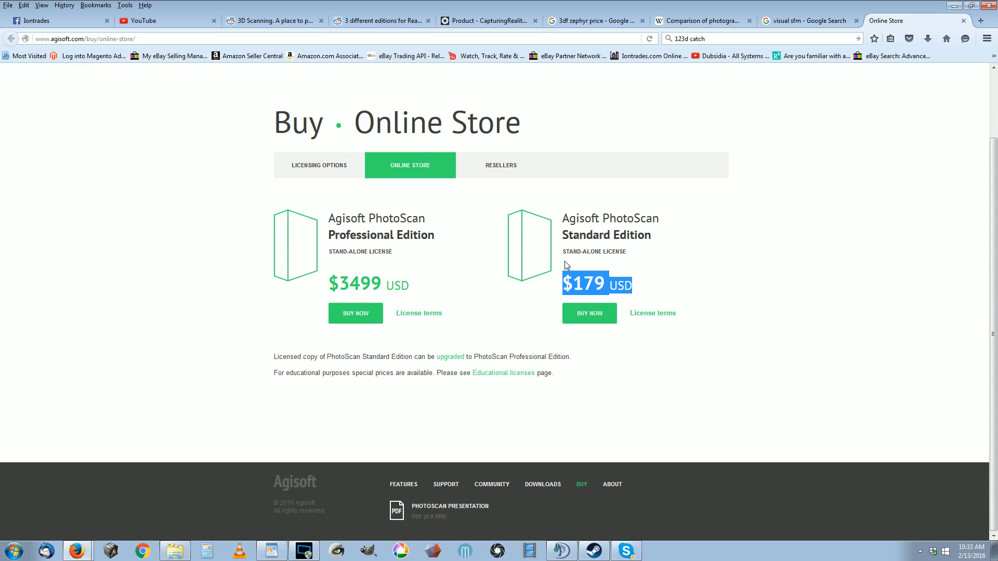
{"action": "mouse_move", "coordinate": [552, 260]}
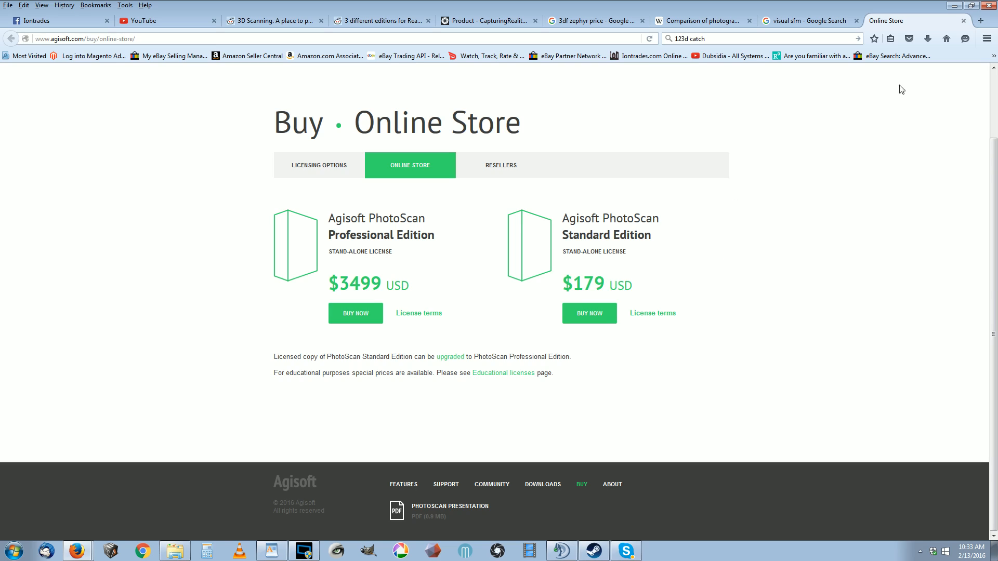
{"action": "mouse_move", "coordinate": [849, 171]}
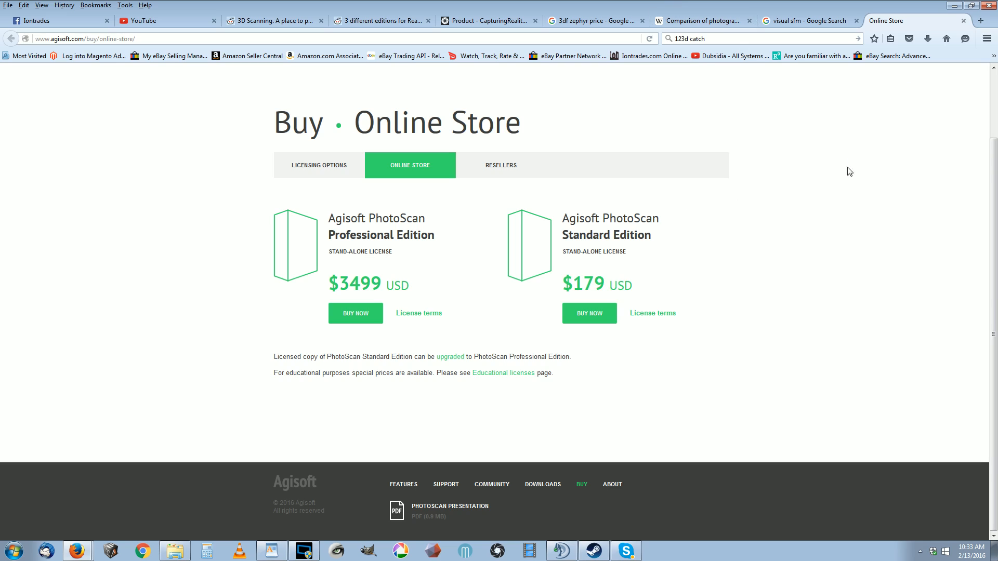
{"action": "mouse_move", "coordinate": [724, 225]}
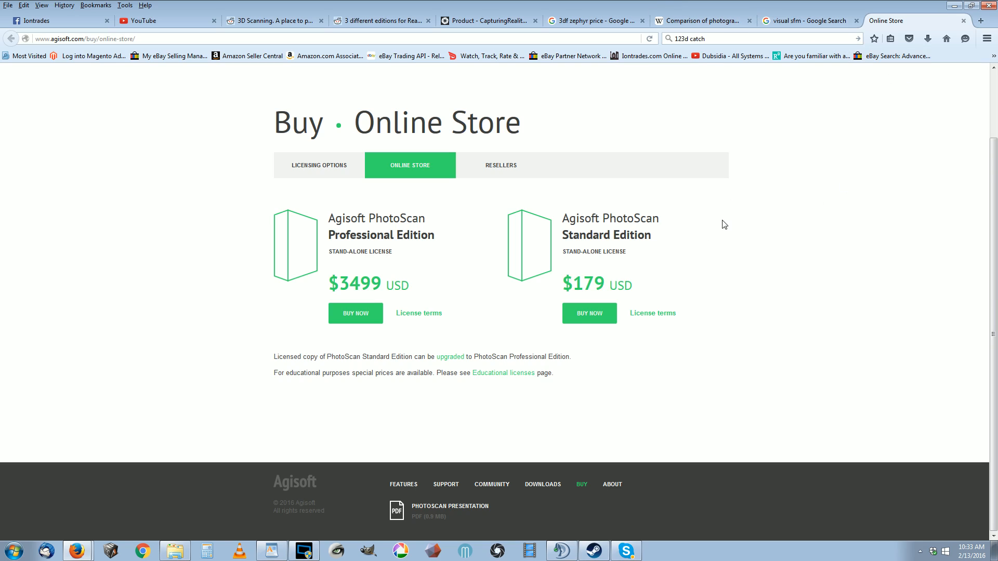
{"action": "mouse_move", "coordinate": [714, 216]}
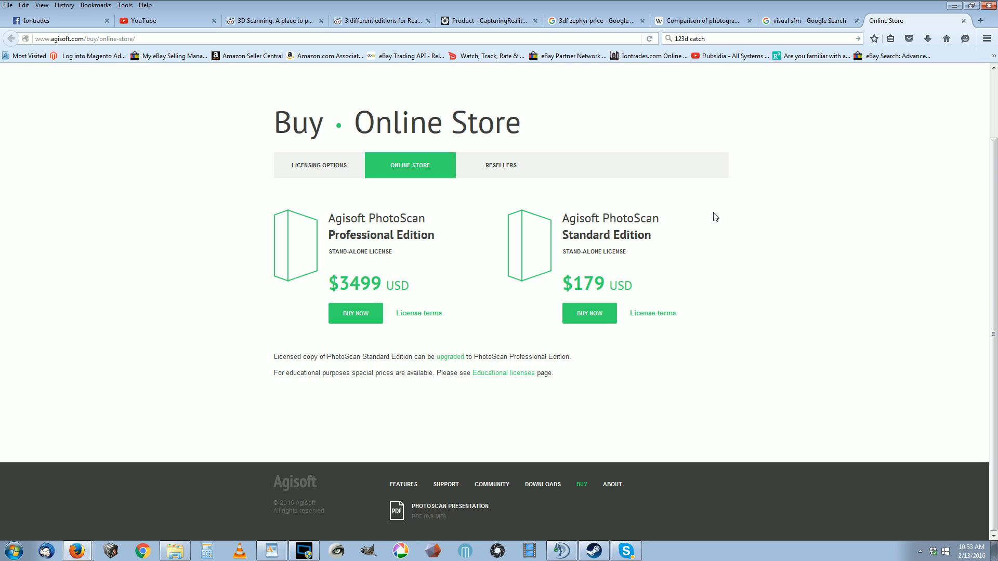
{"action": "mouse_move", "coordinate": [589, 313]}
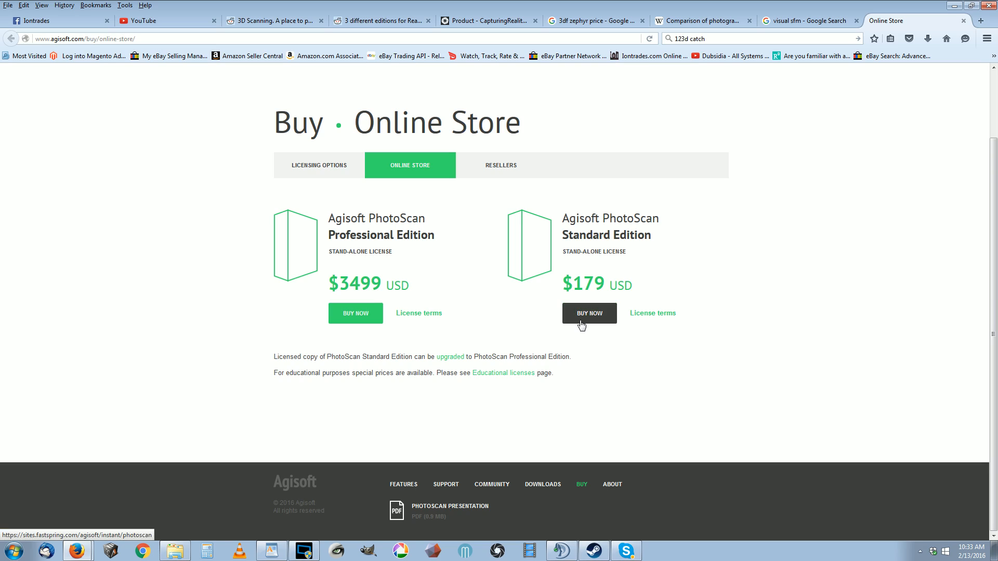
{"action": "mouse_move", "coordinate": [587, 307]}
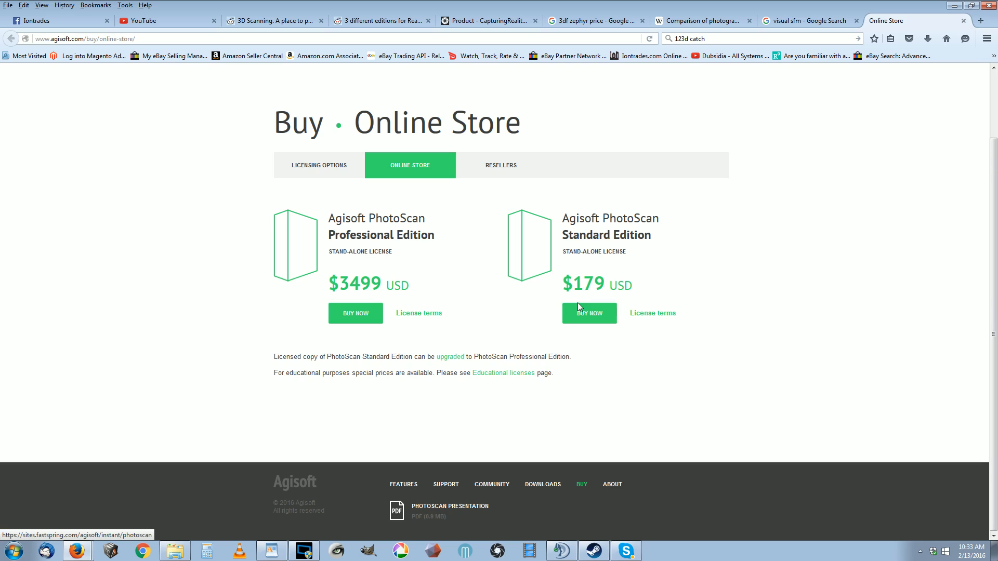
{"action": "mouse_move", "coordinate": [588, 313]}
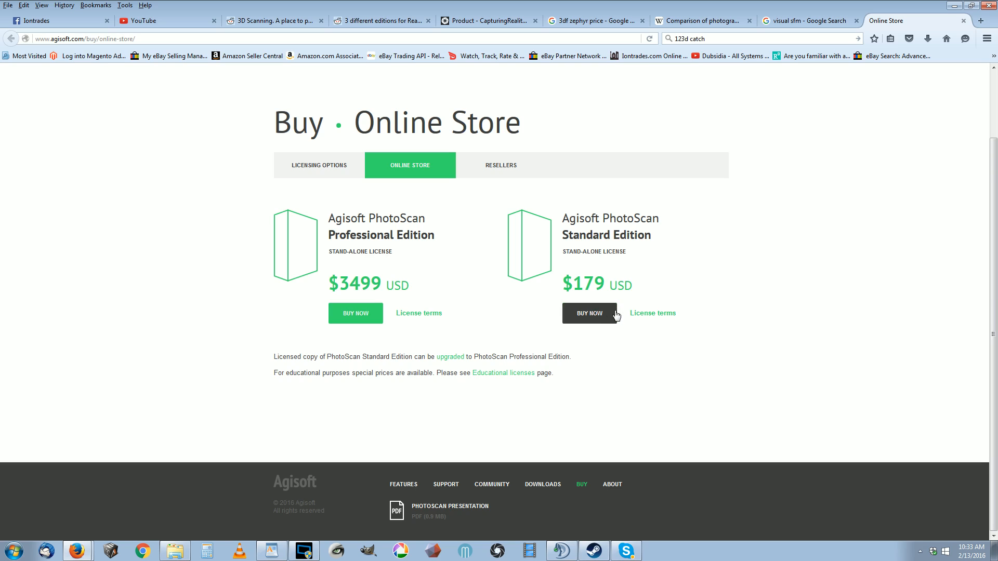
{"action": "mouse_move", "coordinate": [886, 29]}
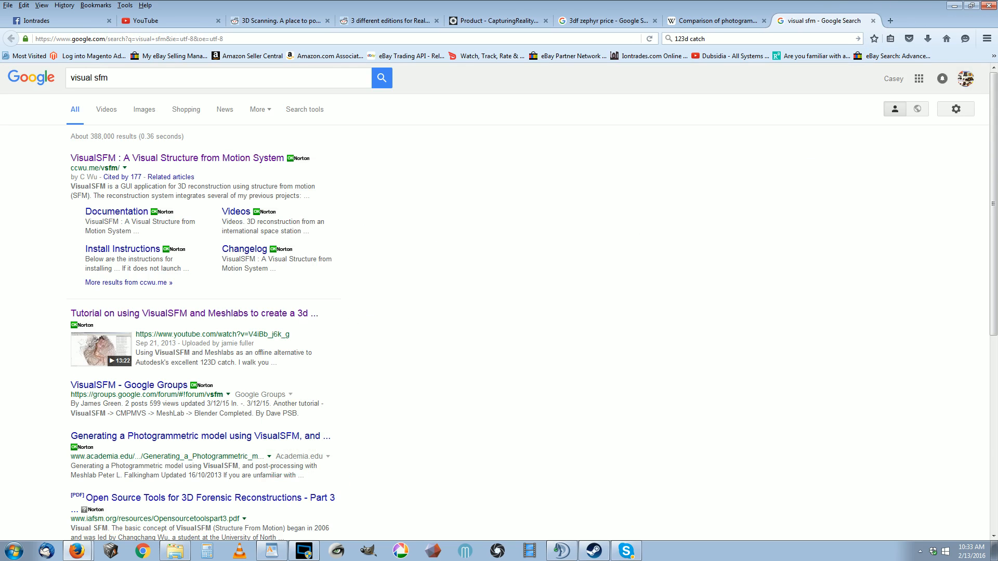
{"action": "mouse_move", "coordinate": [481, 546]}
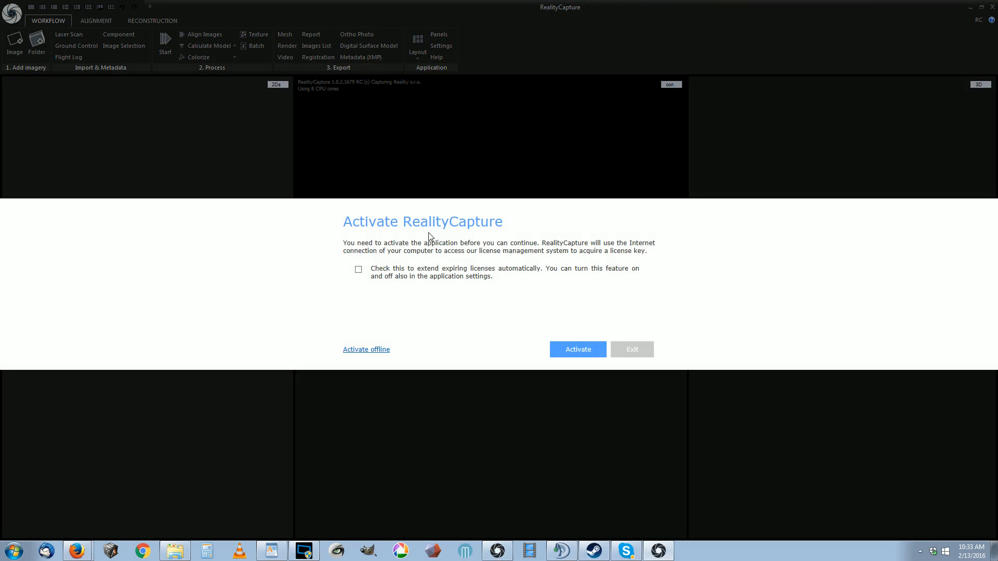
{"action": "mouse_move", "coordinate": [630, 349]}
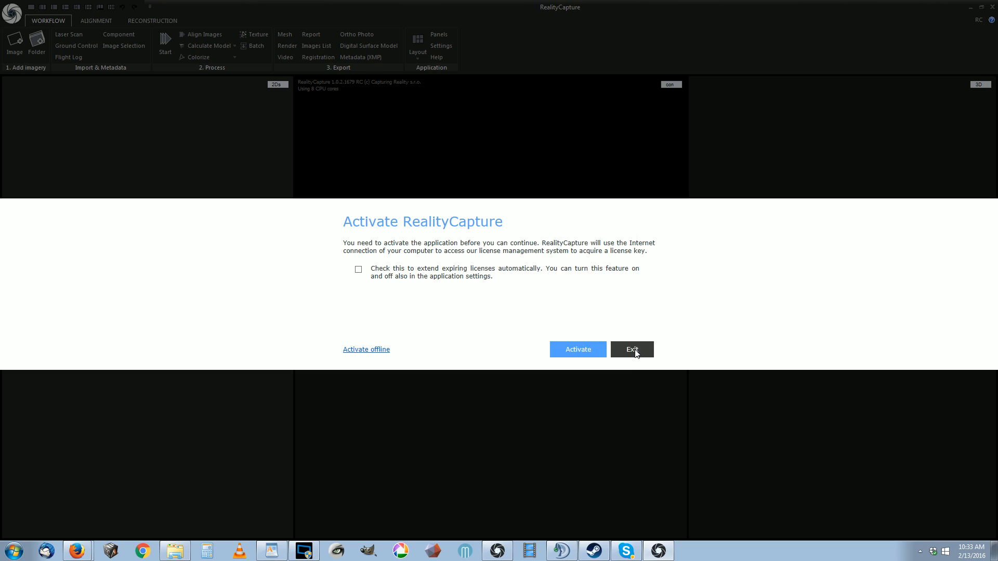
{"action": "mouse_move", "coordinate": [603, 333]}
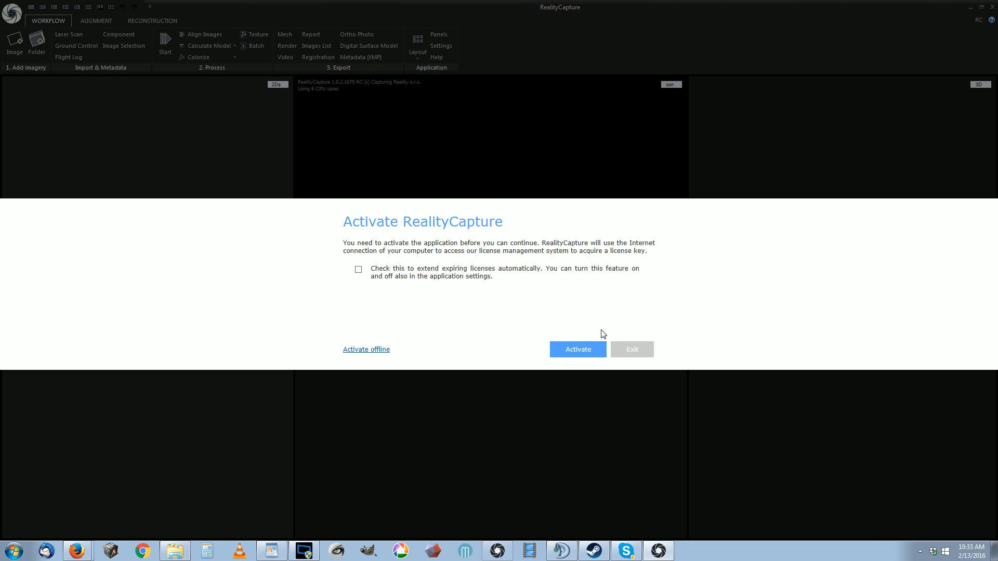
{"action": "mouse_move", "coordinate": [443, 309]}
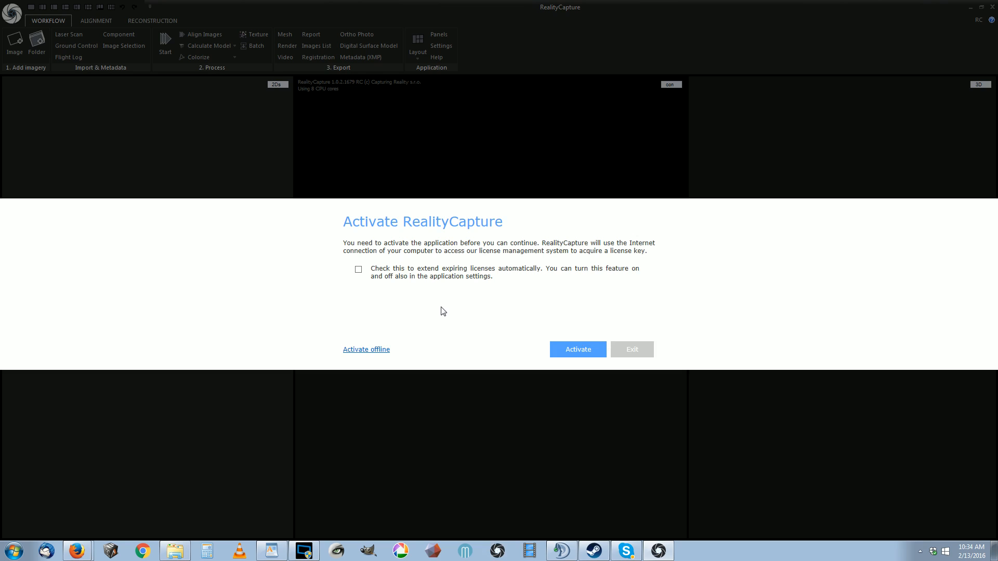
{"action": "mouse_move", "coordinate": [410, 228]}
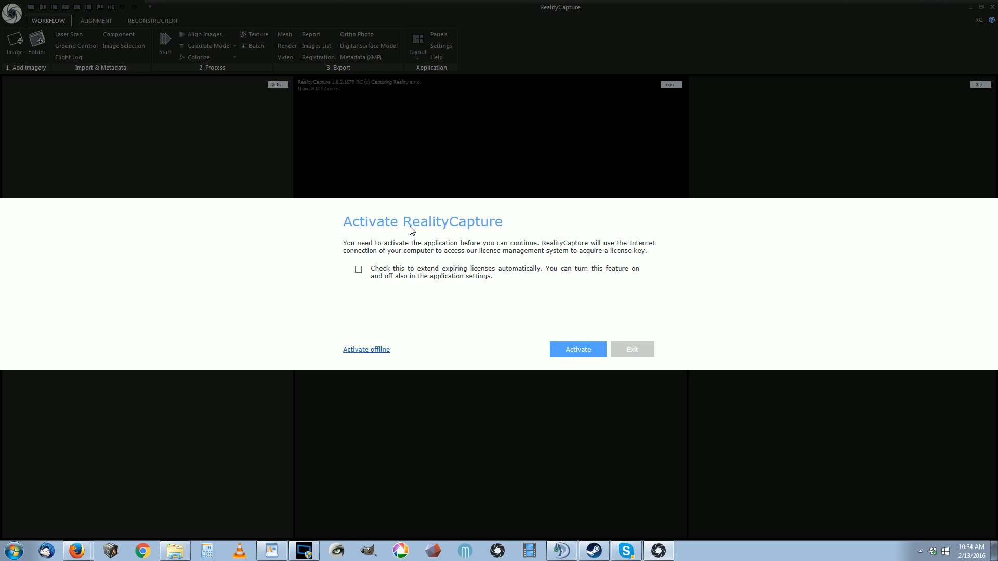
{"action": "mouse_move", "coordinate": [127, 5]}
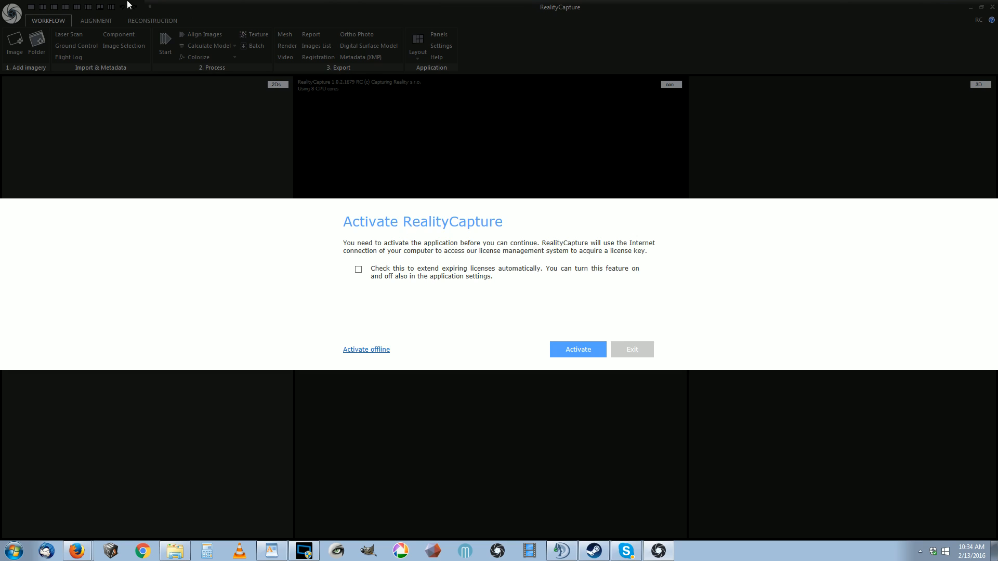
Step: Decline RealityCapture activation and exit, returning to the comparison video in VLC
{"action": "left_click", "coordinate": [577, 349]}
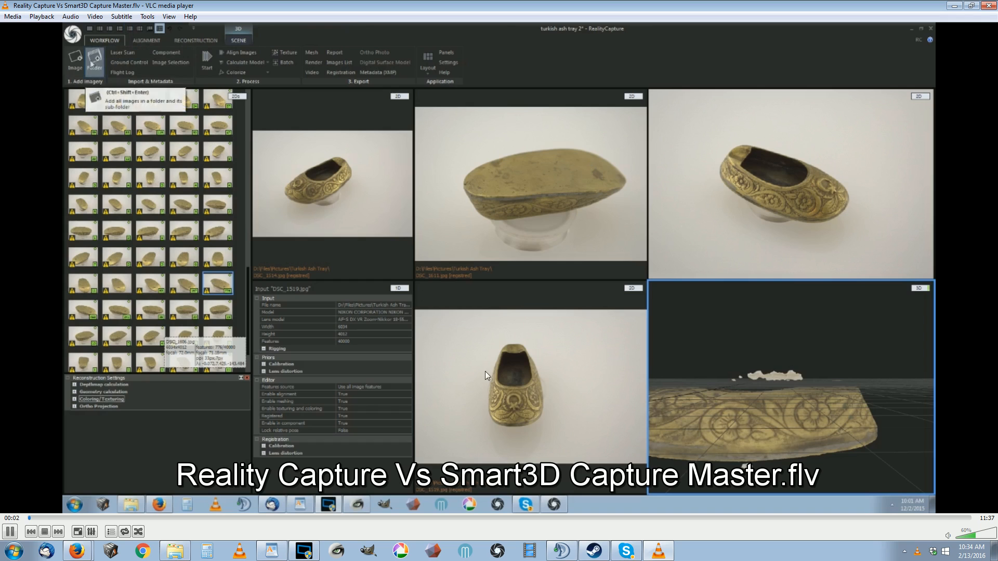
Step: Seek the comparison video ahead through RealityCapture texturing and mesh export
{"action": "left_click", "coordinate": [74, 60]}
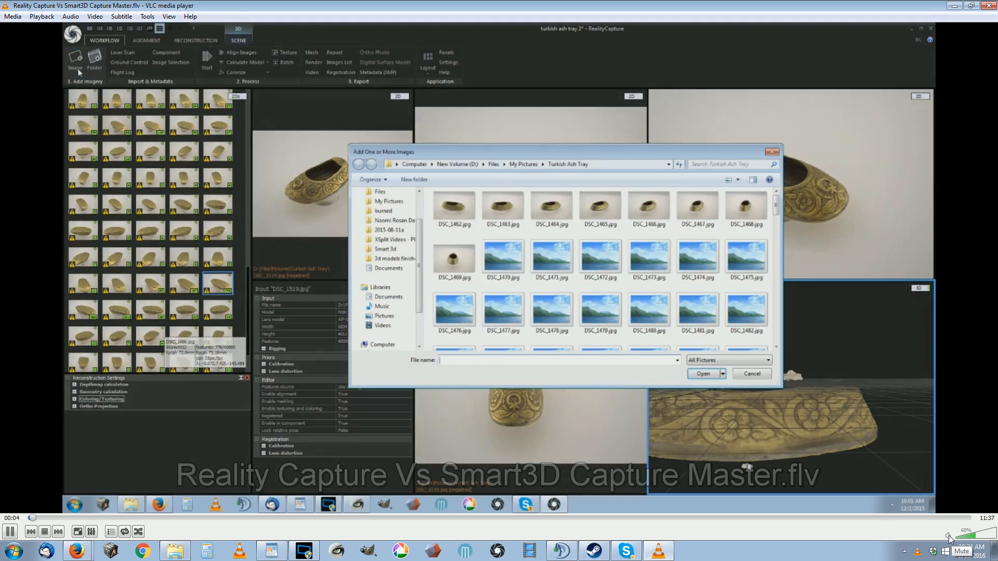
{"action": "right_click", "coordinate": [453, 207]}
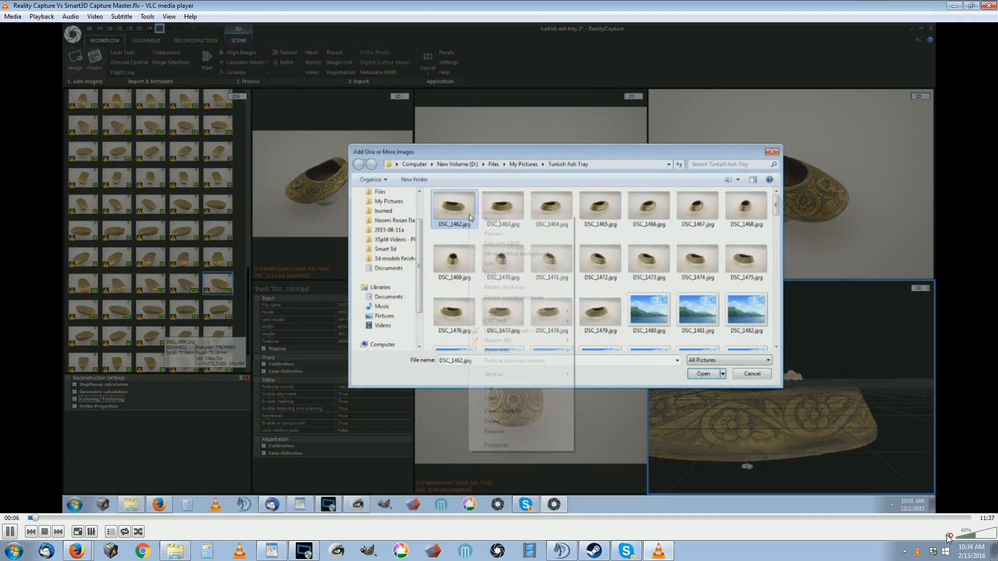
{"action": "left_click", "coordinate": [469, 373]}
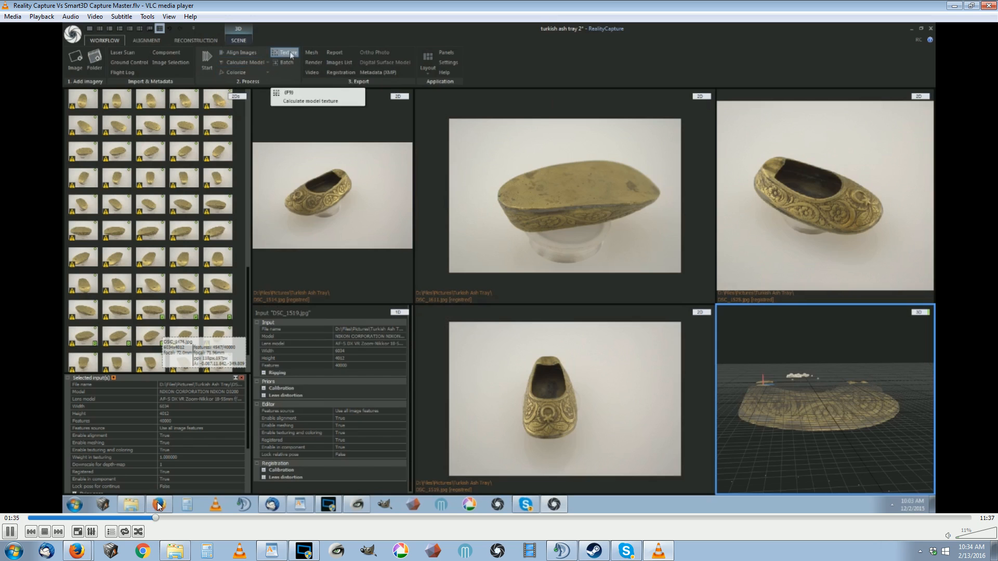
{"action": "left_click", "coordinate": [286, 53]}
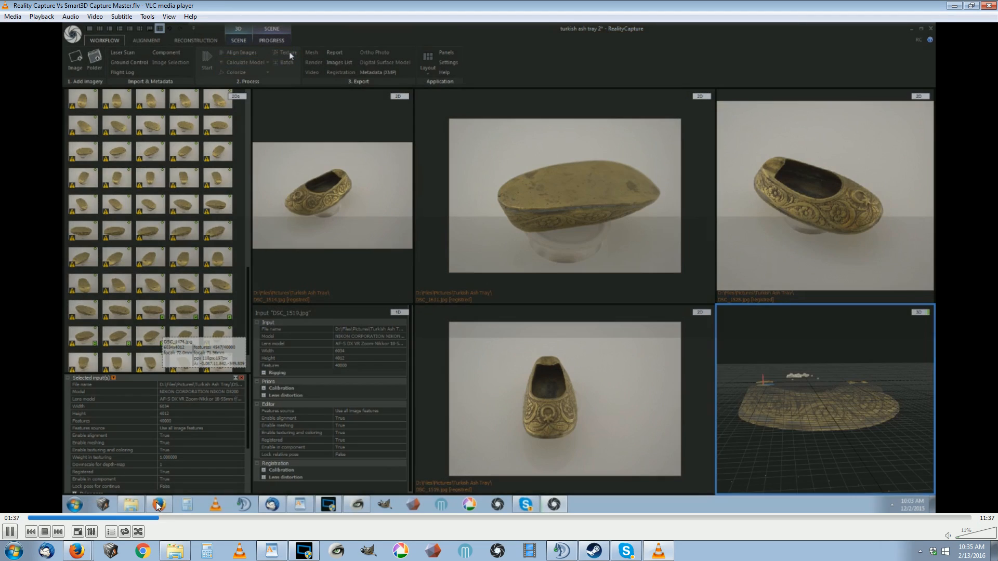
{"action": "left_click", "coordinate": [286, 52]}
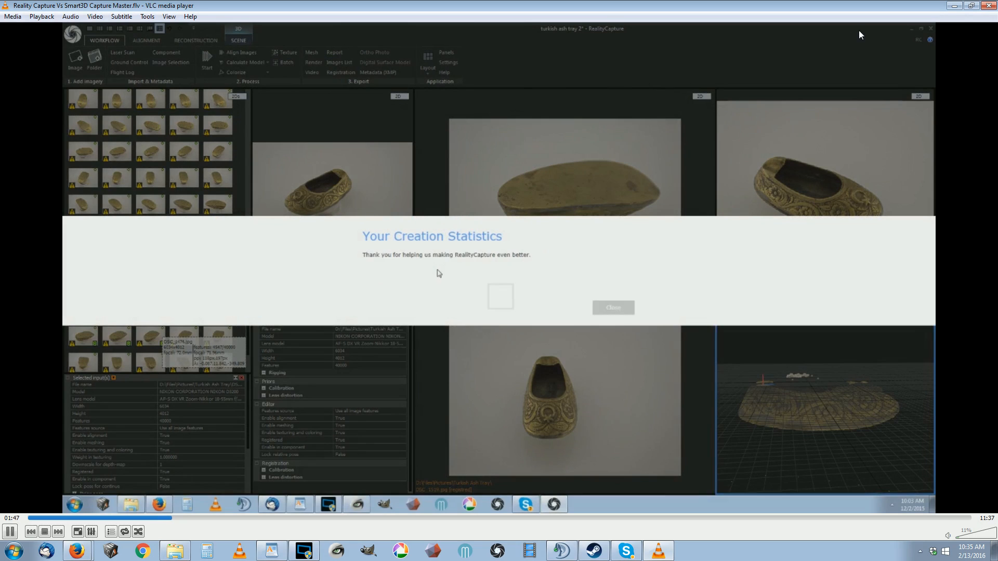
{"action": "left_click", "coordinate": [611, 308]}
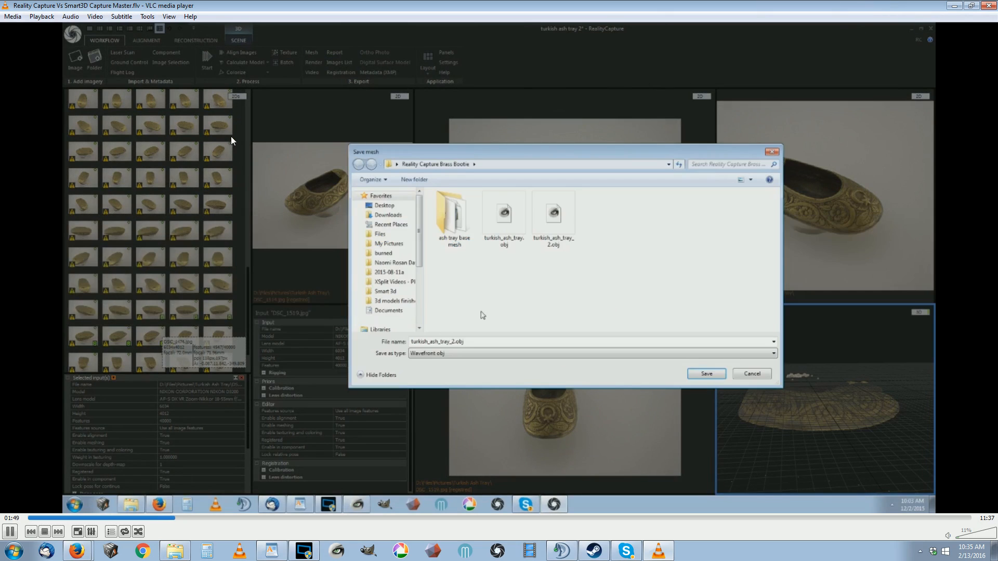
{"action": "triple_click", "coordinate": [437, 342]}
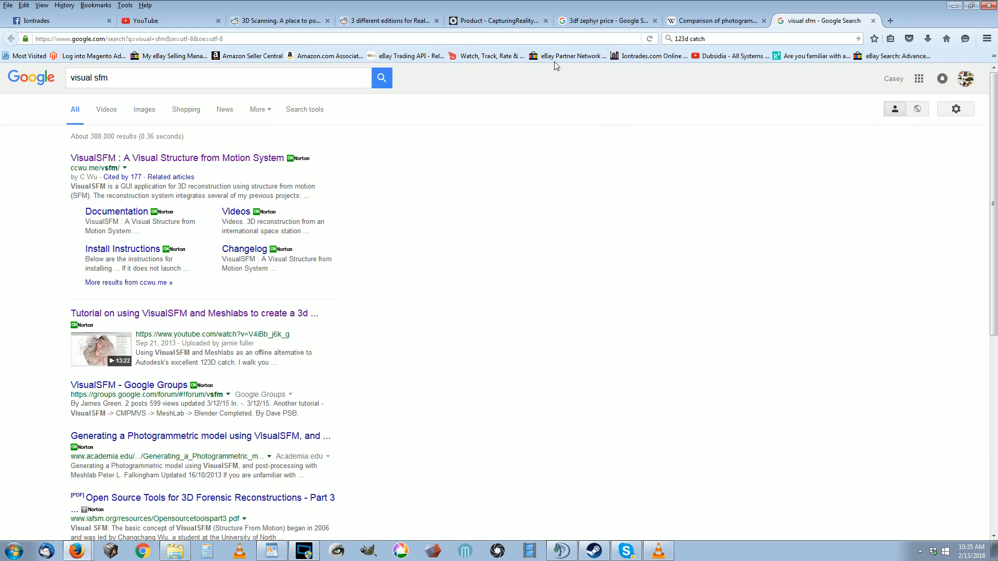
Step: Bring up CapturingReality's pricing page for the three RealityCapture editions in Firefox
{"action": "left_click", "coordinate": [498, 21]}
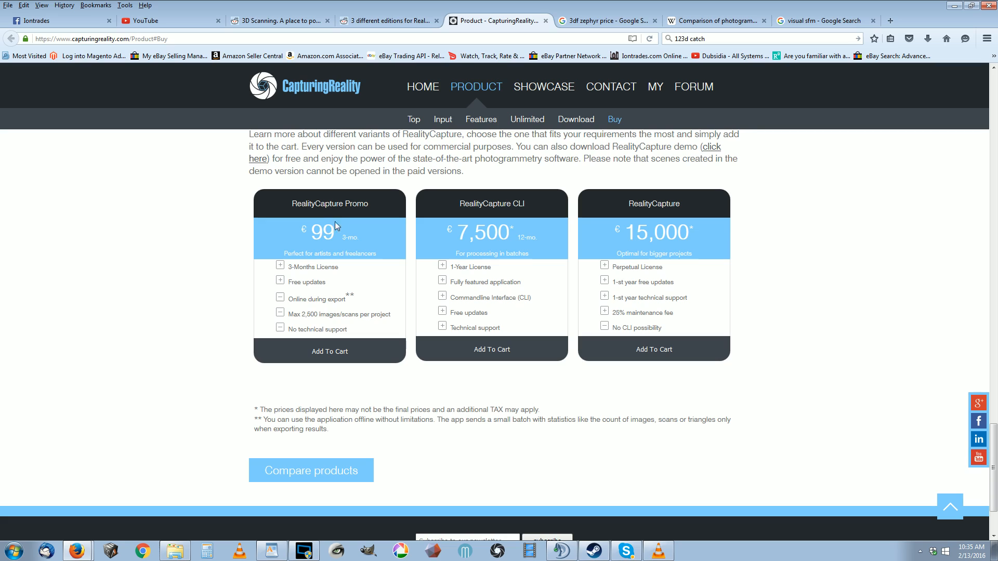
{"action": "mouse_move", "coordinate": [298, 342]}
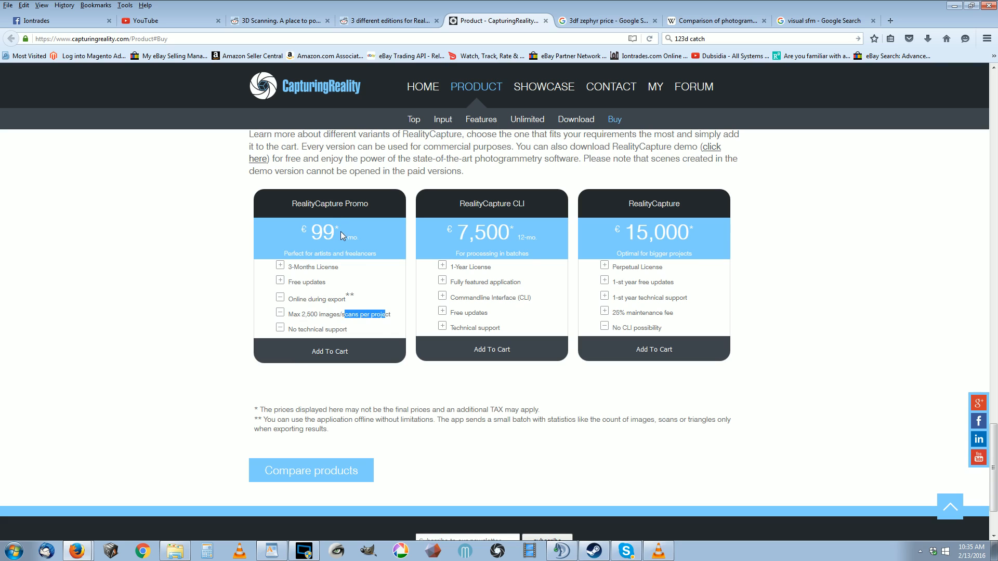
{"action": "mouse_move", "coordinate": [527, 263]}
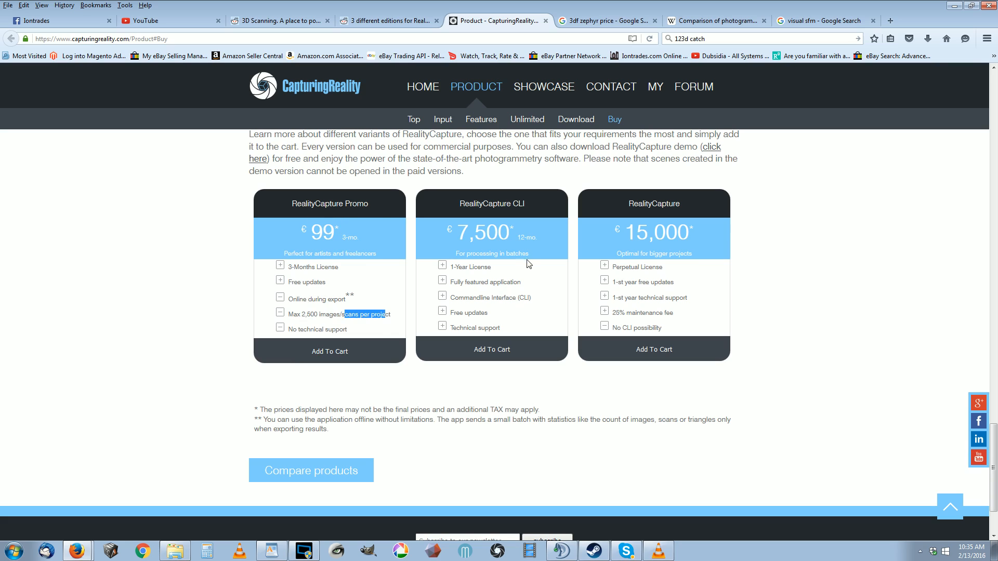
{"action": "double_click", "coordinate": [483, 231]}
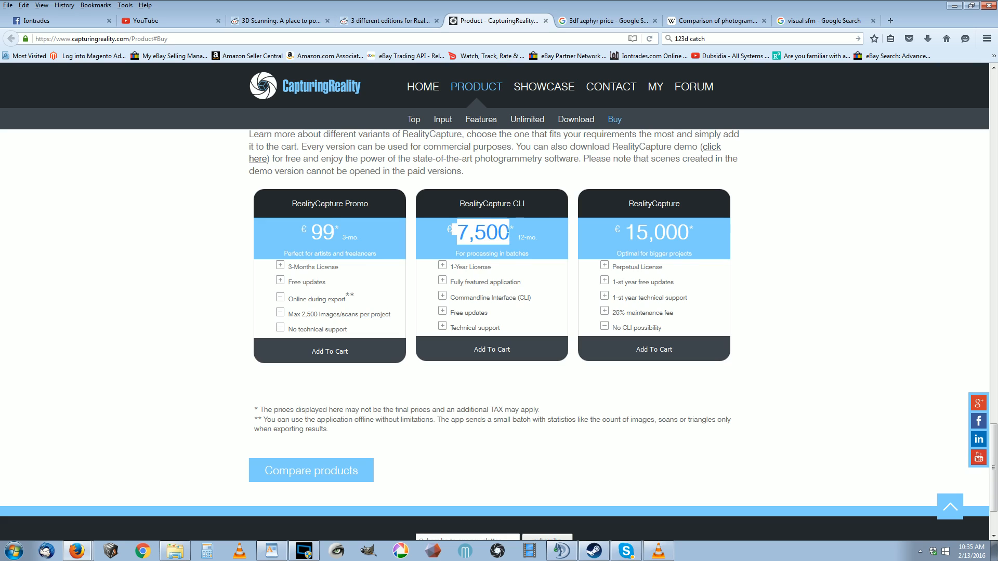
{"action": "left_click", "coordinate": [469, 240]}
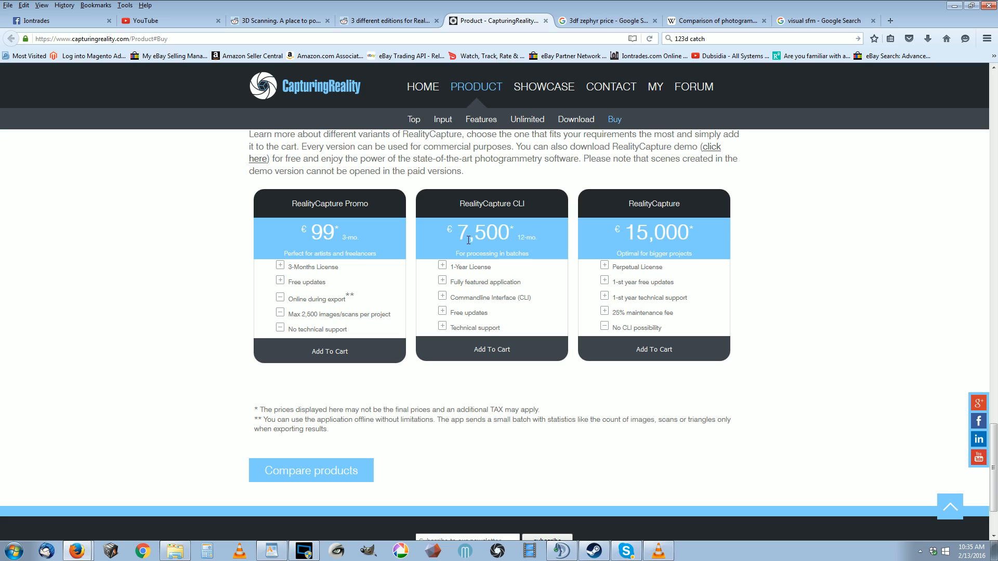
{"action": "mouse_move", "coordinate": [452, 248]}
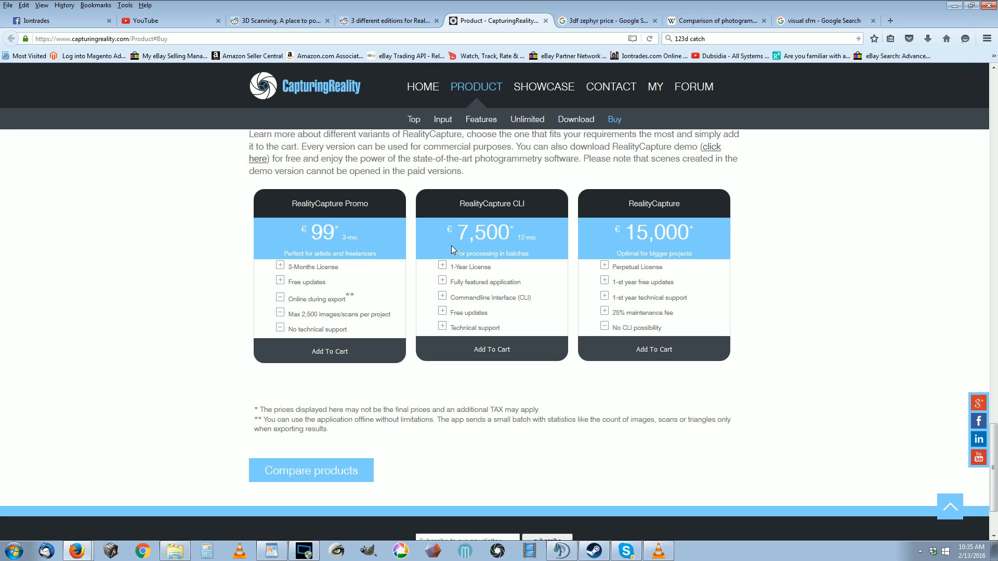
{"action": "mouse_move", "coordinate": [797, 219]}
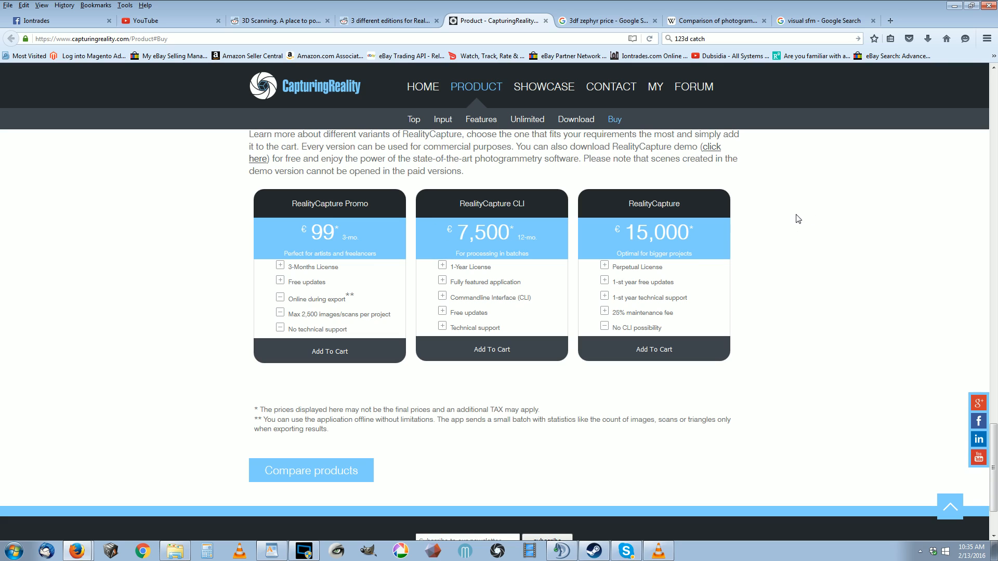
{"action": "mouse_move", "coordinate": [733, 267]}
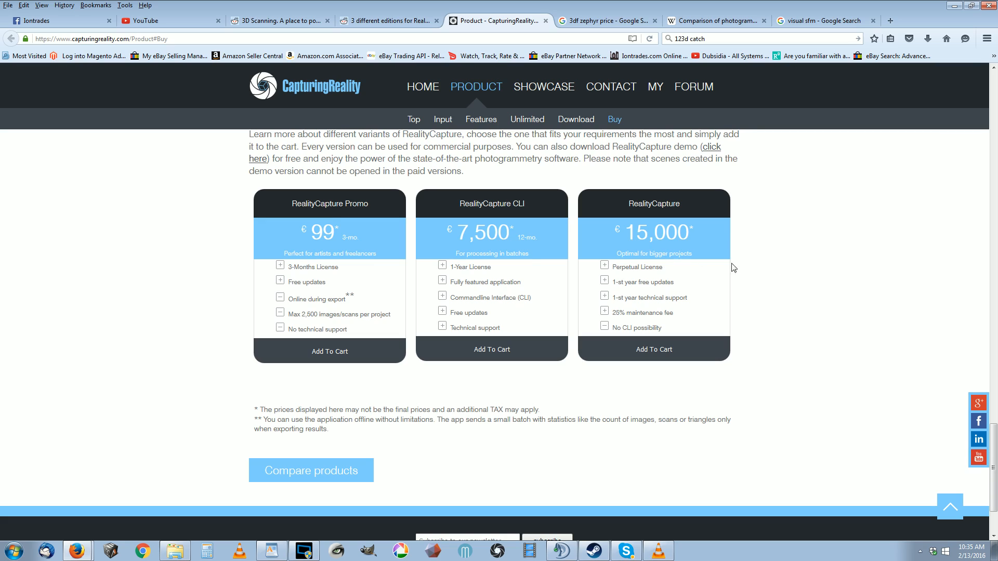
{"action": "mouse_move", "coordinate": [483, 235]}
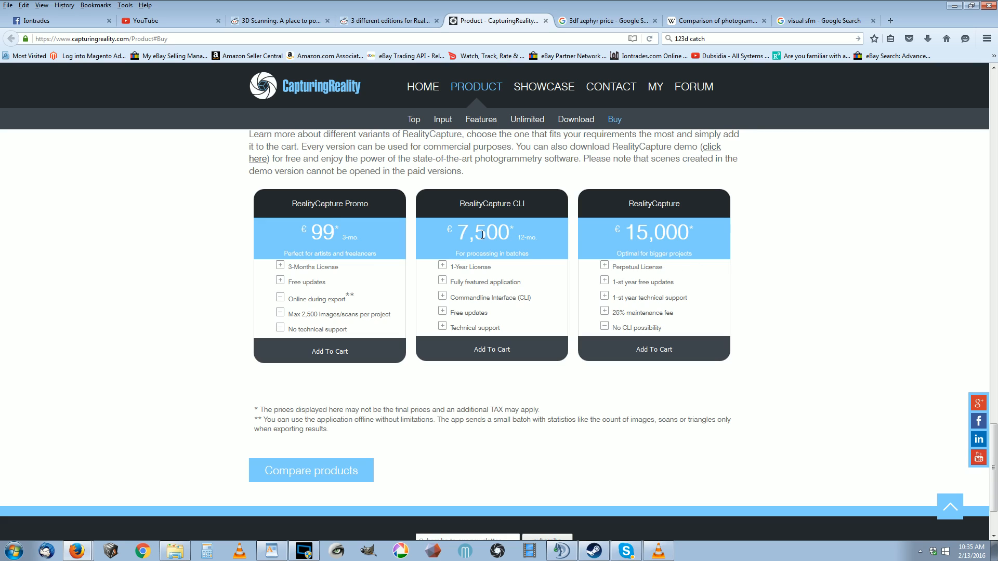
{"action": "mouse_move", "coordinate": [524, 237]}
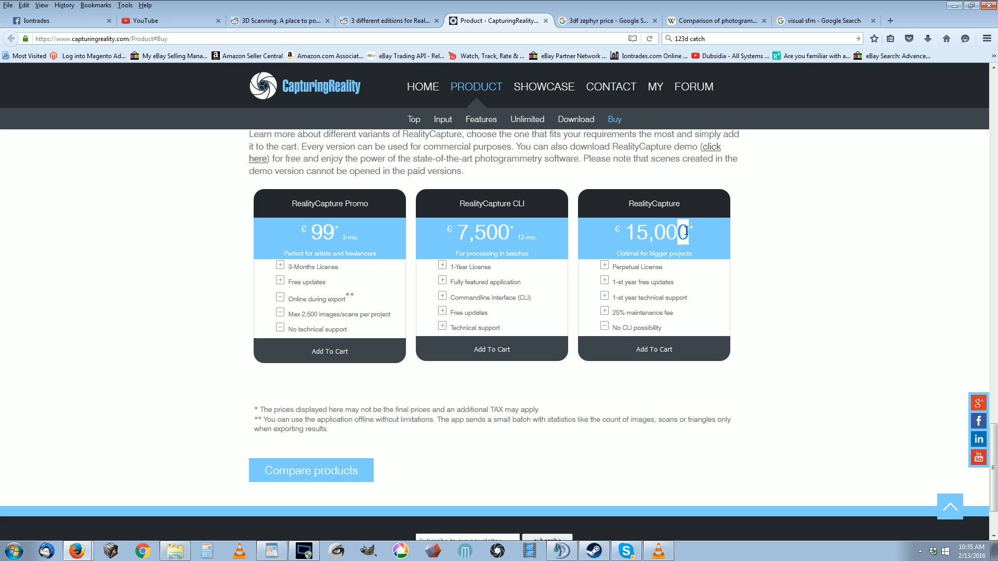
{"action": "double_click", "coordinate": [478, 232]}
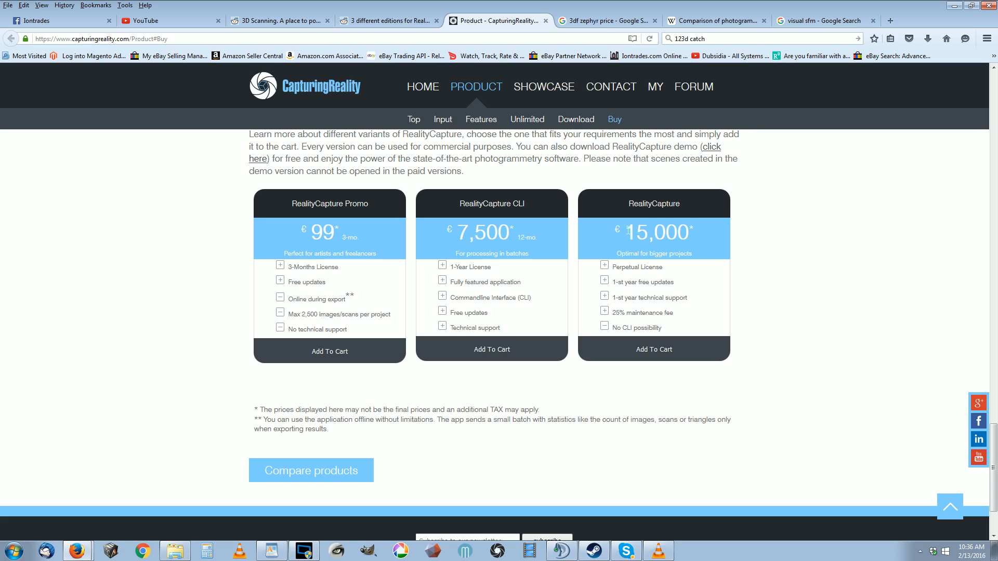
{"action": "double_click", "coordinate": [655, 232]}
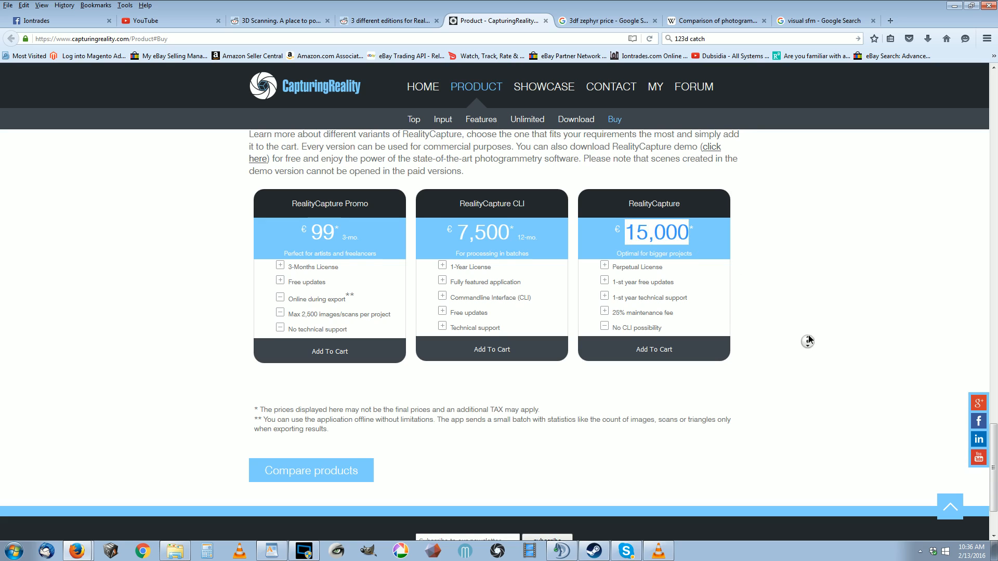
{"action": "scroll", "scroll_direction": "up", "scroll_amount": 3}
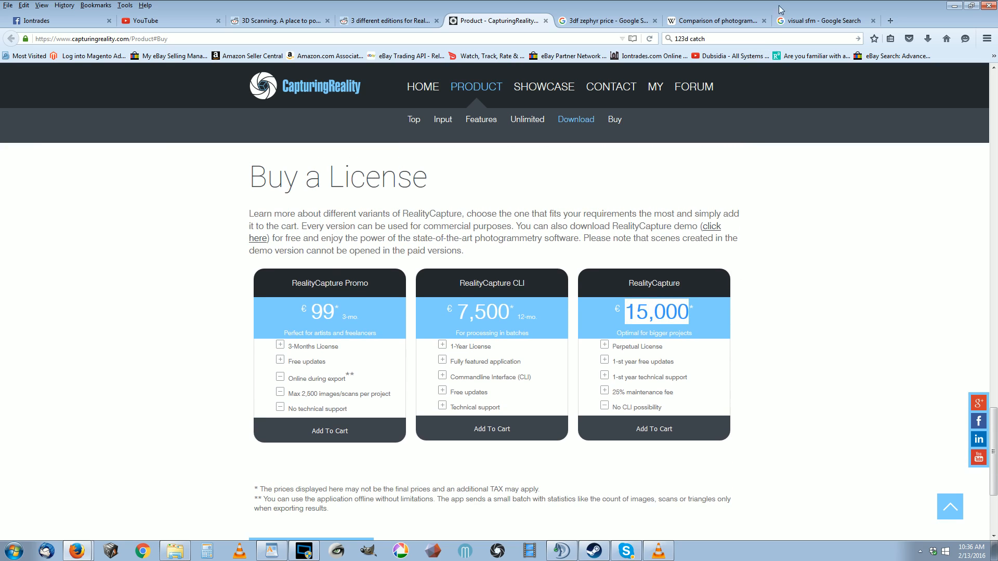
{"action": "mouse_move", "coordinate": [725, 103]}
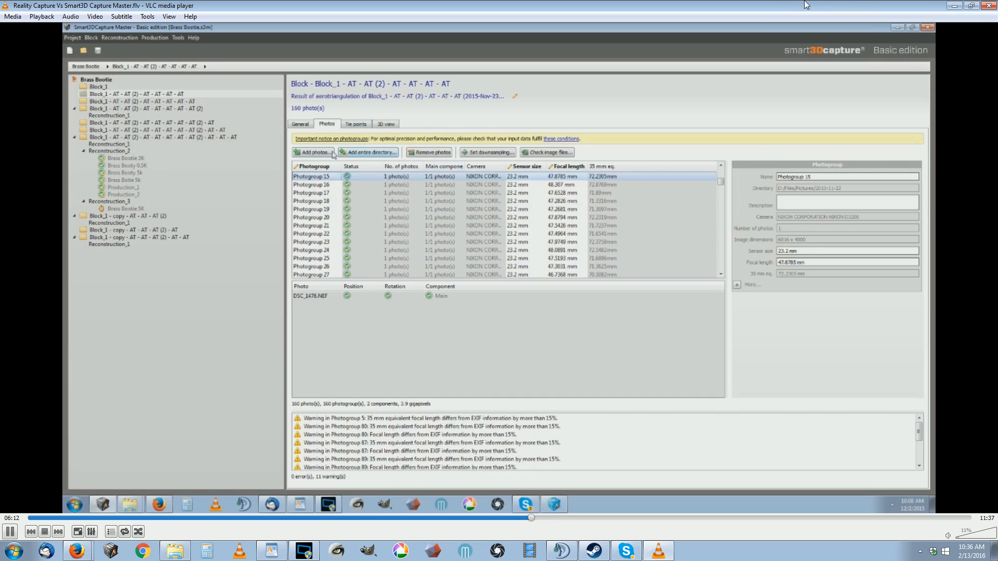
Step: Let the video set Keypoints density High, Pair selection Exhaustive and submit aerotriangulation to 5%
{"action": "left_click", "coordinate": [140, 93]}
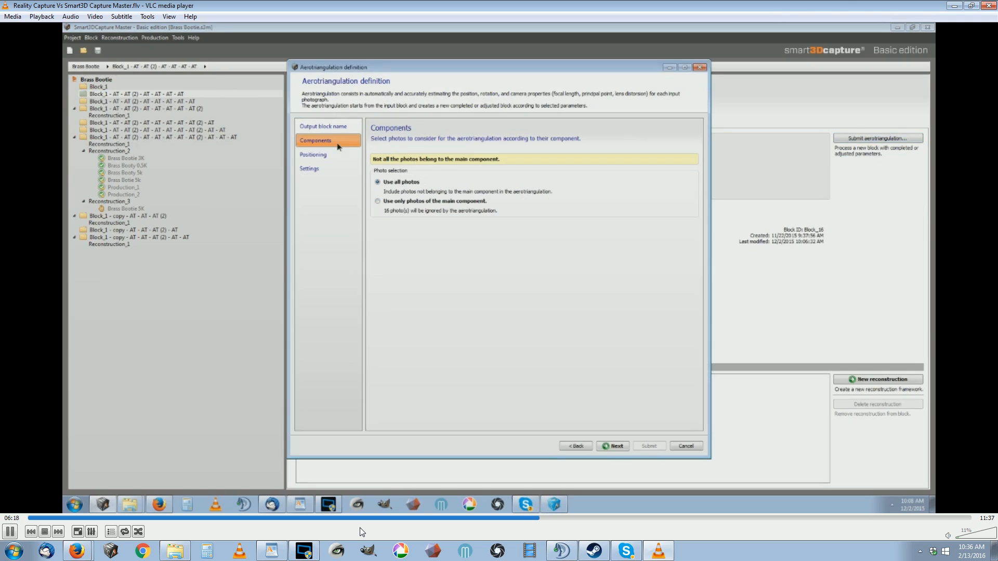
{"action": "left_click", "coordinate": [313, 154]}
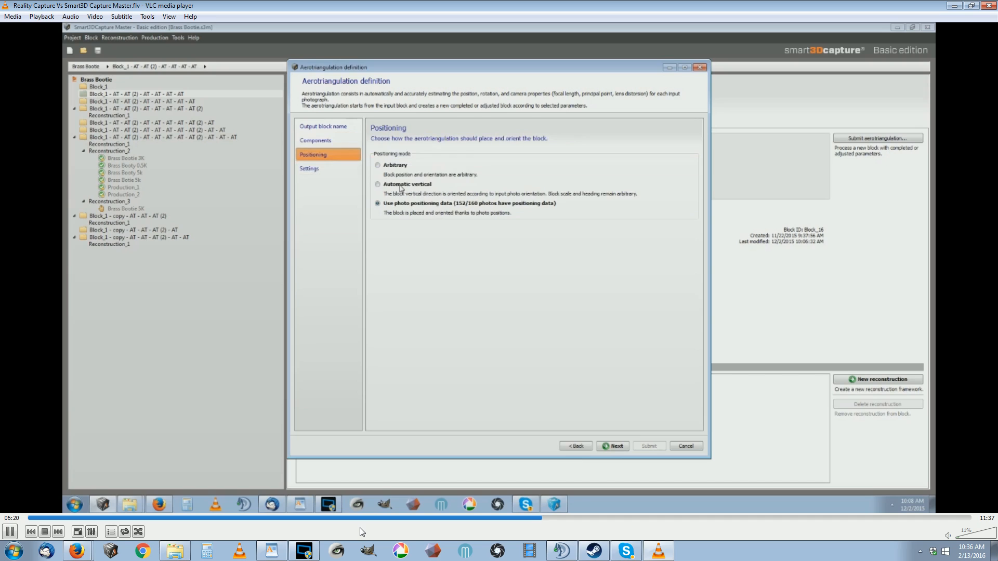
{"action": "left_click", "coordinate": [310, 168]}
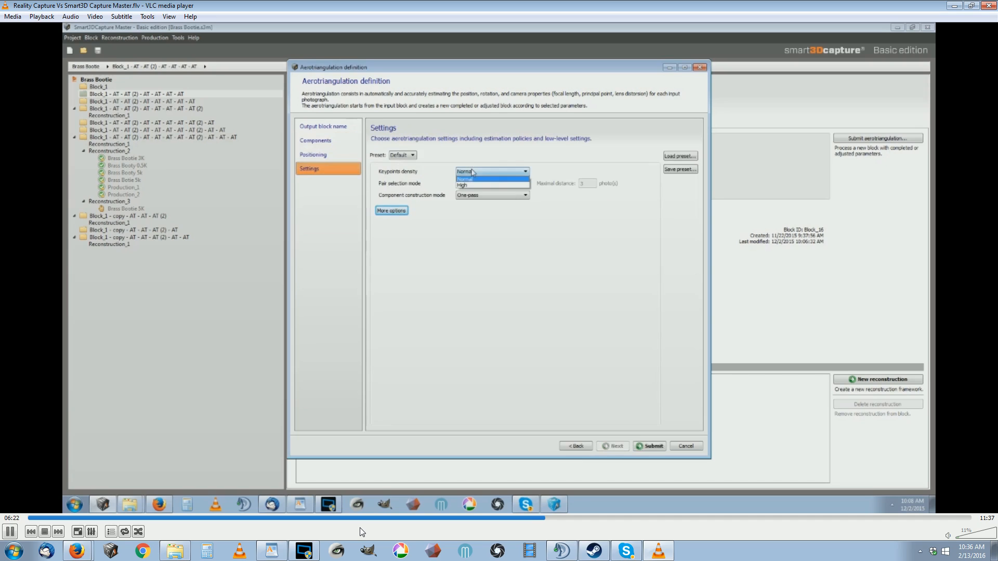
{"action": "left_click", "coordinate": [460, 185]}
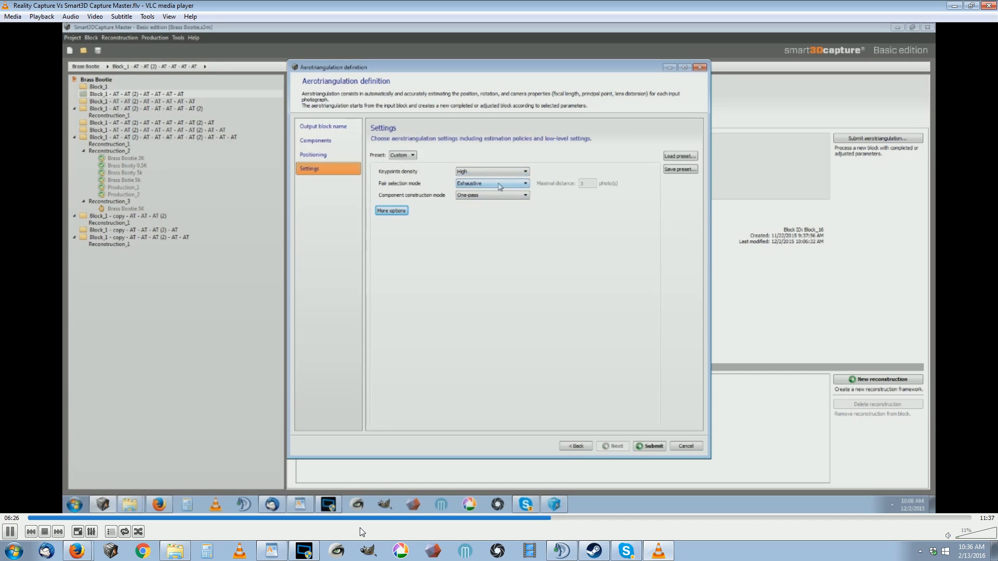
{"action": "left_click", "coordinate": [524, 195]}
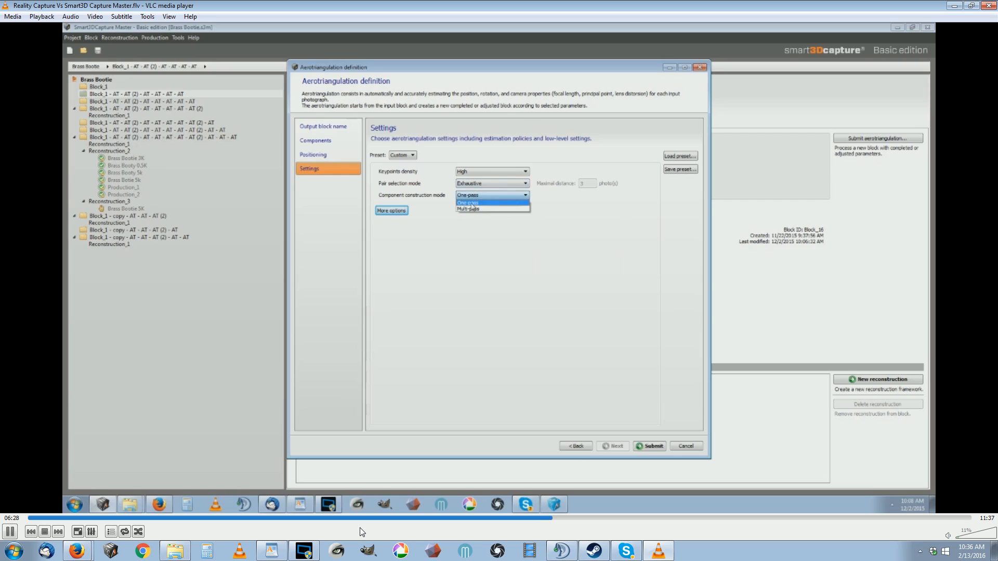
{"action": "left_click", "coordinate": [468, 203]}
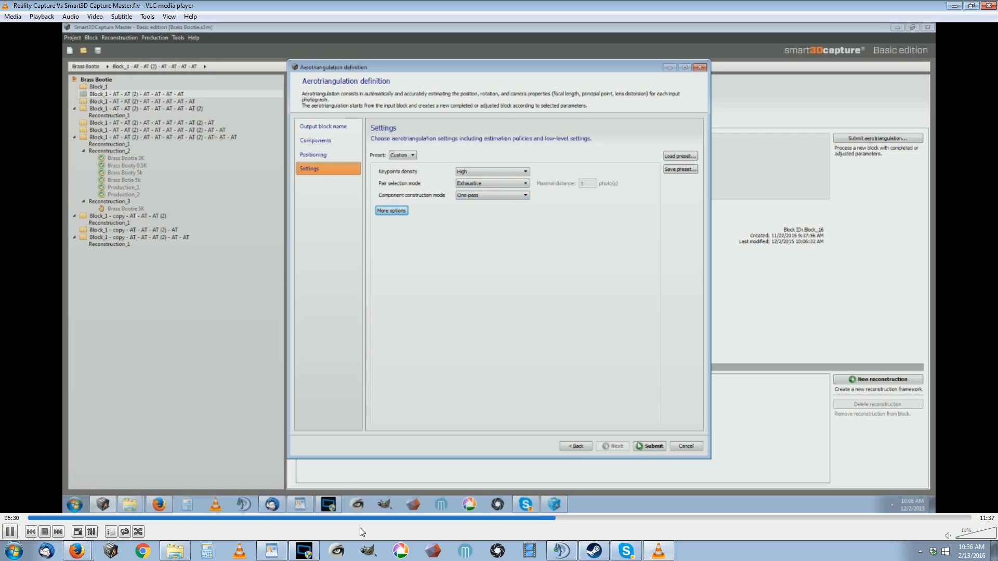
{"action": "left_click", "coordinate": [648, 446]}
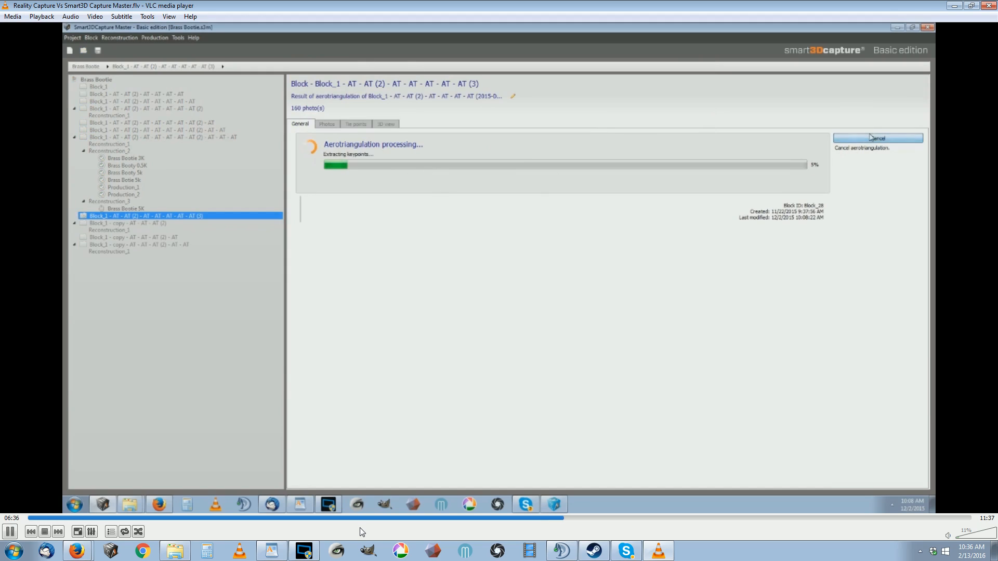
Step: Continue playback as the video shows the finished block's 3D view of cameras around the brass bootie
{"action": "left_click", "coordinate": [877, 138]}
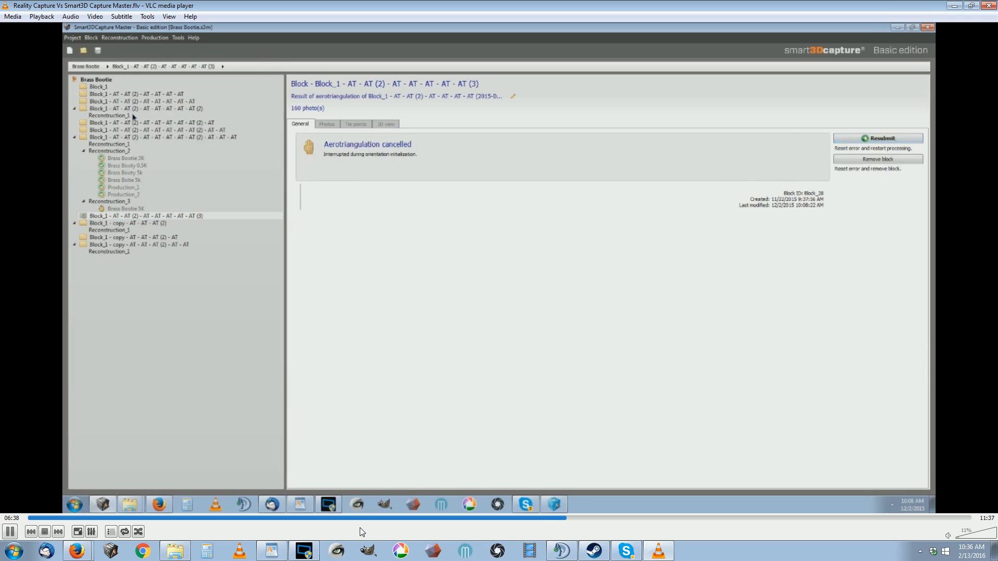
{"action": "left_click", "coordinate": [153, 137]}
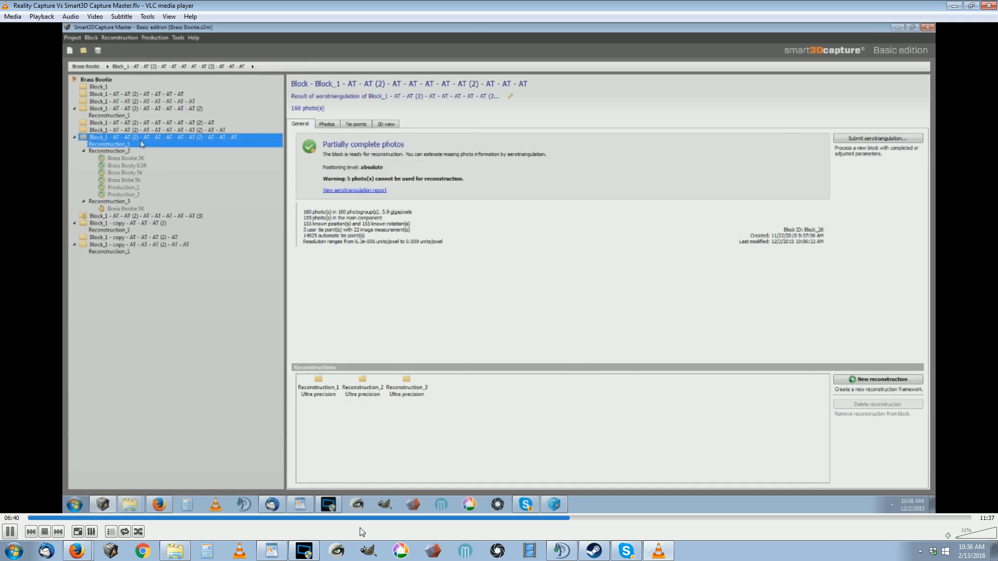
{"action": "left_click", "coordinate": [385, 123]}
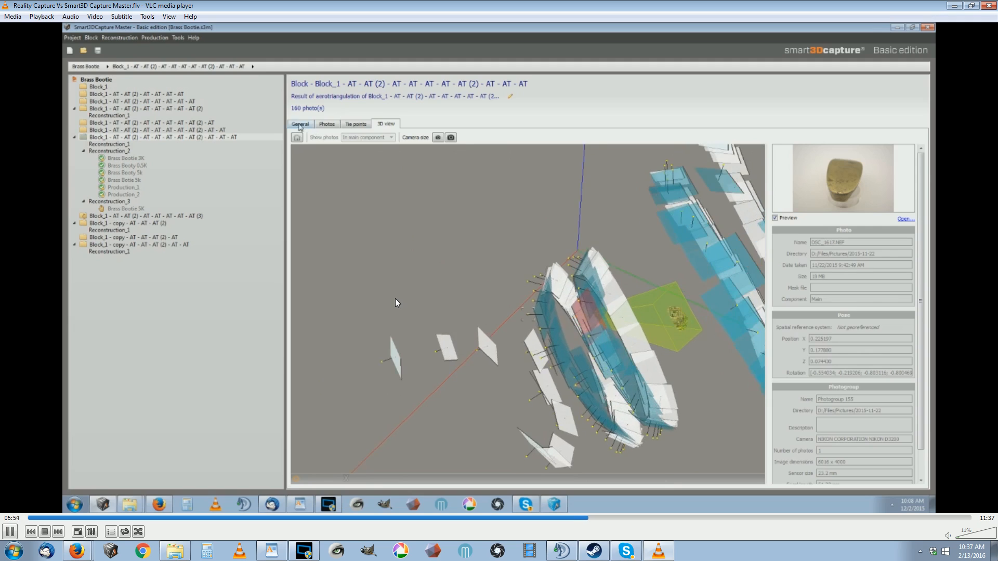
Step: Watch the video step through Reconstruction_2's OBJ and S3C productions, then bring Firefox forward
{"action": "left_click", "coordinate": [109, 143]}
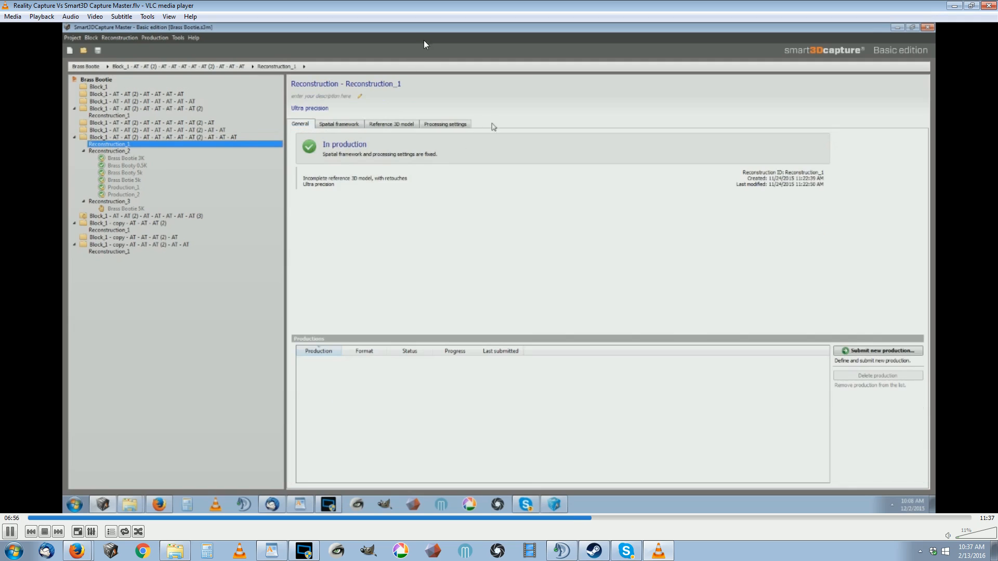
{"action": "left_click", "coordinate": [109, 151]}
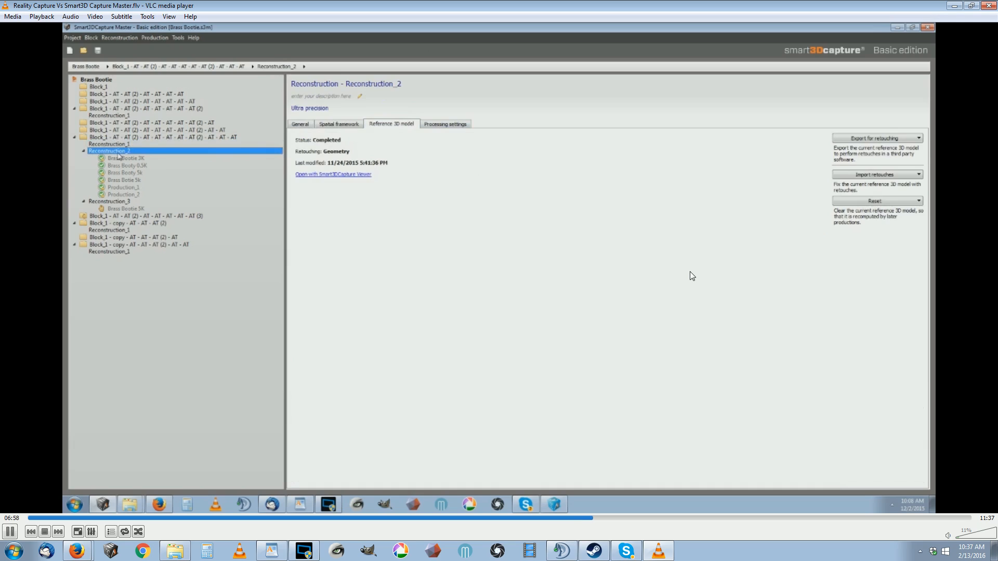
{"action": "left_click", "coordinate": [125, 158]}
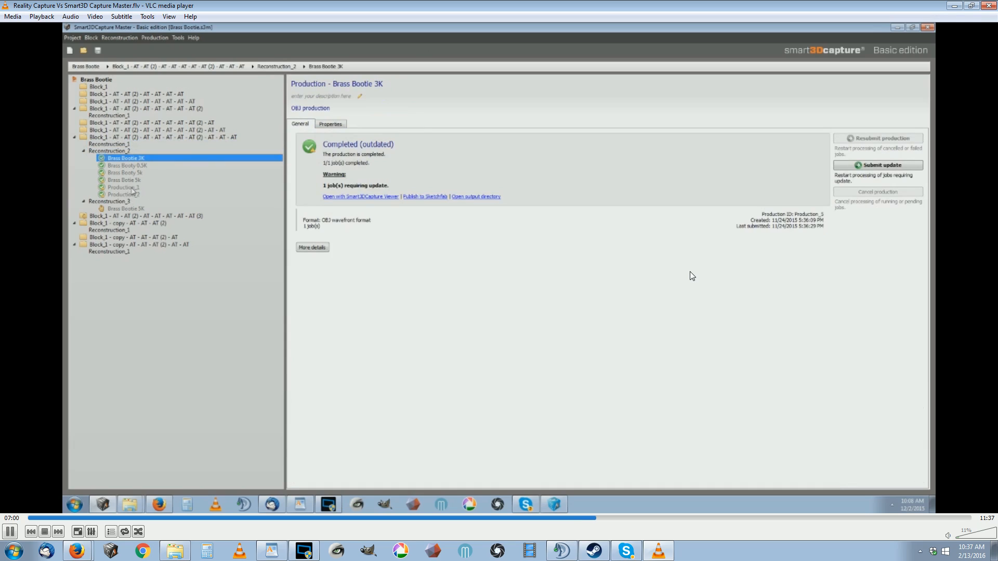
{"action": "left_click", "coordinate": [124, 187]}
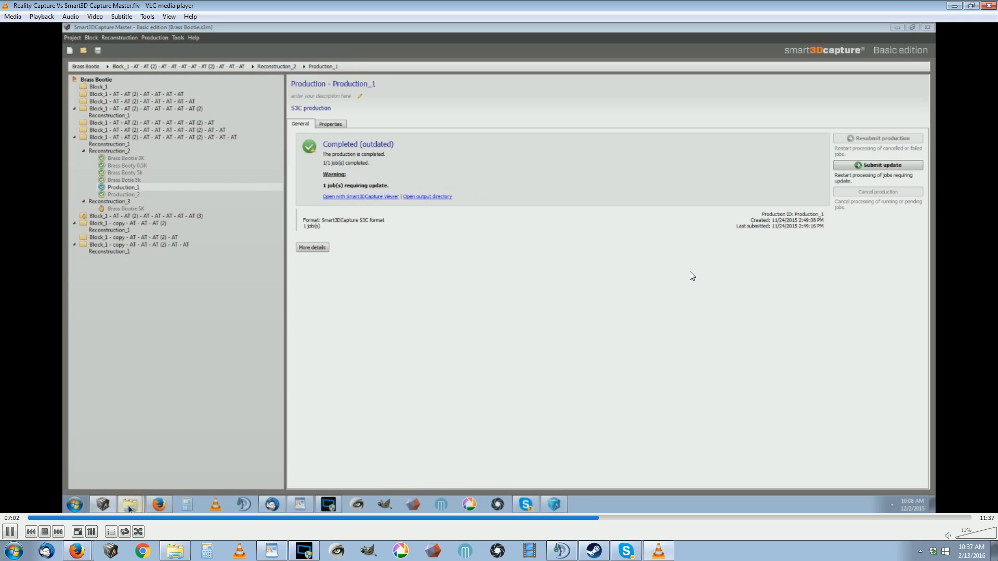
{"action": "mouse_move", "coordinate": [130, 504]}
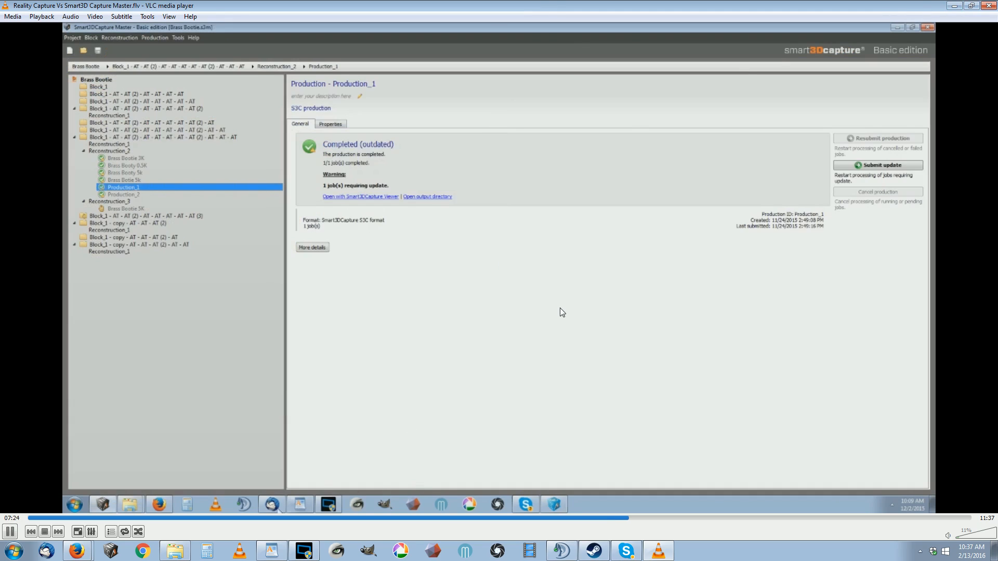
{"action": "left_click", "coordinate": [123, 194]}
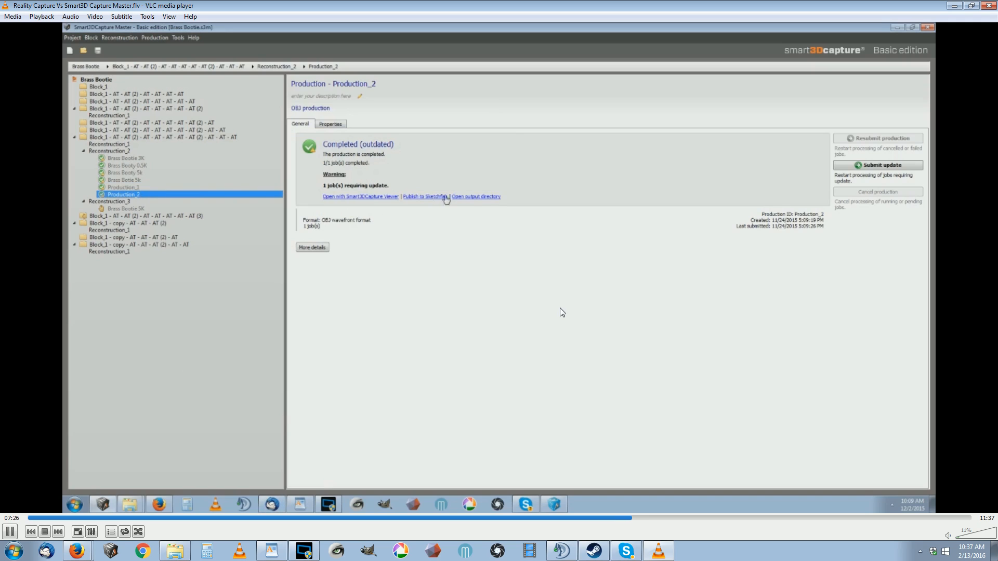
{"action": "left_click", "coordinate": [475, 197]}
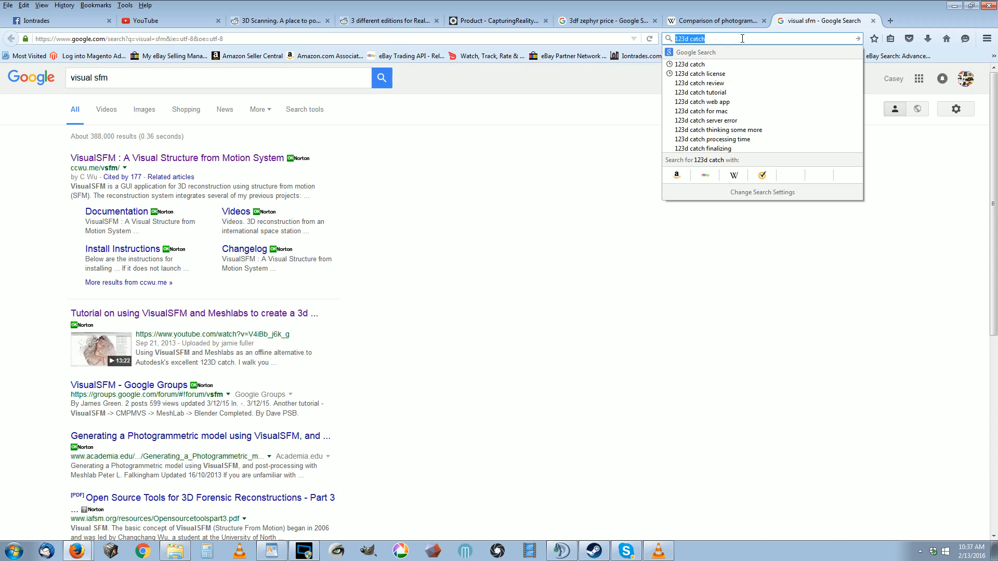
Step: Search for 'context capture master' to reach the Acute3D ContextCapture homepage
{"action": "type", "text": "context"}
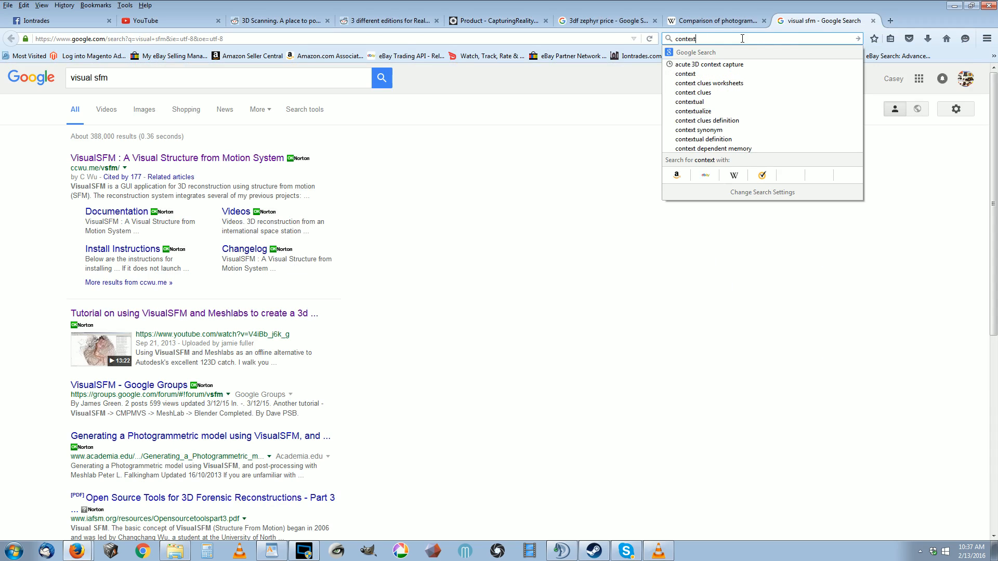
{"action": "type", "text": "capture master"}
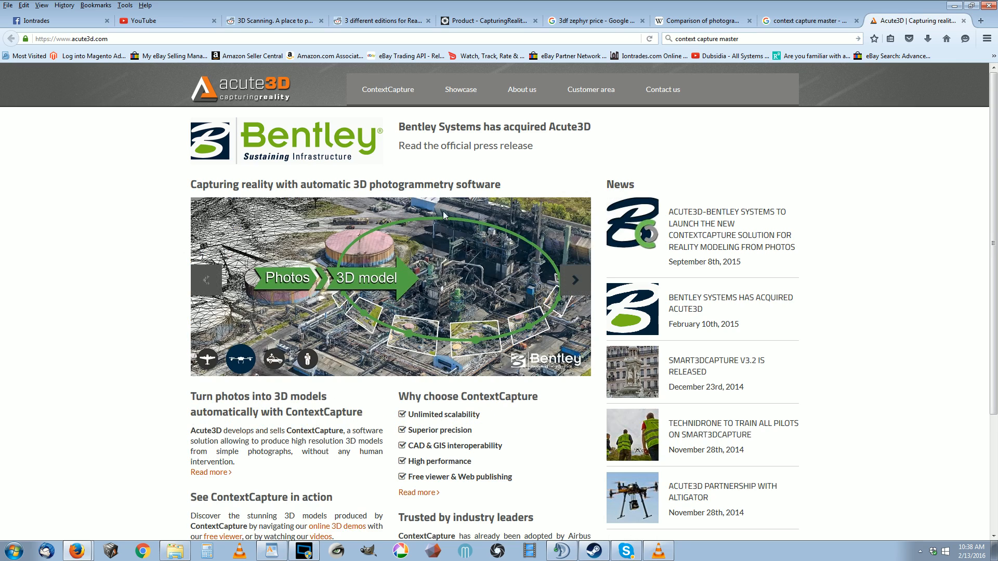
{"action": "scroll", "scroll_direction": "down", "scroll_amount": 3}
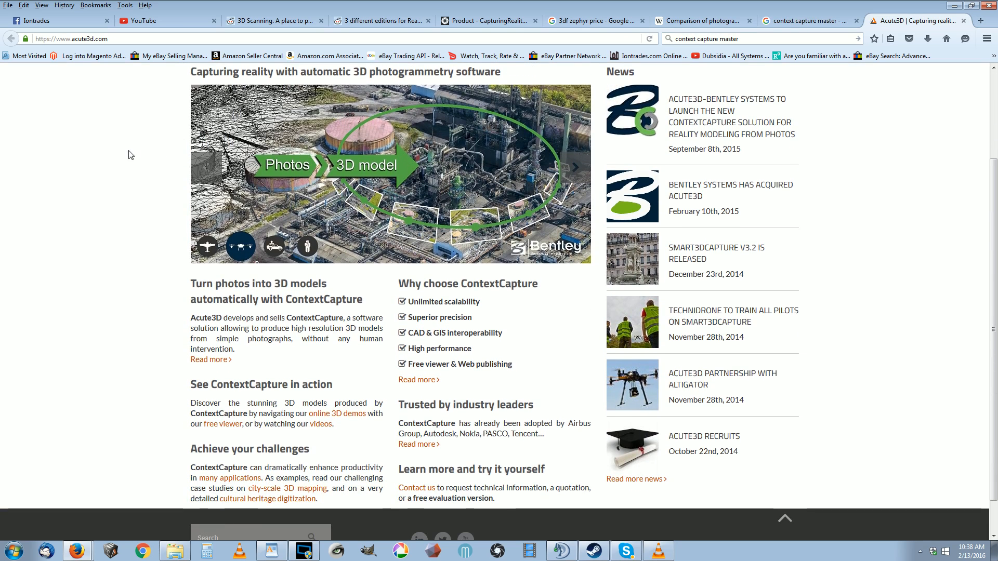
{"action": "scroll", "scroll_direction": "down", "scroll_amount": 3}
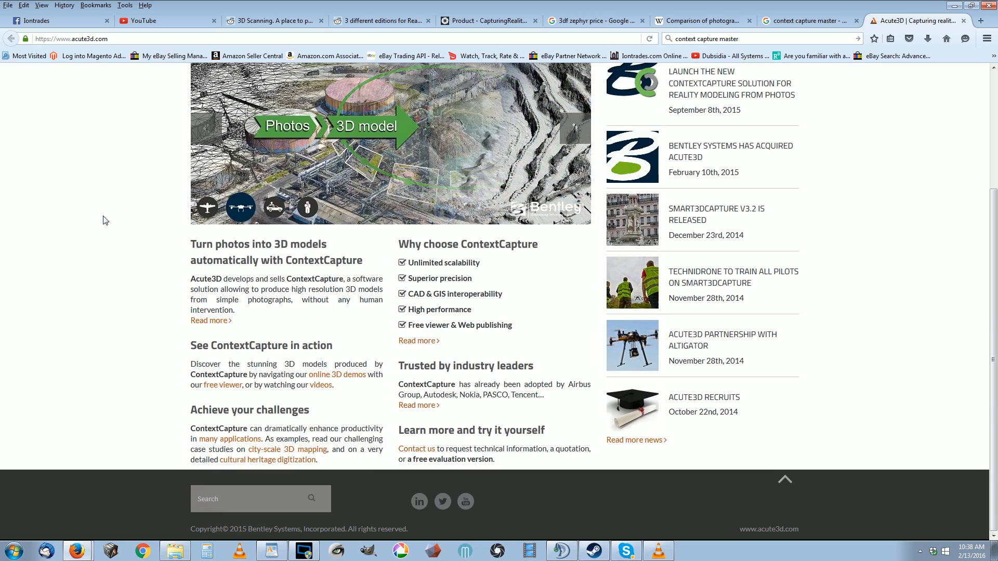
{"action": "scroll", "scroll_direction": "up", "scroll_amount": 3}
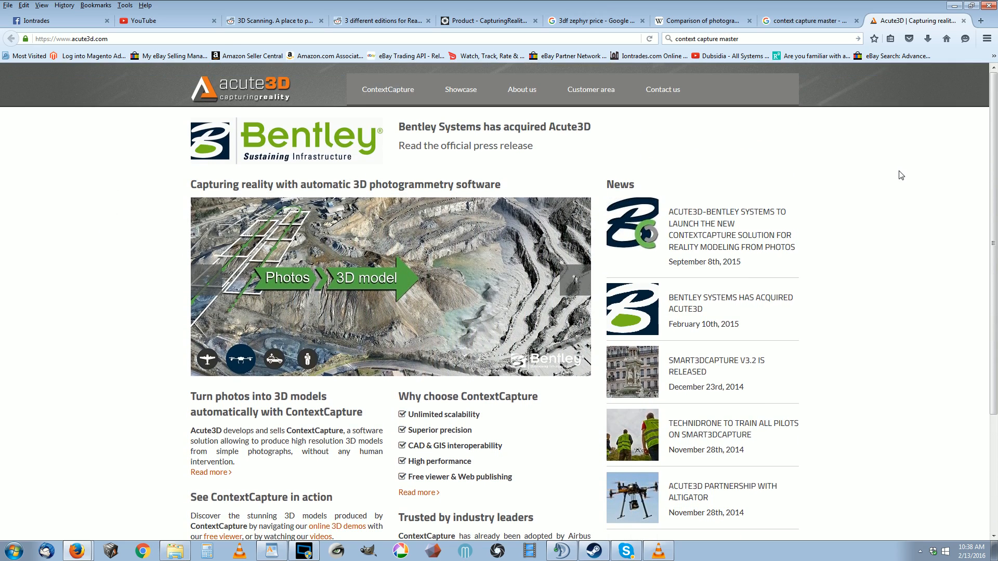
{"action": "mouse_move", "coordinate": [837, 219]}
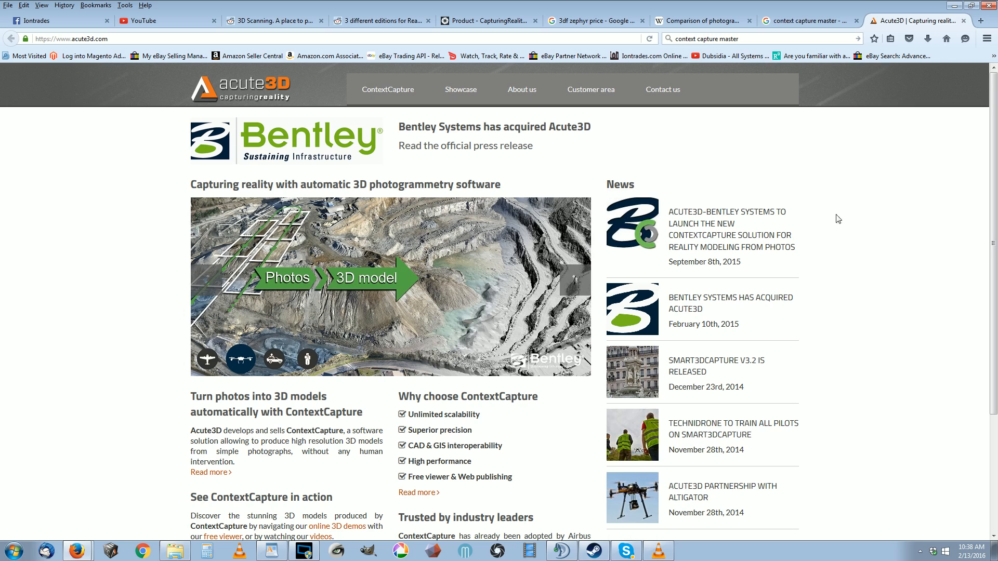
{"action": "left_click", "coordinate": [731, 229]}
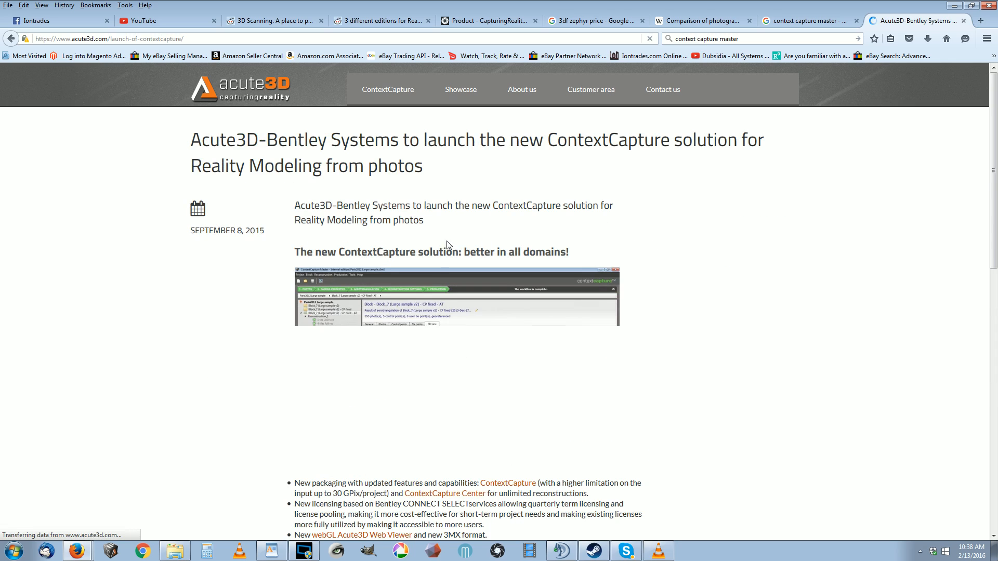
{"action": "scroll", "scroll_direction": "down", "scroll_amount": 3}
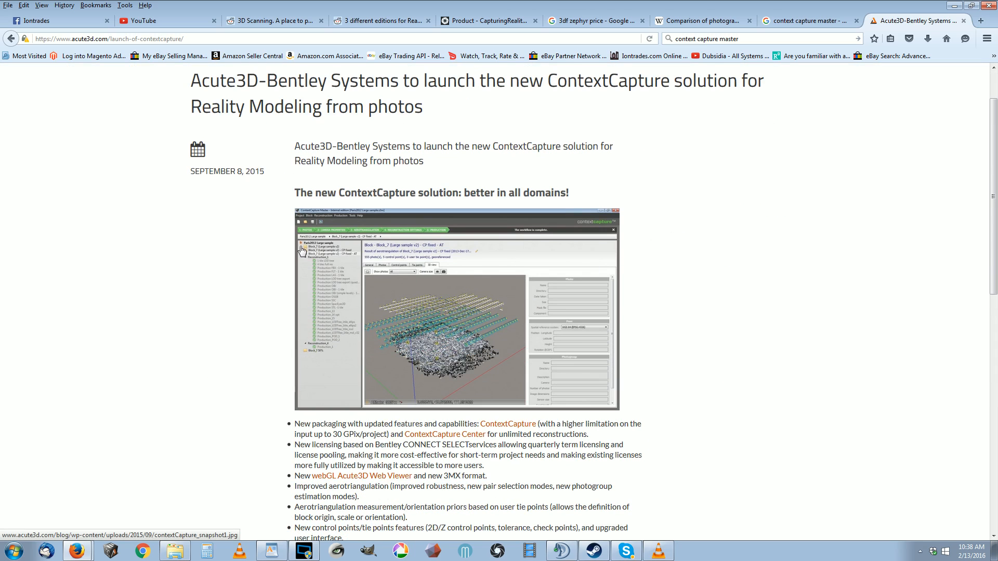
{"action": "mouse_move", "coordinate": [310, 416]}
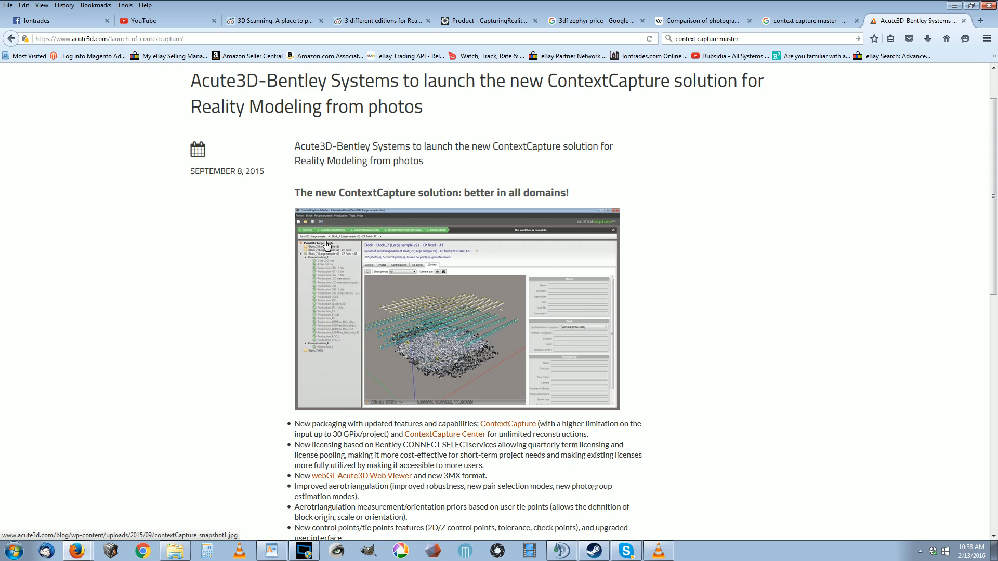
{"action": "mouse_move", "coordinate": [425, 304]}
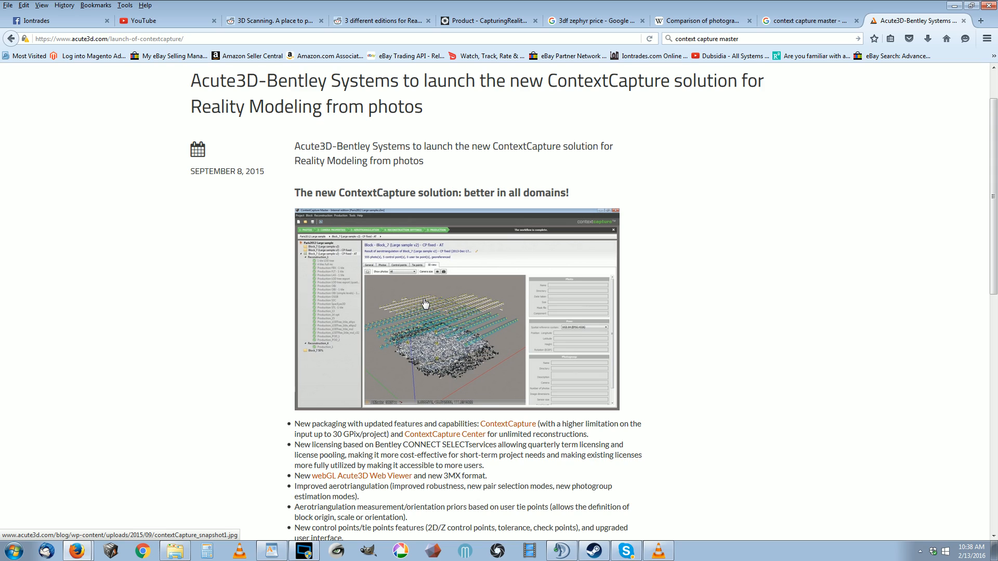
{"action": "mouse_move", "coordinate": [722, 168]}
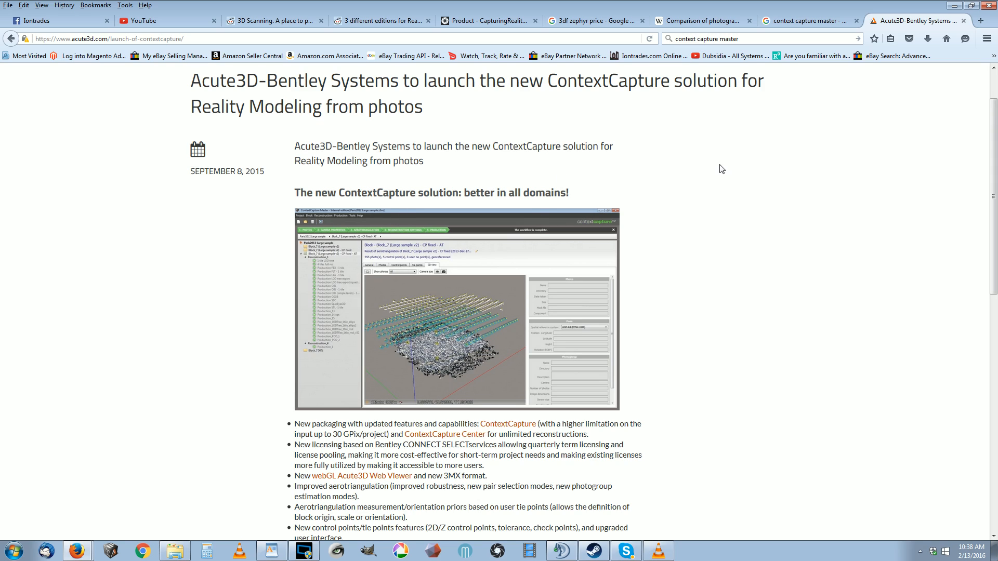
{"action": "mouse_move", "coordinate": [699, 141]}
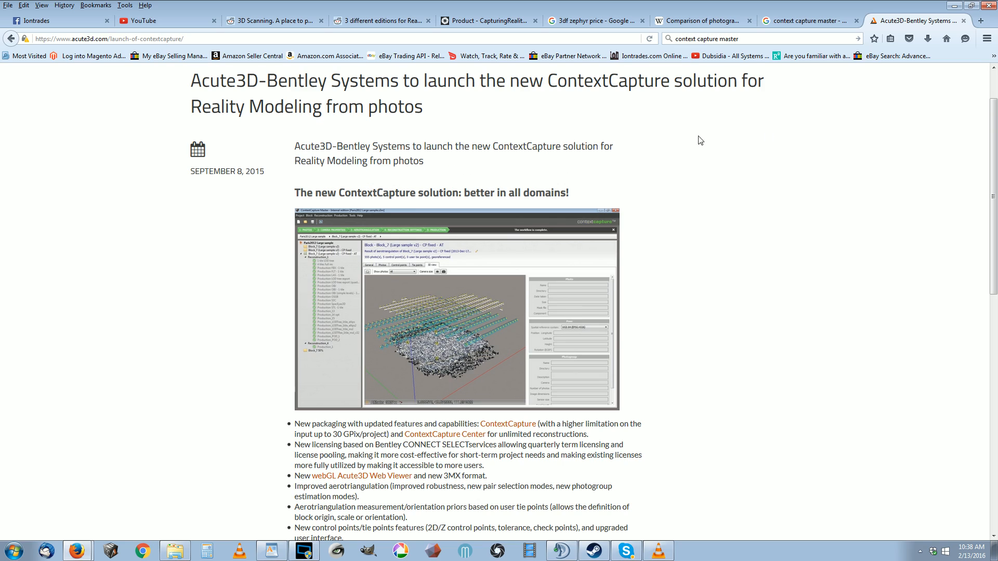
{"action": "mouse_move", "coordinate": [301, 215]}
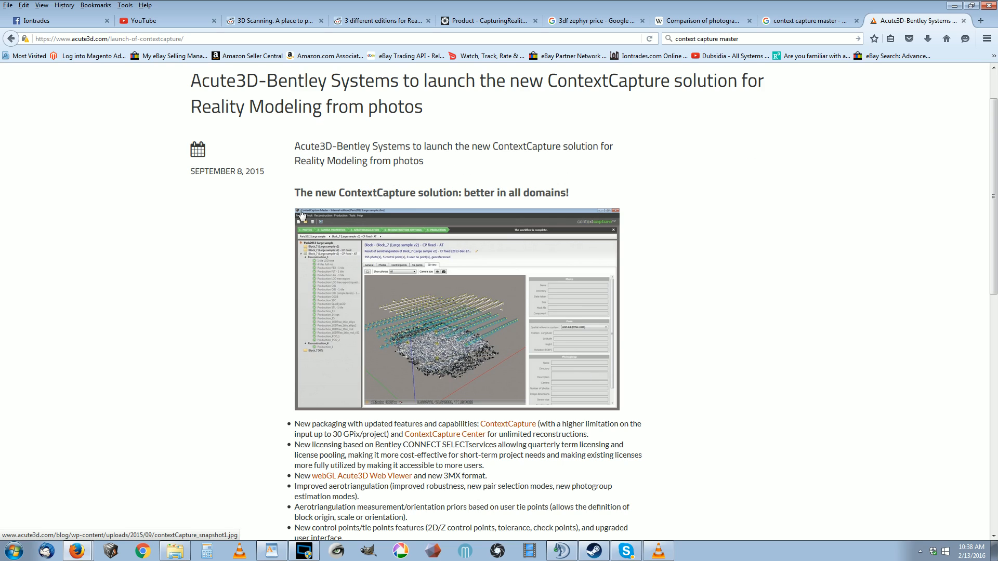
{"action": "scroll", "scroll_direction": "down", "scroll_amount": 3}
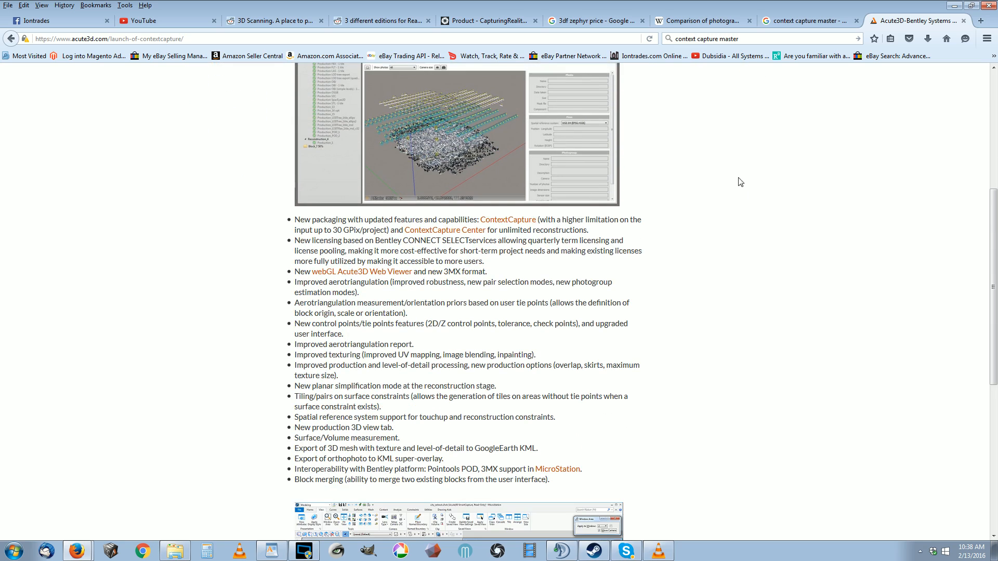
{"action": "scroll", "scroll_direction": "down", "scroll_amount": 3}
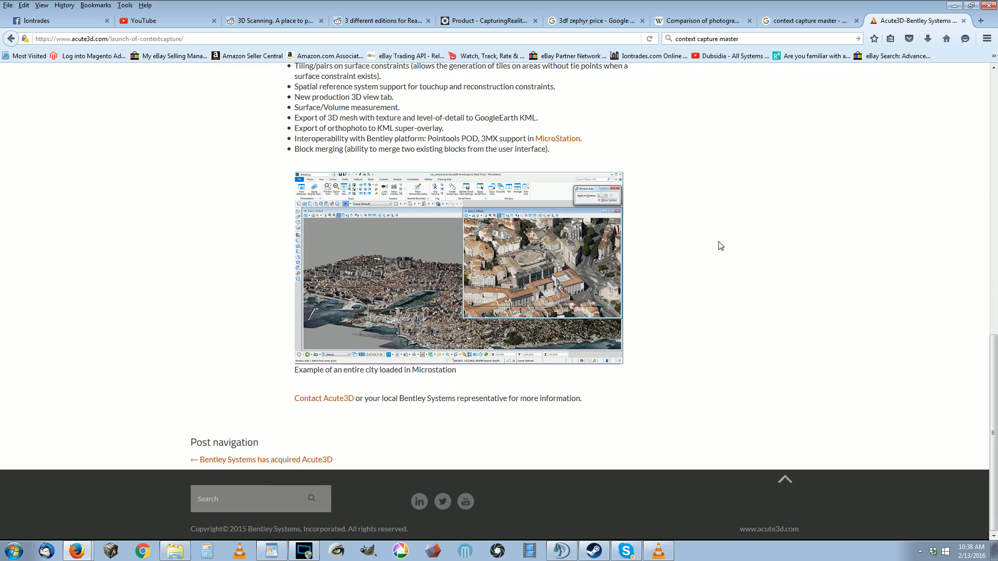
{"action": "scroll", "scroll_direction": "up", "scroll_amount": 3}
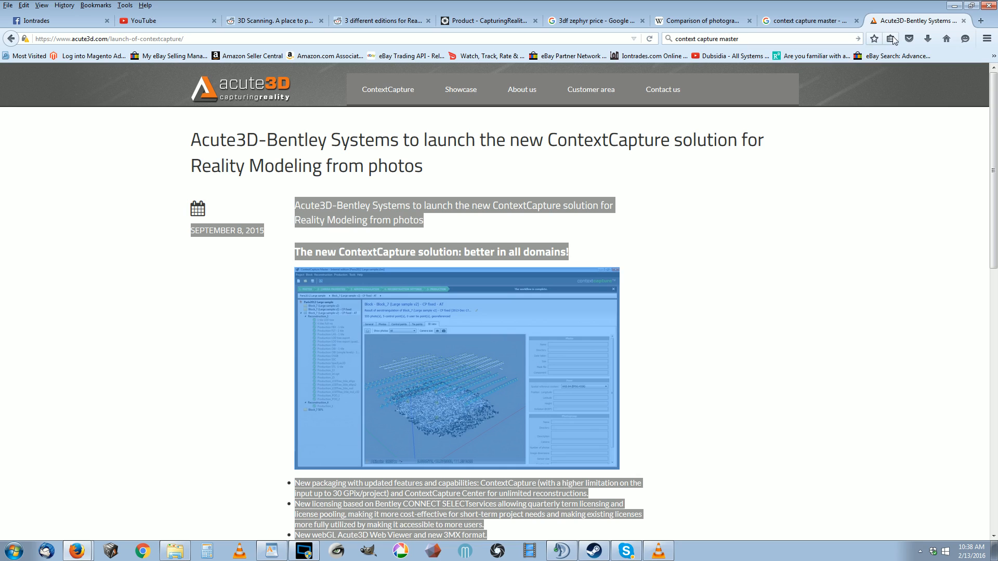
{"action": "mouse_move", "coordinate": [235, 287]}
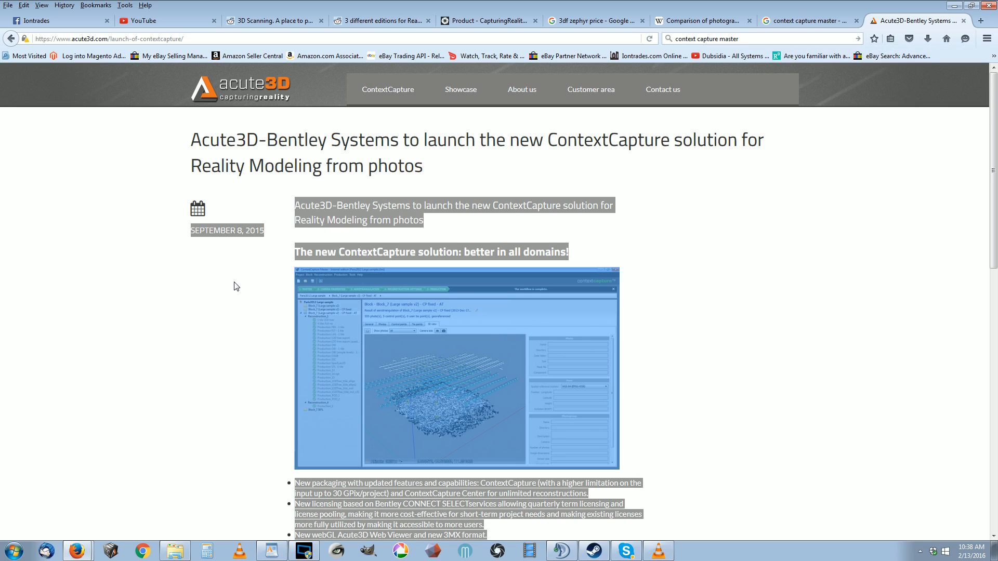
{"action": "mouse_move", "coordinate": [177, 523]}
{"action": "type", "text": "3"}
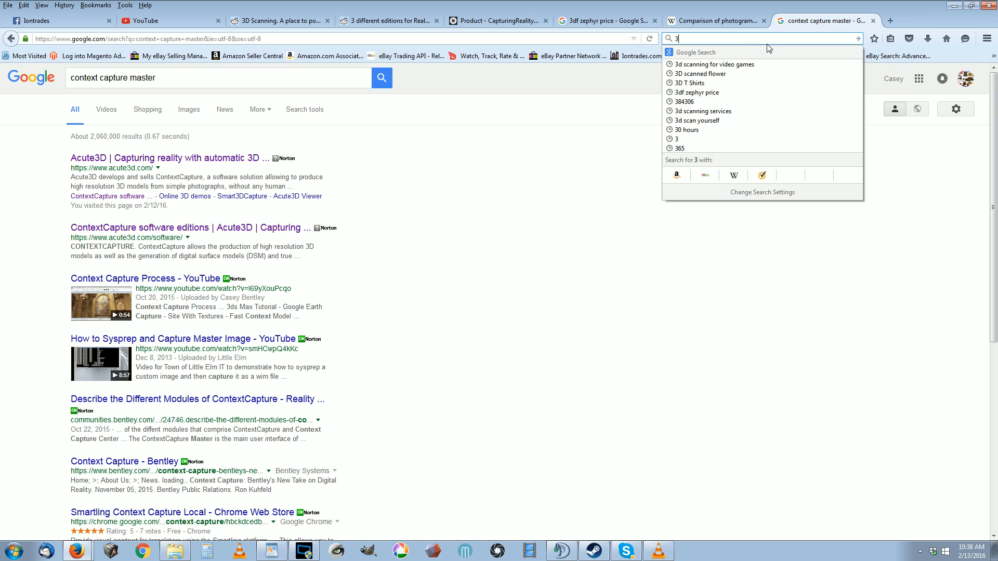
Step: Search Google for 3DF zephyr and follow the 3DF Zephyr Pro result to 3dflow's site
{"action": "type", "text": "DF"}
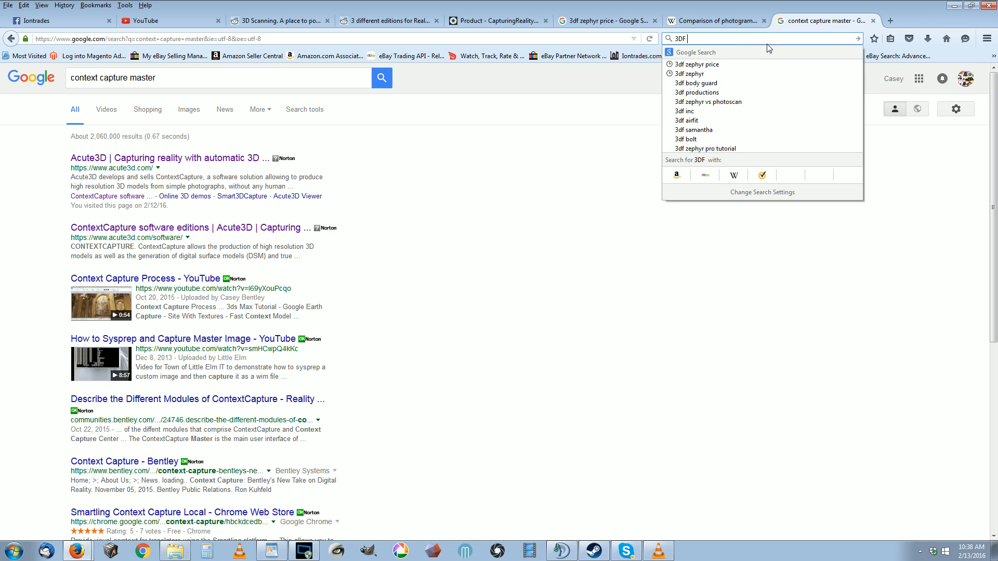
{"action": "key", "text": "Return"}
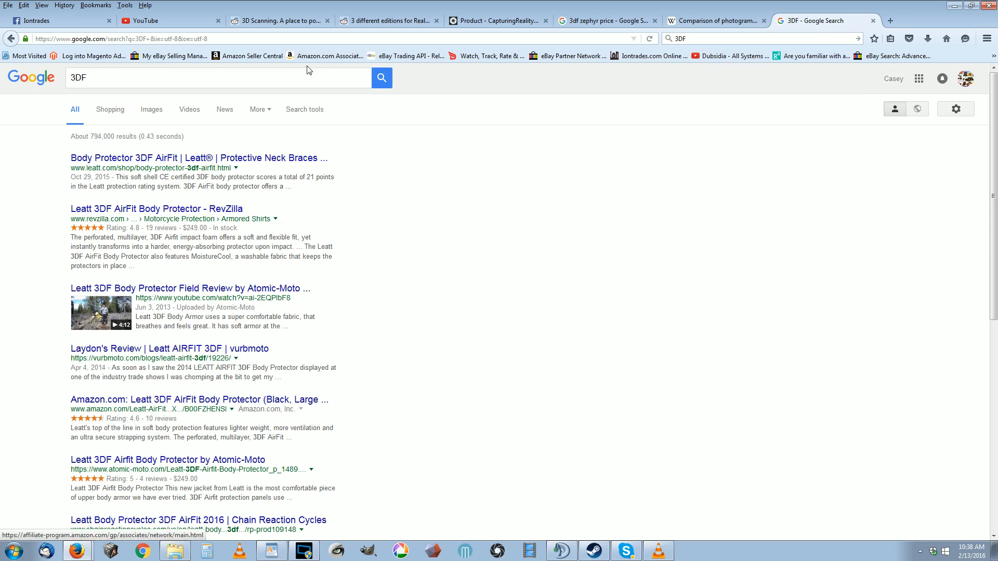
{"action": "type", "text": "zephry"}
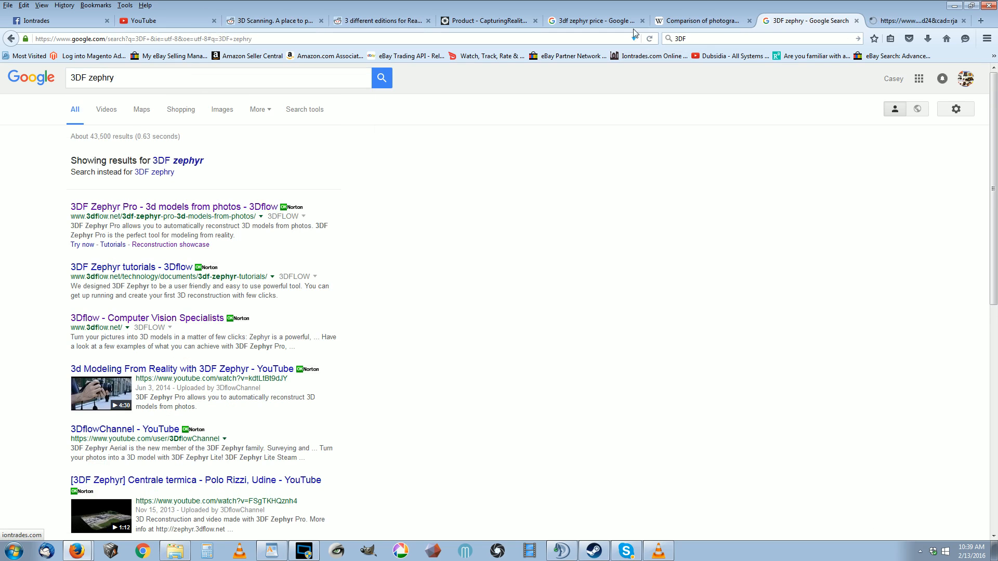
{"action": "left_click", "coordinate": [439, 20]}
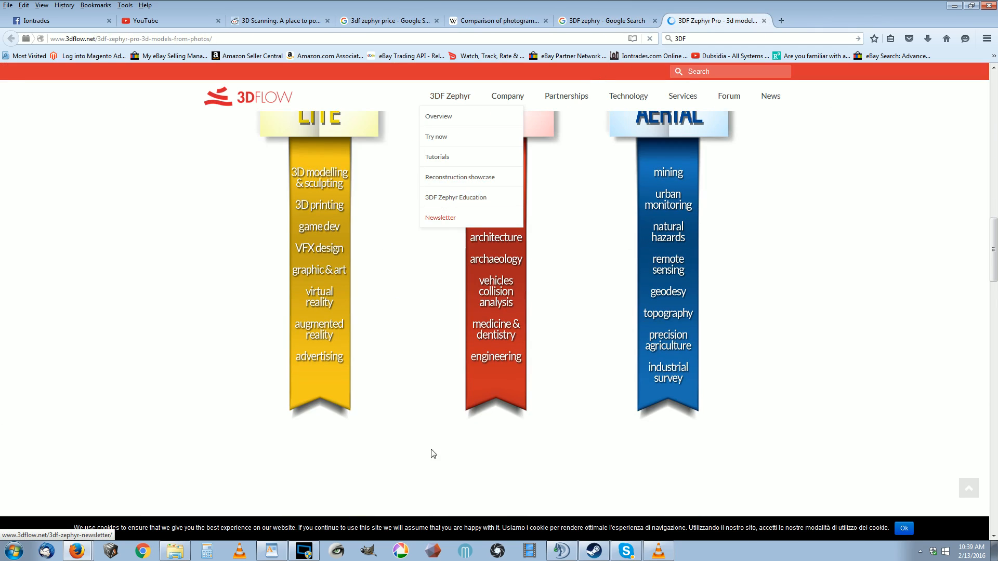
Step: Scroll the 3DF Zephyr Pro page past the version ribbons to the Lite/Pro/Aerial Features Comparison table
{"action": "scroll", "scroll_direction": "up", "scroll_amount": 3}
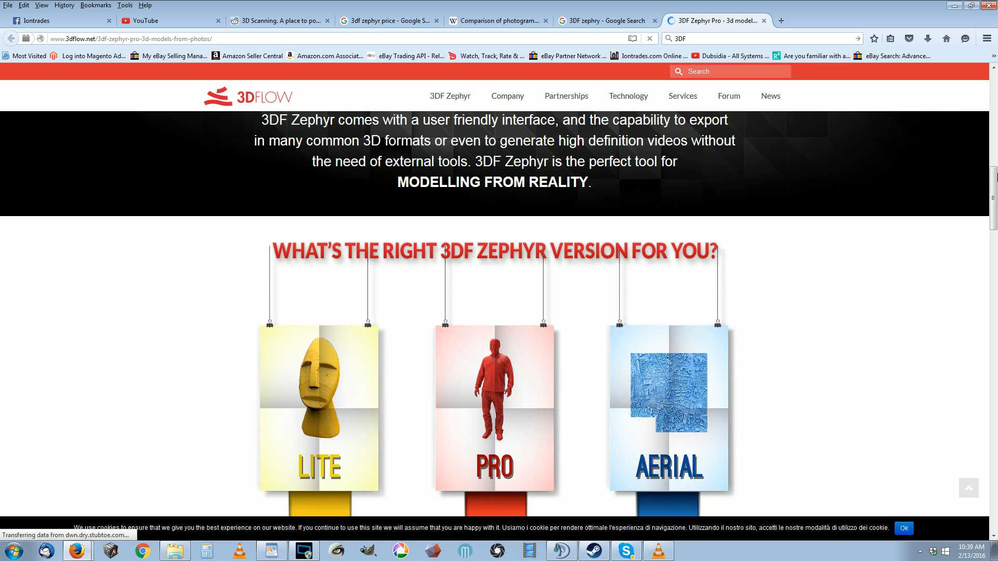
{"action": "scroll", "scroll_direction": "down", "scroll_amount": 3}
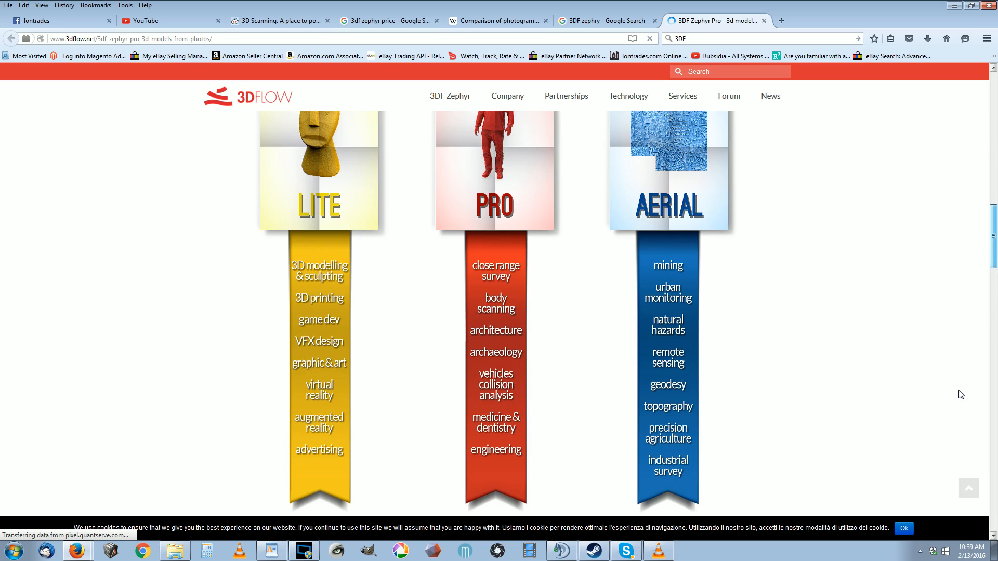
{"action": "scroll", "scroll_direction": "down", "scroll_amount": 3}
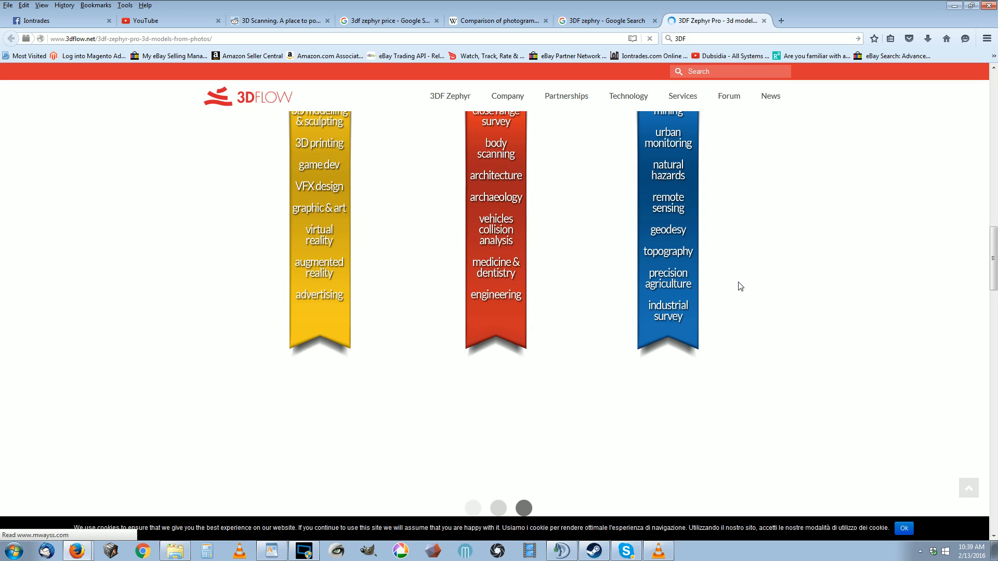
{"action": "scroll", "scroll_direction": "down", "scroll_amount": 3}
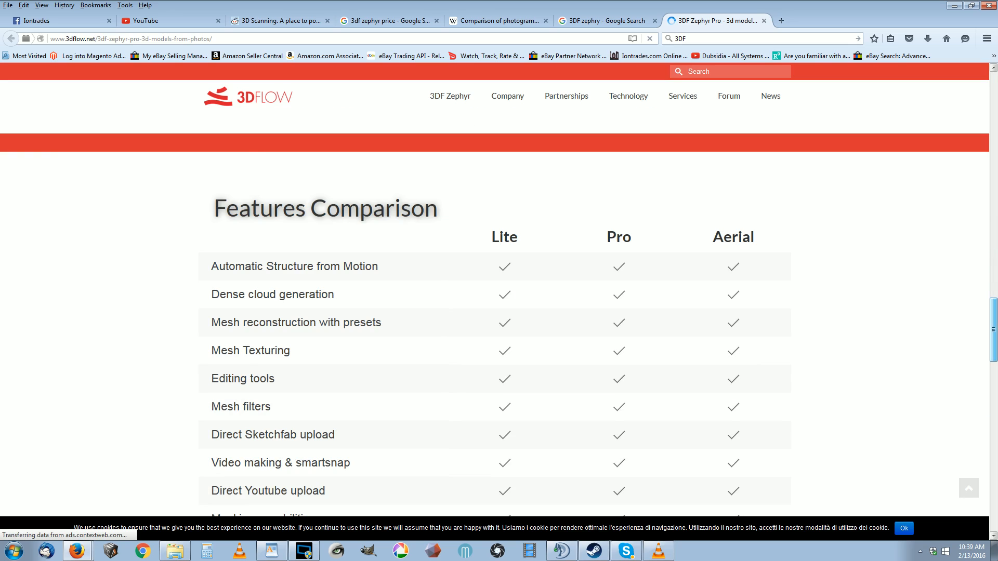
Step: Review the Features Comparison table, highlighting the Lite edition's picture import limit
{"action": "scroll", "scroll_direction": "down", "scroll_amount": 3}
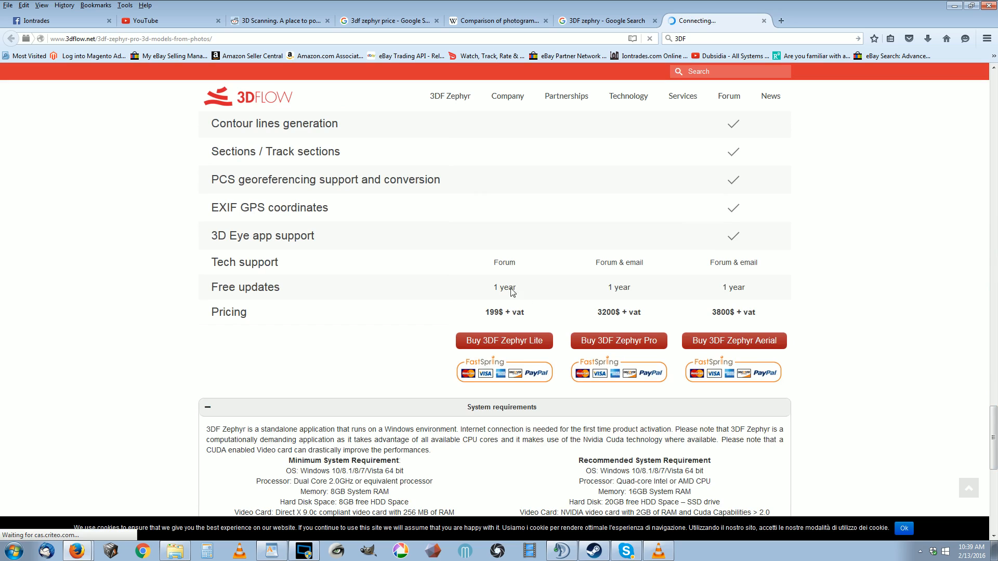
{"action": "mouse_move", "coordinate": [541, 283]}
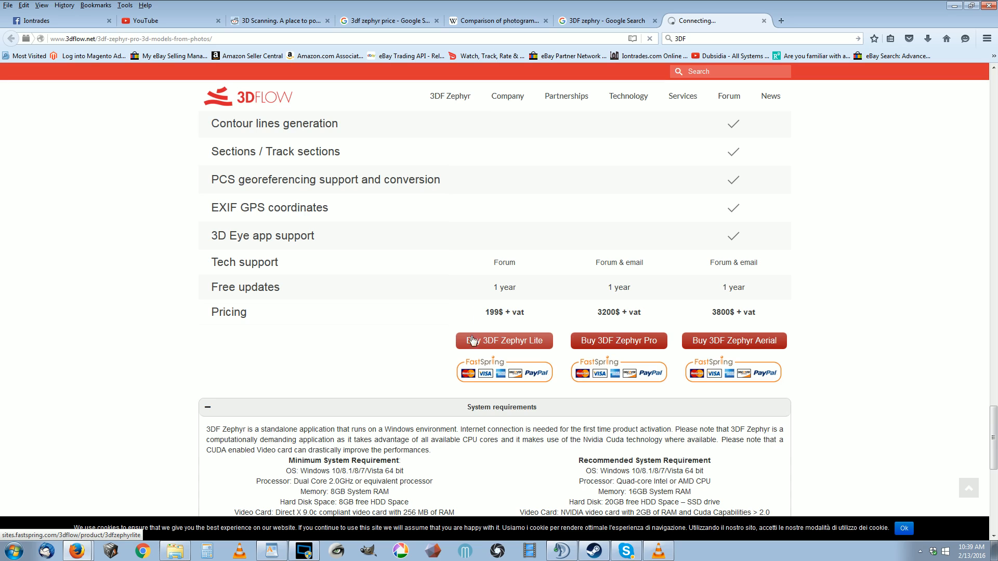
{"action": "mouse_move", "coordinate": [457, 321]}
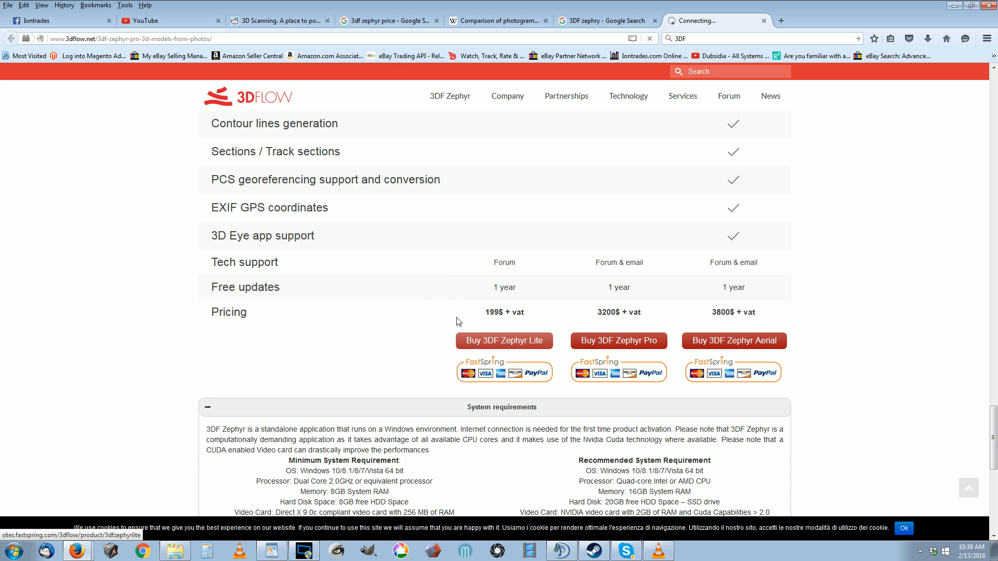
{"action": "mouse_move", "coordinate": [470, 286]}
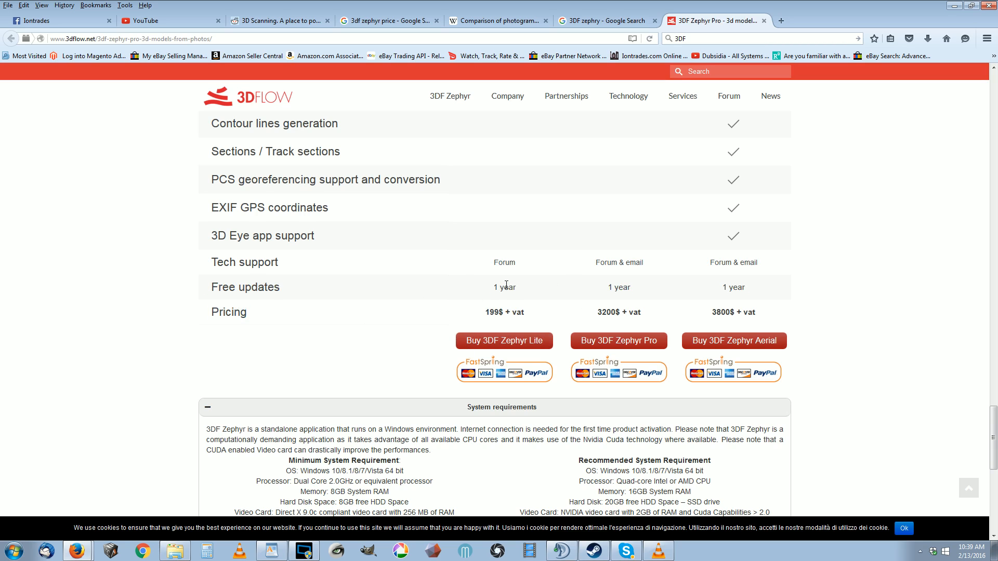
{"action": "scroll", "scroll_direction": "up", "scroll_amount": 3}
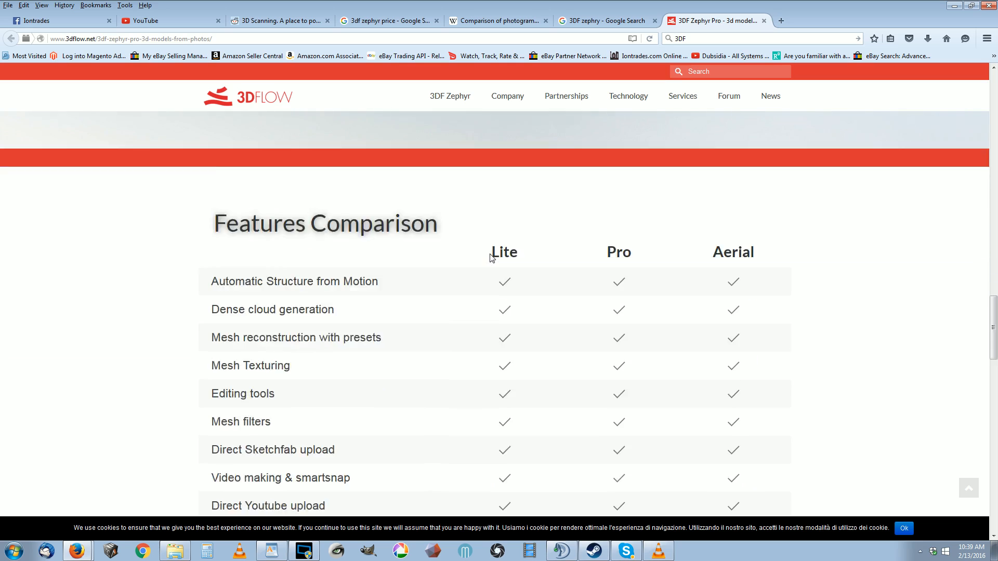
{"action": "scroll", "scroll_direction": "down", "scroll_amount": 3}
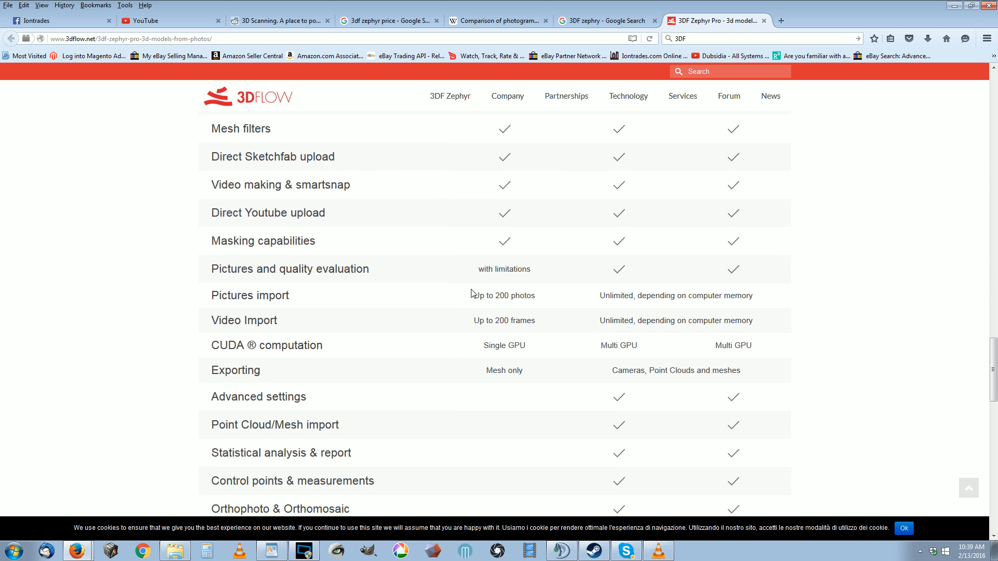
{"action": "double_click", "coordinate": [503, 295]}
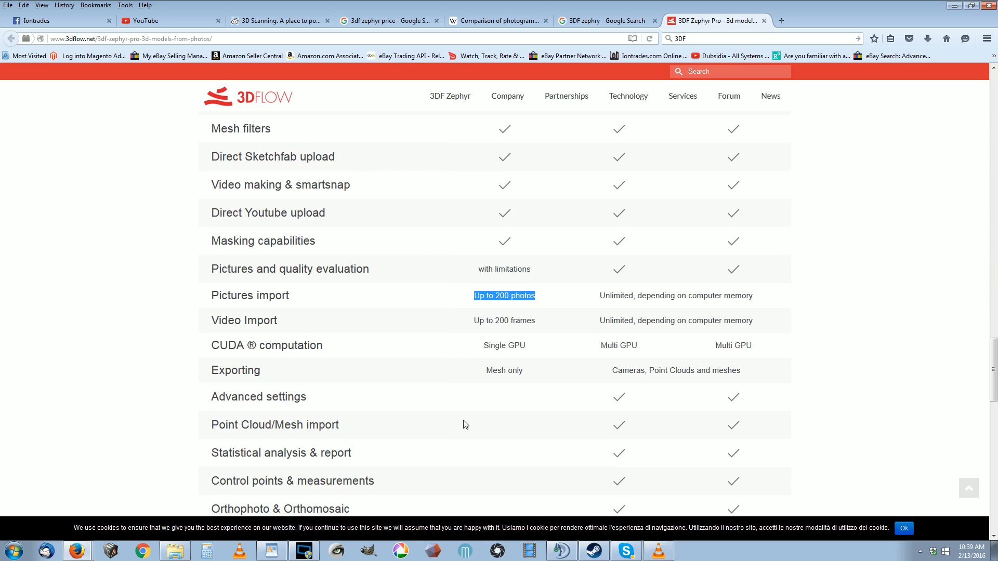
{"action": "scroll", "scroll_direction": "down", "scroll_amount": 3}
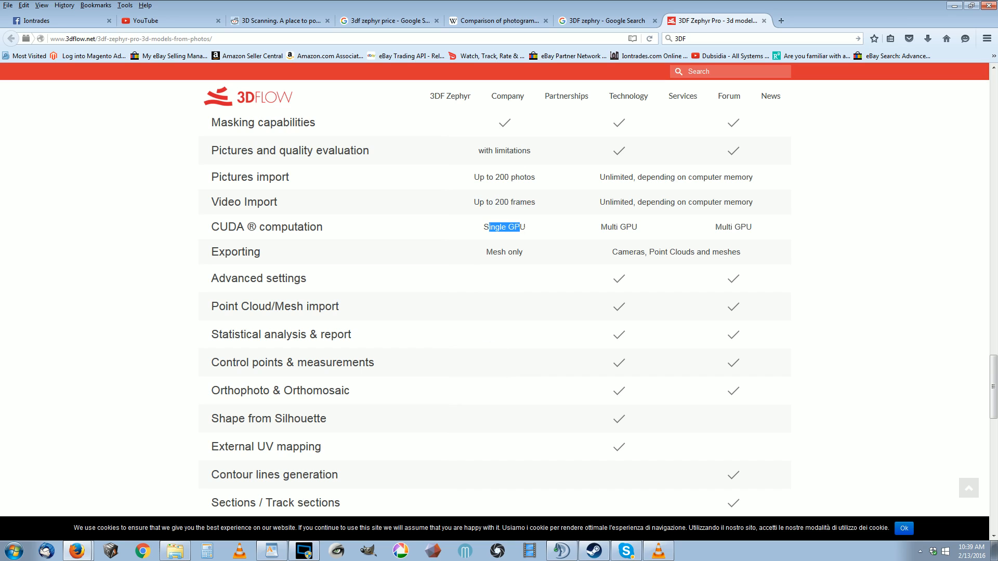
{"action": "scroll", "scroll_direction": "down", "scroll_amount": 3}
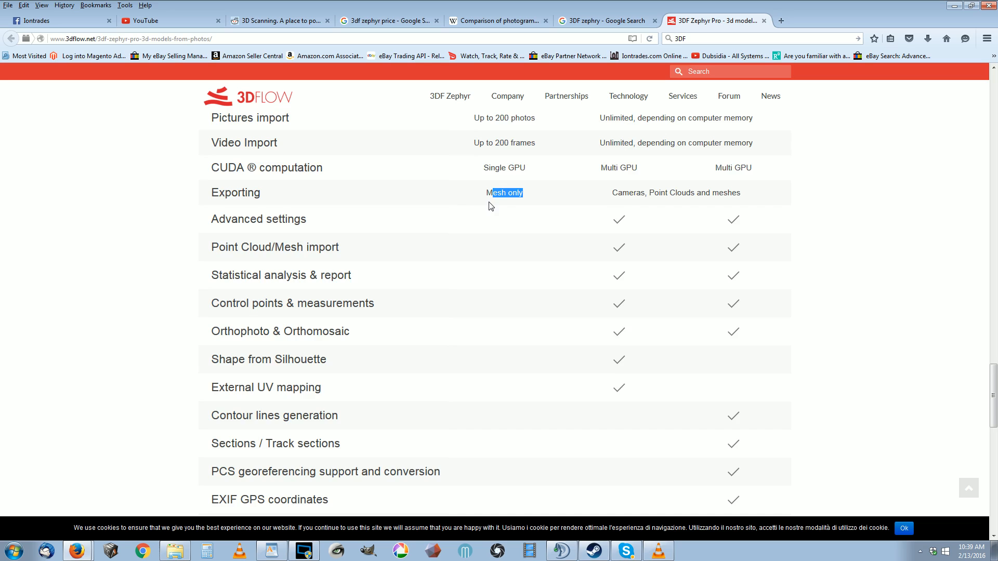
{"action": "scroll", "scroll_direction": "down", "scroll_amount": 3}
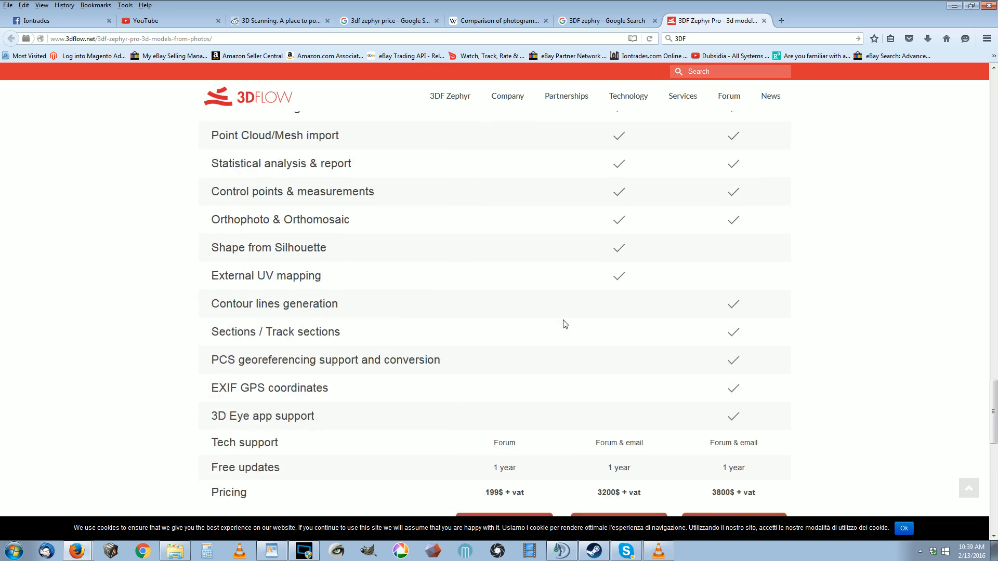
{"action": "scroll", "scroll_direction": "down", "scroll_amount": 3}
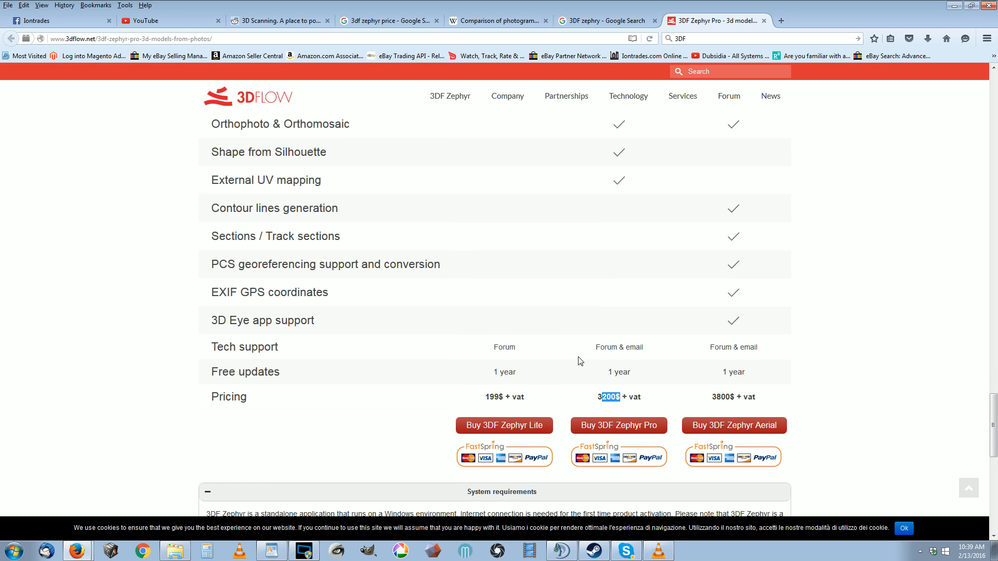
Step: Highlight the Aerial price 3800$ + vat, the EXIF GPS feature and Forum support, then return to the use-case banners
{"action": "scroll", "scroll_direction": "up", "scroll_amount": 3}
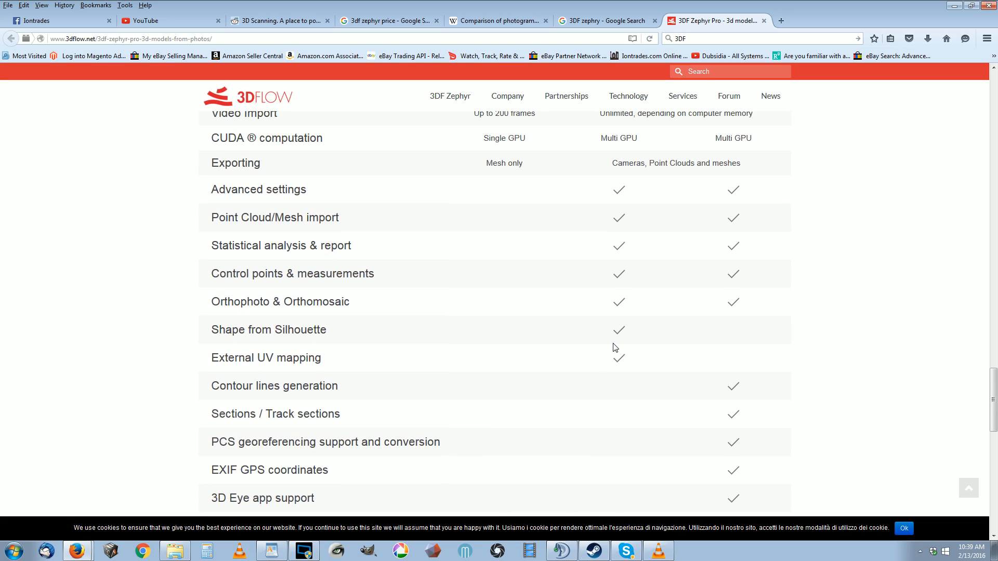
{"action": "mouse_move", "coordinate": [599, 319]}
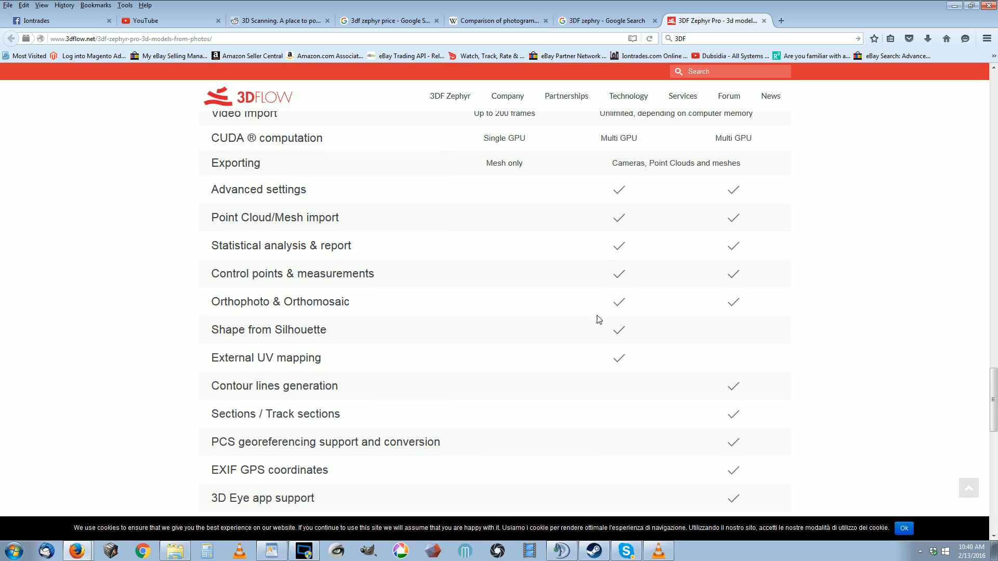
{"action": "mouse_move", "coordinate": [635, 259]}
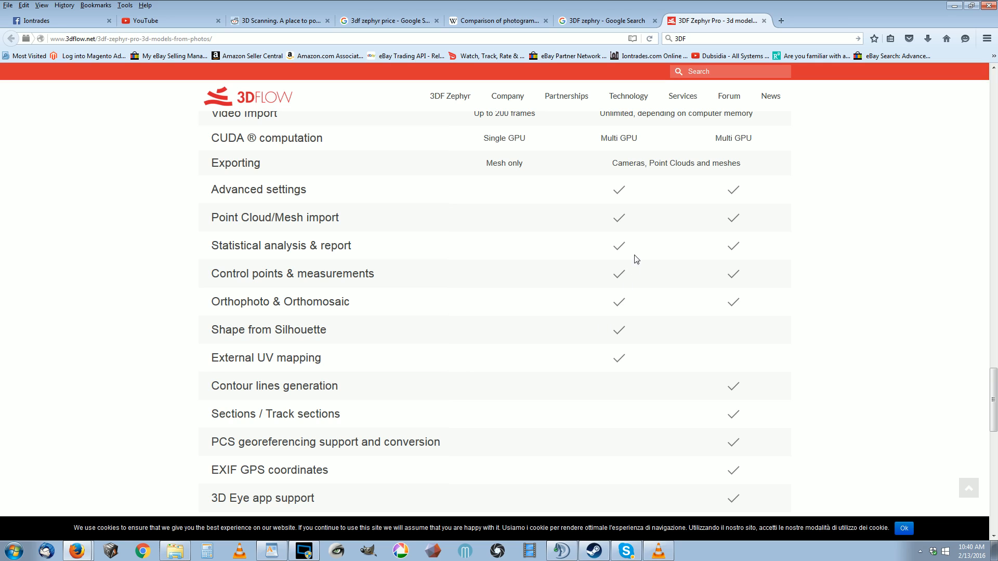
{"action": "scroll", "scroll_direction": "up", "scroll_amount": 3}
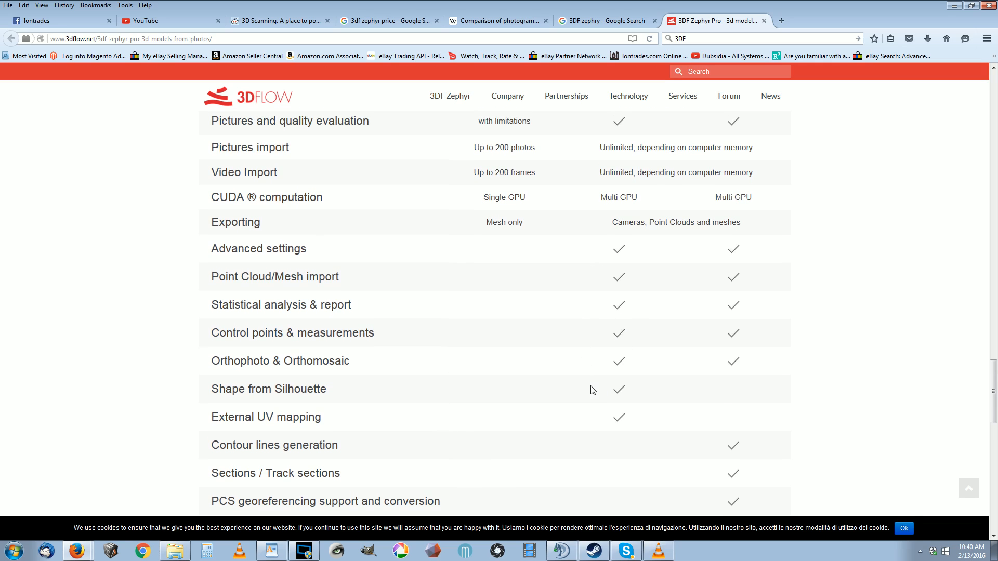
{"action": "scroll", "scroll_direction": "up", "scroll_amount": 3}
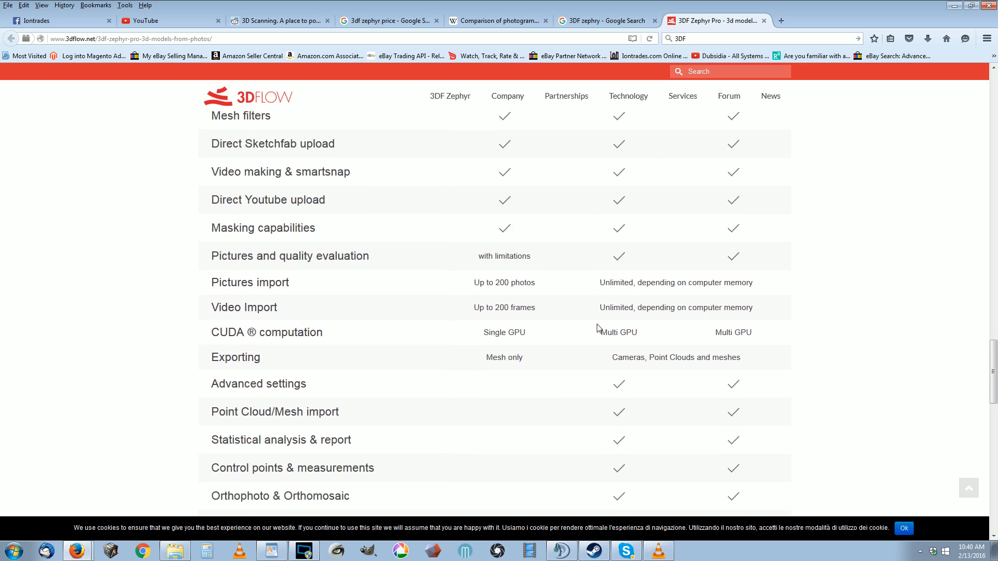
{"action": "scroll", "scroll_direction": "down", "scroll_amount": 3}
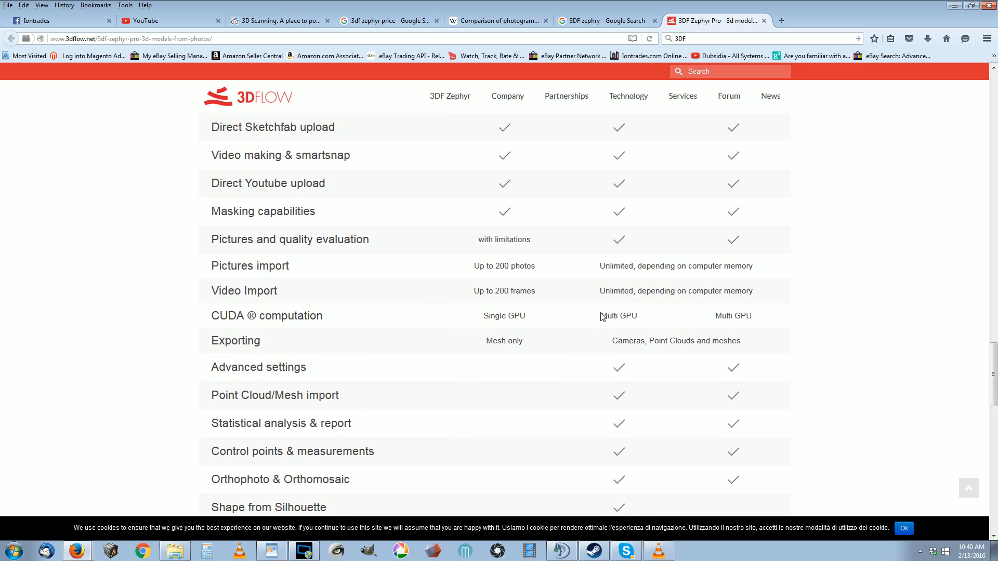
{"action": "scroll", "scroll_direction": "down", "scroll_amount": 3}
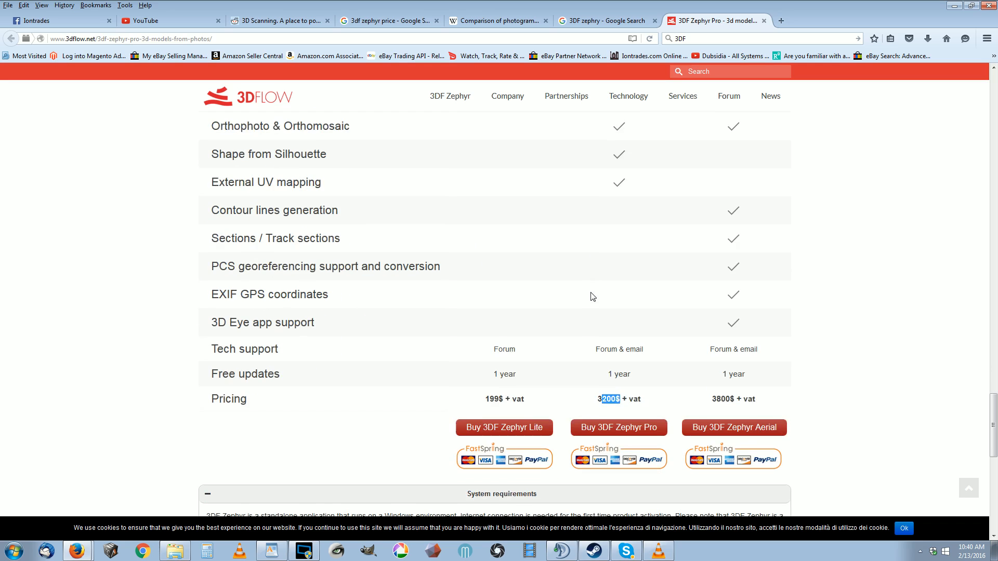
{"action": "scroll", "scroll_direction": "down", "scroll_amount": 3}
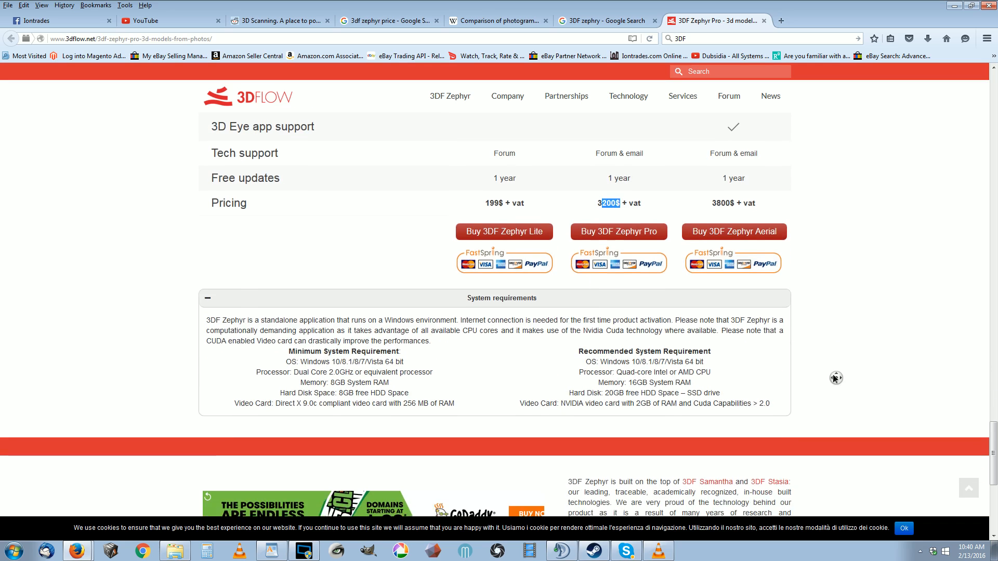
{"action": "scroll", "scroll_direction": "up", "scroll_amount": 3}
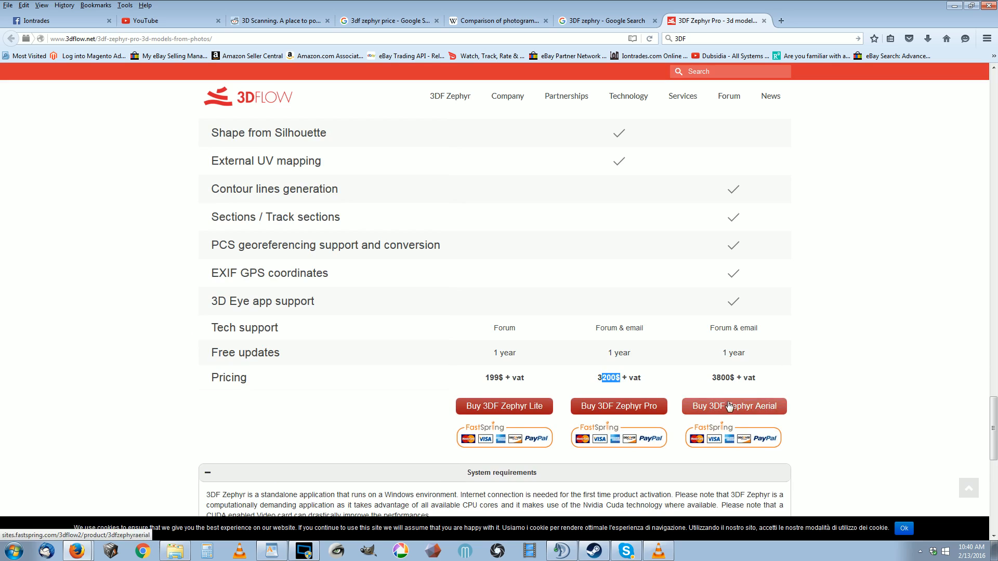
{"action": "scroll", "scroll_direction": "up", "scroll_amount": 3}
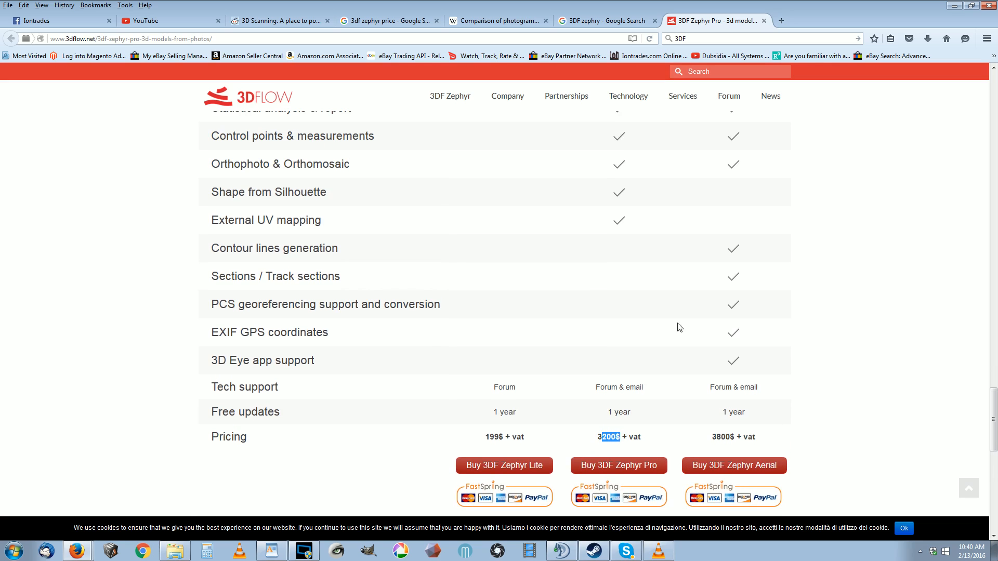
{"action": "double_click", "coordinate": [265, 331]}
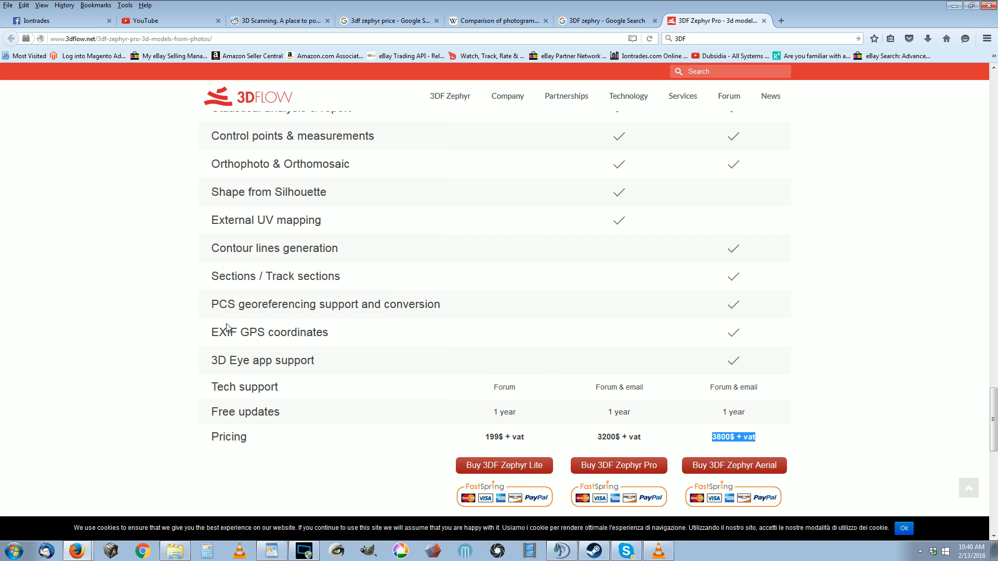
{"action": "double_click", "coordinate": [268, 331]}
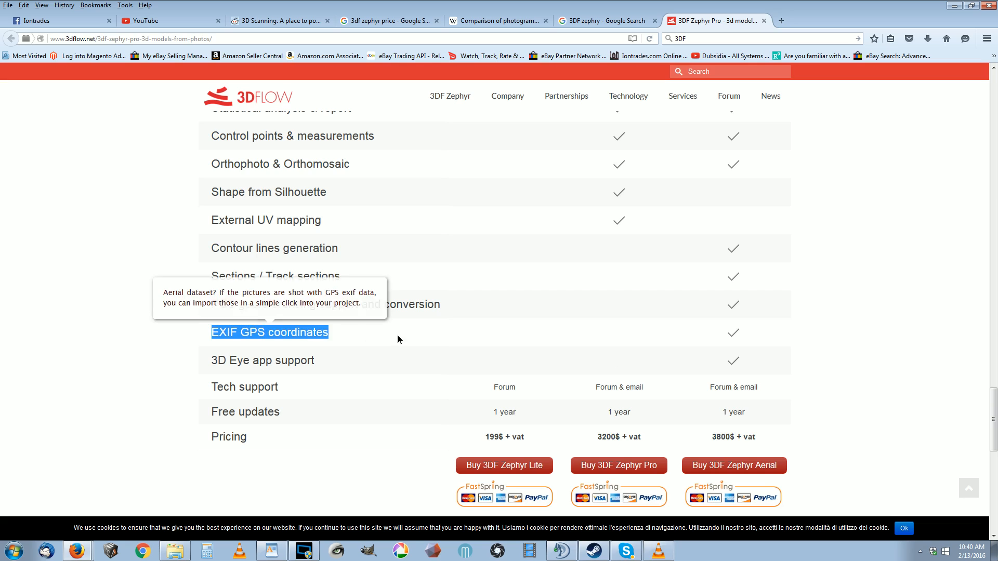
{"action": "mouse_move", "coordinate": [539, 340]}
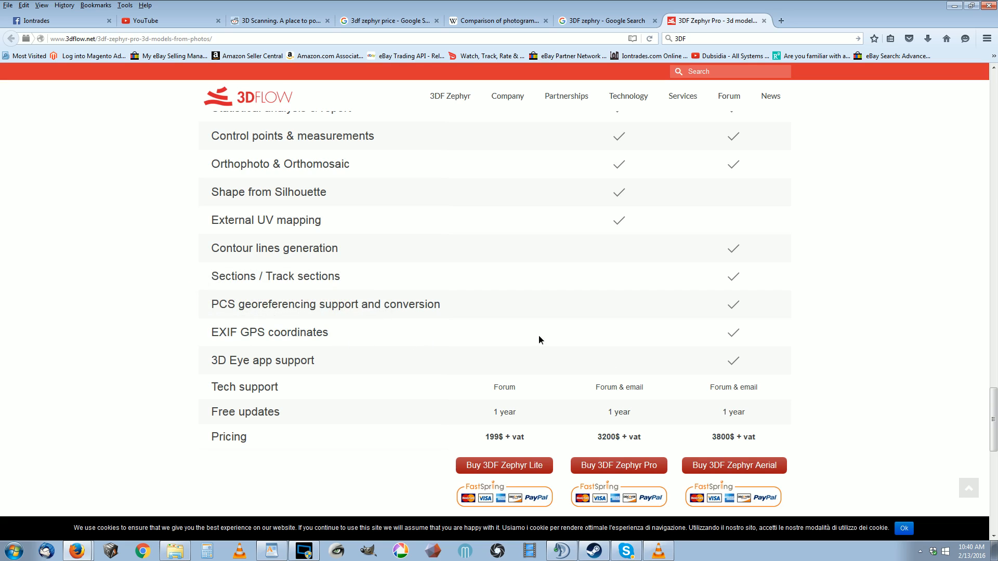
{"action": "double_click", "coordinate": [720, 386]}
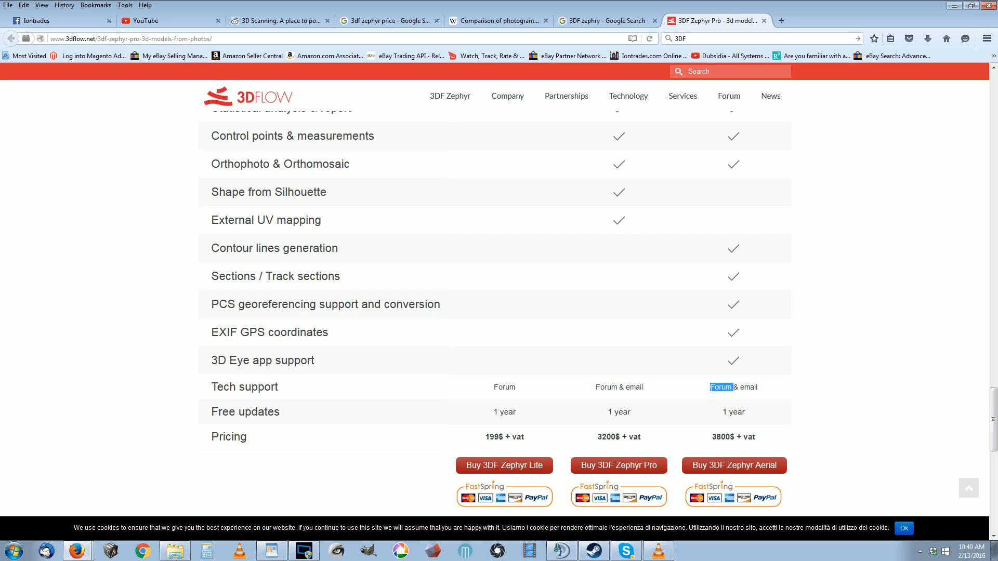
{"action": "mouse_move", "coordinate": [627, 344]}
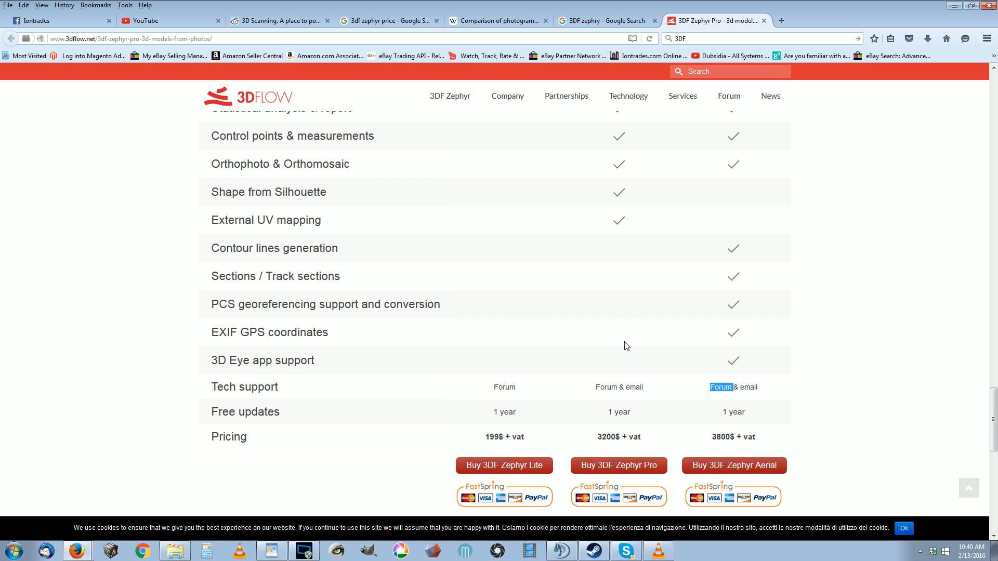
{"action": "scroll", "scroll_direction": "up", "scroll_amount": 3}
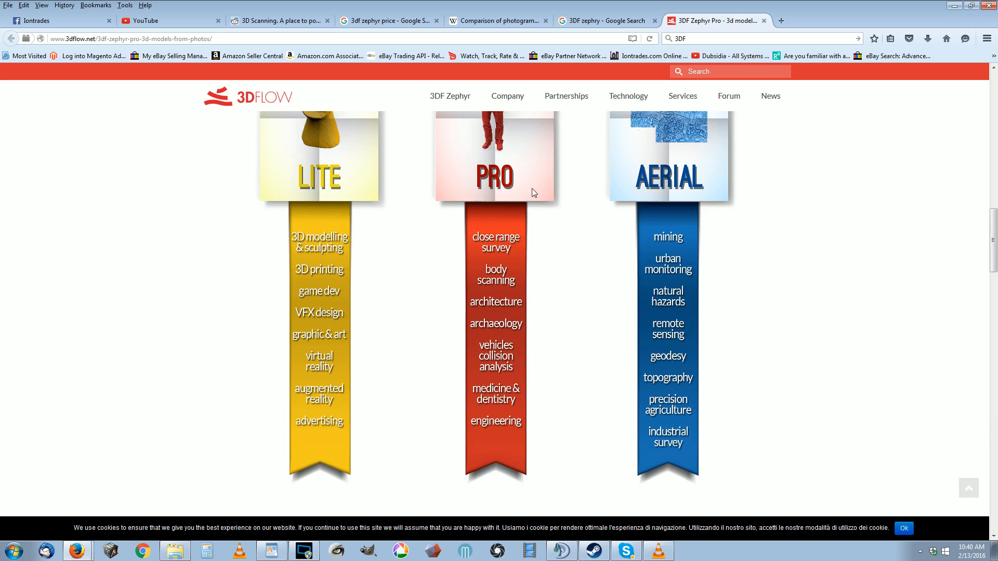
{"action": "scroll", "scroll_direction": "up", "scroll_amount": 3}
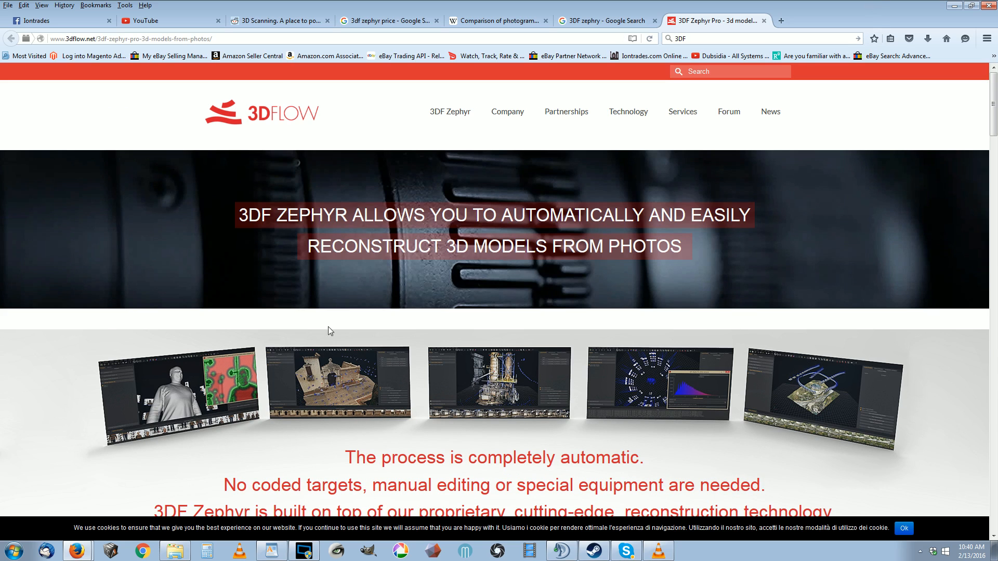
{"action": "scroll", "scroll_direction": "down", "scroll_amount": 3}
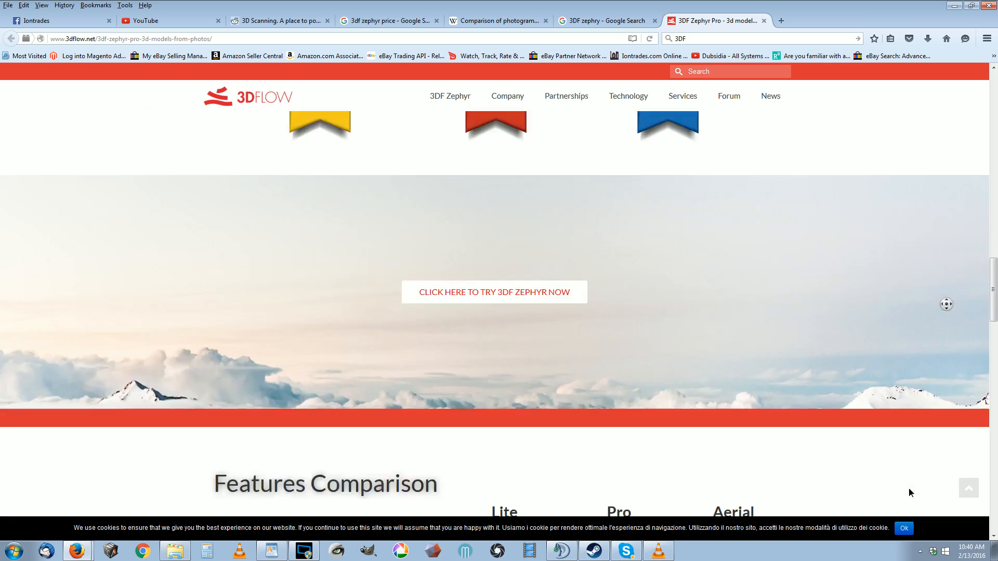
{"action": "scroll", "scroll_direction": "down", "scroll_amount": 3}
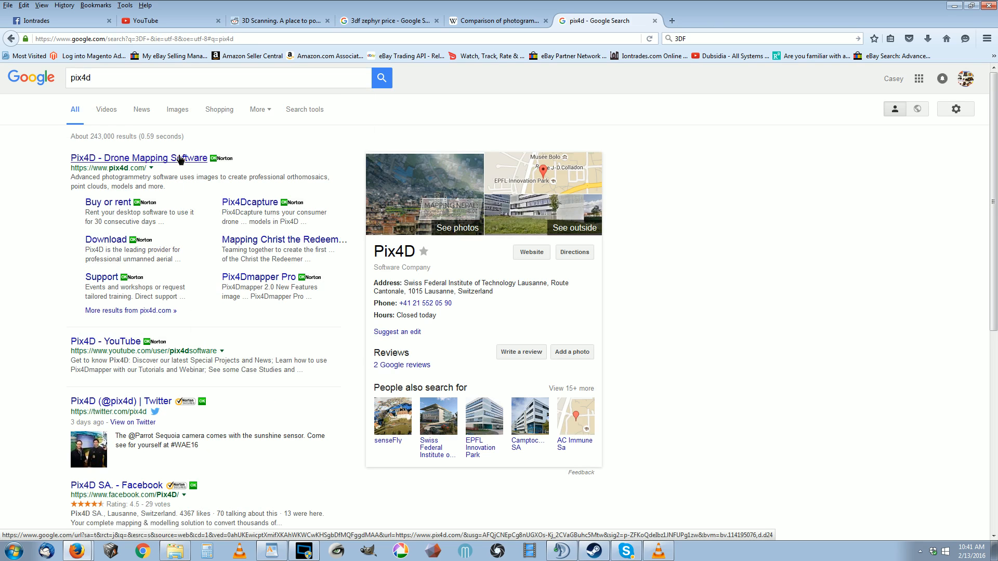
Step: Visit the Pix4D homepage, glance at its Products menu and browse down to the footer
{"action": "left_click", "coordinate": [141, 158]}
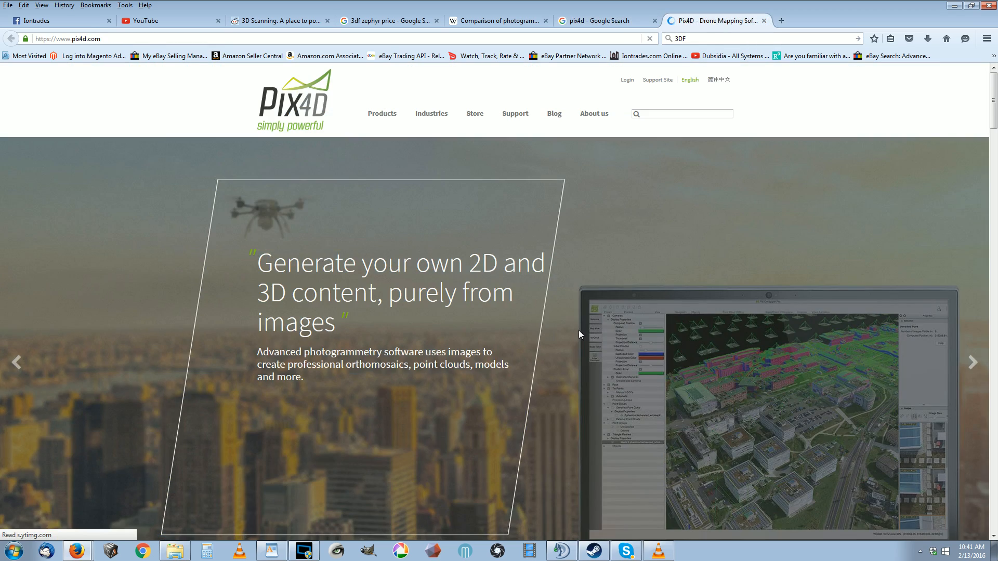
{"action": "mouse_move", "coordinate": [431, 113]}
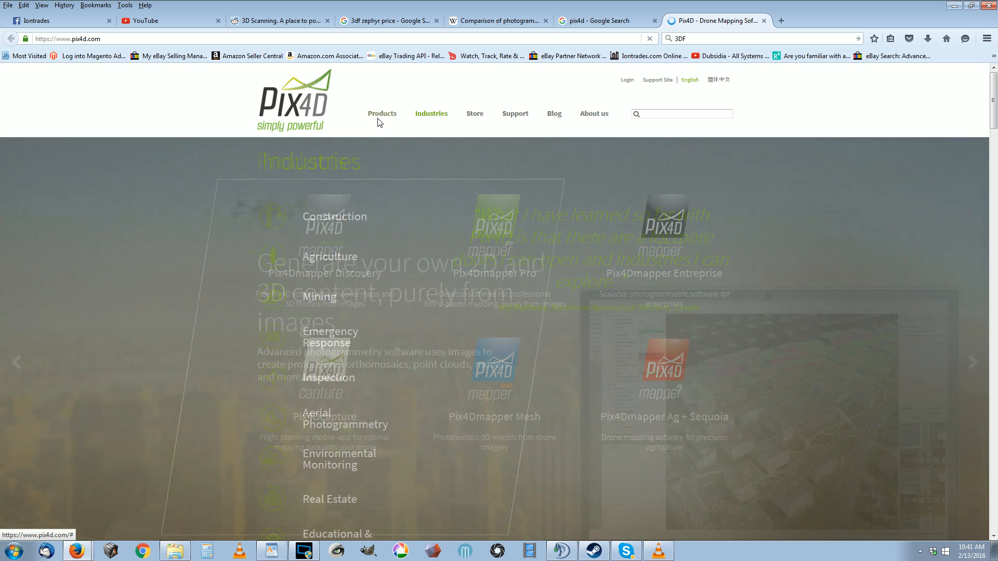
{"action": "left_click", "coordinate": [382, 113]}
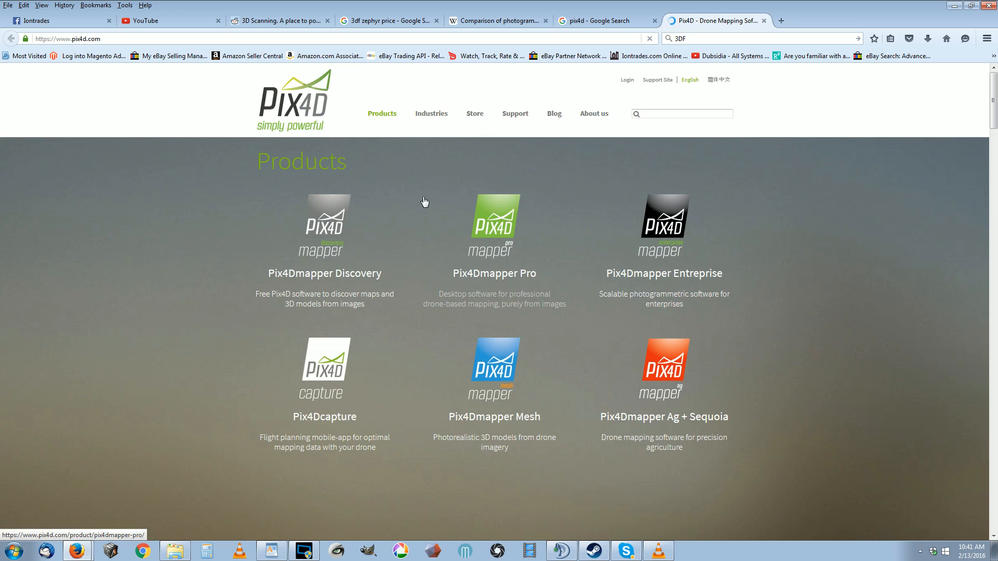
{"action": "left_click", "coordinate": [293, 99]}
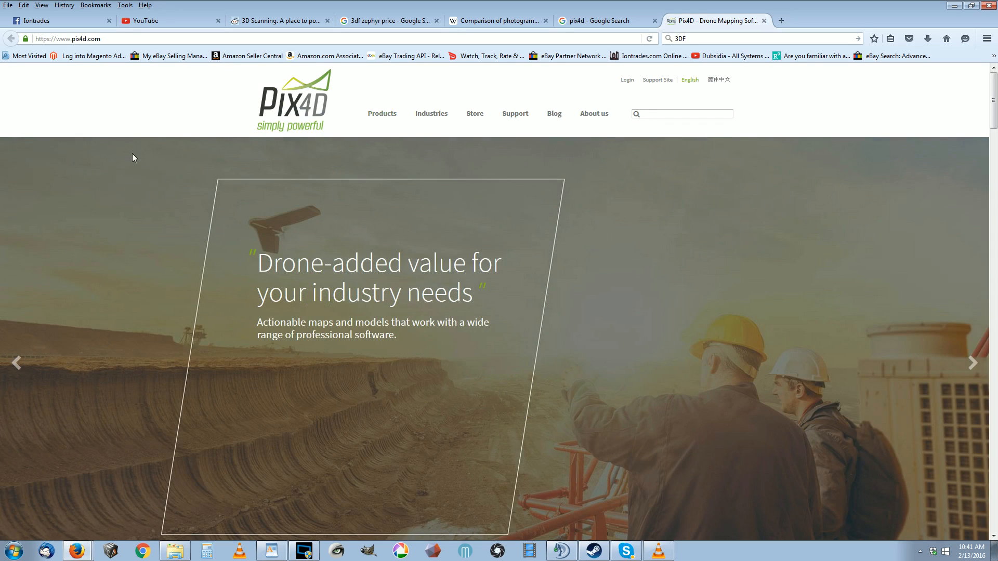
{"action": "scroll", "scroll_direction": "down", "scroll_amount": 3}
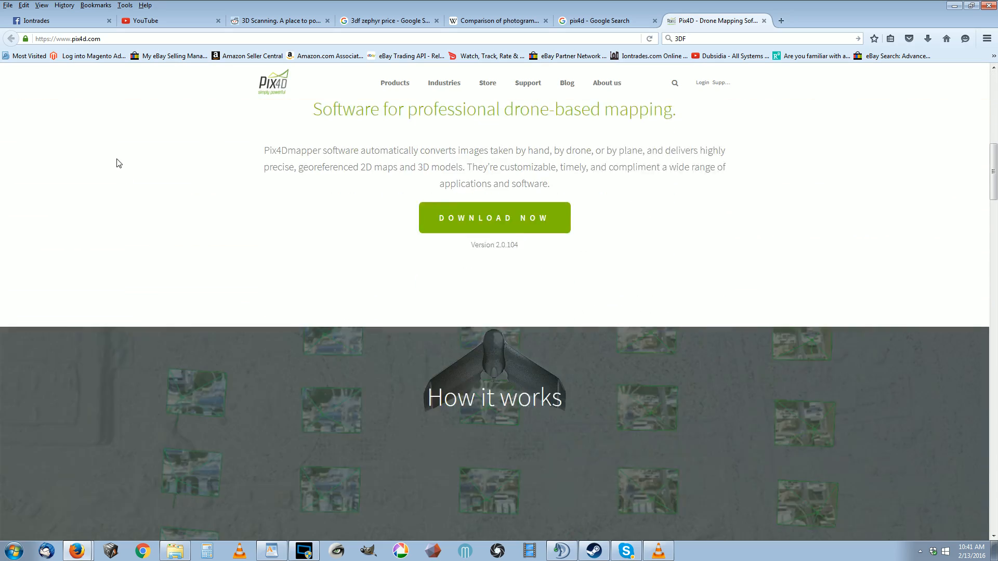
{"action": "scroll", "scroll_direction": "down", "scroll_amount": 3}
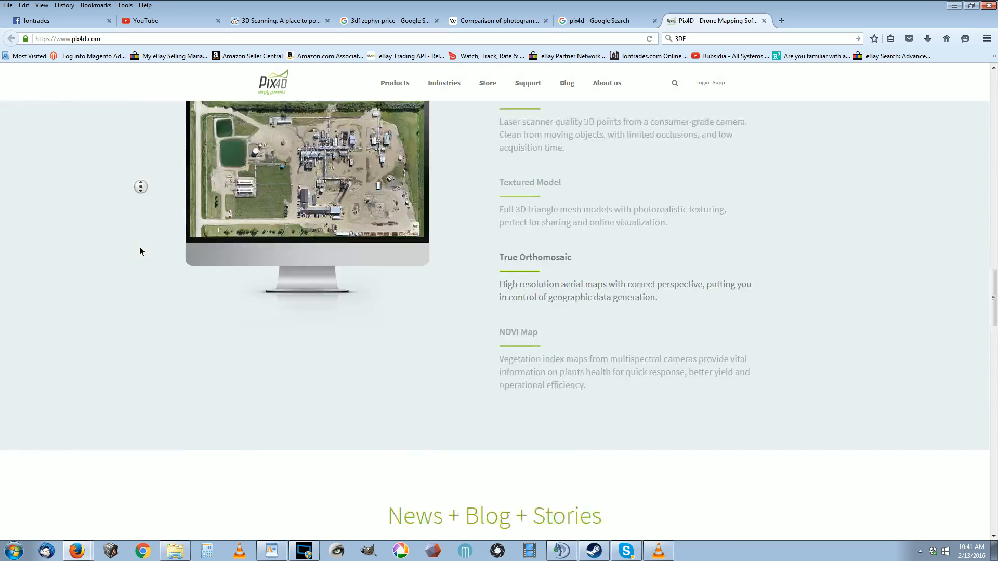
{"action": "scroll", "scroll_direction": "down", "scroll_amount": 3}
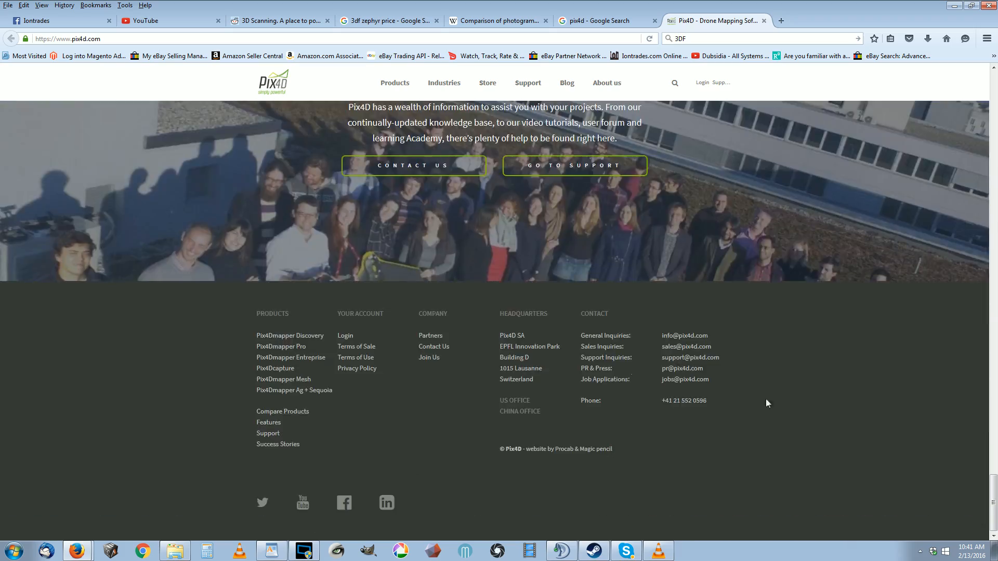
{"action": "scroll", "scroll_direction": "up", "scroll_amount": 3}
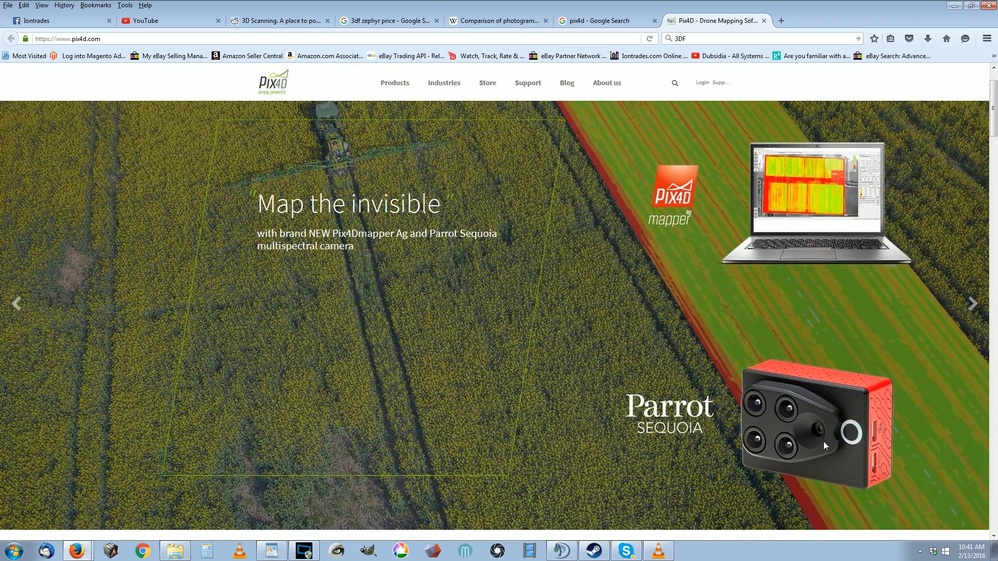
{"action": "mouse_move", "coordinate": [858, 436]}
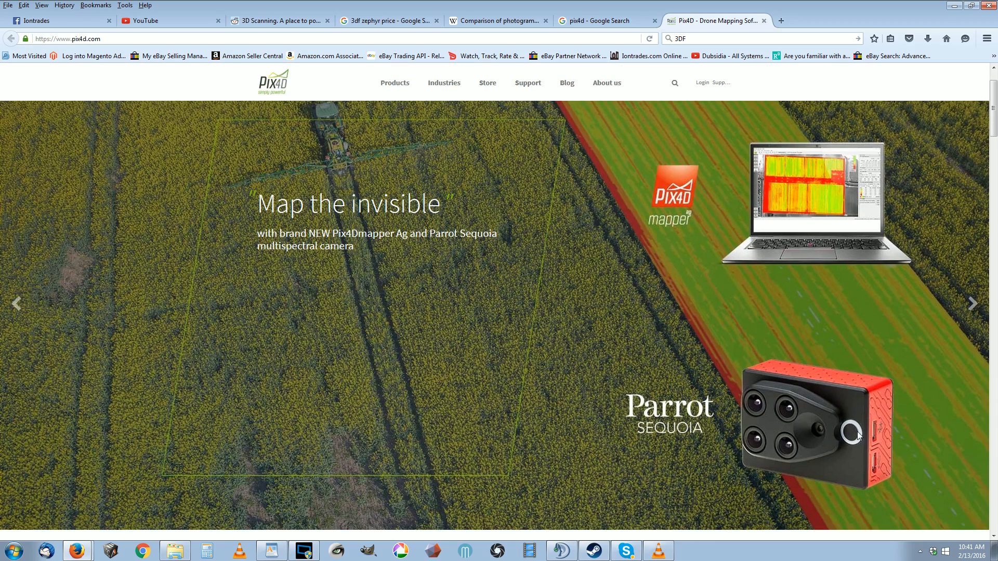
{"action": "mouse_move", "coordinate": [775, 375]}
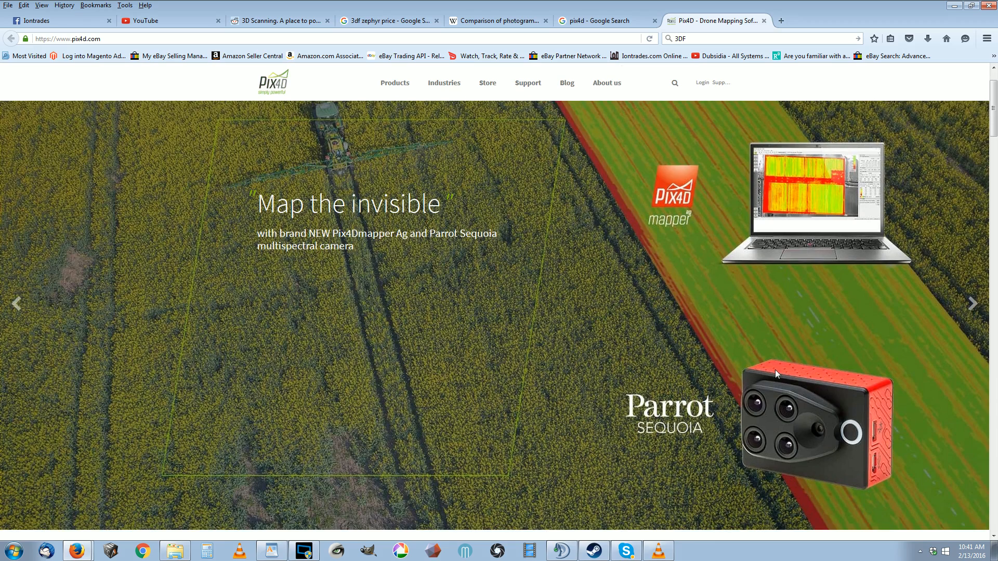
{"action": "mouse_move", "coordinate": [719, 366]}
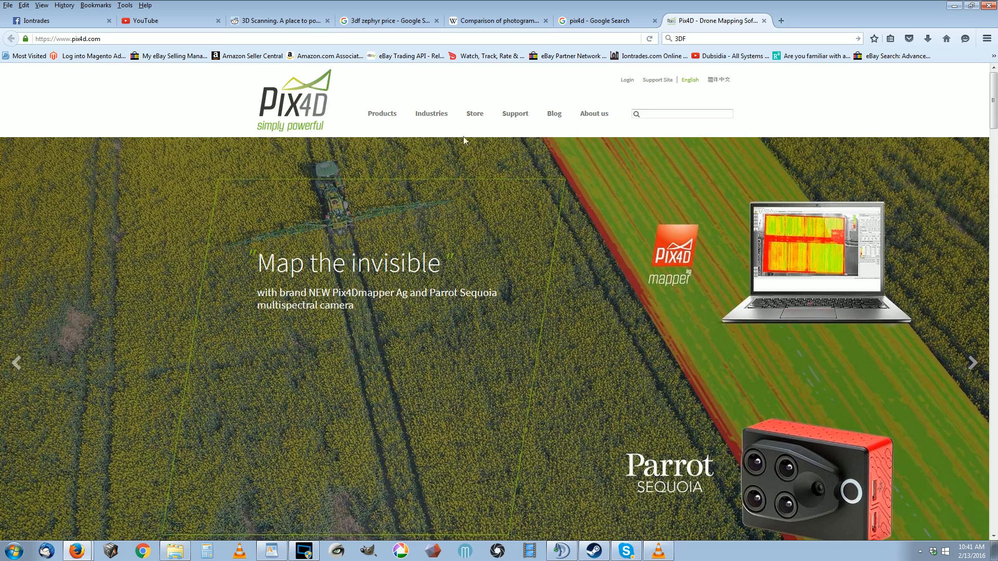
Step: From the Products menu, view the Pix4Dmapper Discovery page at its 3D fly-through video animation section
{"action": "left_click", "coordinate": [382, 114]}
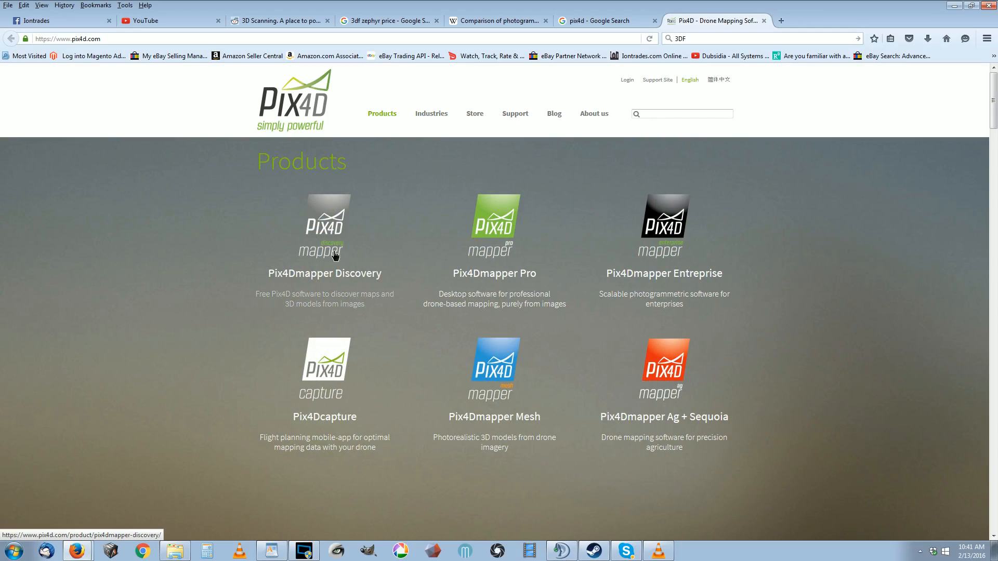
{"action": "left_click", "coordinate": [325, 229]}
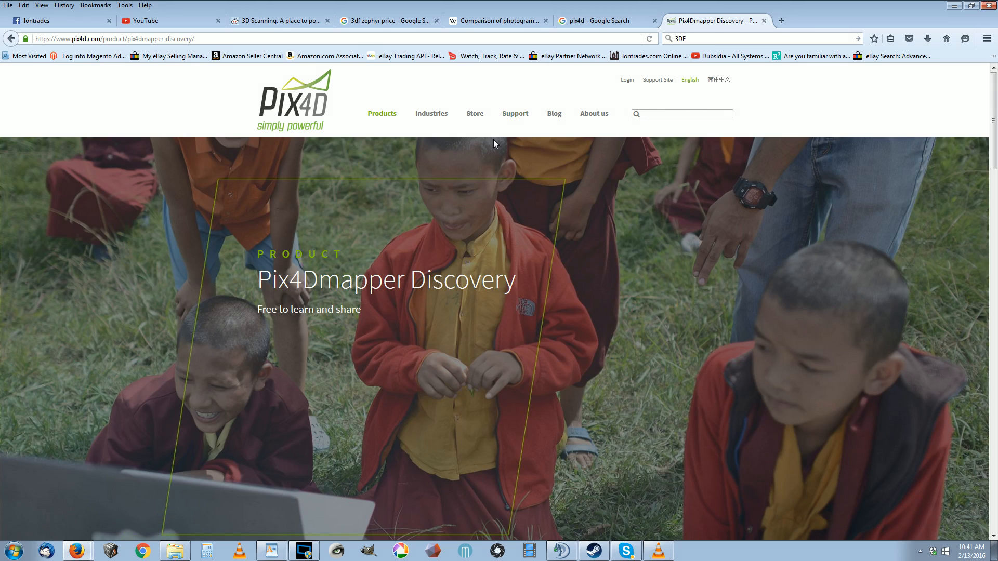
{"action": "mouse_move", "coordinate": [568, 16]}
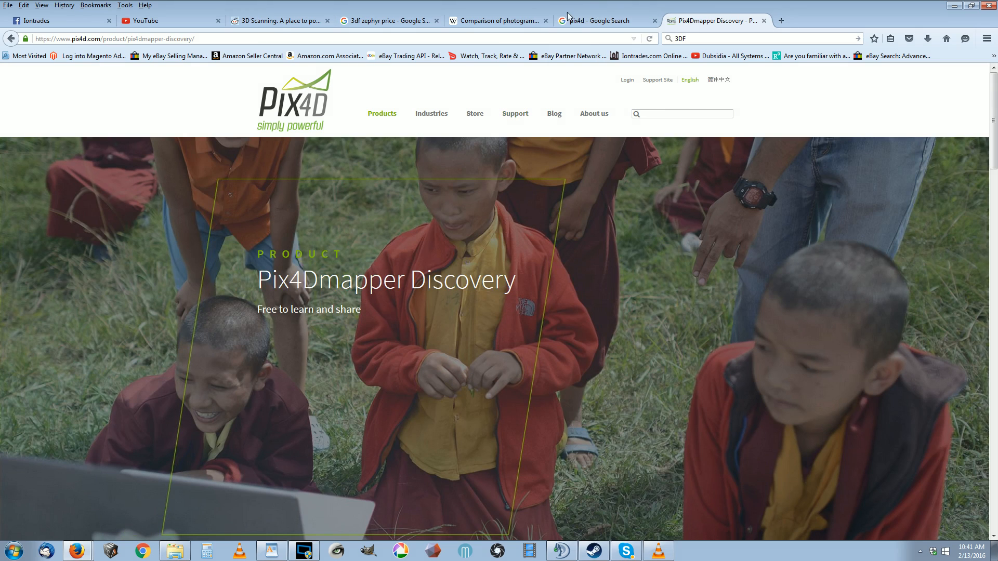
{"action": "mouse_move", "coordinate": [567, 55]}
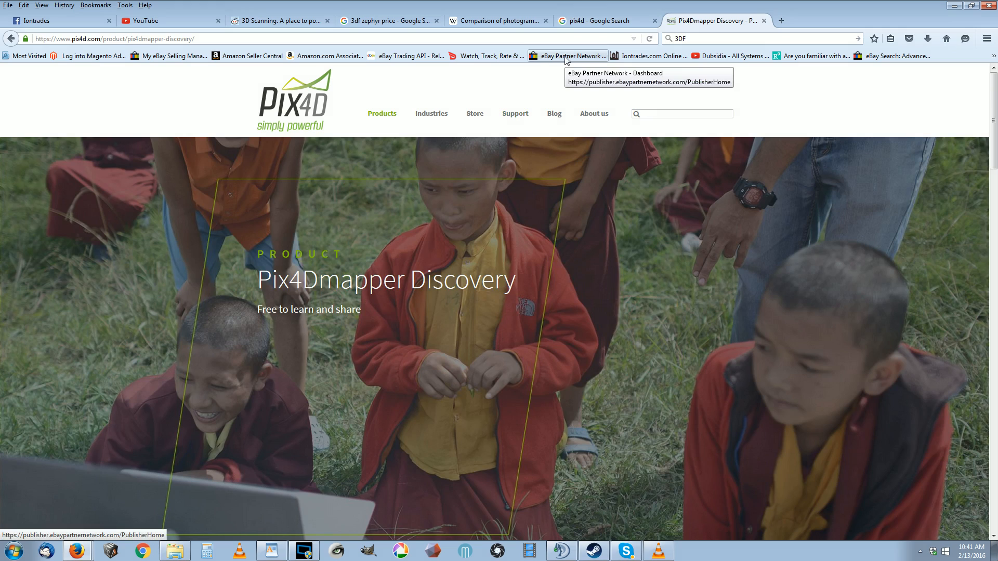
{"action": "mouse_move", "coordinate": [703, 37]}
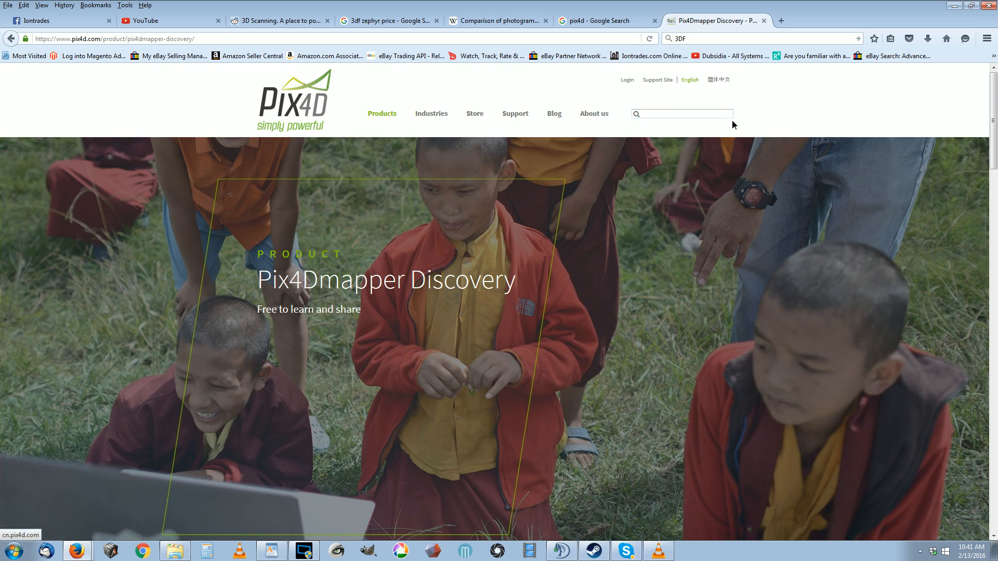
{"action": "scroll", "scroll_direction": "down", "scroll_amount": 3}
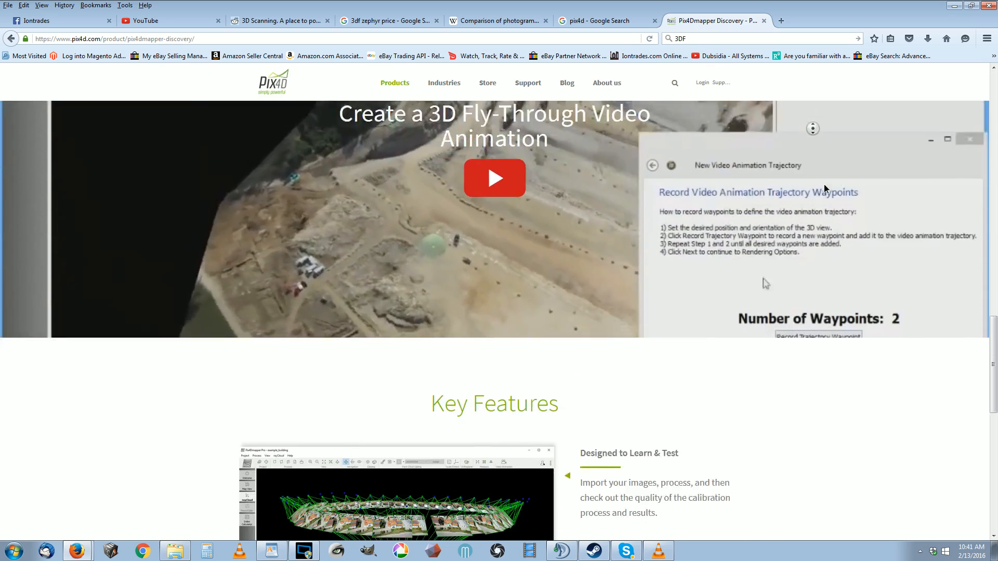
{"action": "scroll", "scroll_direction": "up", "scroll_amount": 3}
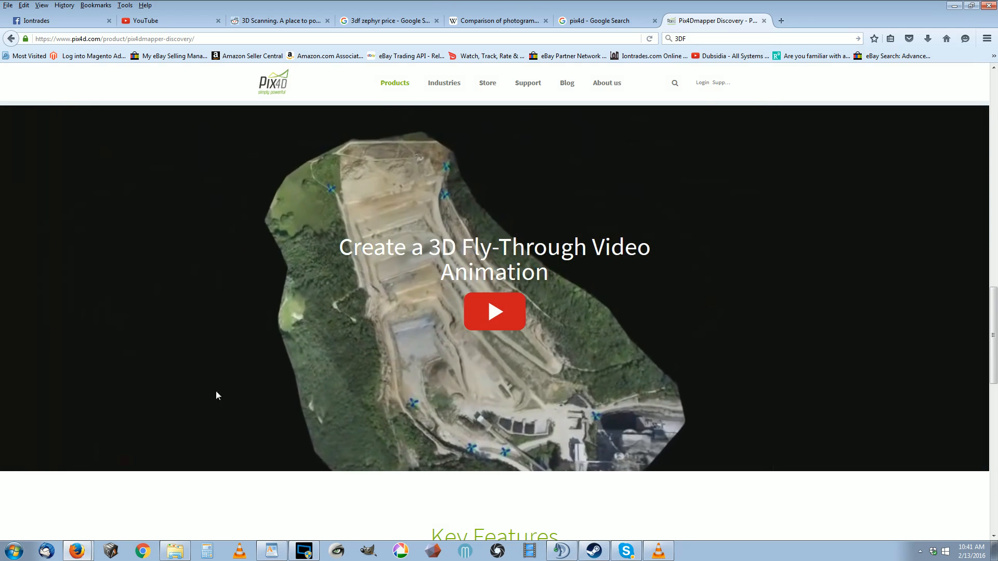
Step: Bring the WordPad price summary forward and highlight the open-source entries OpenMVS, Bundler SFM and Visual SFM
{"action": "left_click", "coordinate": [270, 550]}
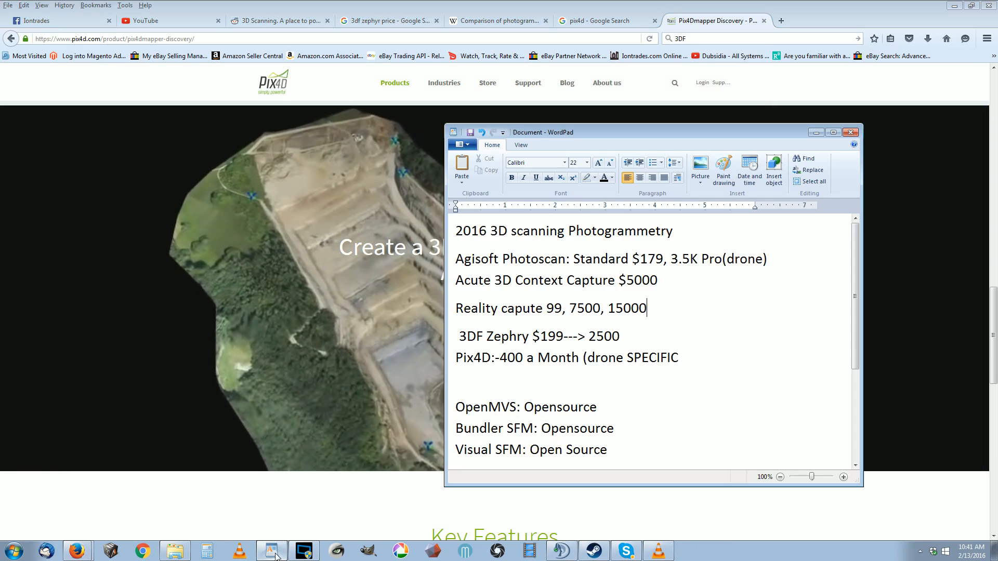
{"action": "scroll", "scroll_direction": "down", "scroll_amount": 3}
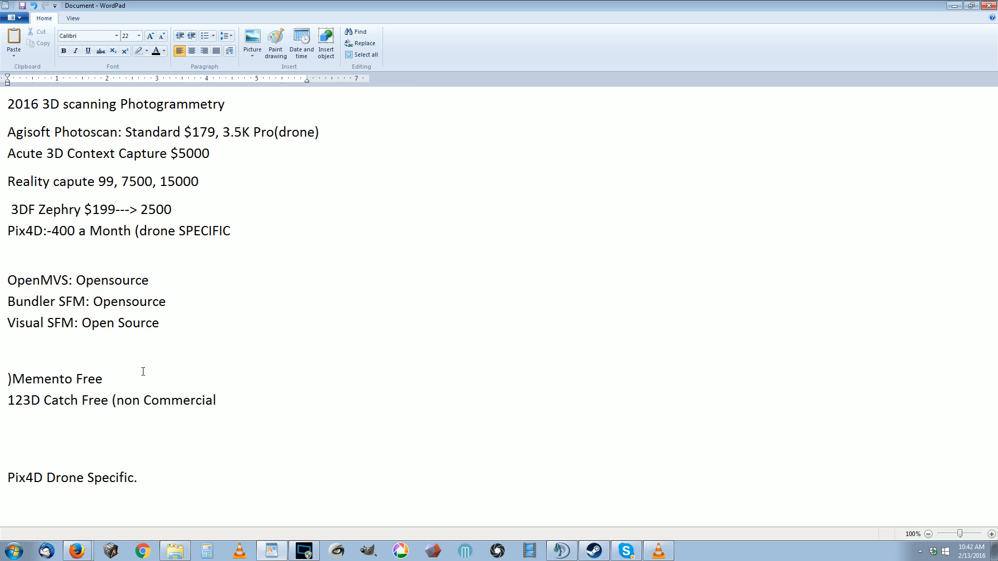
{"action": "mouse_move", "coordinate": [134, 309]}
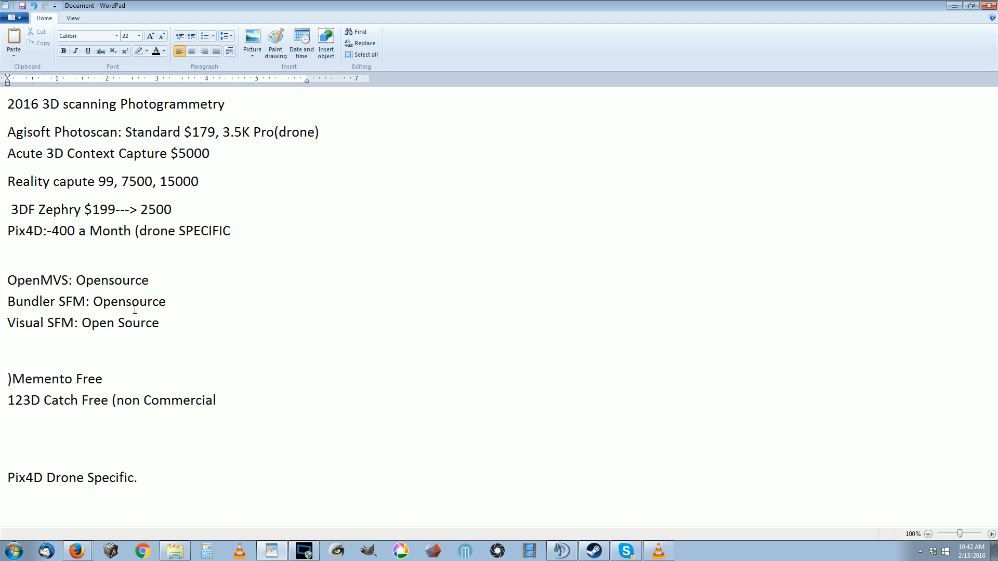
{"action": "mouse_move", "coordinate": [167, 332]}
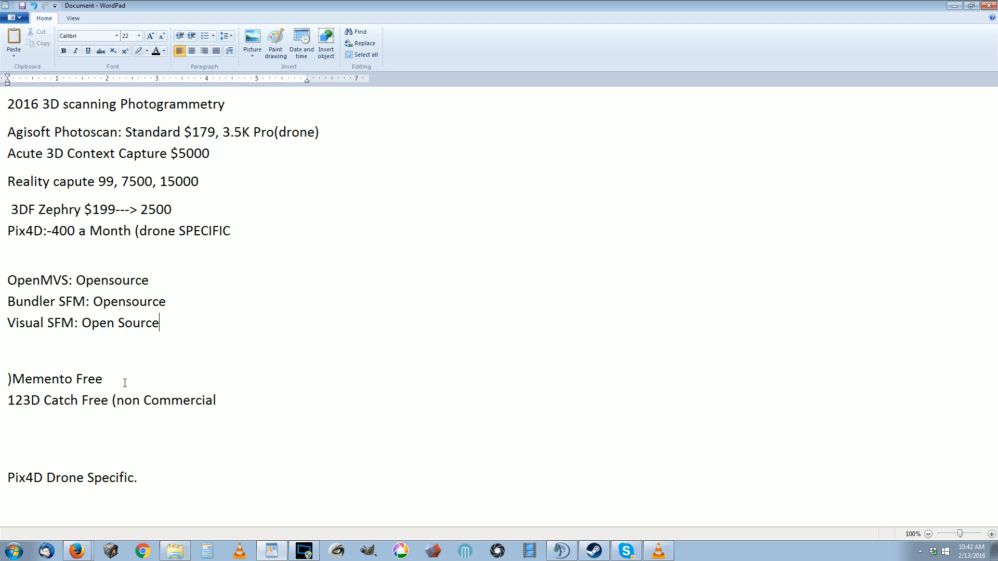
{"action": "mouse_move", "coordinate": [120, 375]}
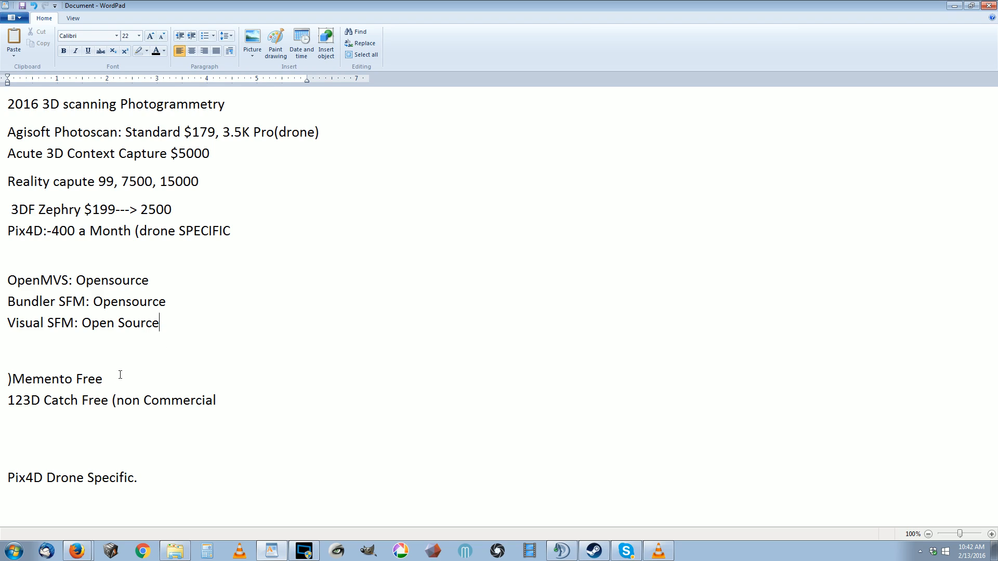
{"action": "double_click", "coordinate": [55, 378]}
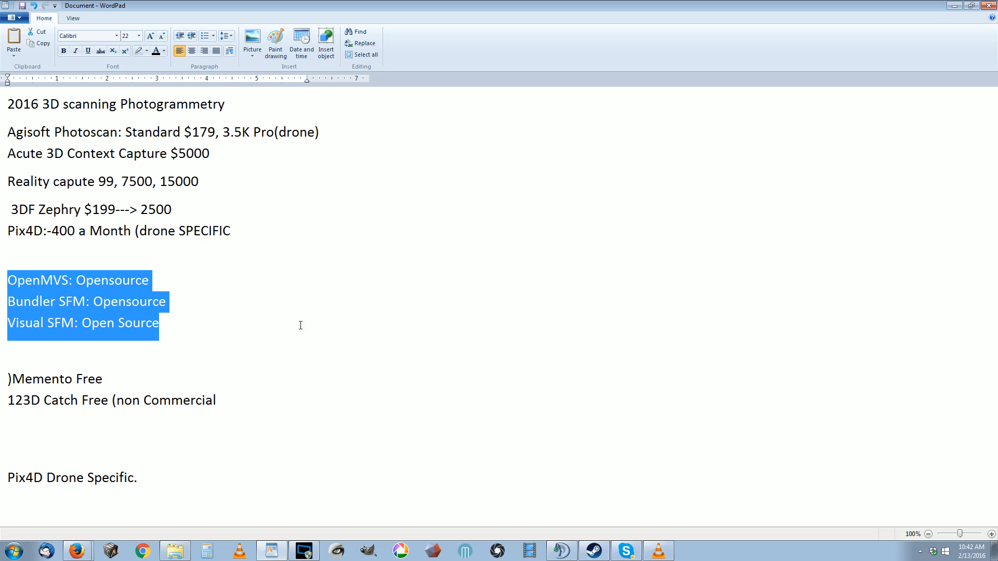
{"action": "left_click", "coordinate": [287, 312]}
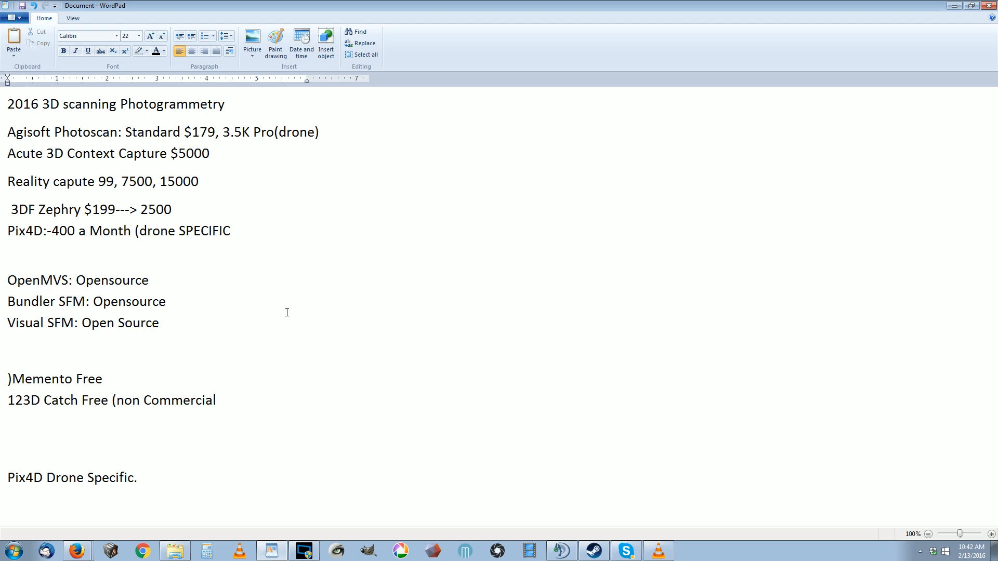
{"action": "double_click", "coordinate": [205, 231]}
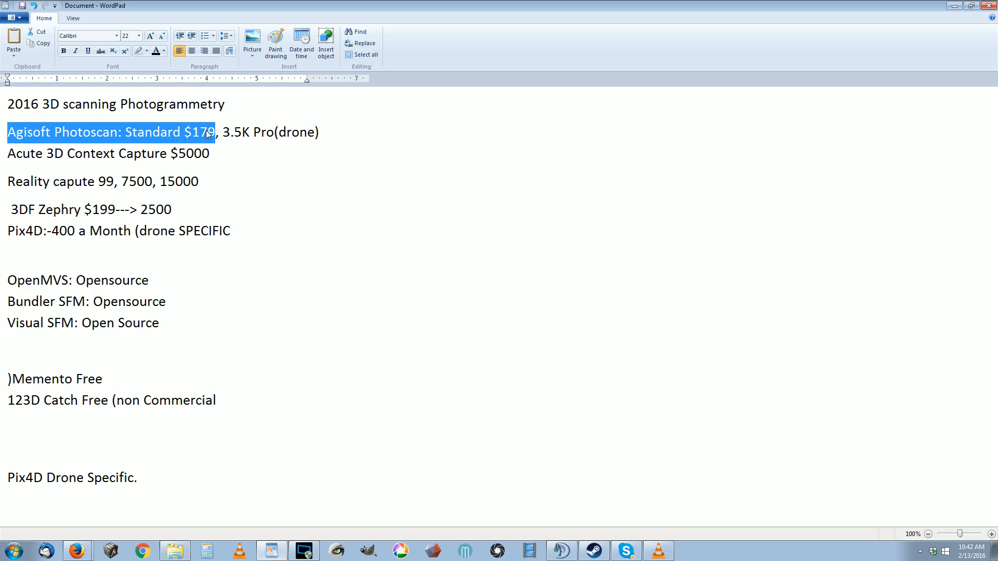
{"action": "left_click", "coordinate": [11, 181]}
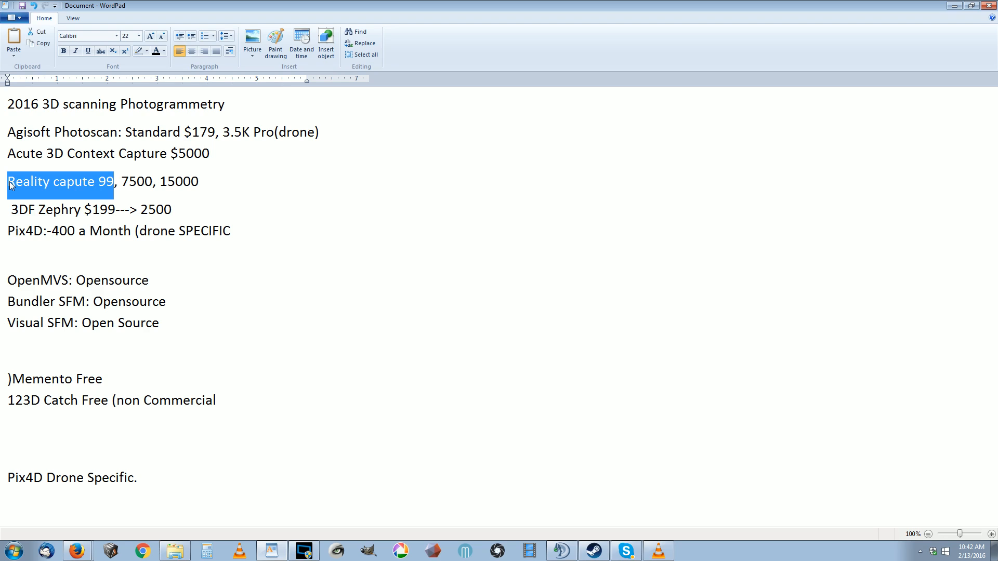
{"action": "mouse_move", "coordinate": [116, 211]}
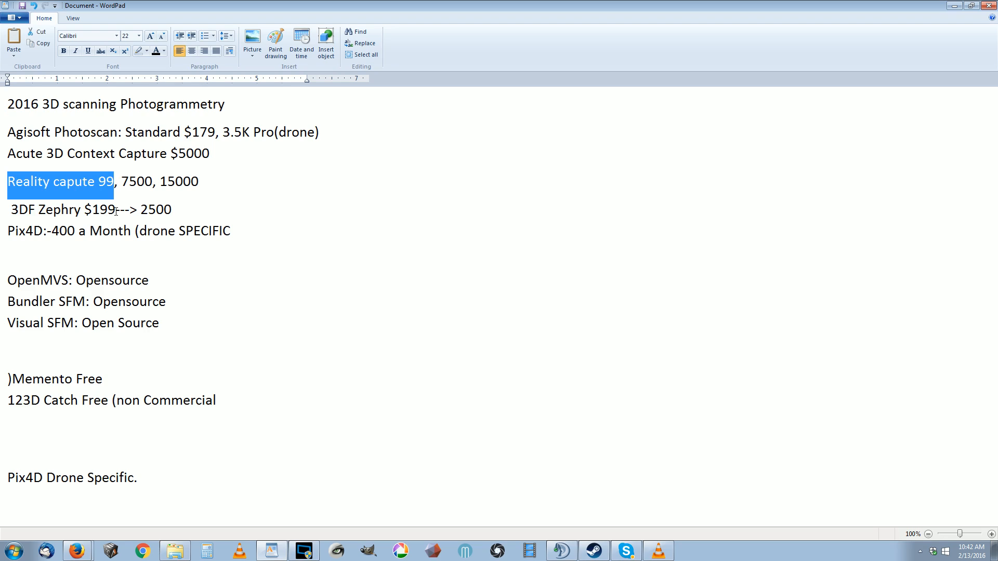
{"action": "double_click", "coordinate": [60, 209]}
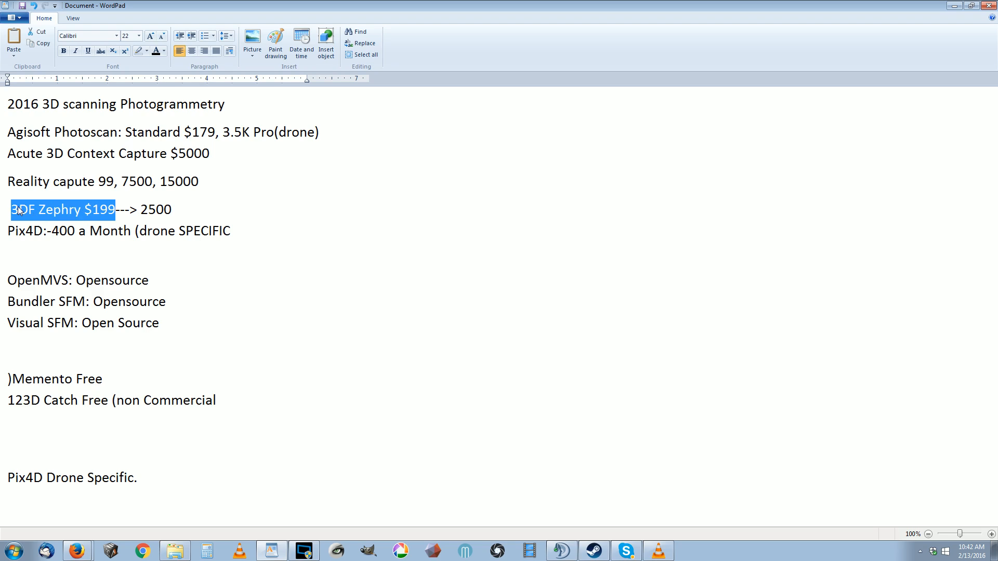
{"action": "double_click", "coordinate": [151, 209]}
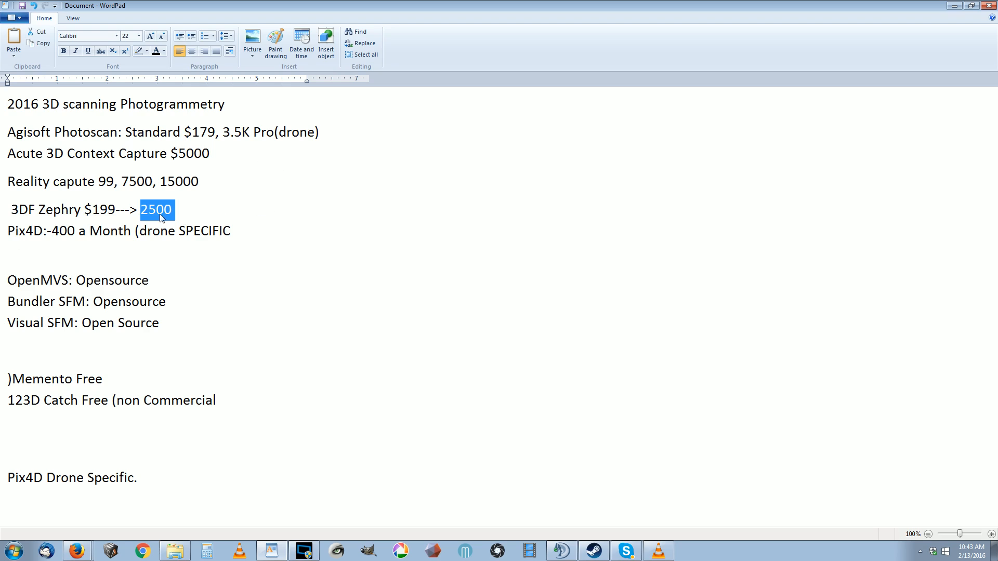
{"action": "mouse_move", "coordinate": [107, 206]}
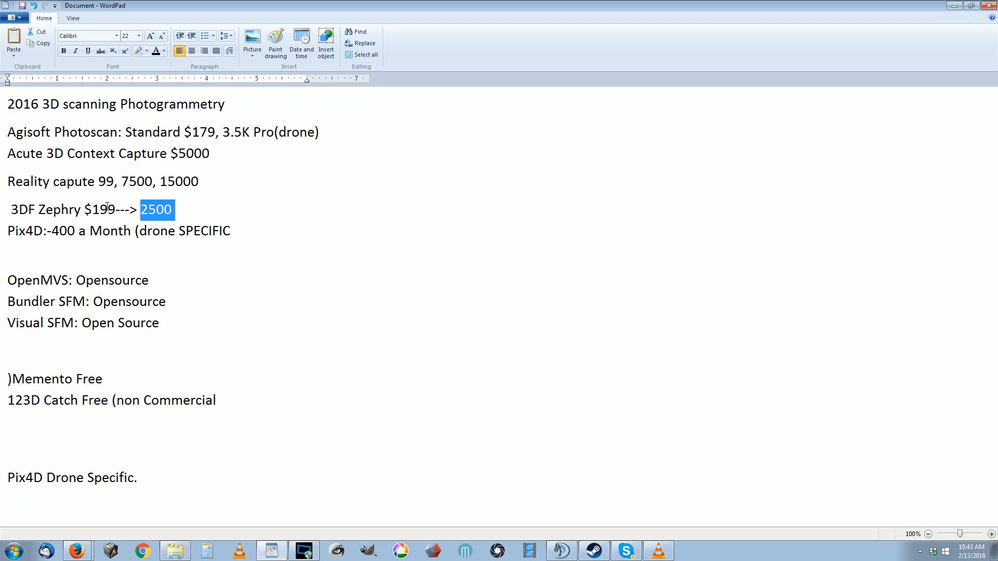
{"action": "double_click", "coordinate": [59, 230]}
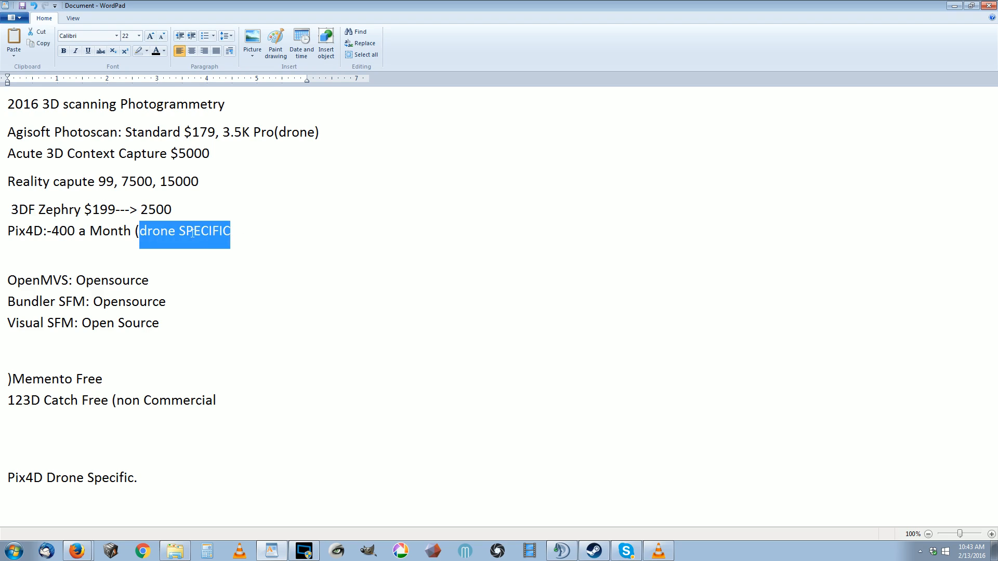
{"action": "left_click", "coordinate": [234, 231]}
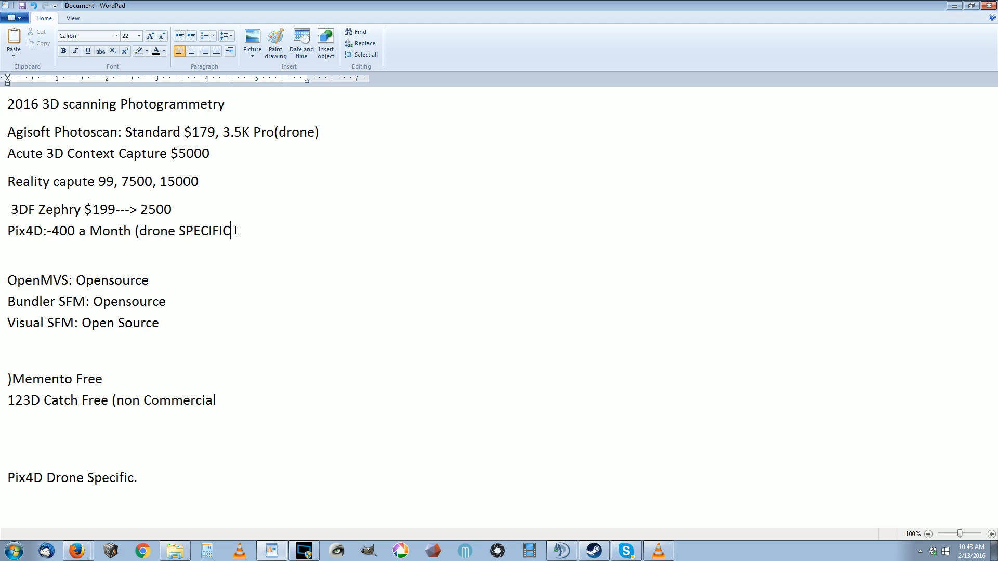
{"action": "double_click", "coordinate": [197, 132]}
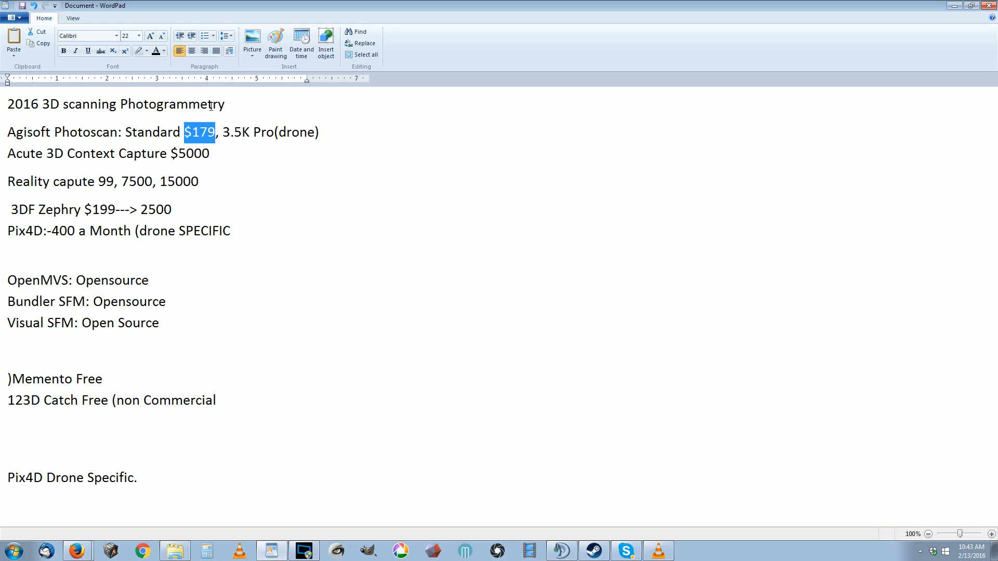
{"action": "left_click", "coordinate": [88, 196]}
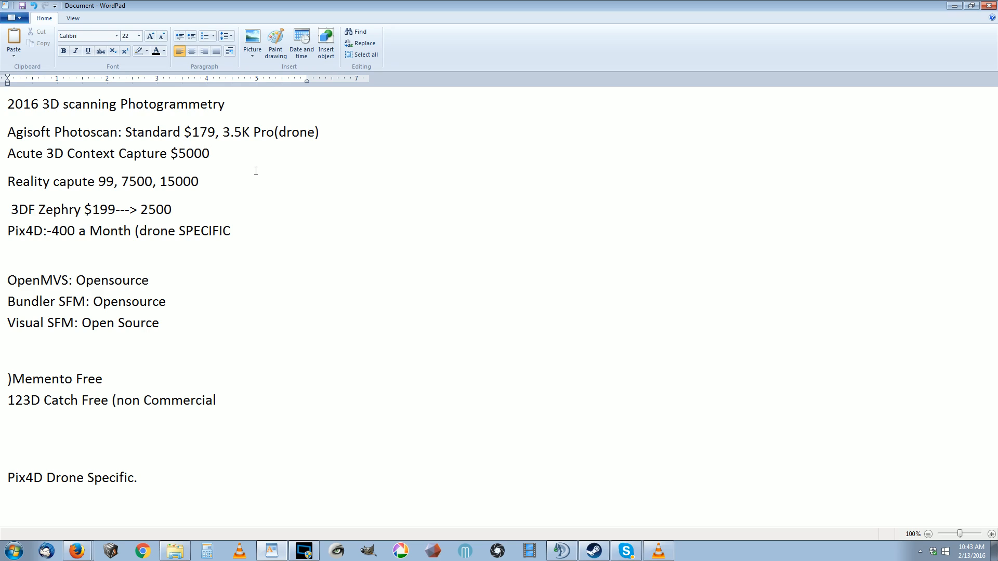
{"action": "left_click", "coordinate": [209, 154]}
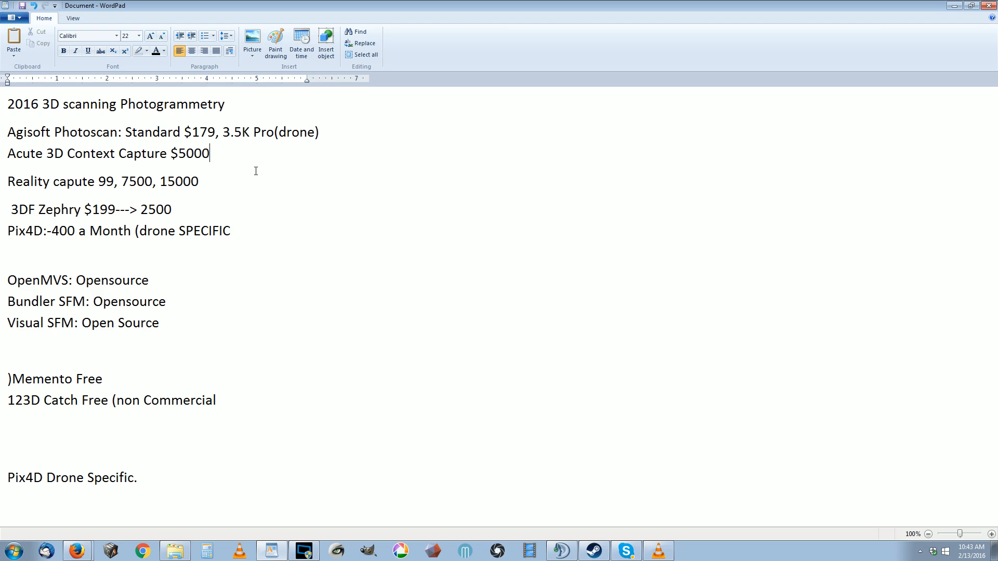
{"action": "double_click", "coordinate": [178, 181]}
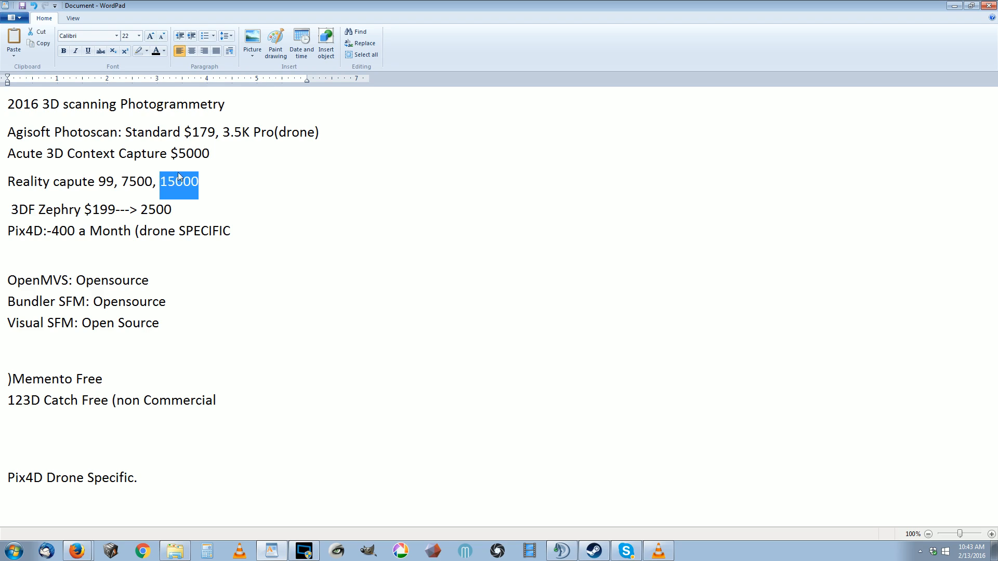
{"action": "left_click", "coordinate": [201, 181]}
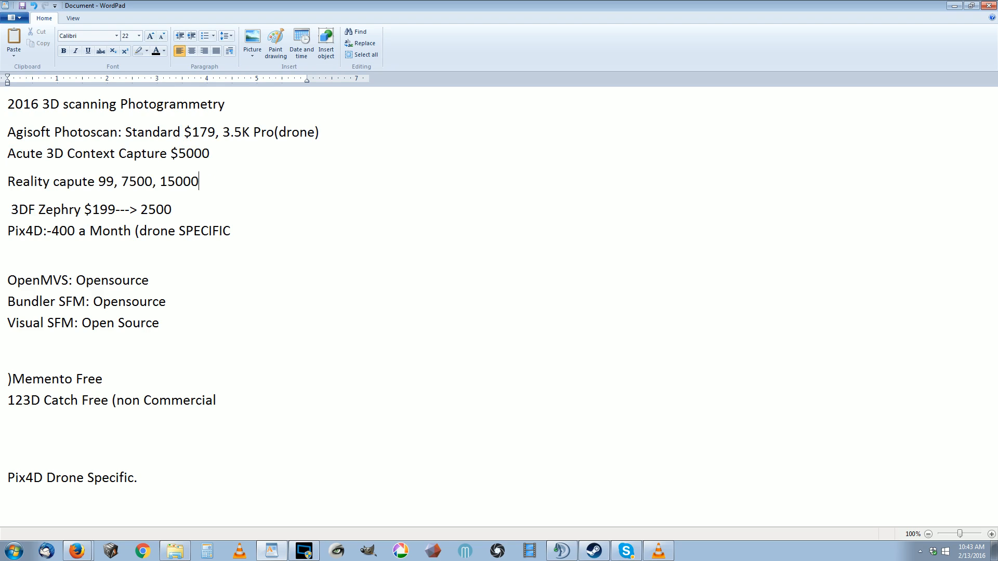
{"action": "double_click", "coordinate": [179, 181]}
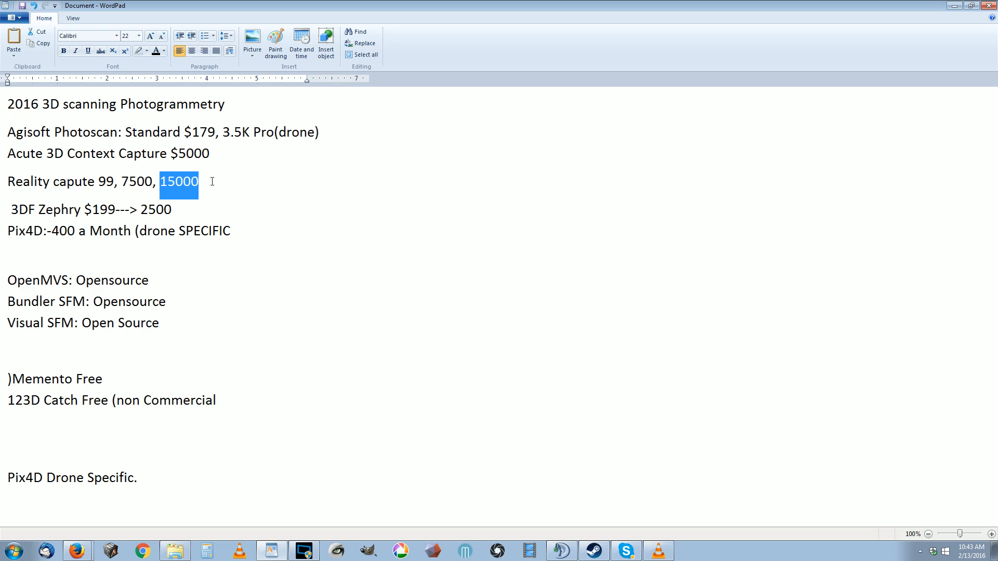
{"action": "mouse_move", "coordinate": [171, 204]}
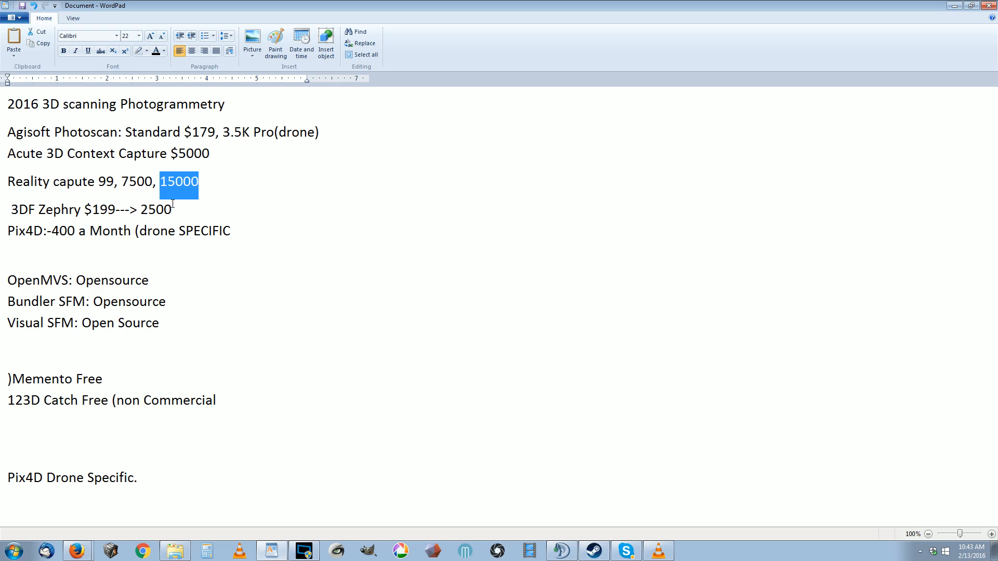
{"action": "left_click", "coordinate": [198, 154]}
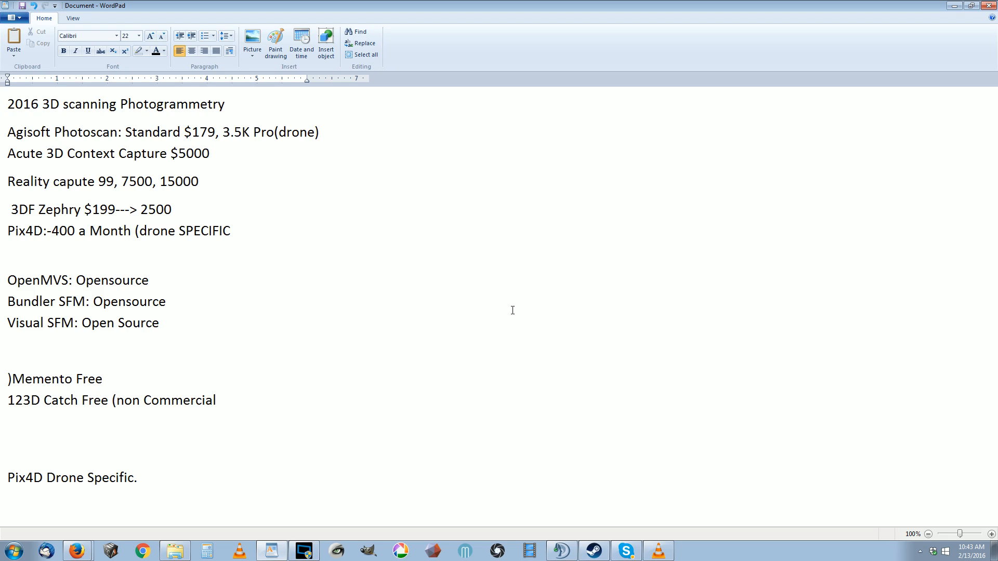
{"action": "left_click", "coordinate": [160, 322]}
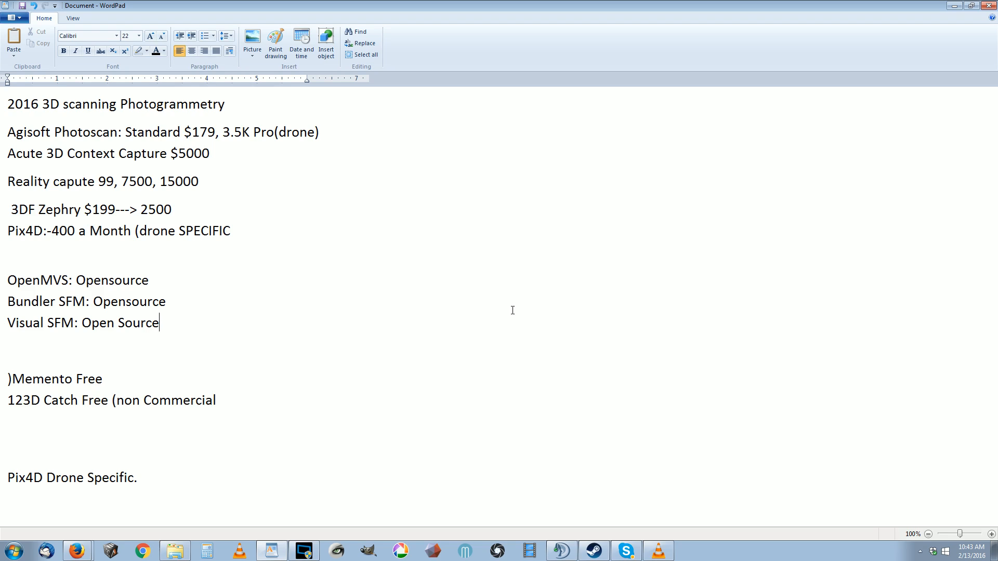